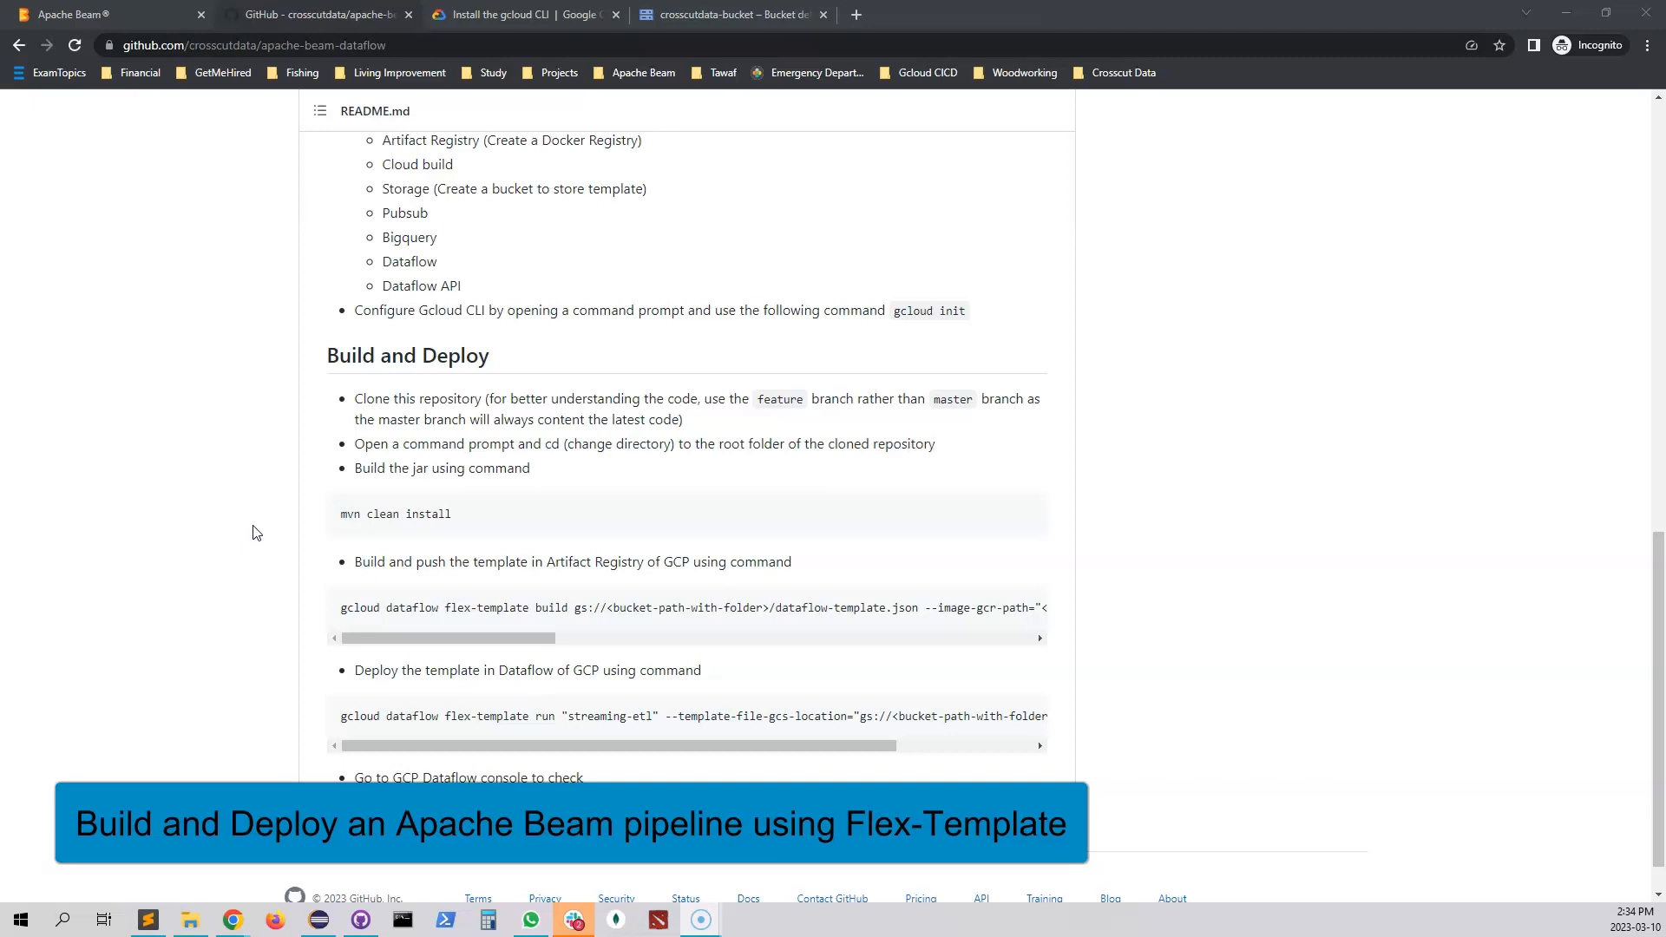
mouse_move(270, 524)
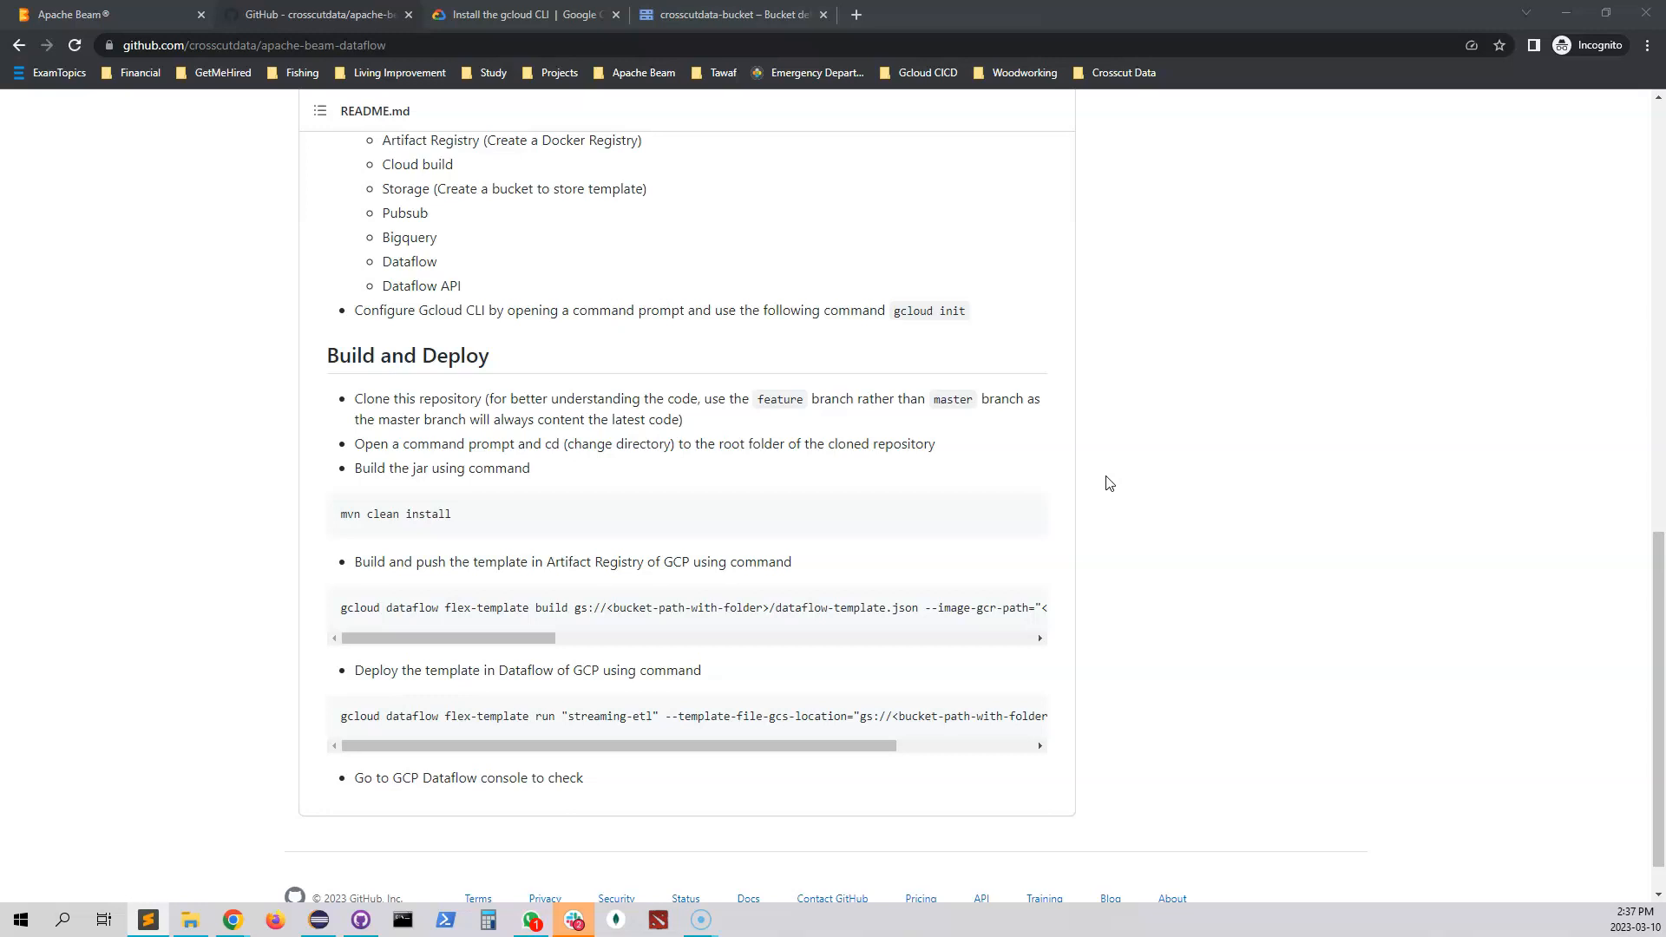
mouse_move(442, 835)
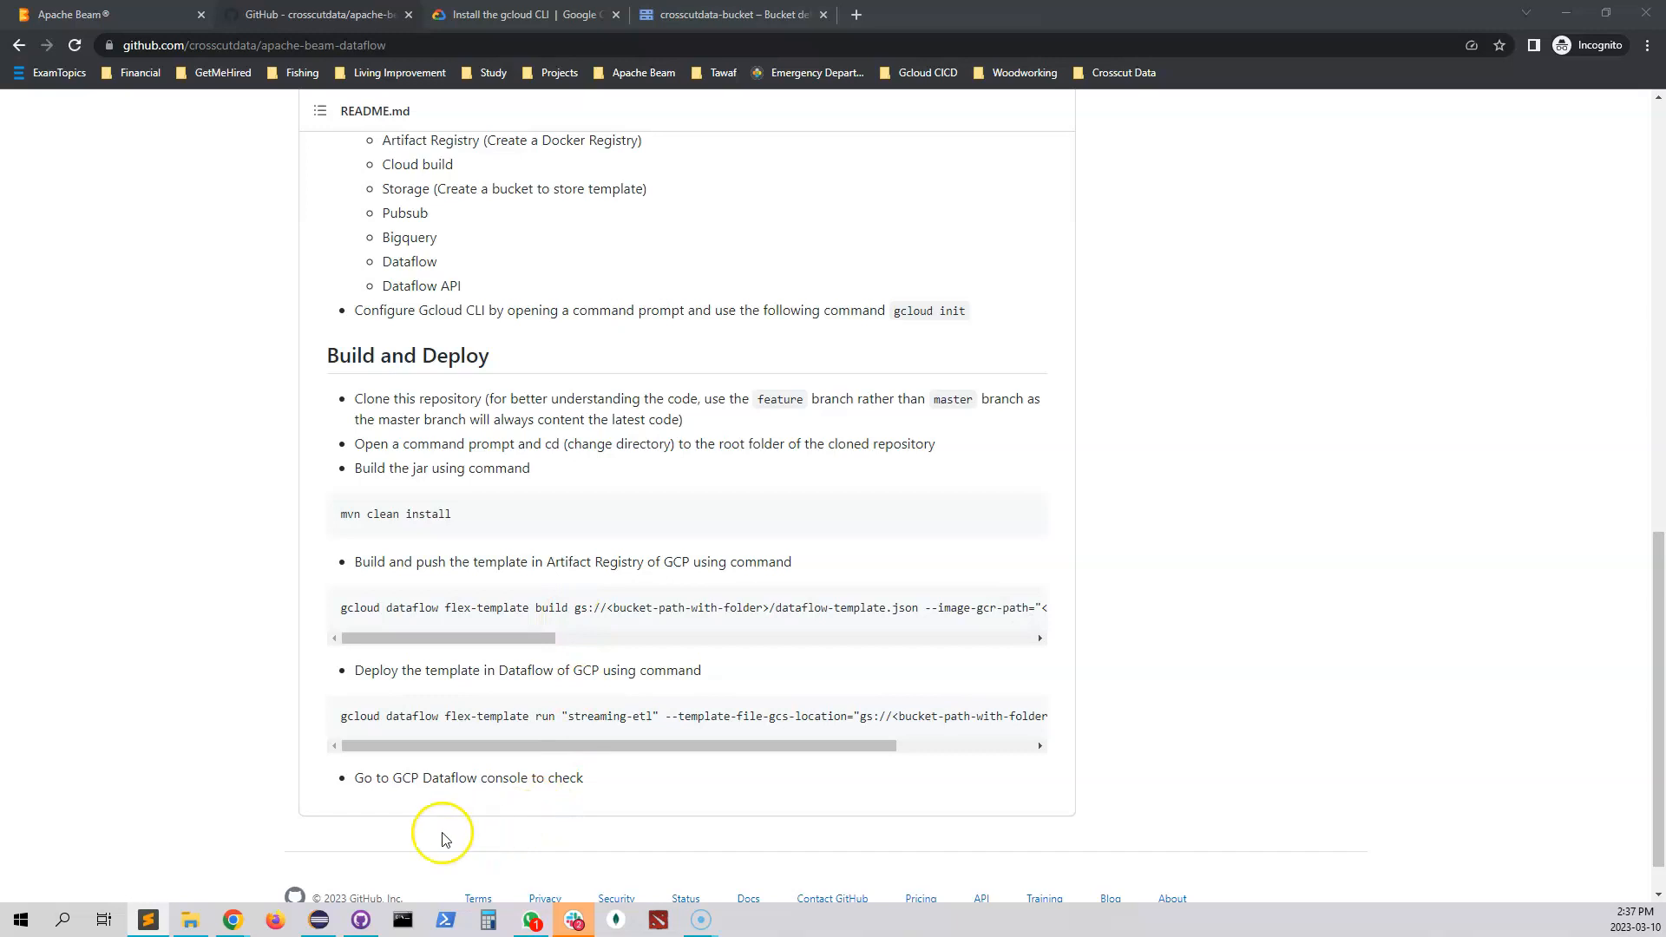
mouse_move(472, 740)
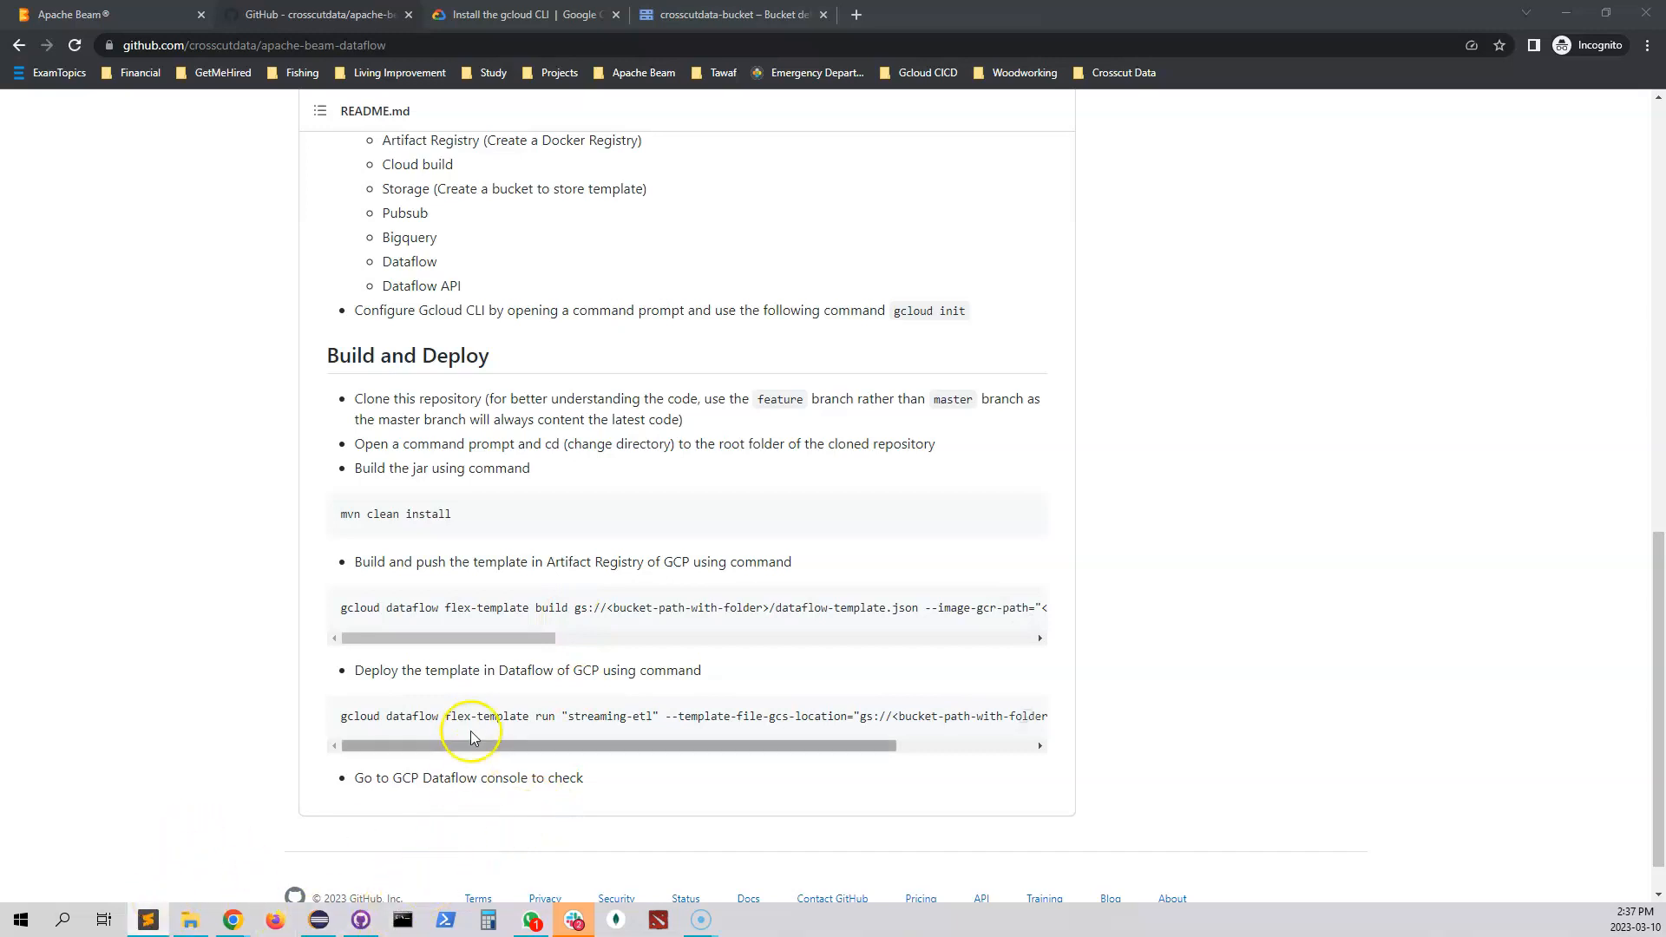
mouse_move(472, 733)
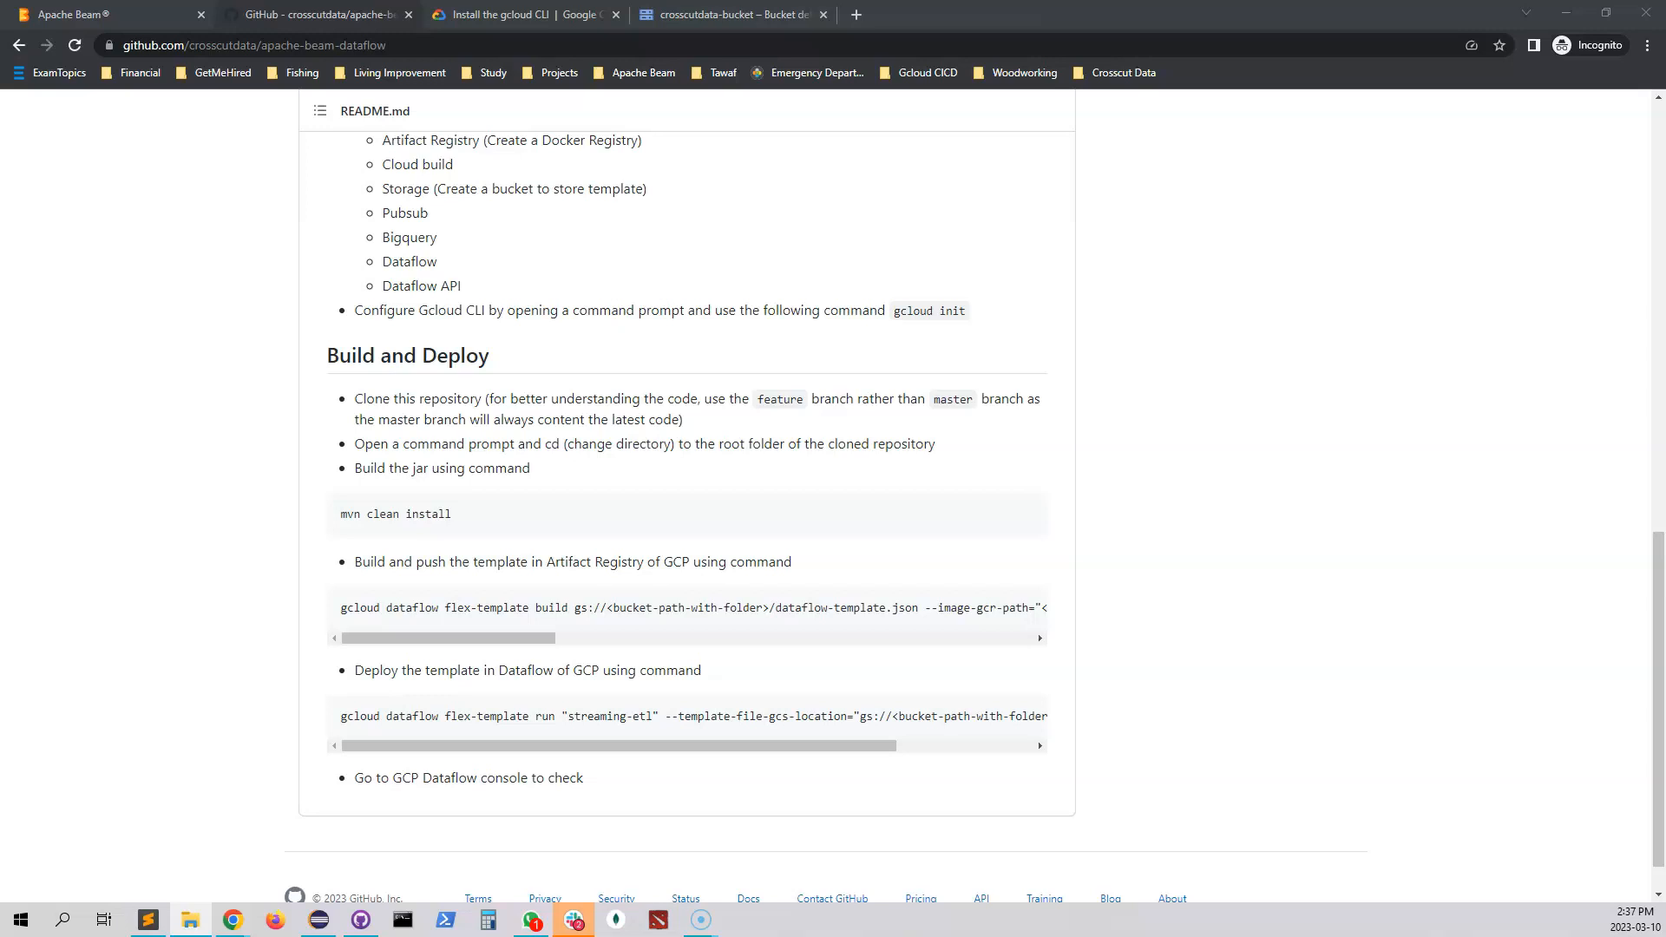
Step: Launch a command prompt at D:\code\crosscut-data\apache-beam-dataflow from the folder's address bar
left_click(189, 920)
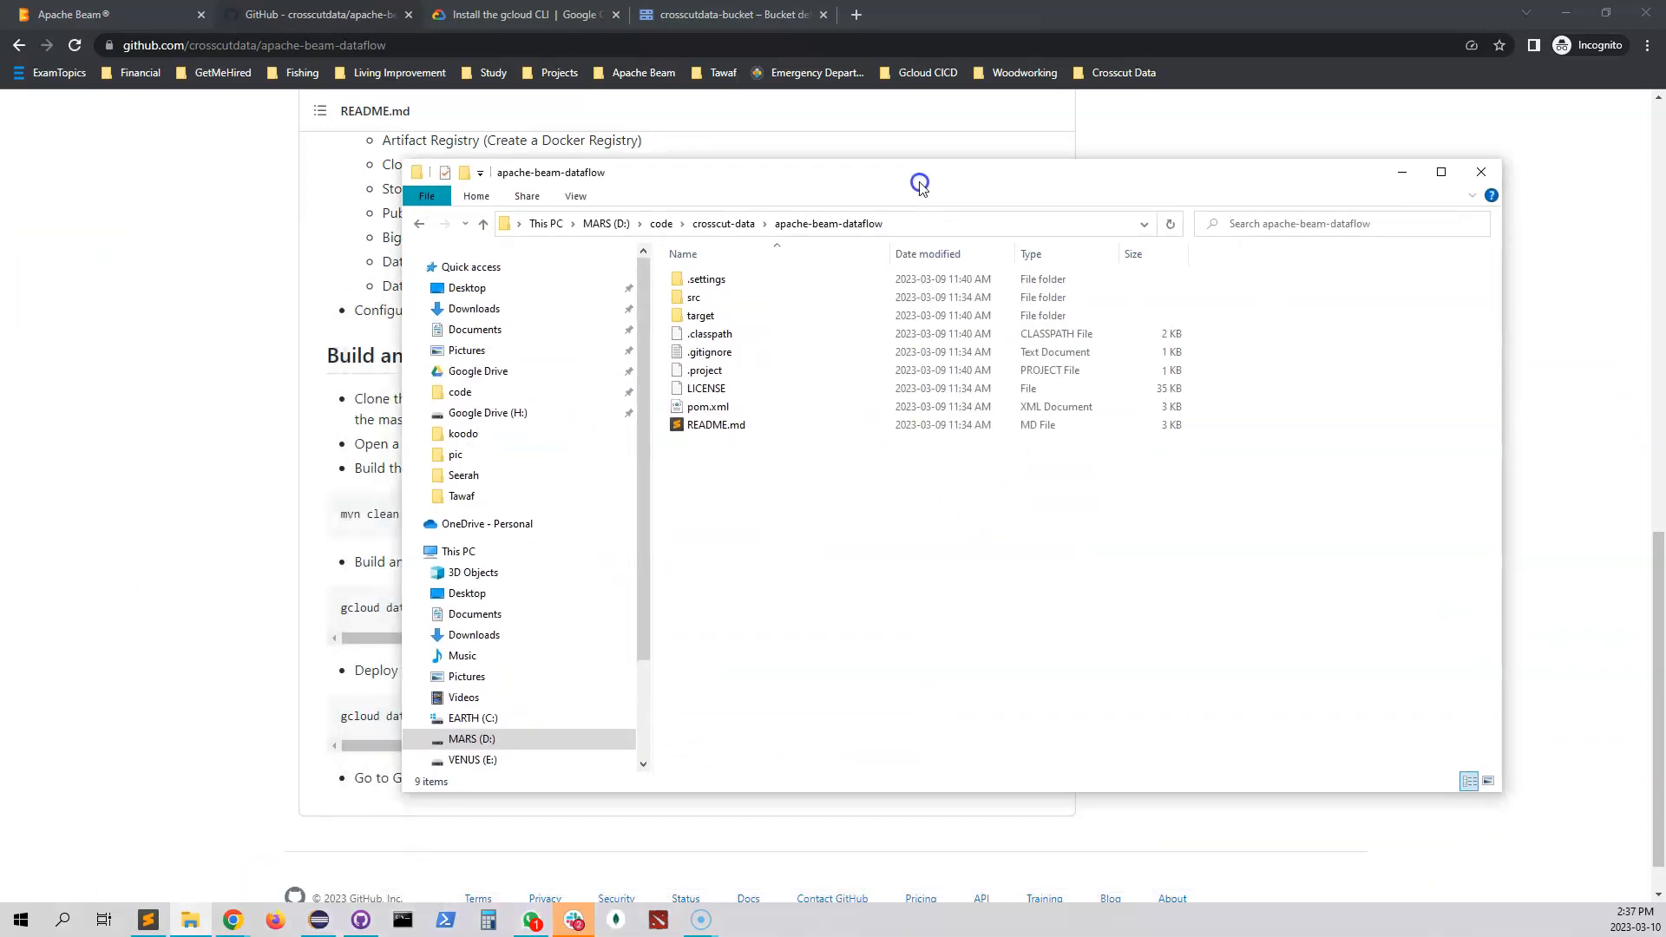
mouse_move(755, 252)
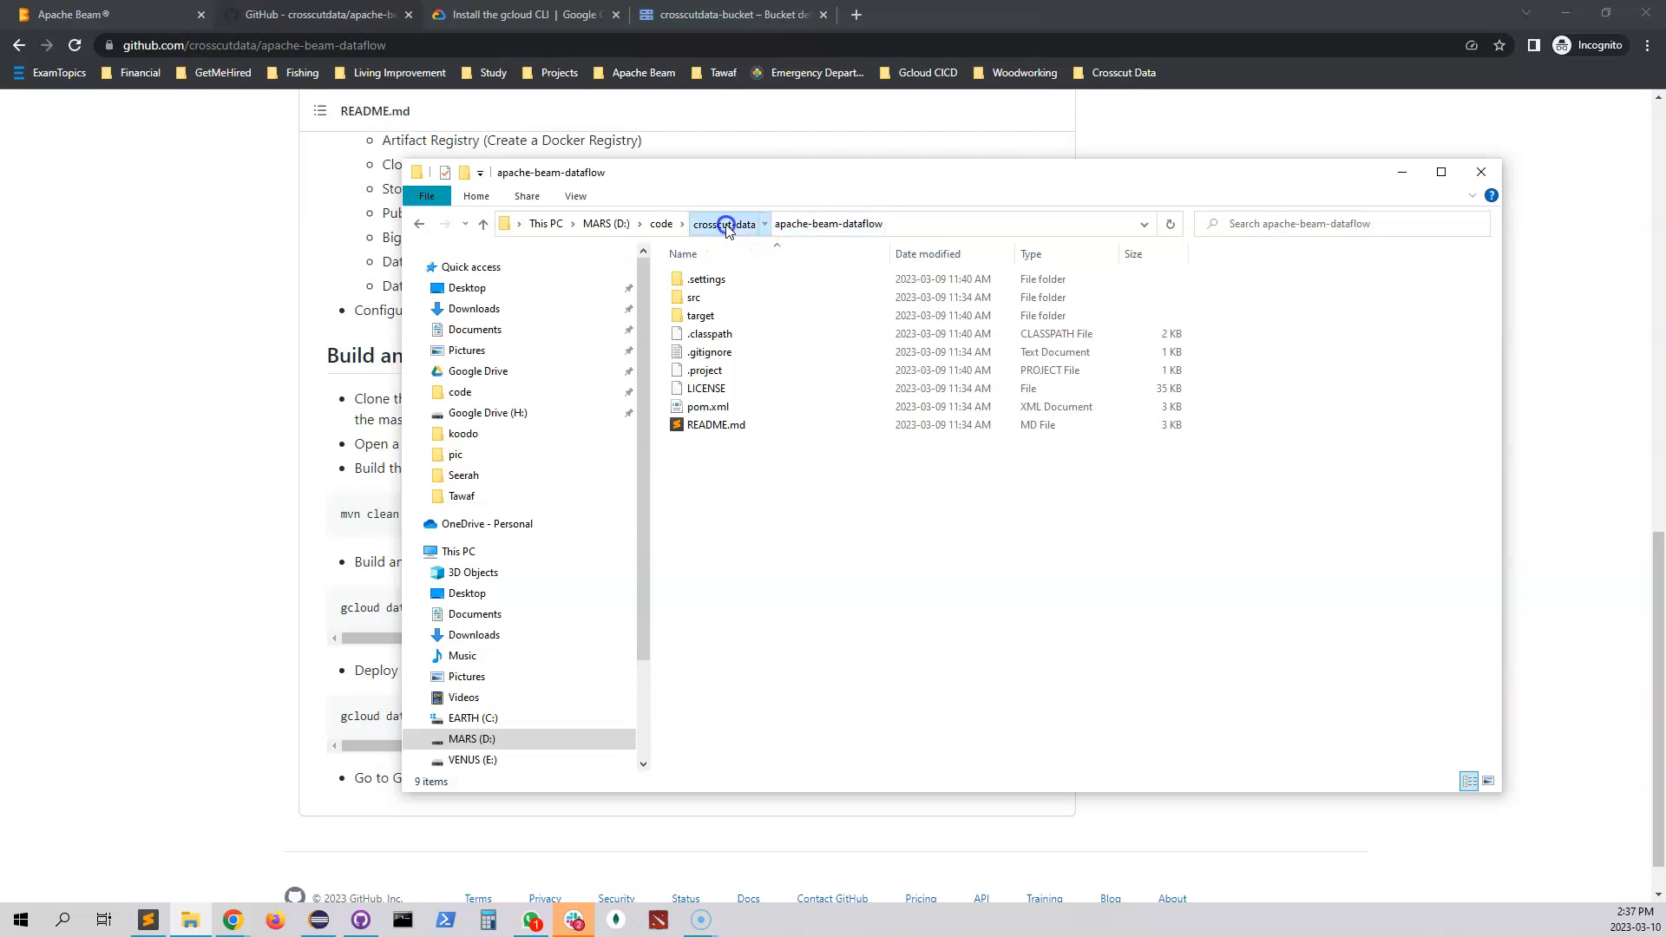
left_click(722, 224)
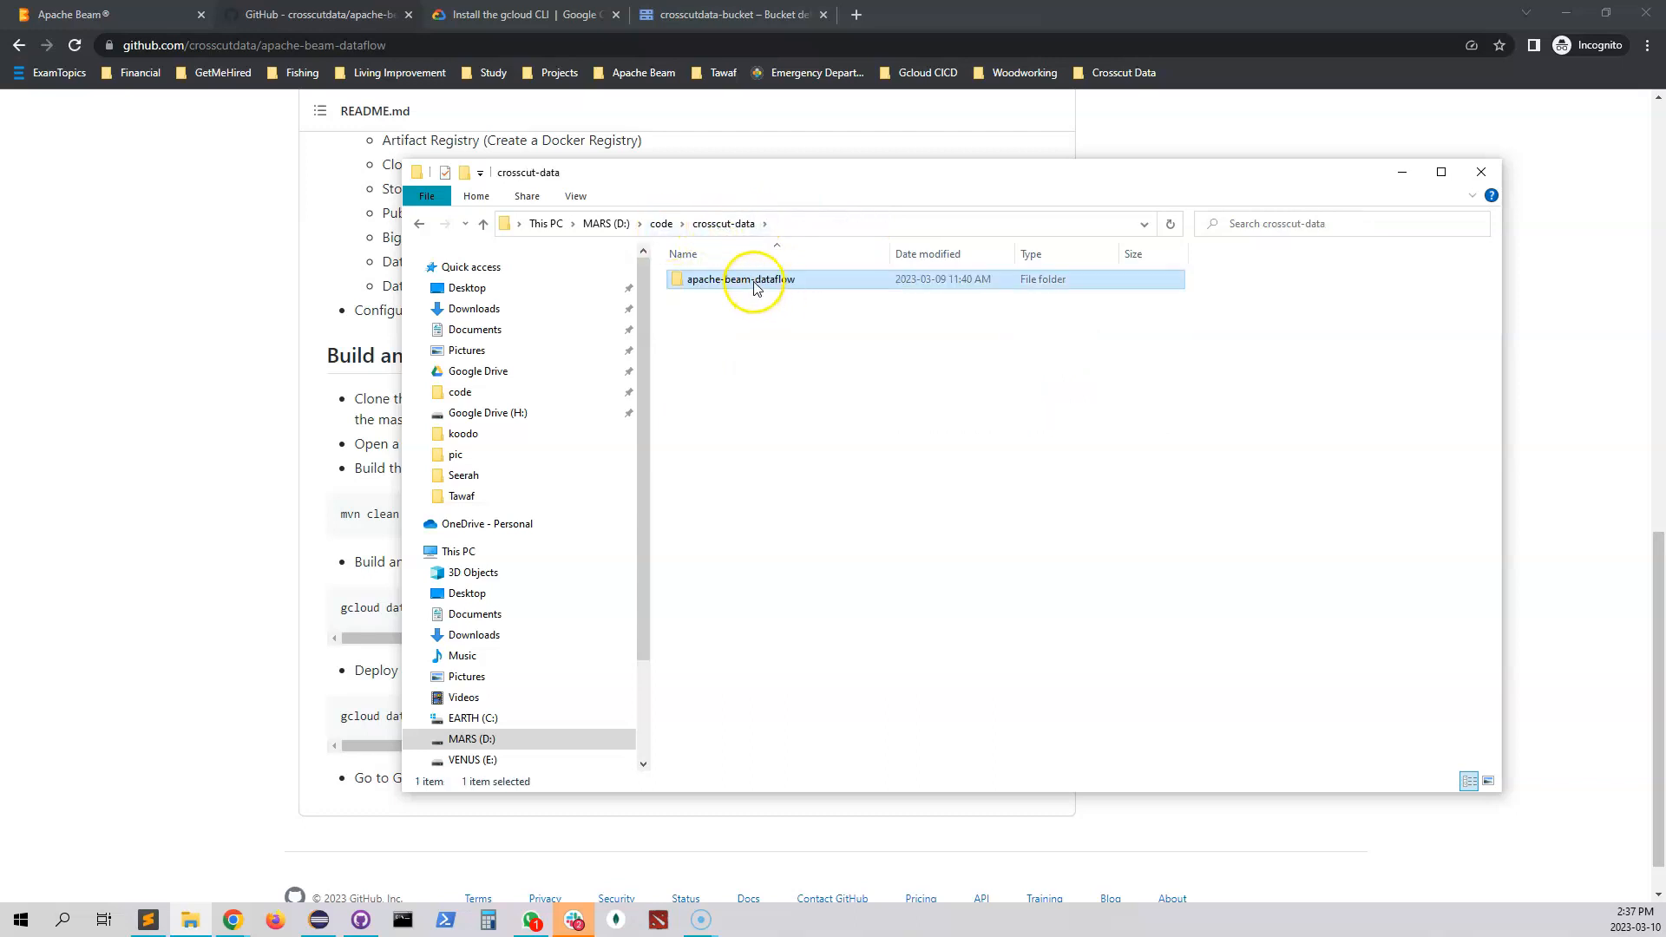
double_click(735, 279)
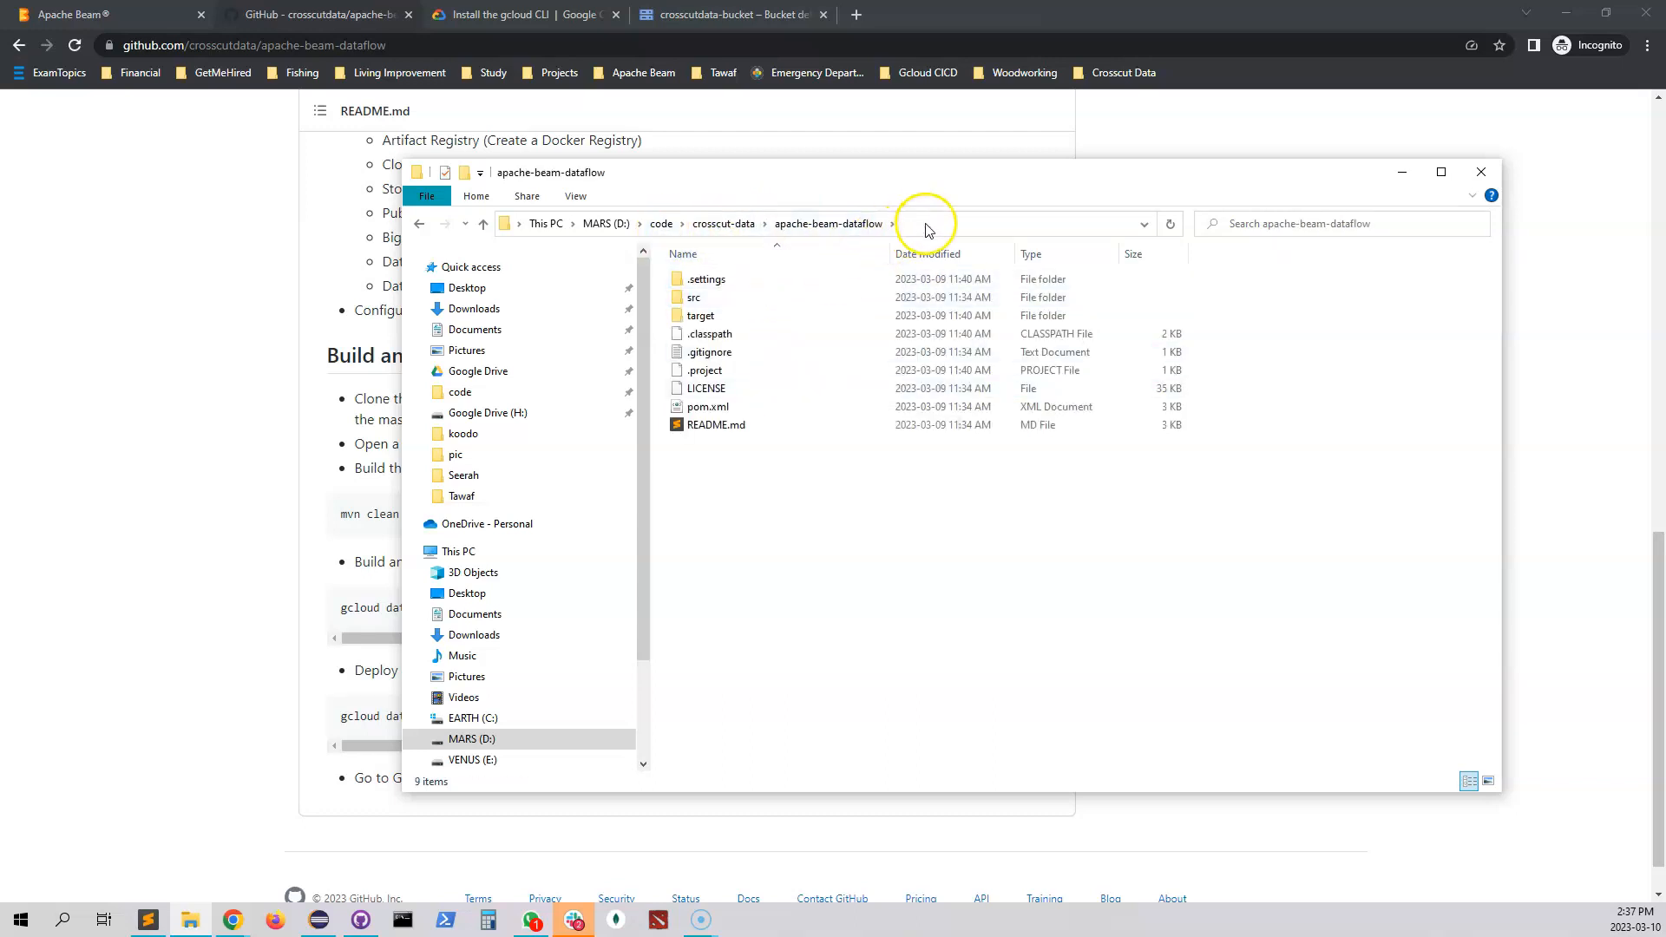
type("cmd")
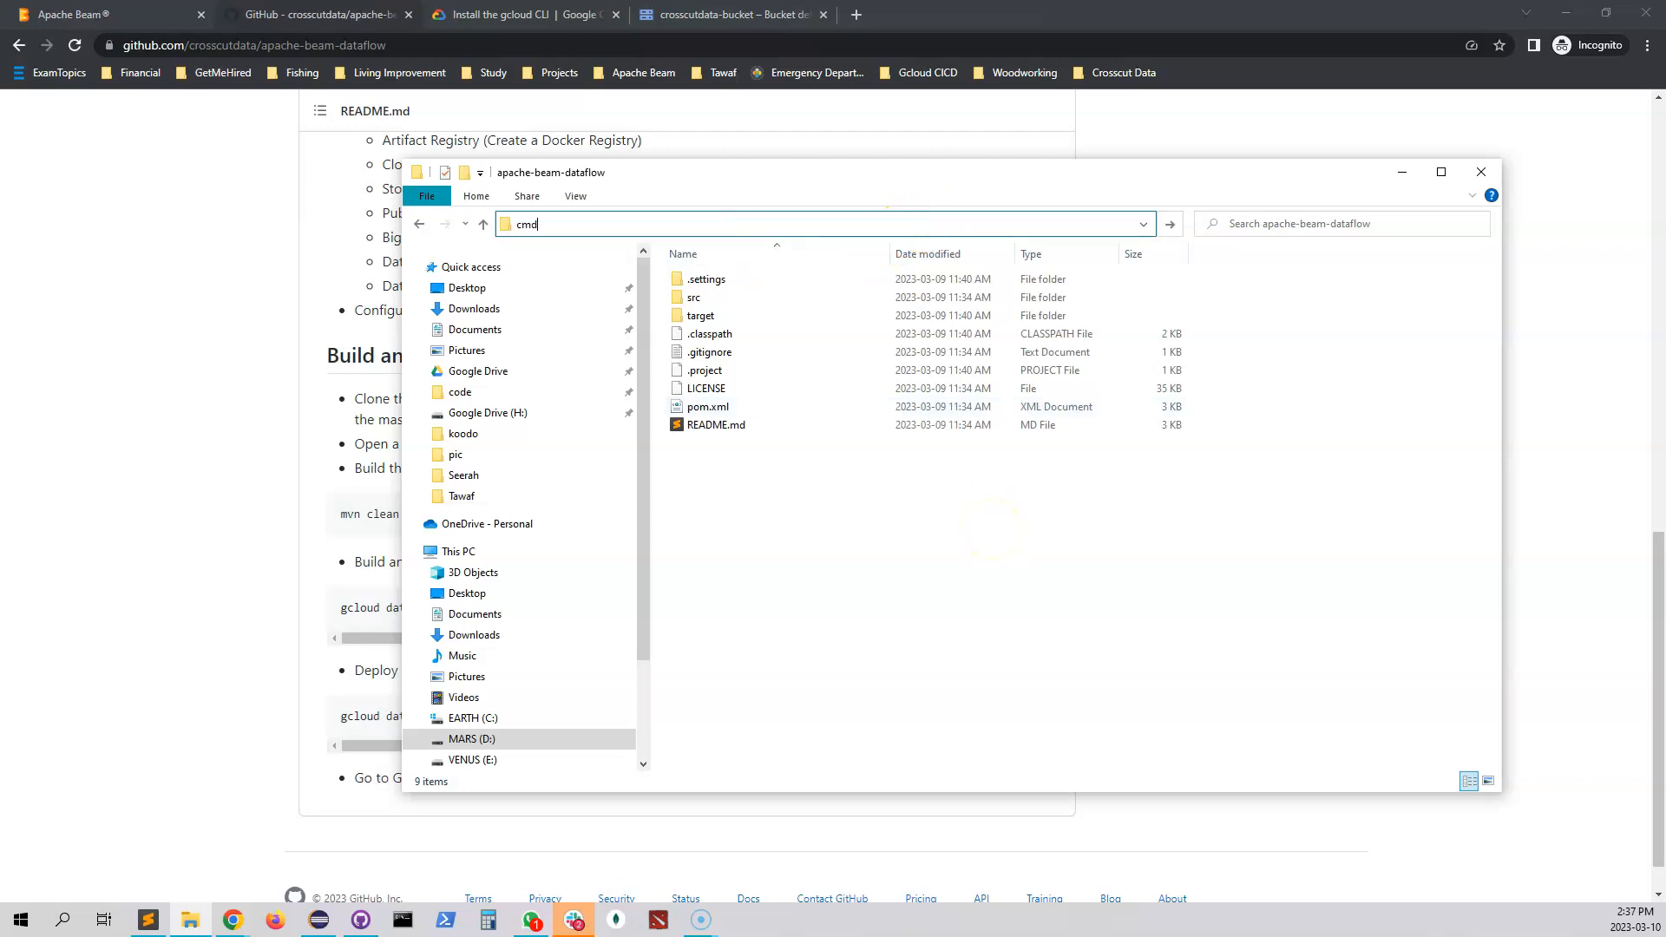
key("Return")
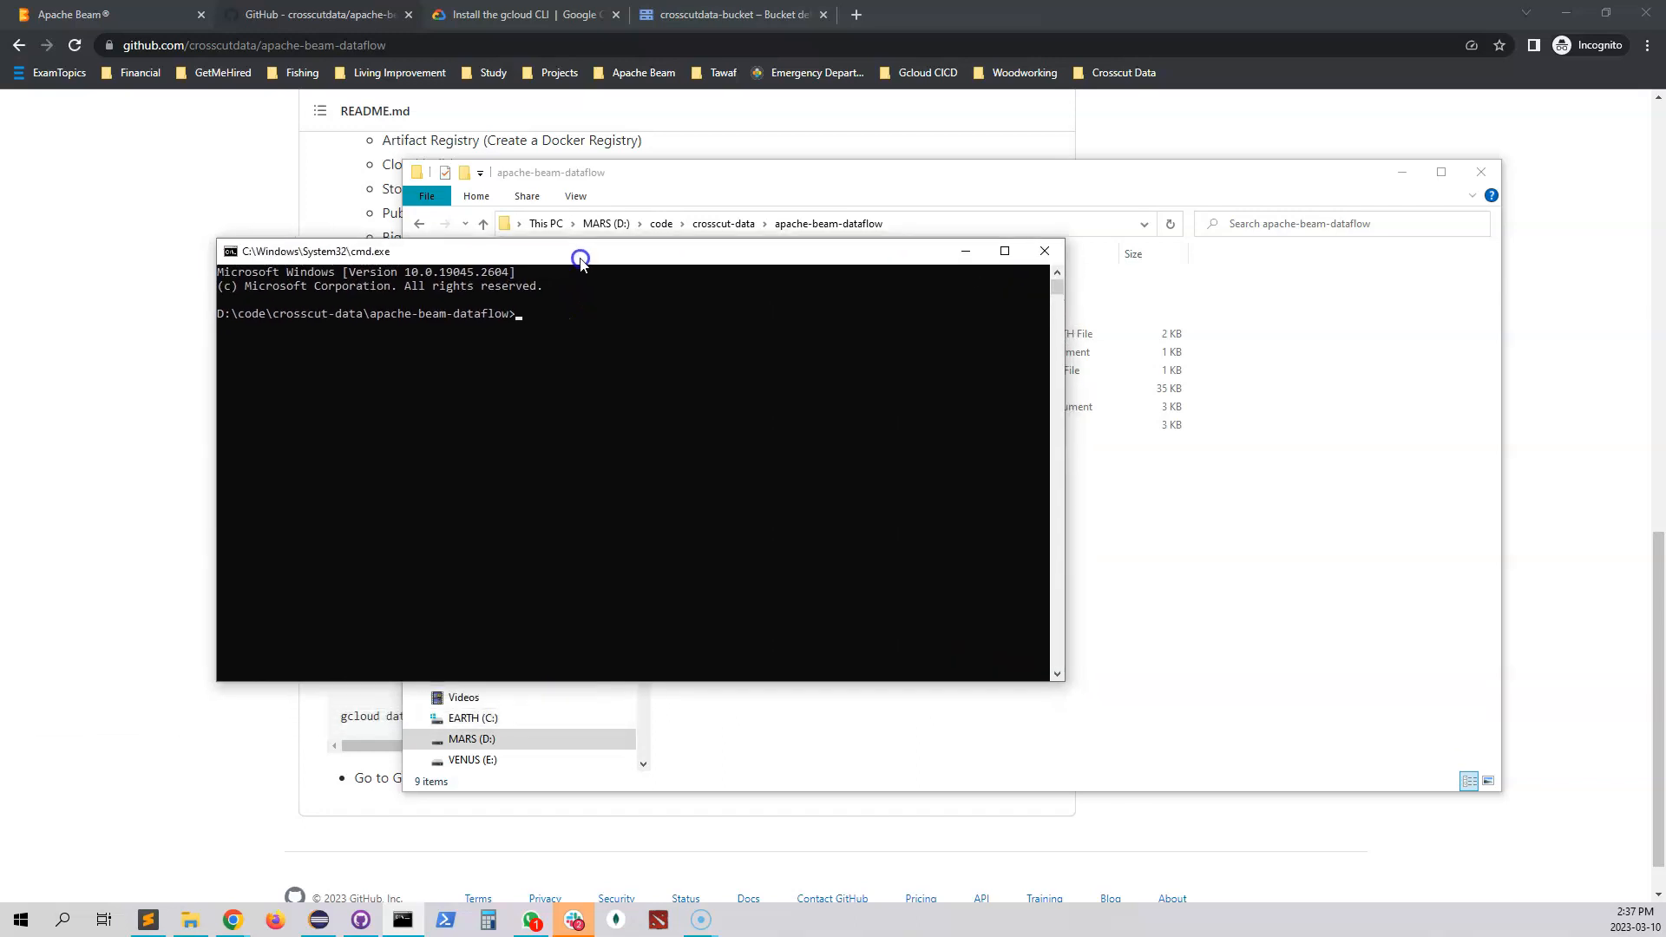
mouse_move(472, 328)
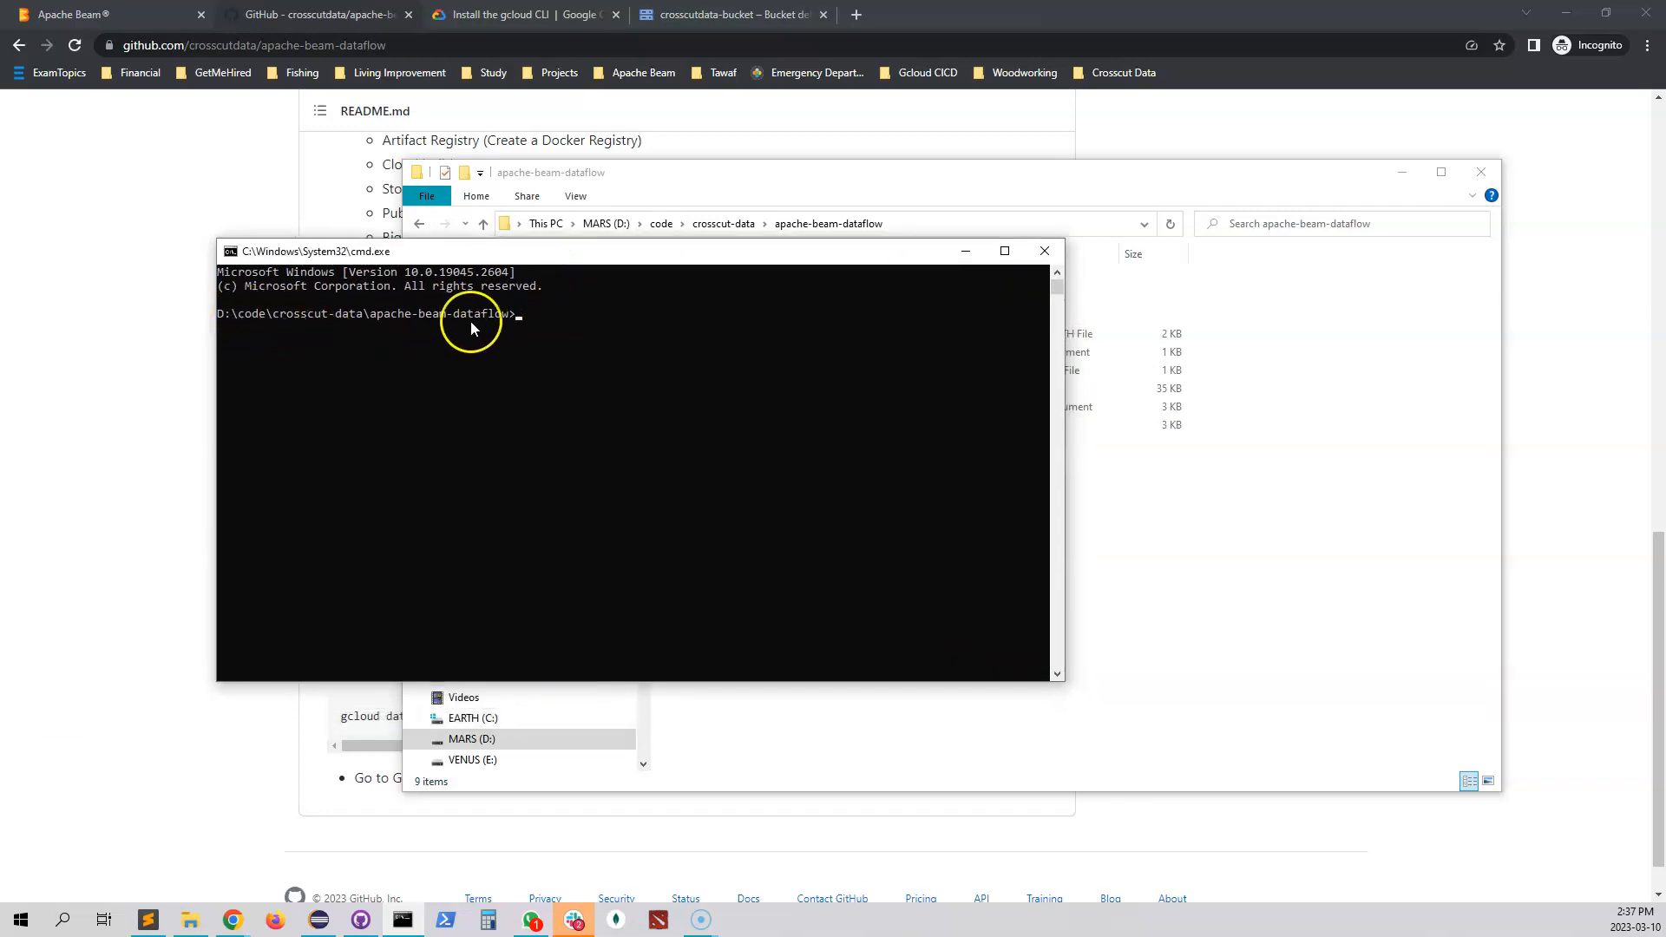
mouse_move(549, 375)
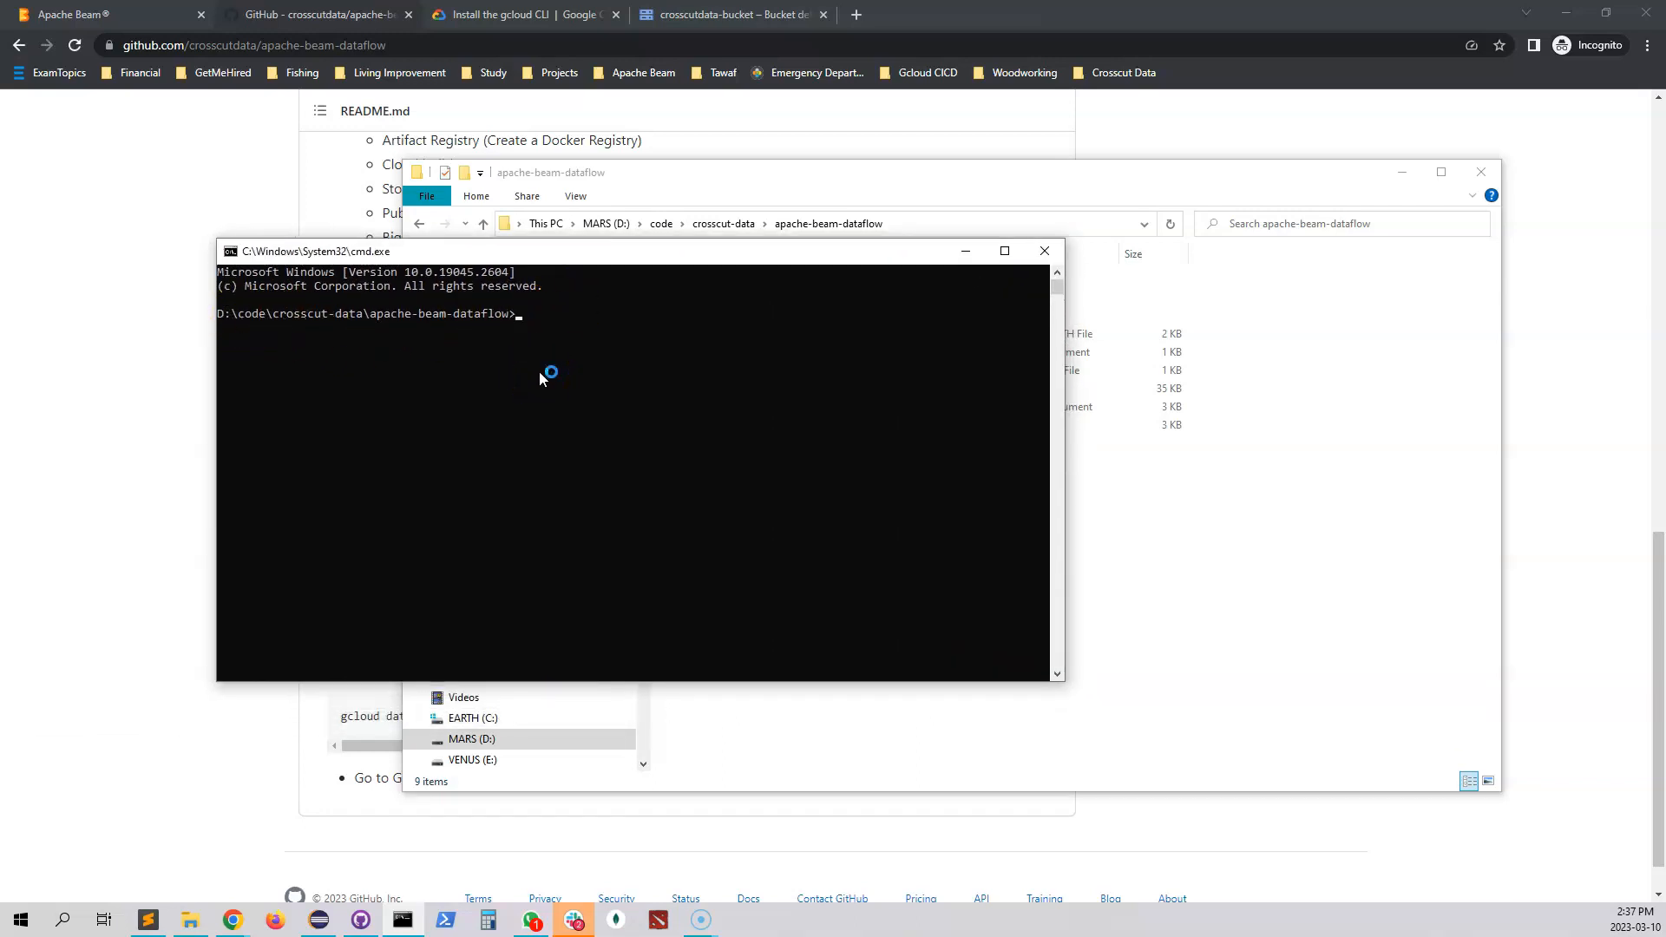
Step: Run gcloud auth login so a Google sign-in URL is printed and the browser opens
type("gcloud")
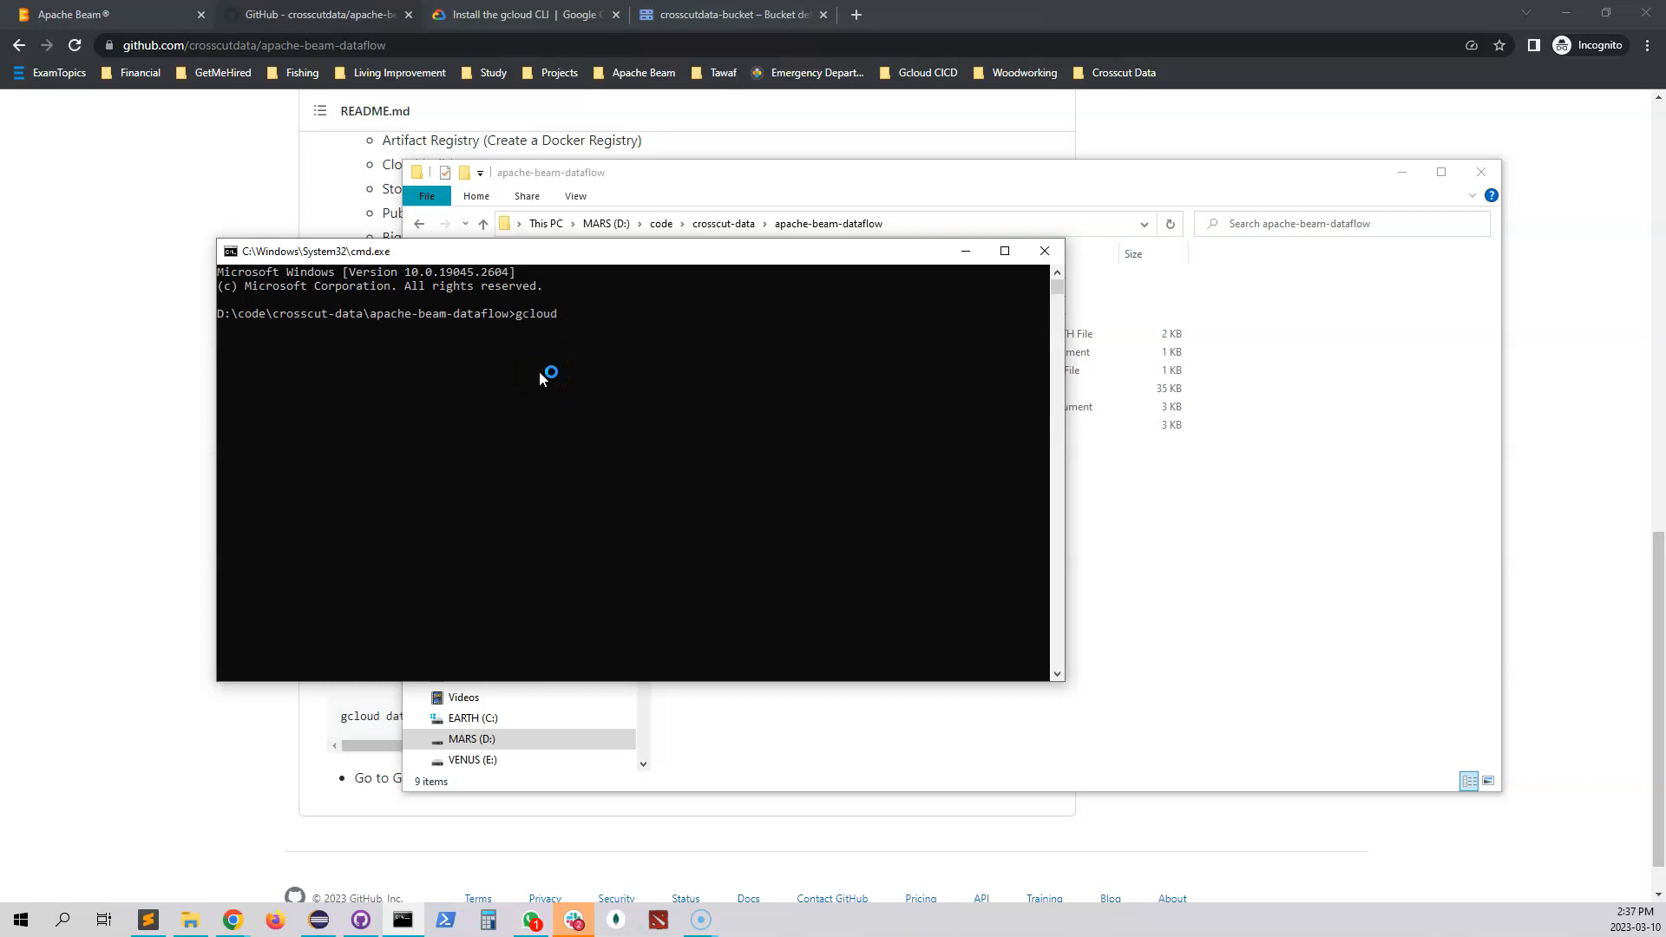
type("auth log")
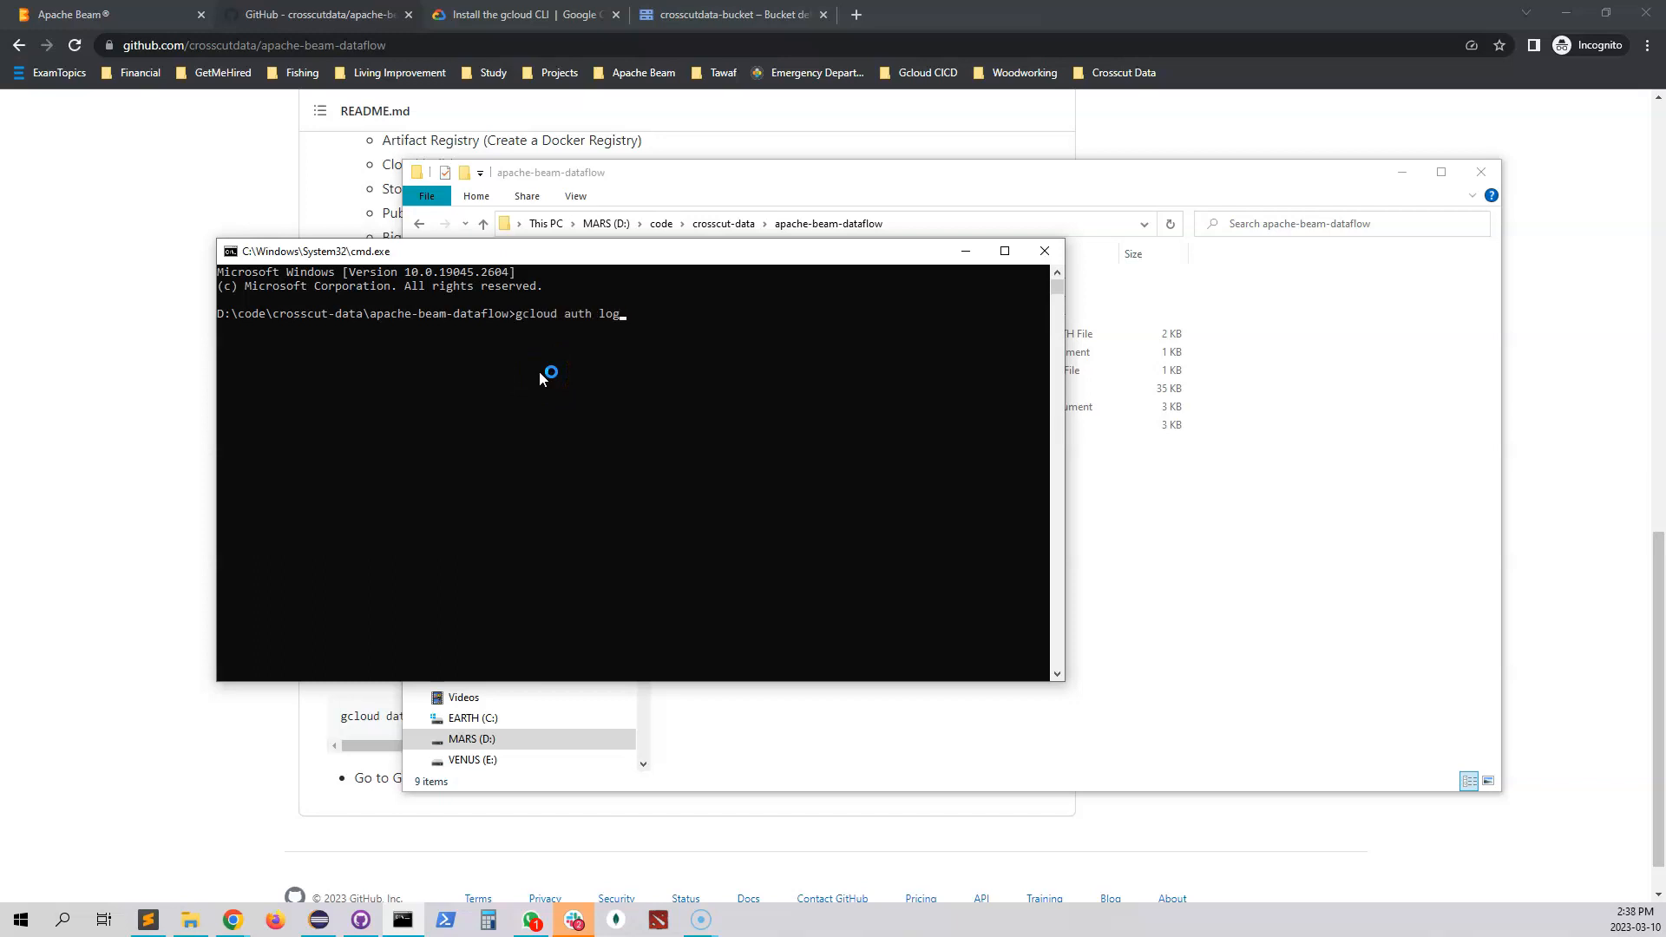
type("in")
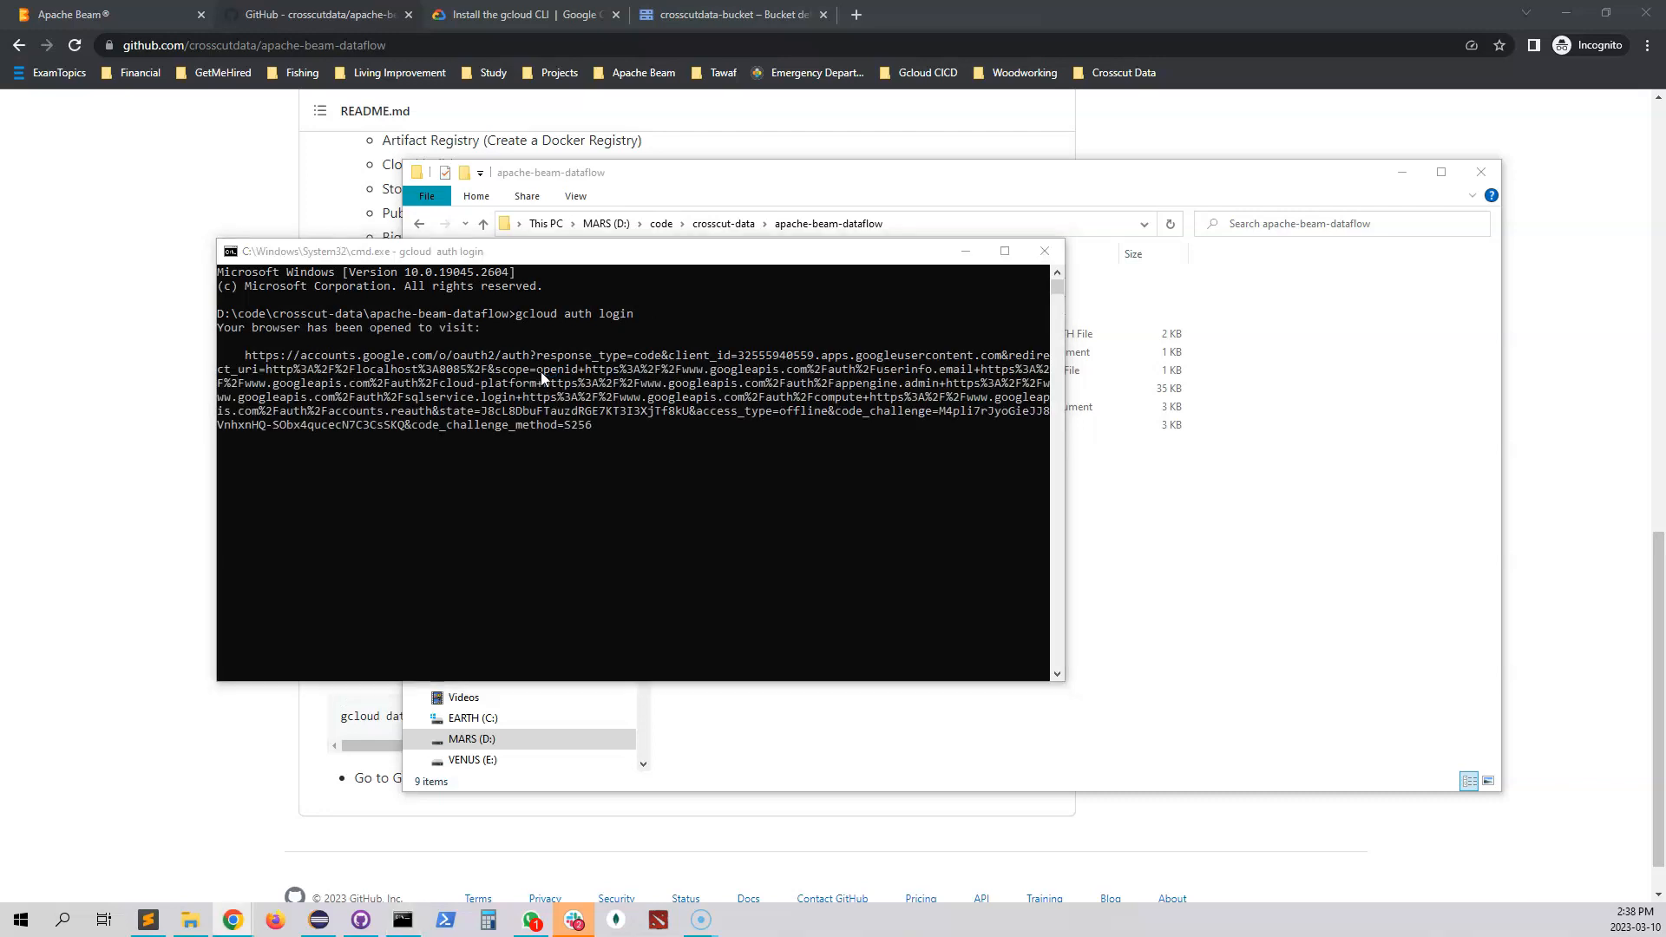
mouse_move(247, 359)
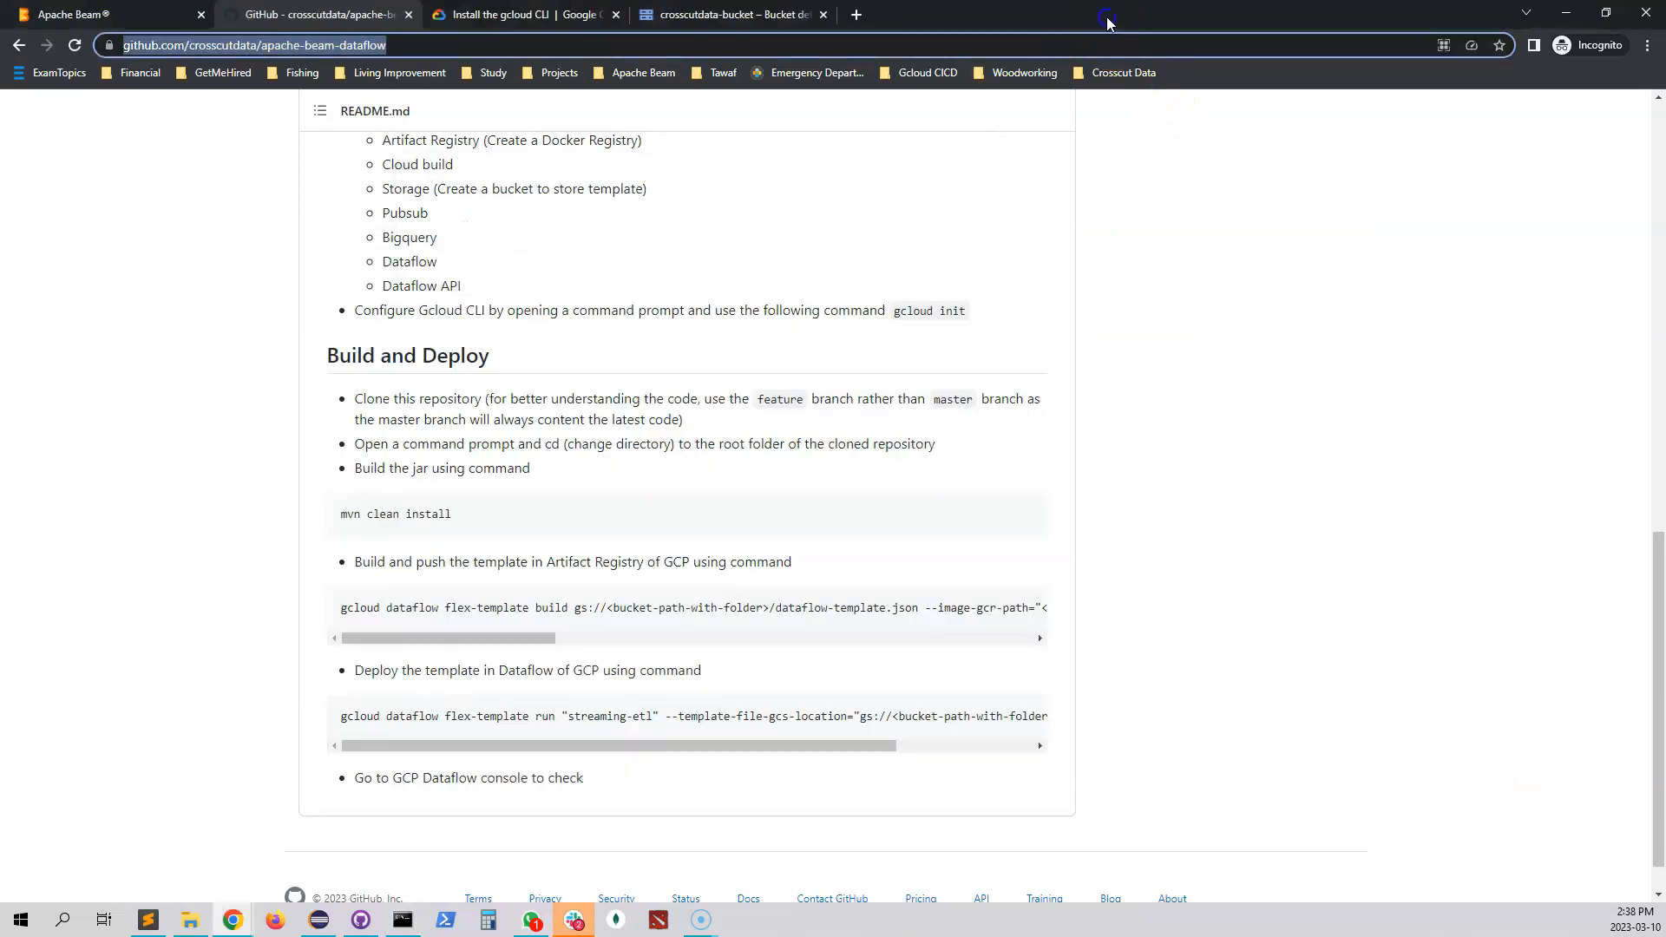
Step: Choose the Google account and allow Google Cloud SDK access, reaching the gcloud success page
left_click(1607, 12)
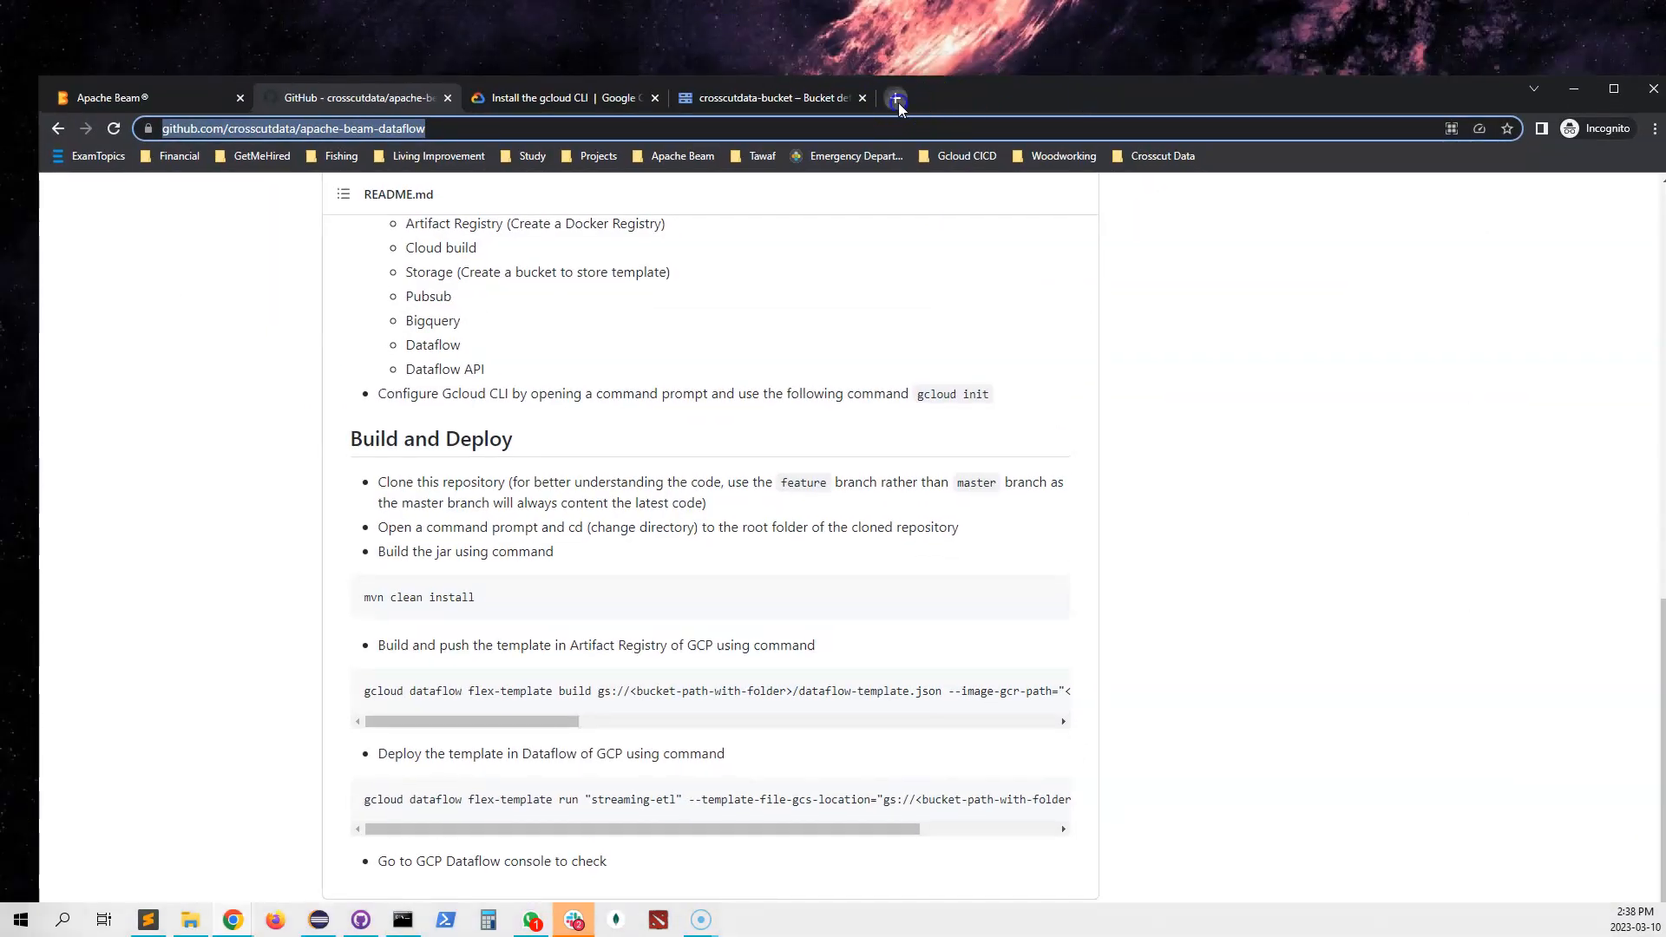
left_click(896, 97)
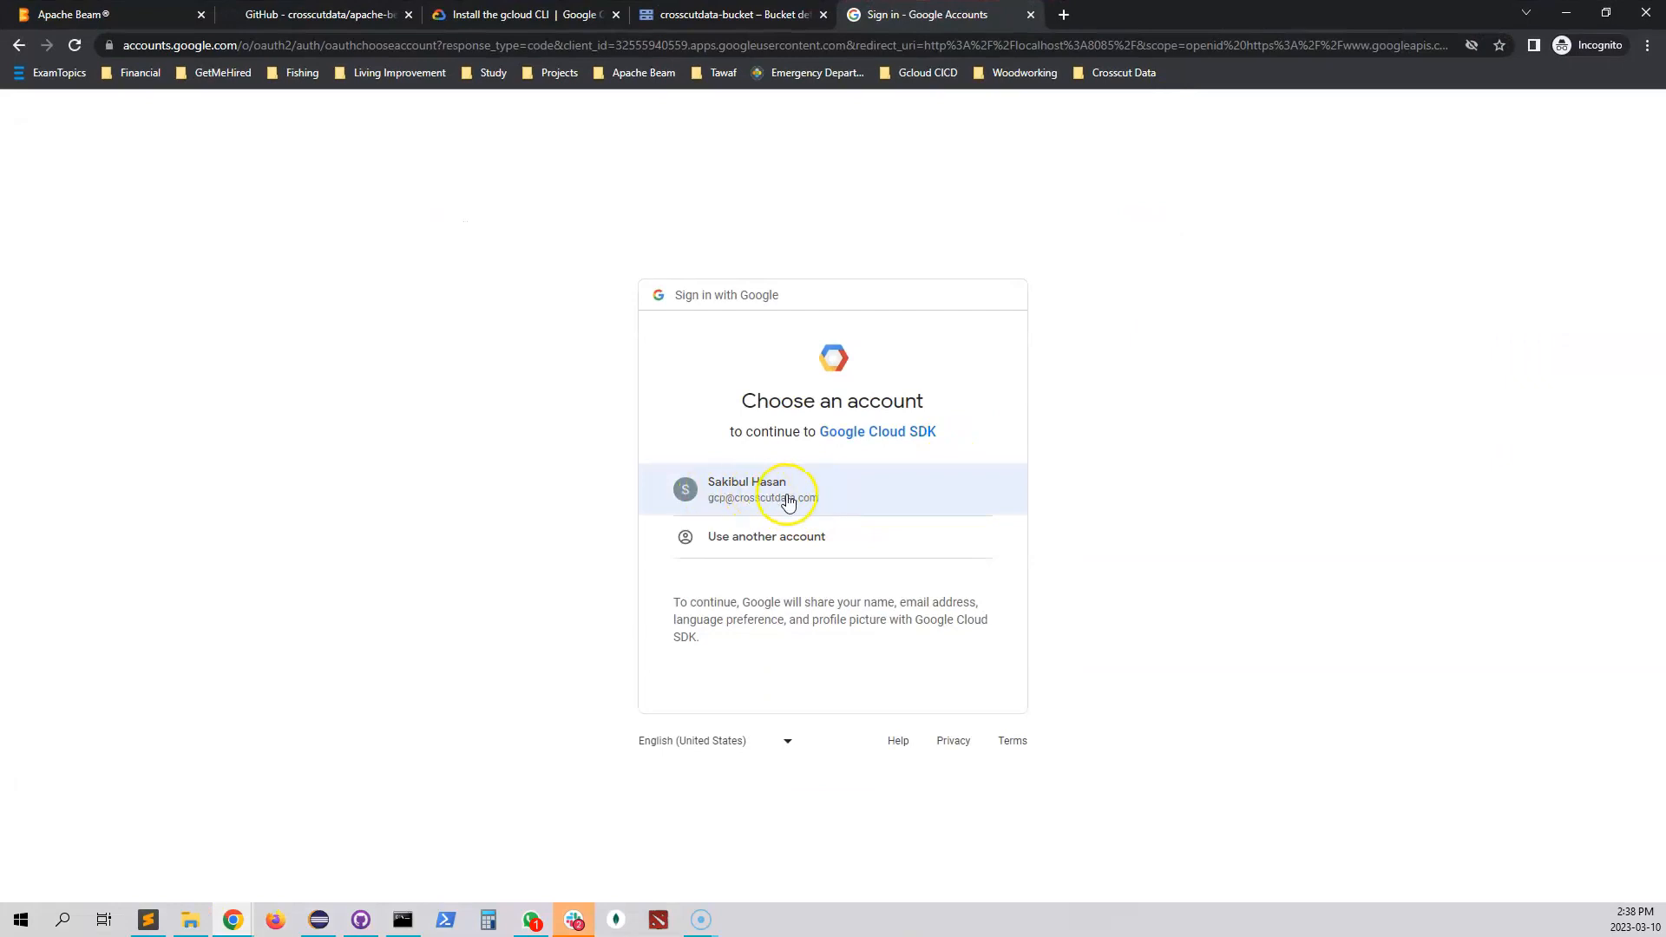
left_click(744, 490)
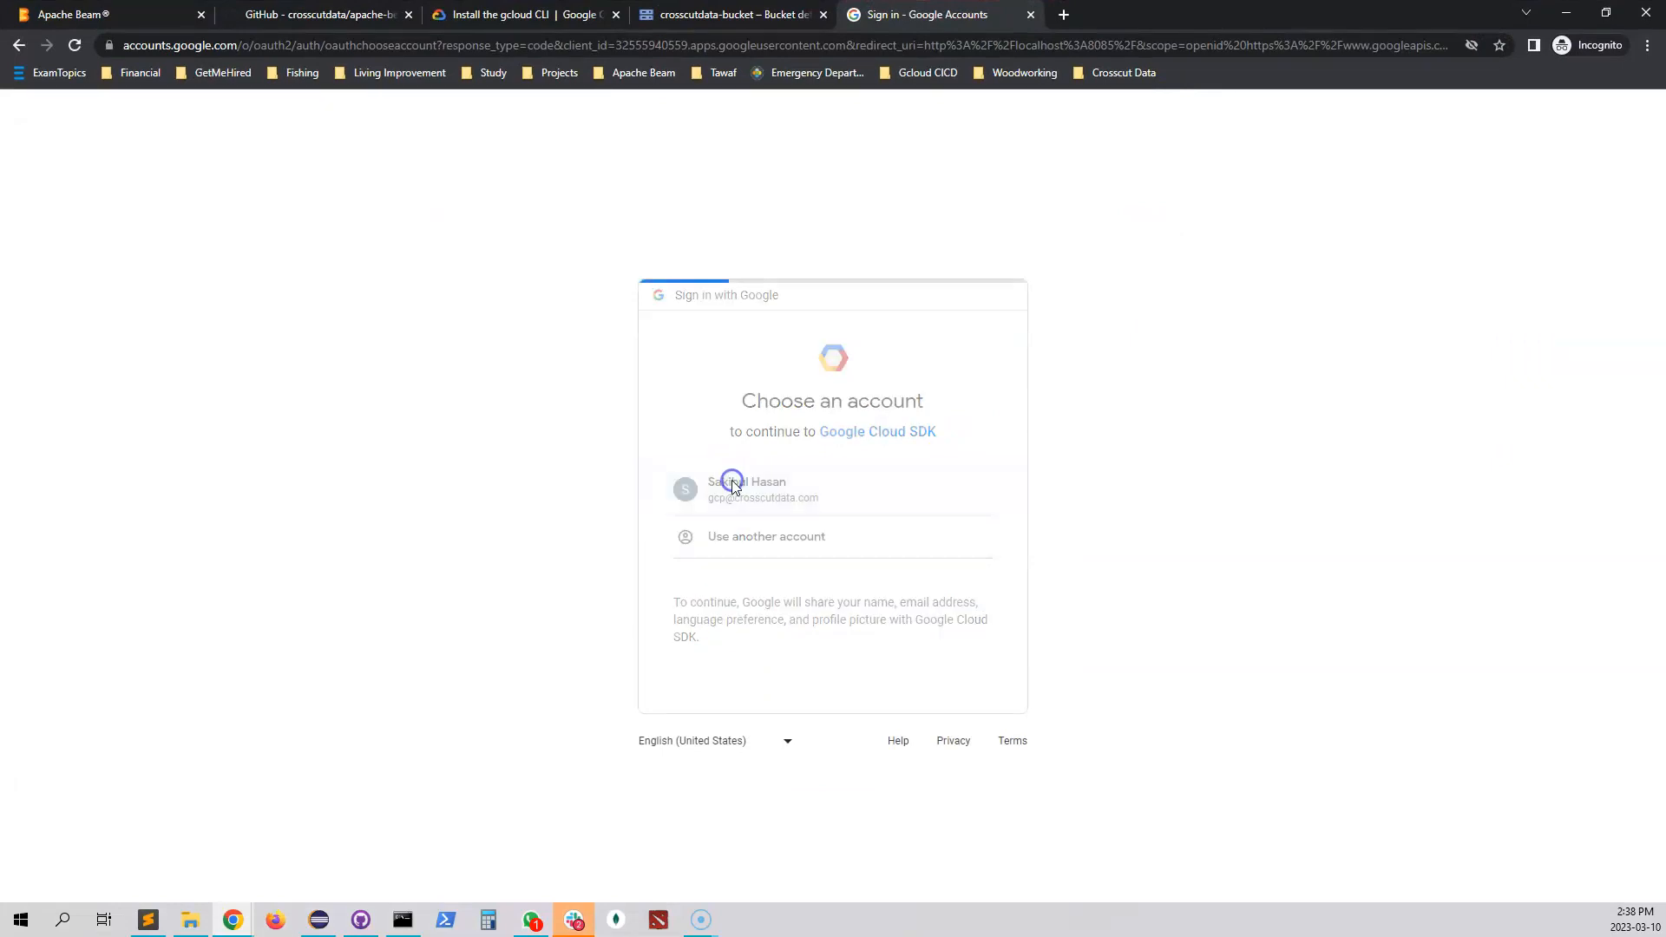
left_click(733, 490)
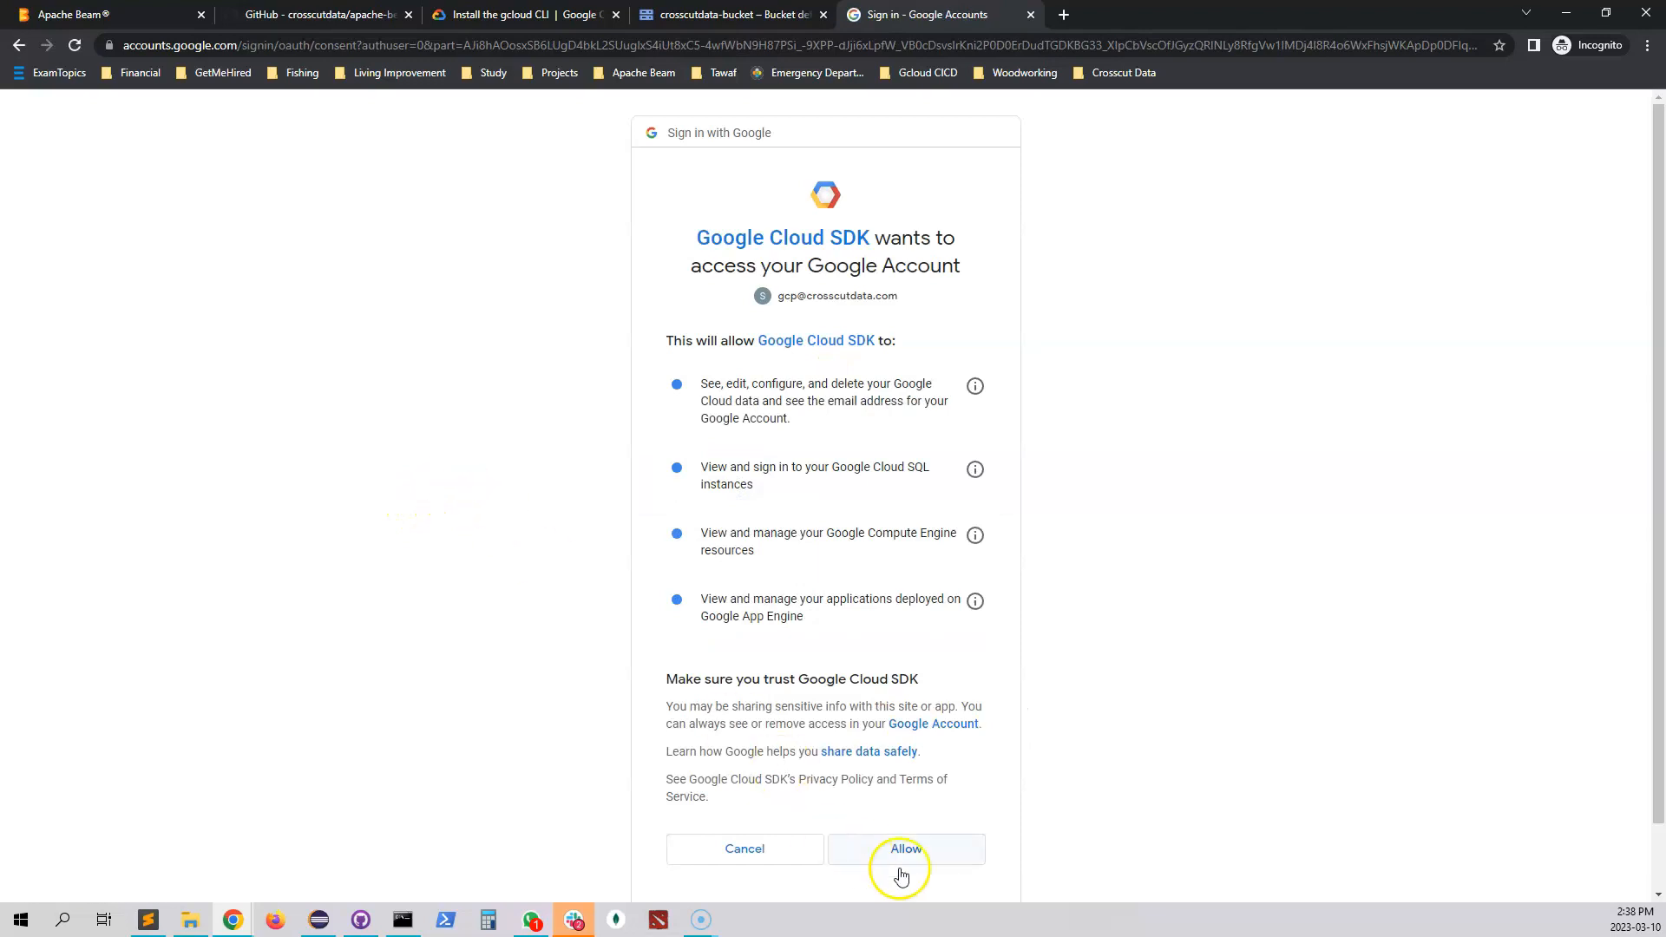
left_click(904, 848)
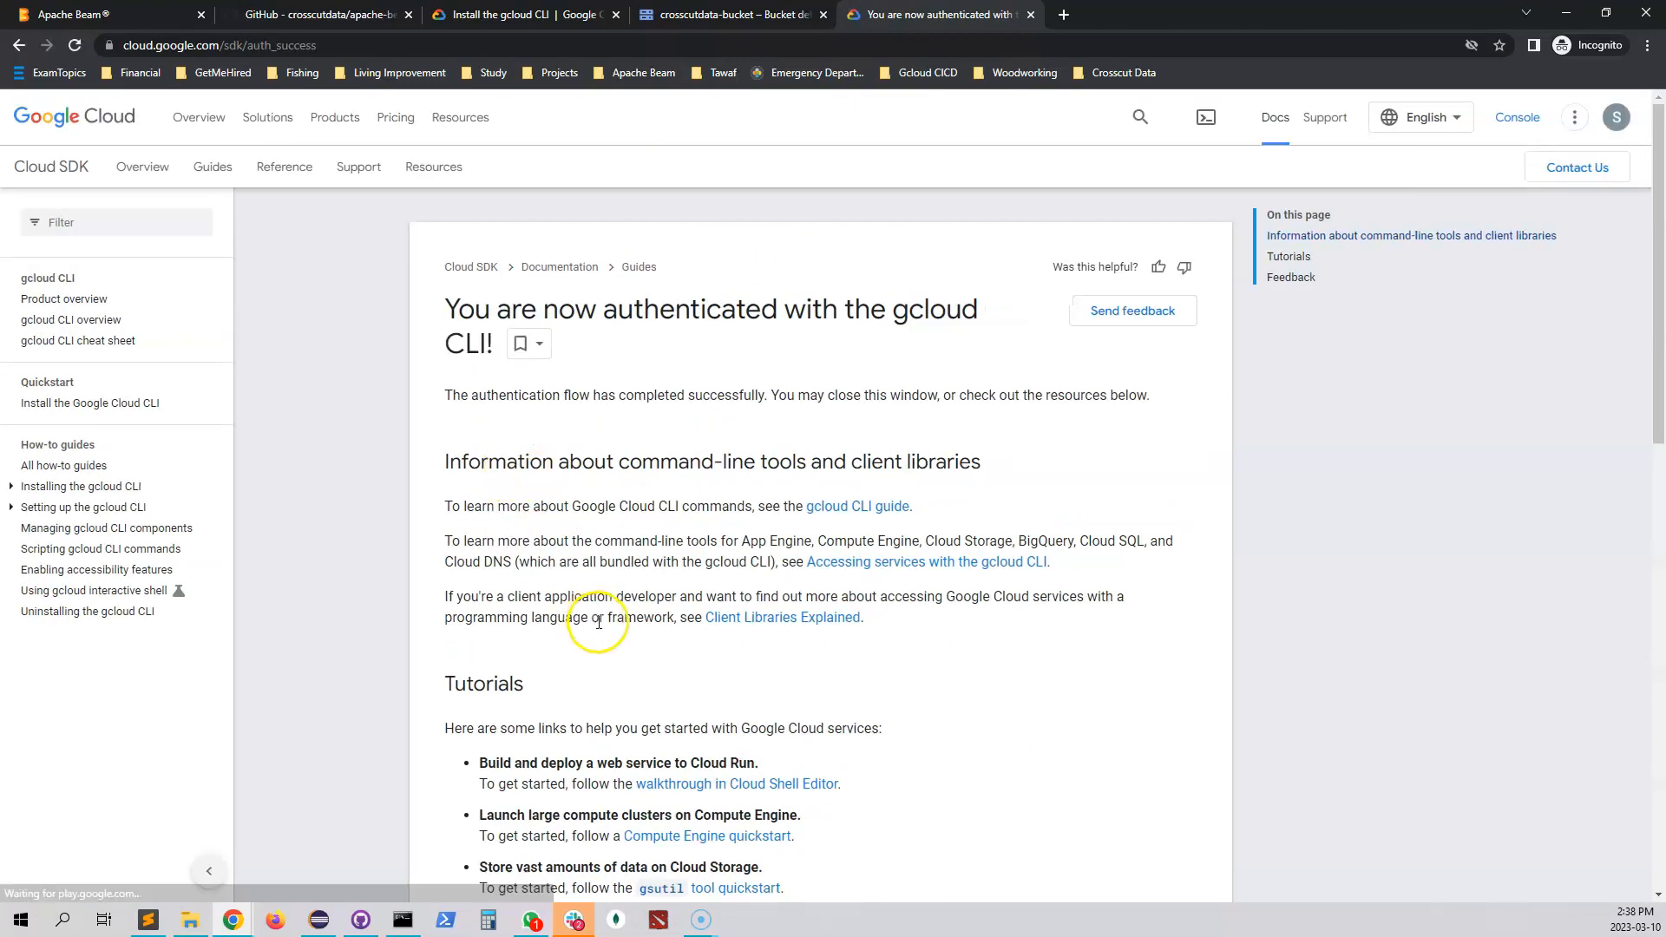
Step: Show the cmd login confirmation with crosscut-data-gcp as the current project
left_click(401, 920)
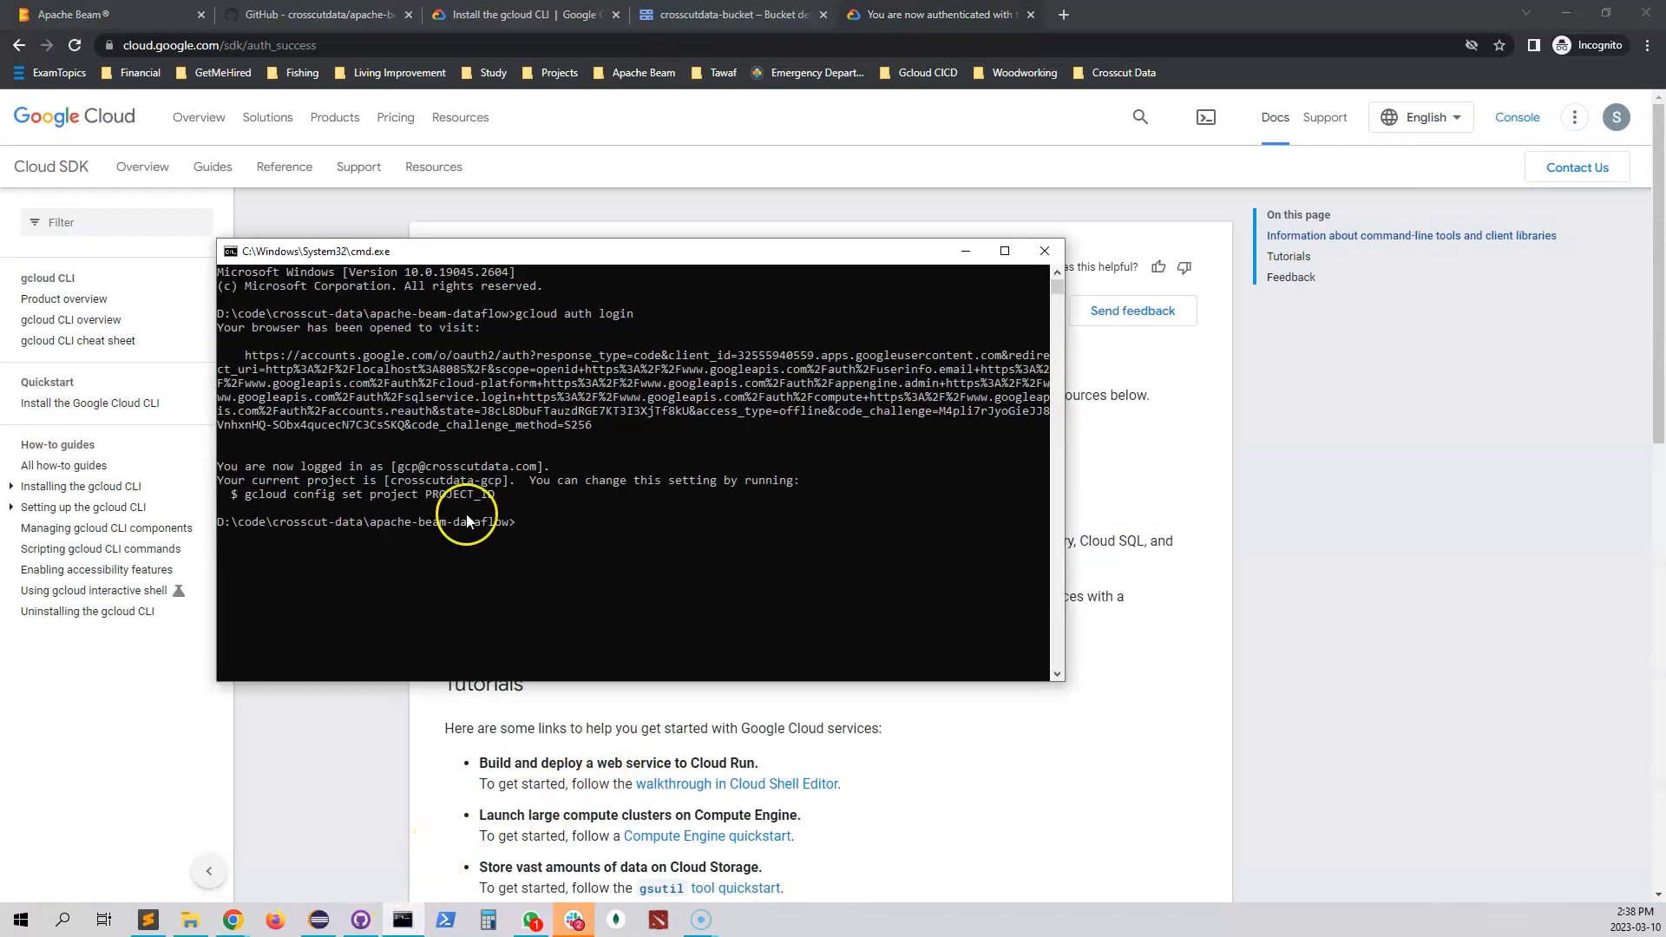
mouse_move(382, 467)
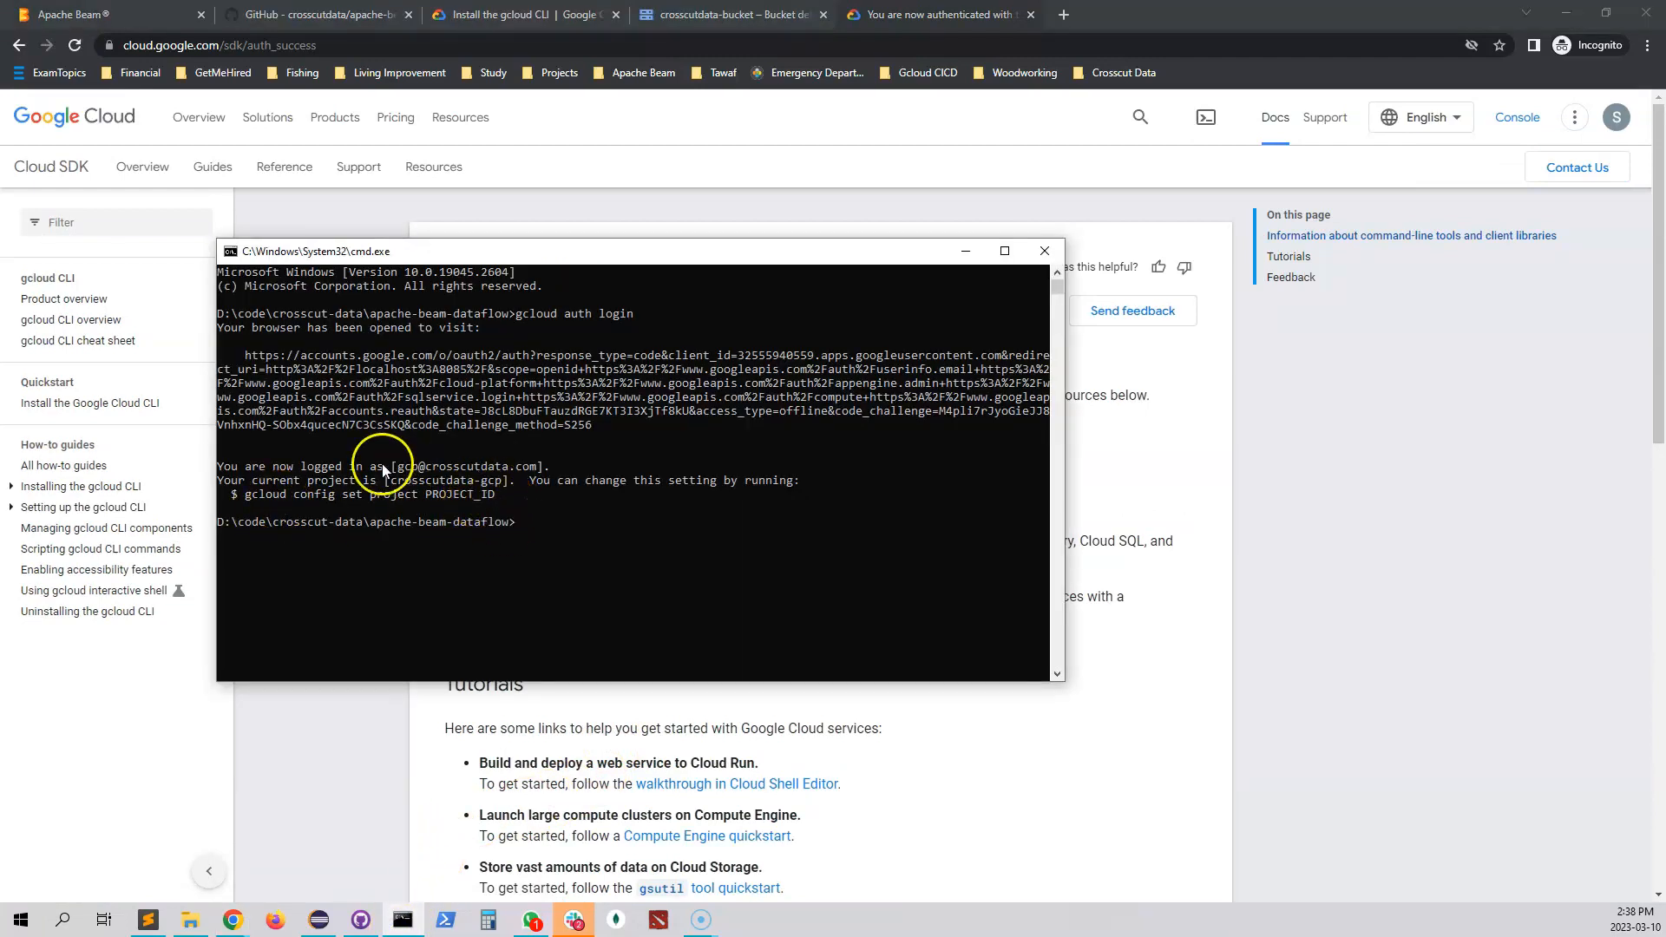
mouse_move(252, 476)
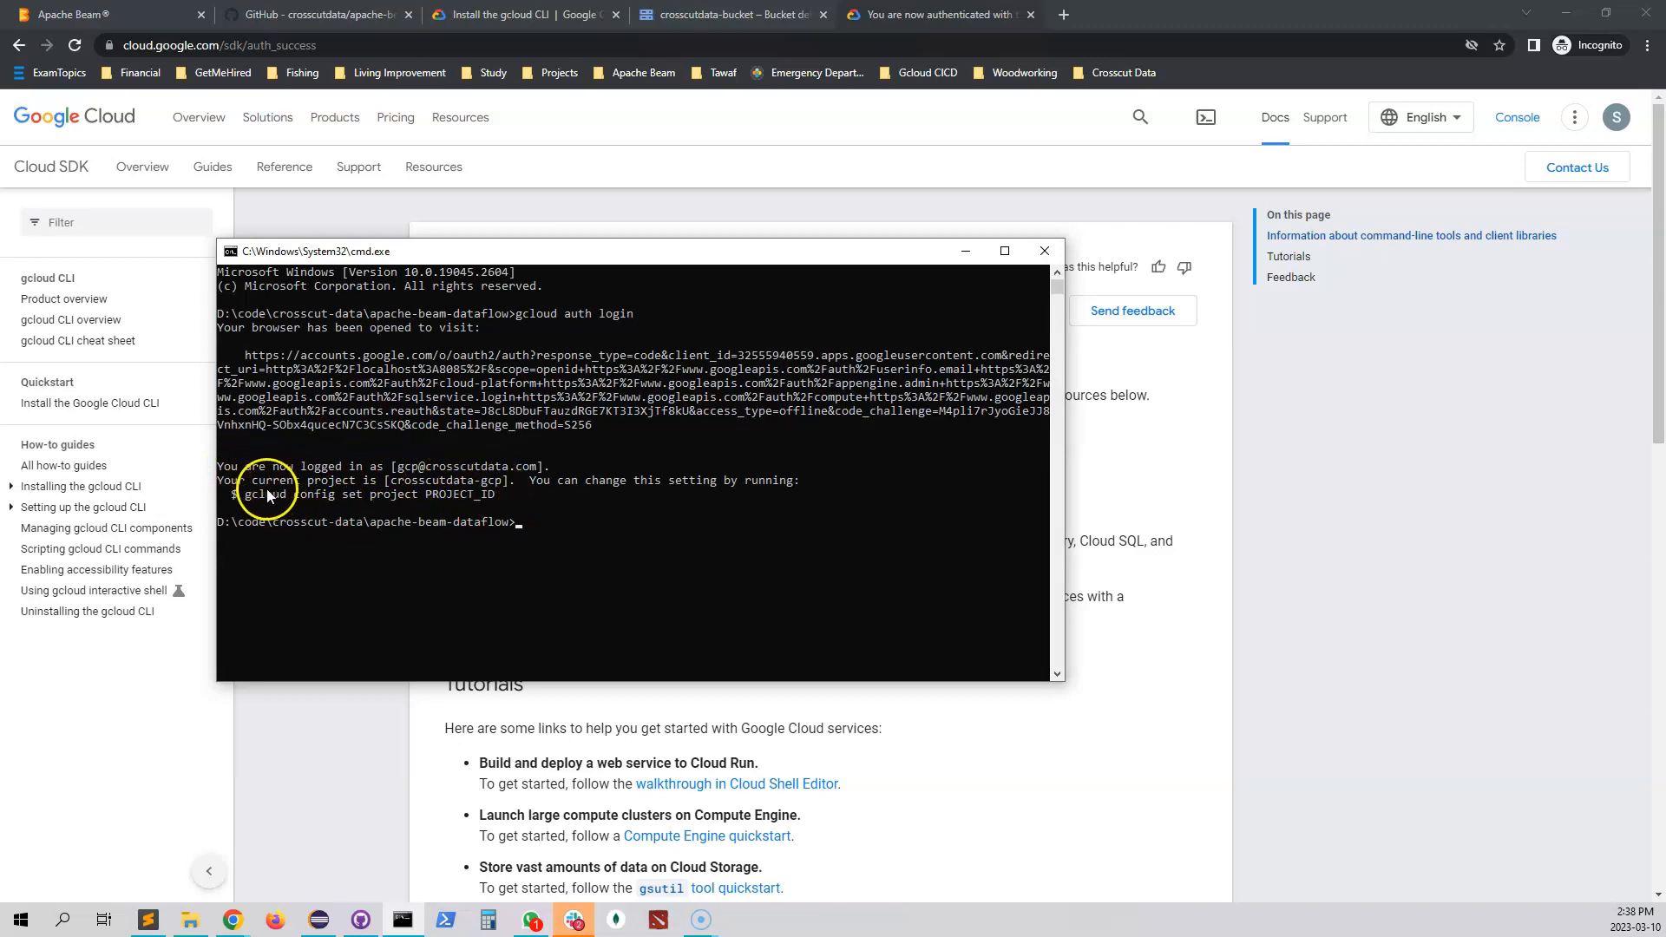
mouse_move(502, 492)
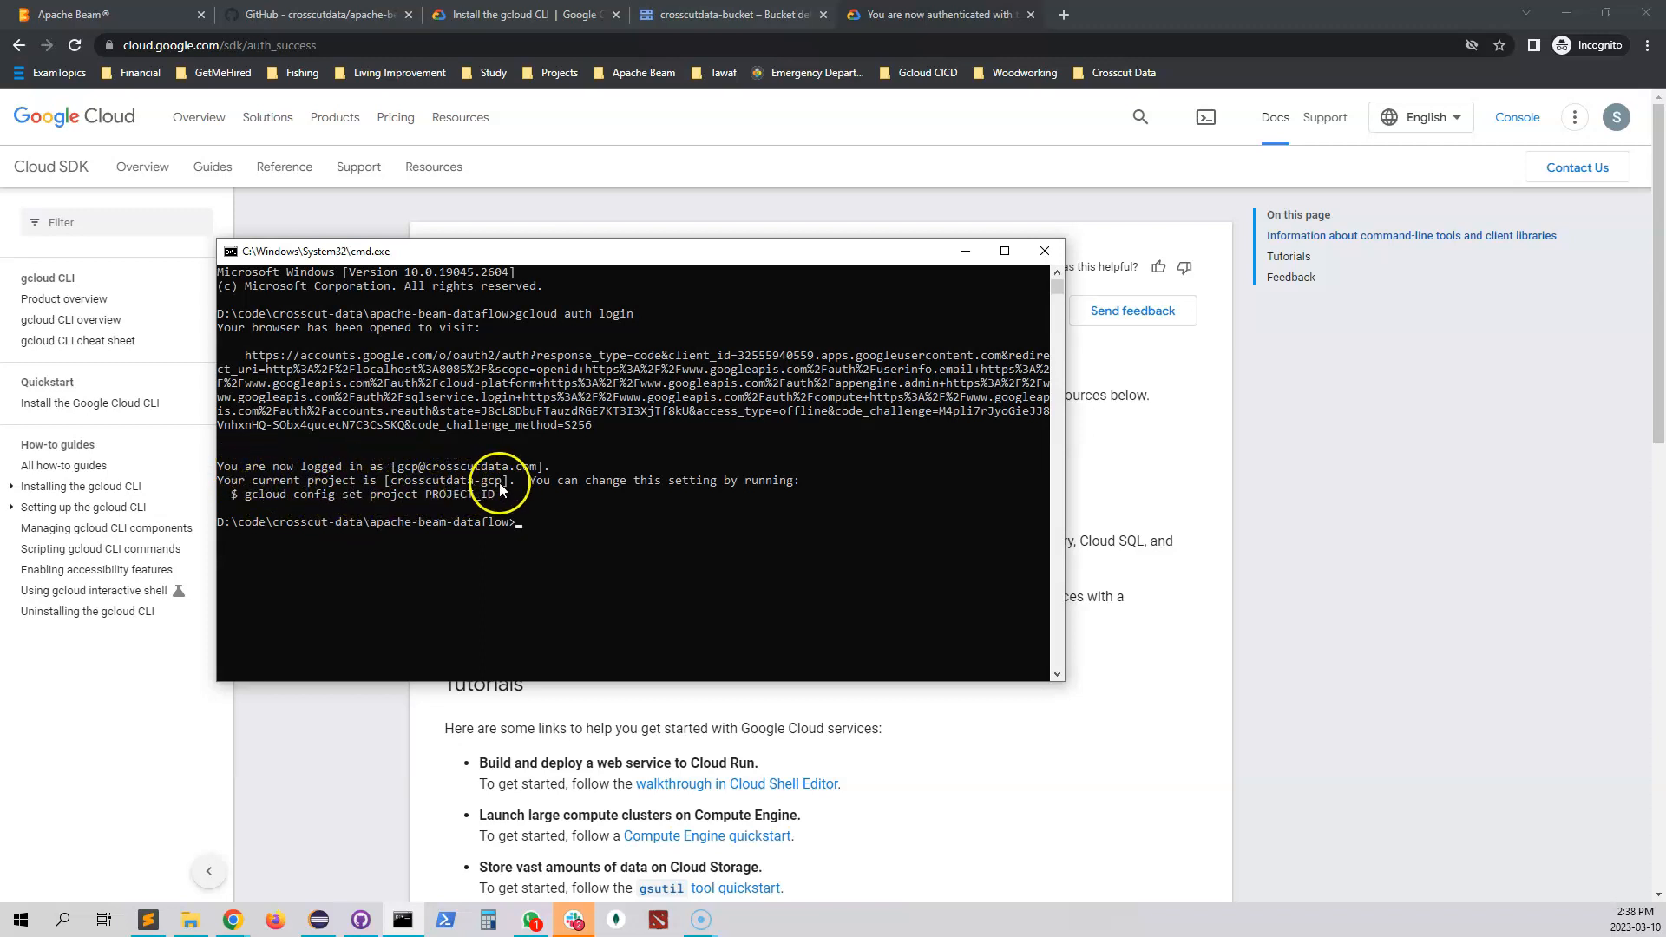
mouse_move(571, 563)
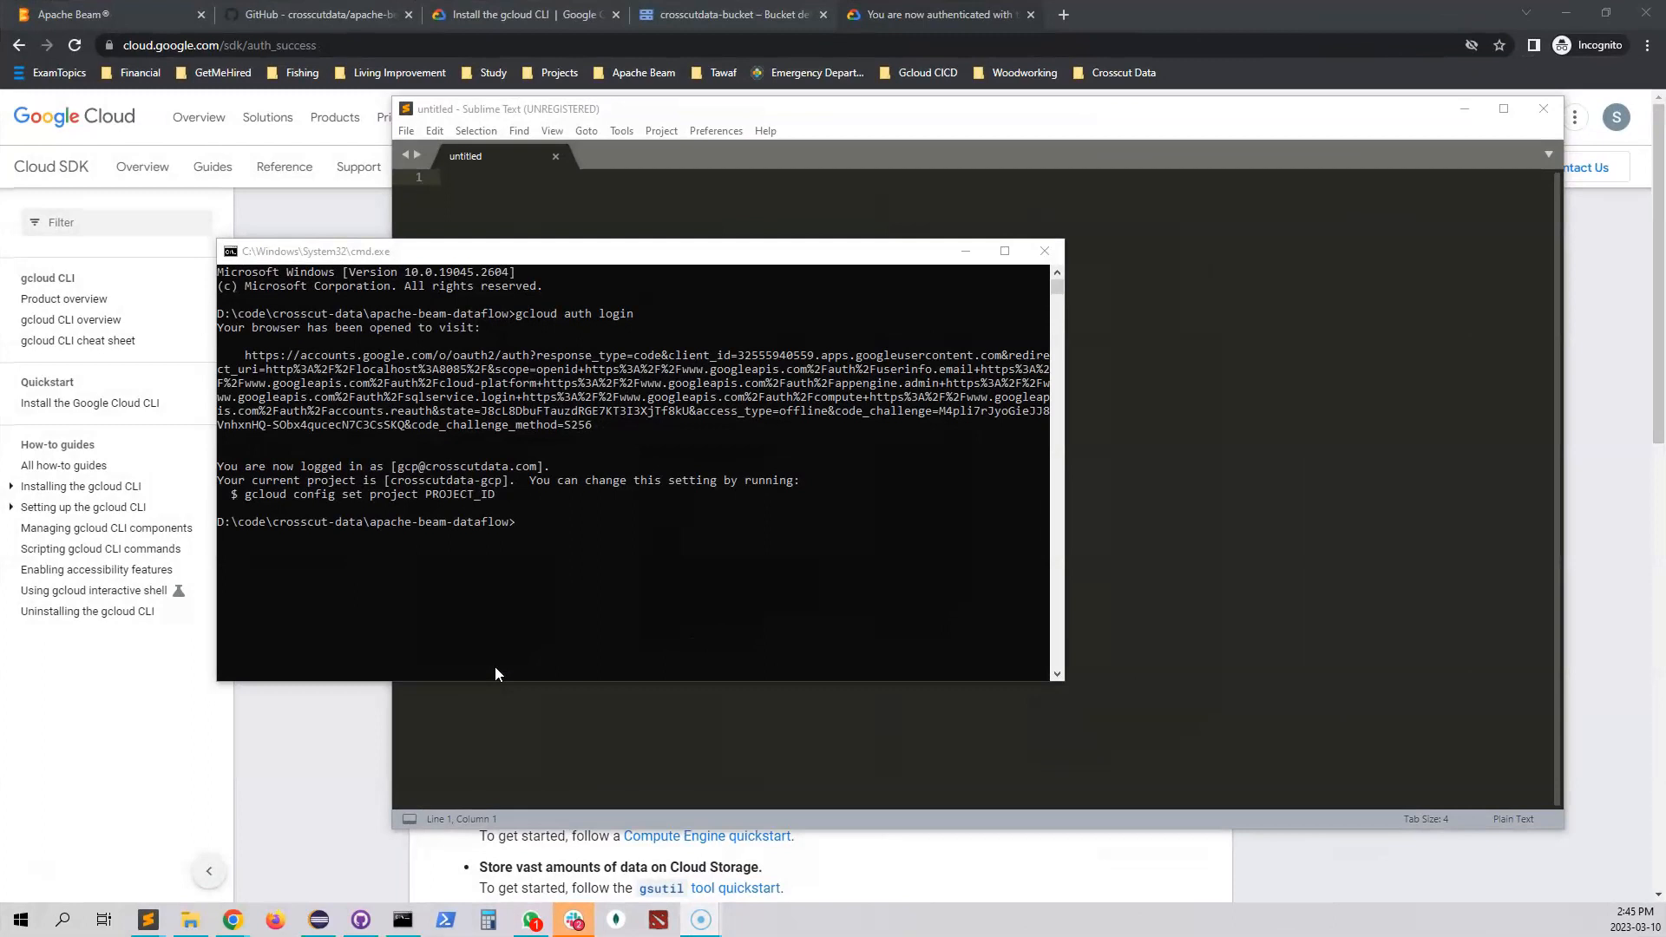
mouse_move(613, 491)
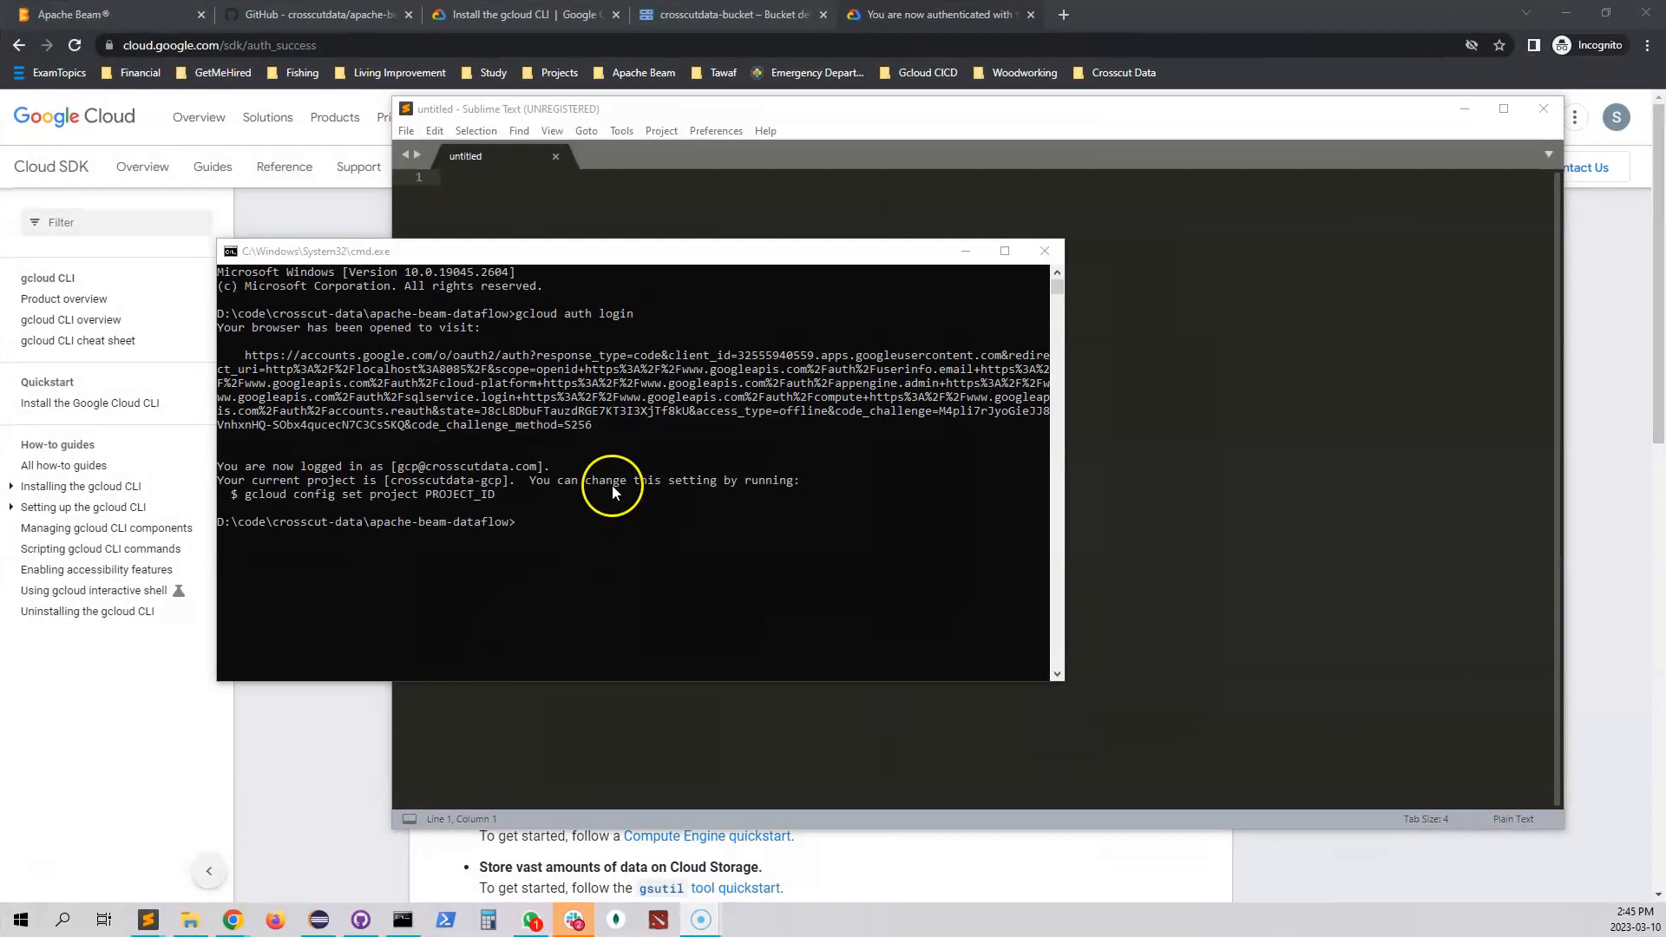
mouse_move(358, 219)
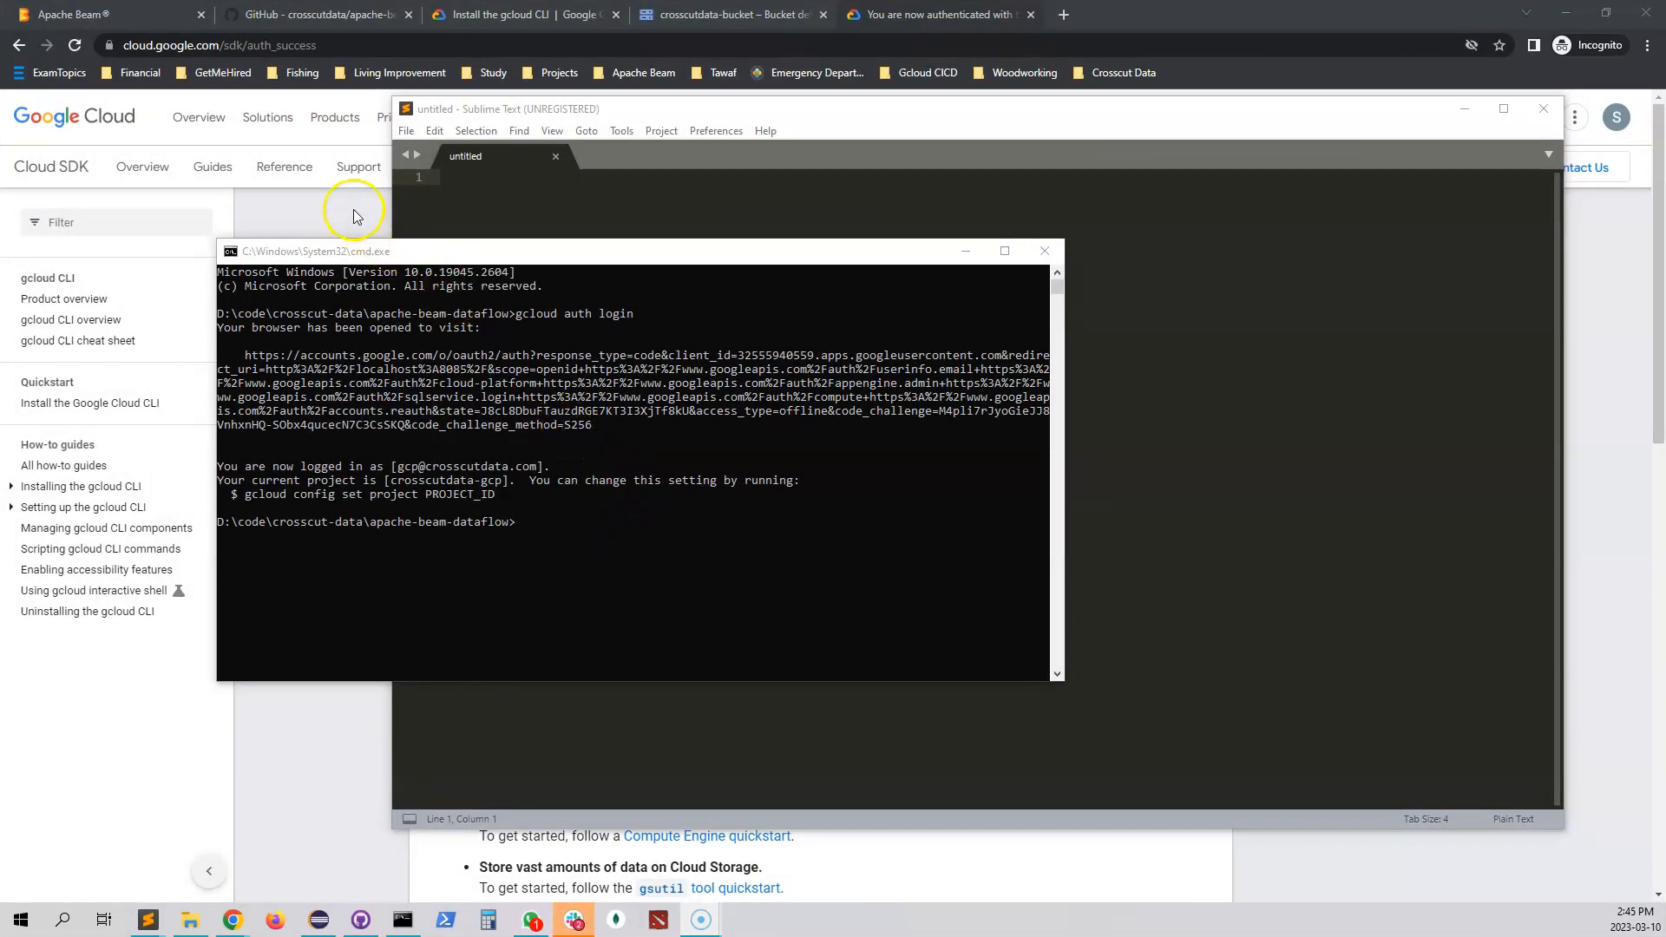
Step: Select the gcloud dataflow flex-template build command in the GitHub README for copying
left_click(314, 14)
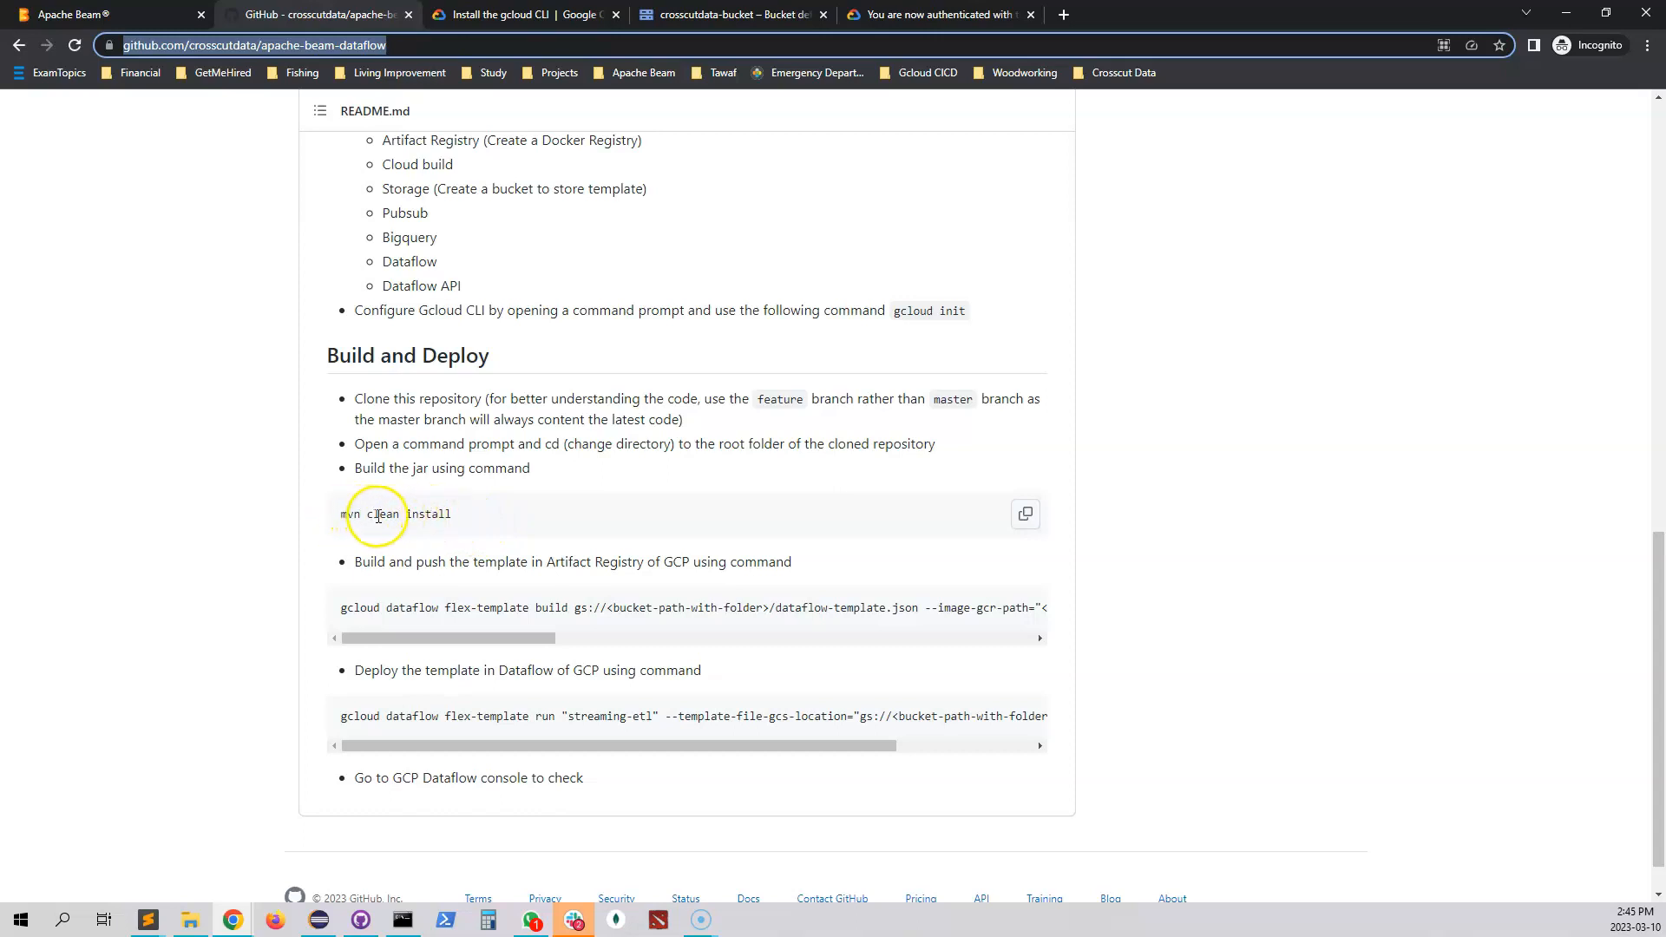
mouse_move(571, 520)
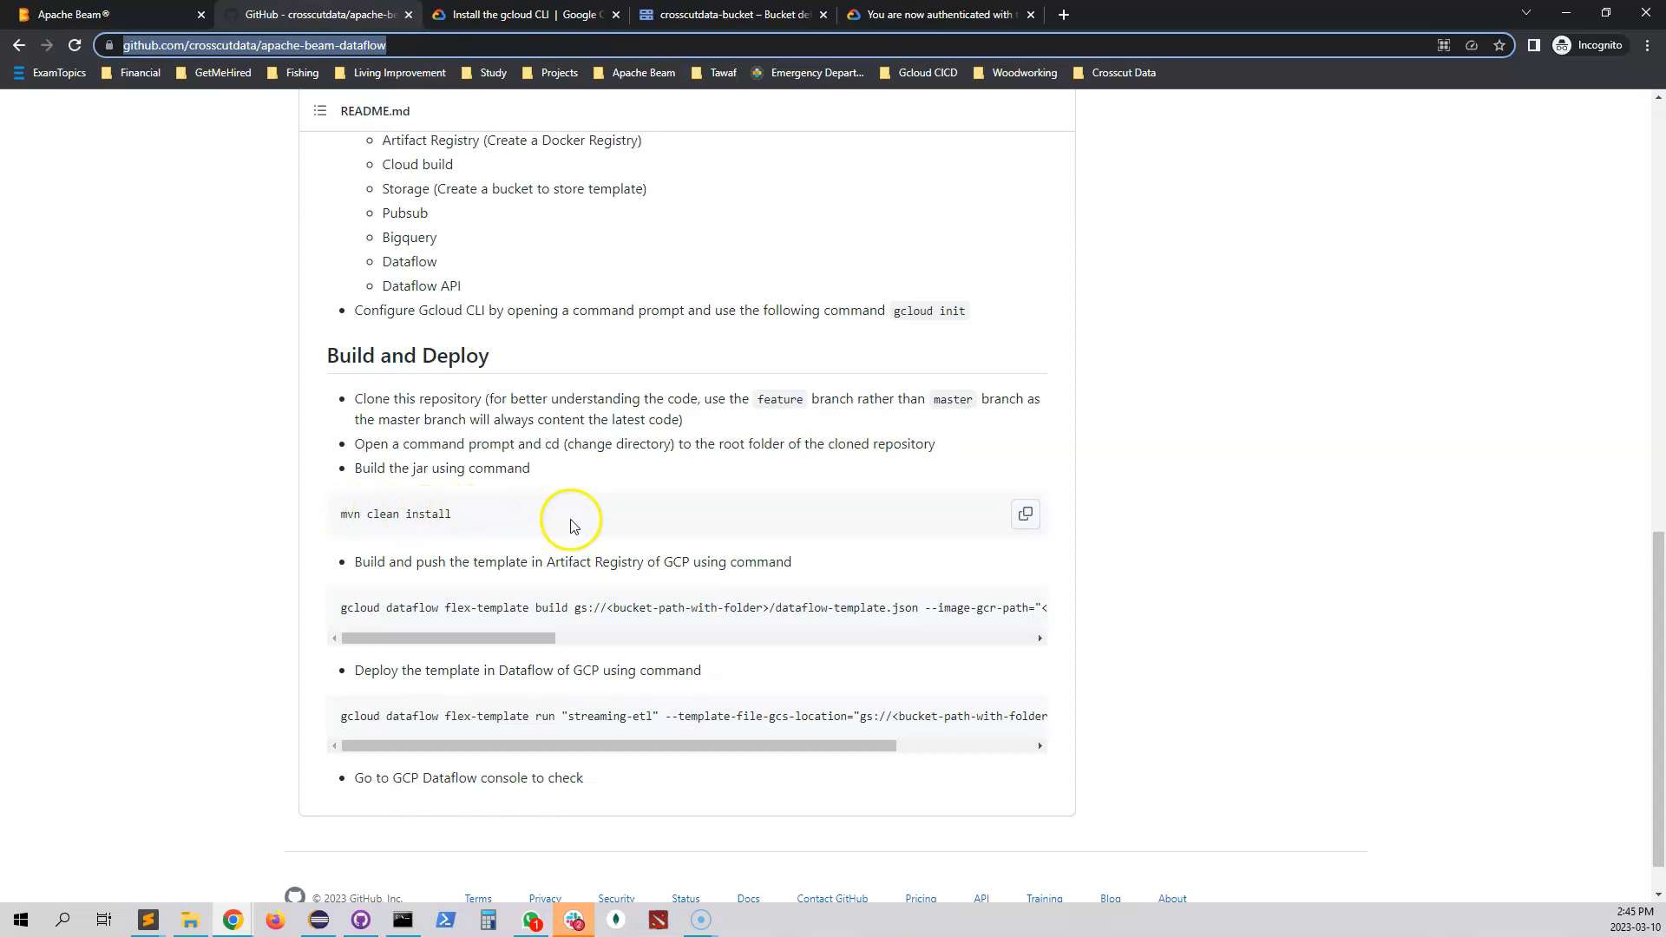
mouse_move(431, 607)
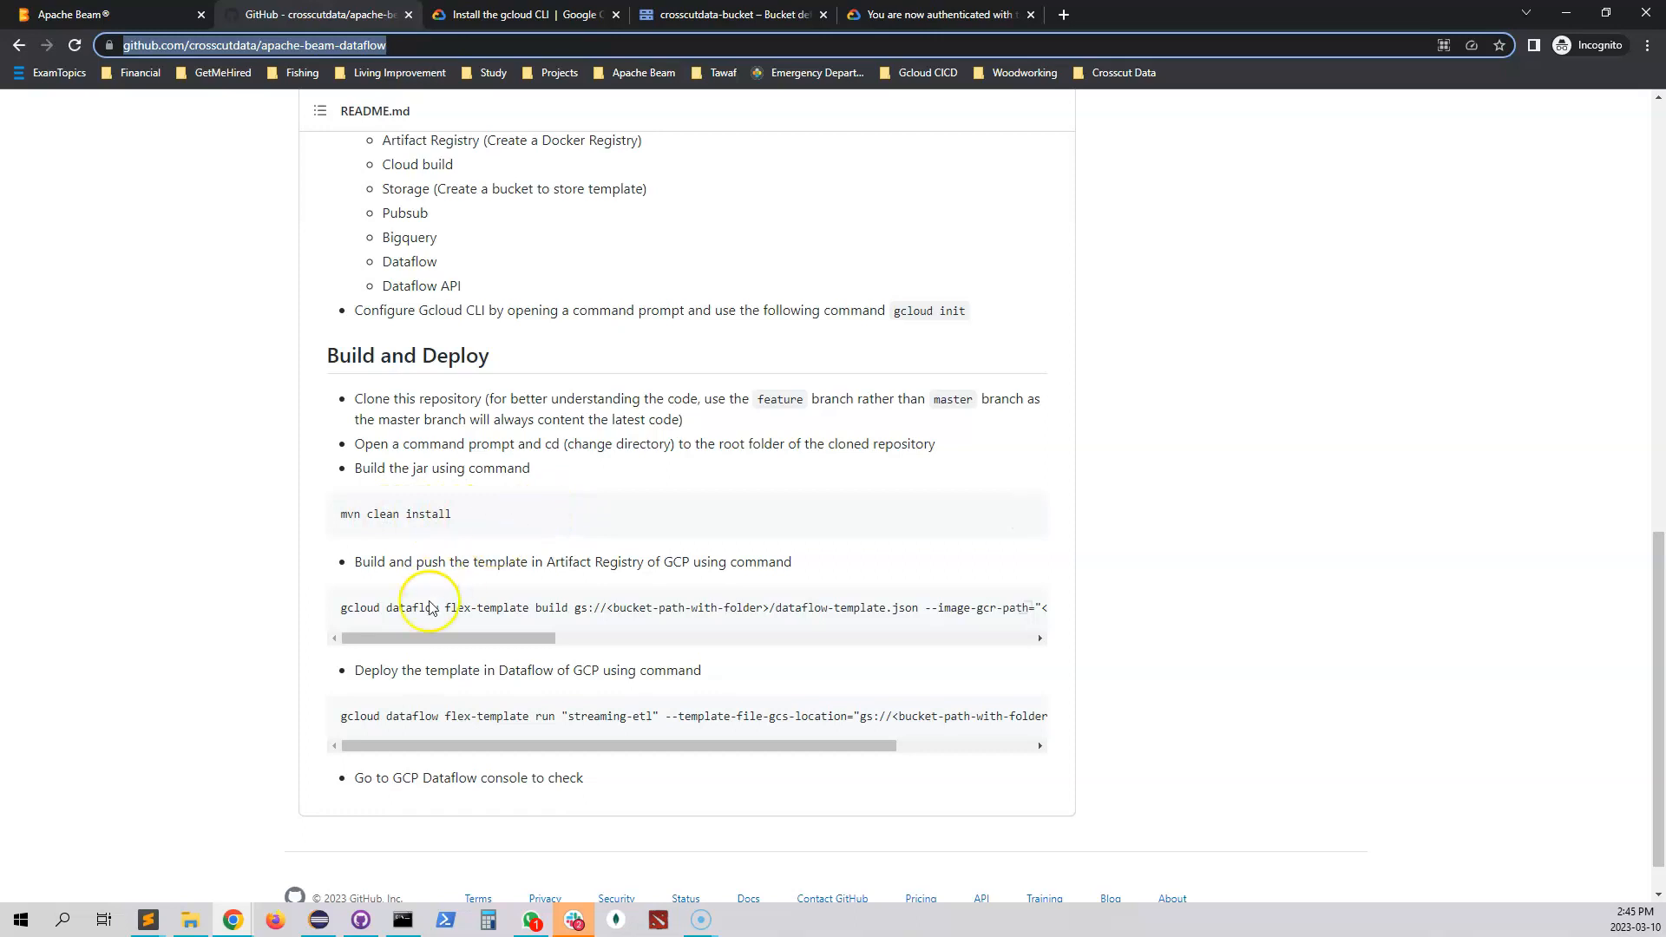
mouse_move(561, 608)
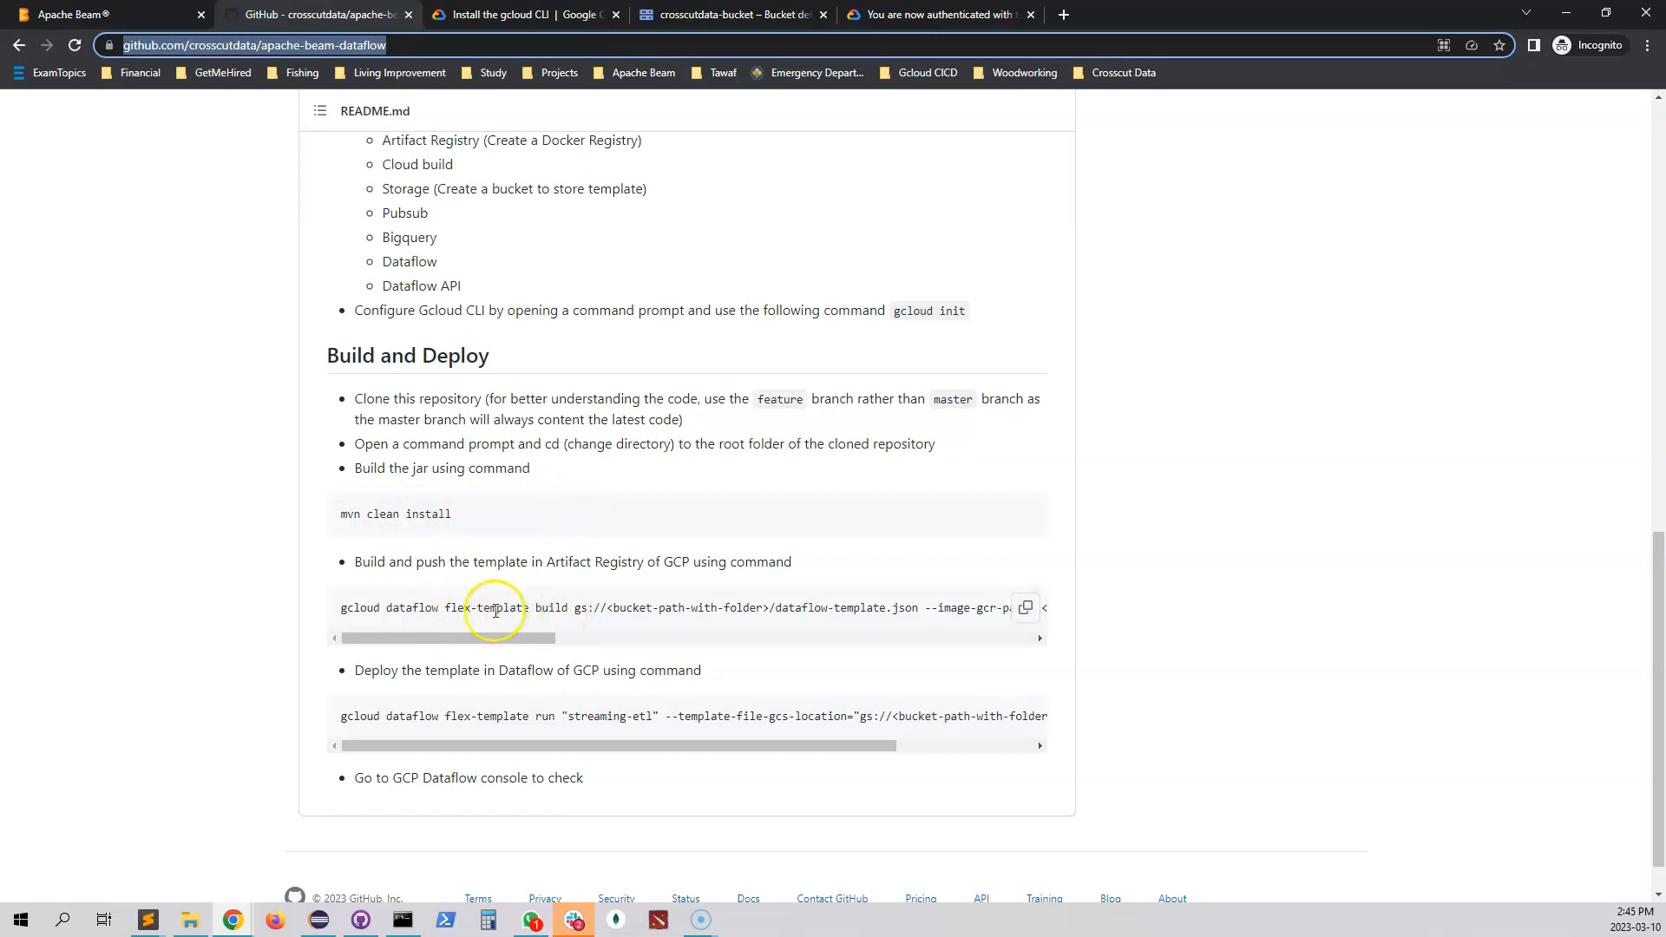
triple_click(494, 607)
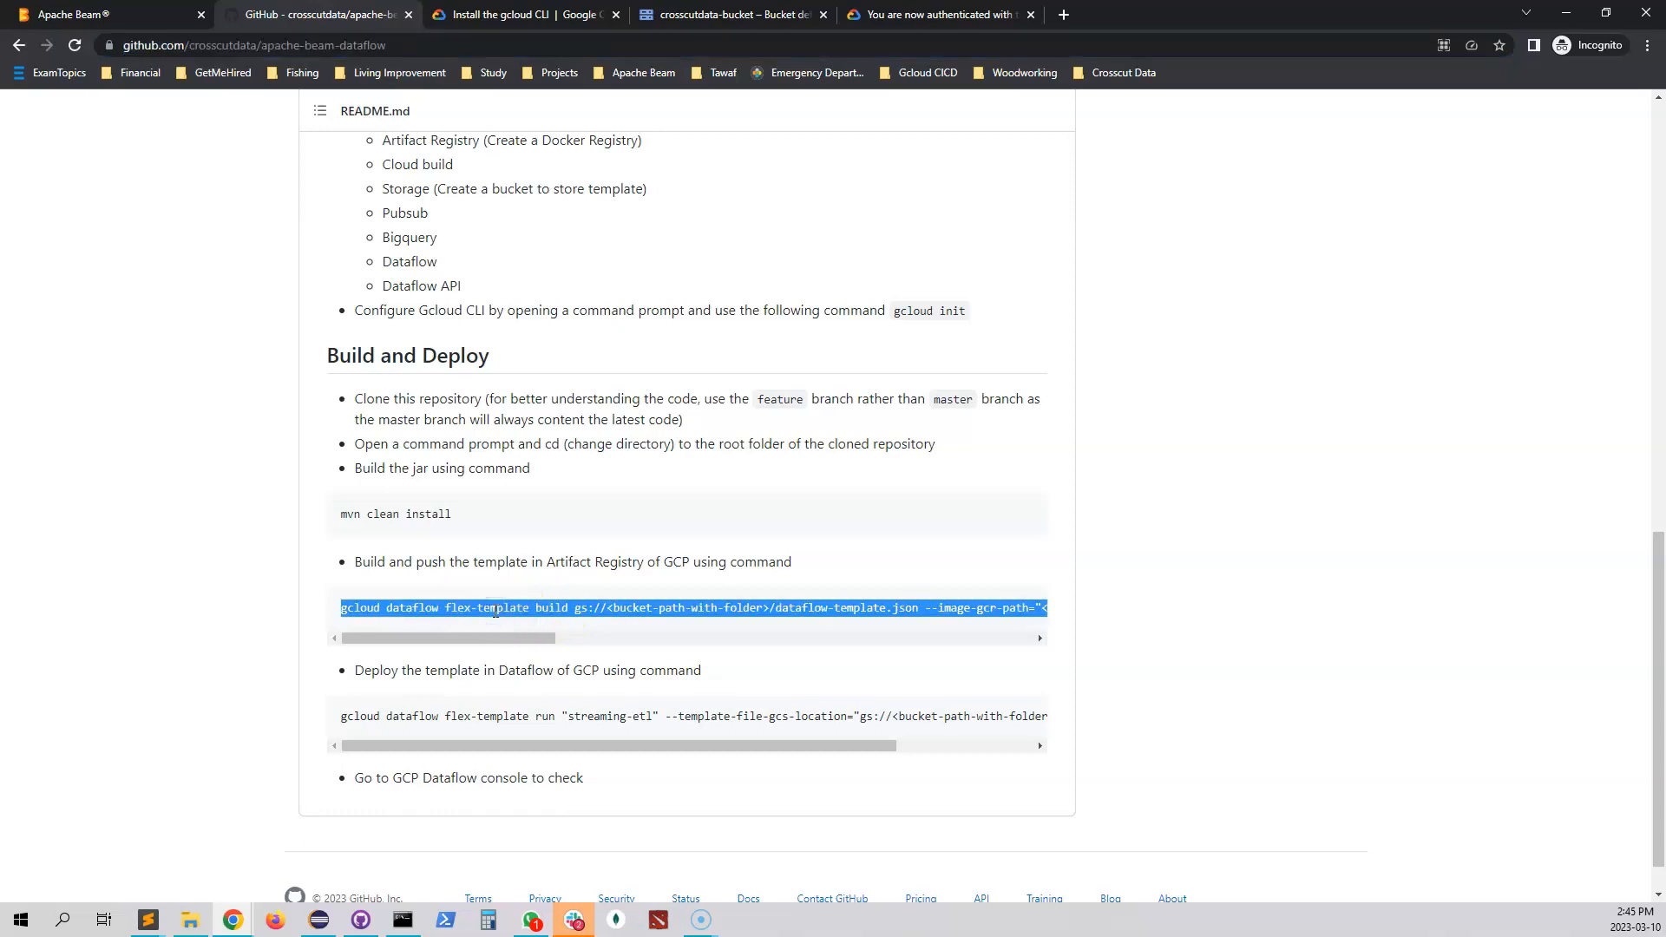
mouse_move(147, 920)
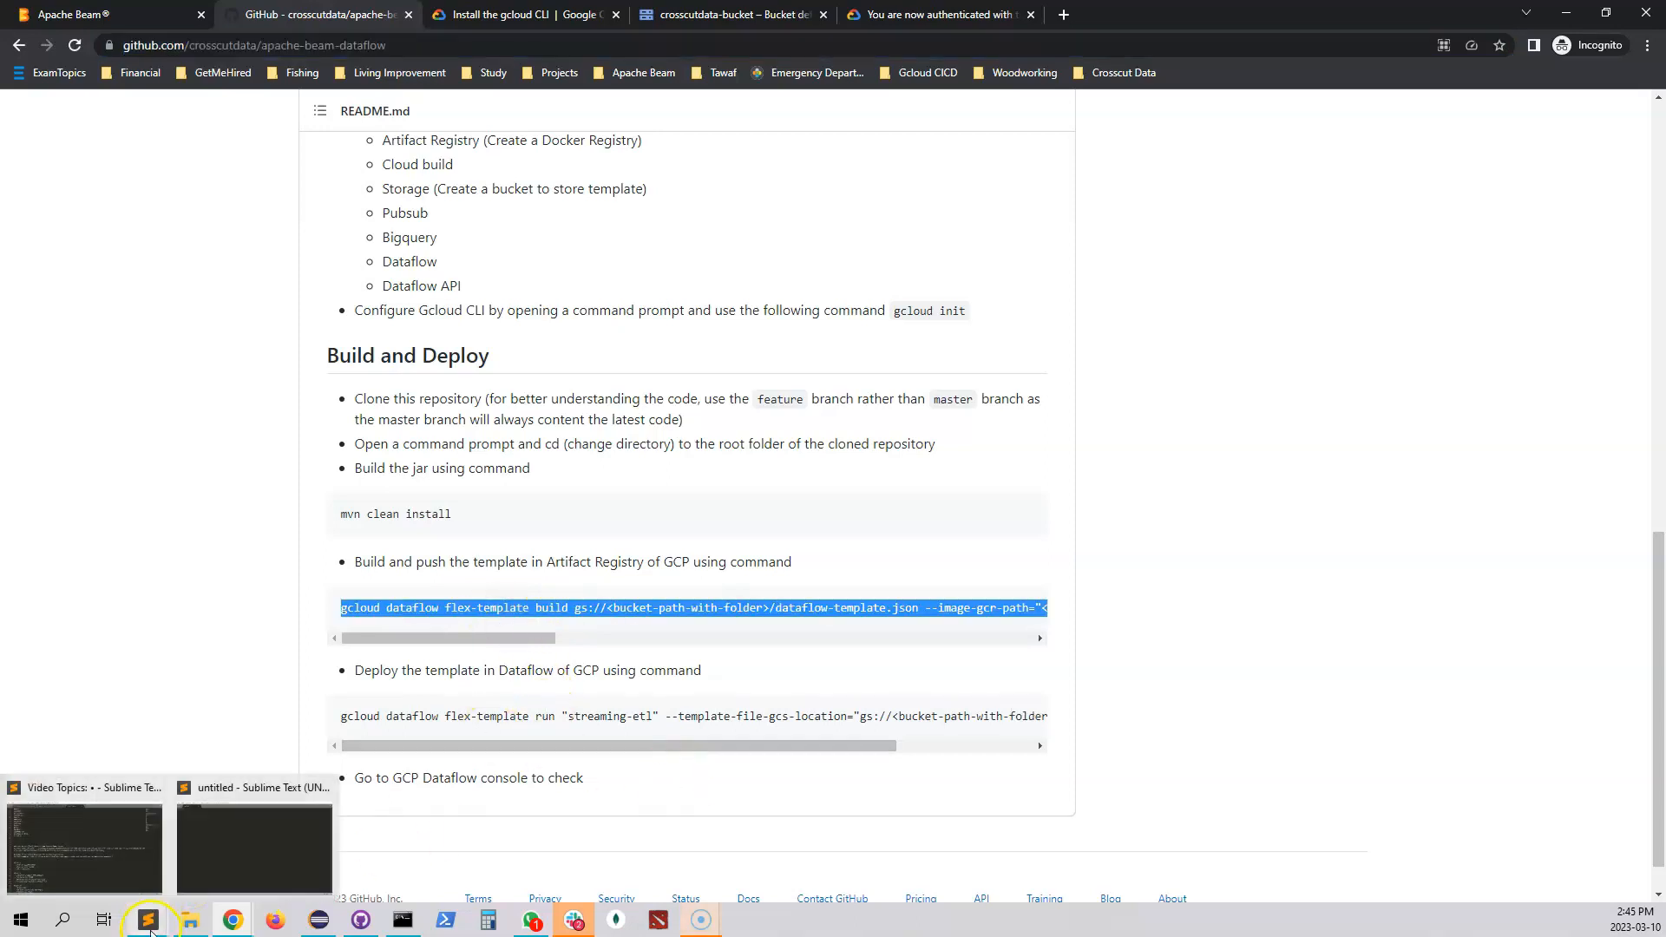
Step: Paste the build command into Sublime Text with each -- flag on its own line, placeholders unfilled
left_click(253, 845)
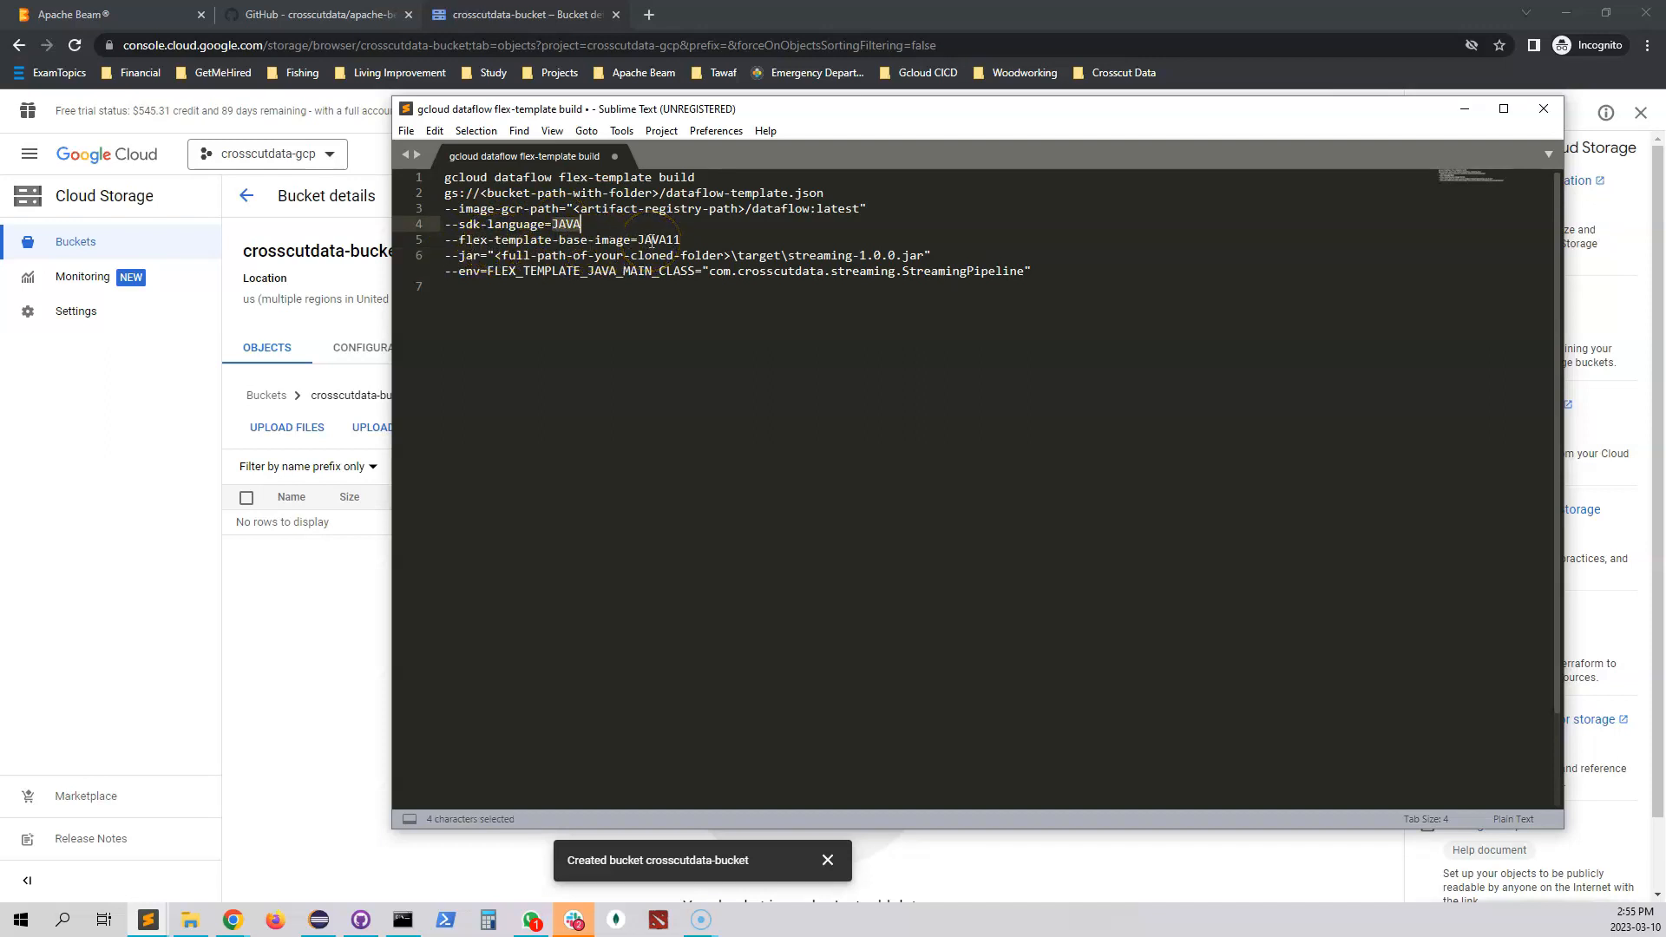
left_click(466, 255)
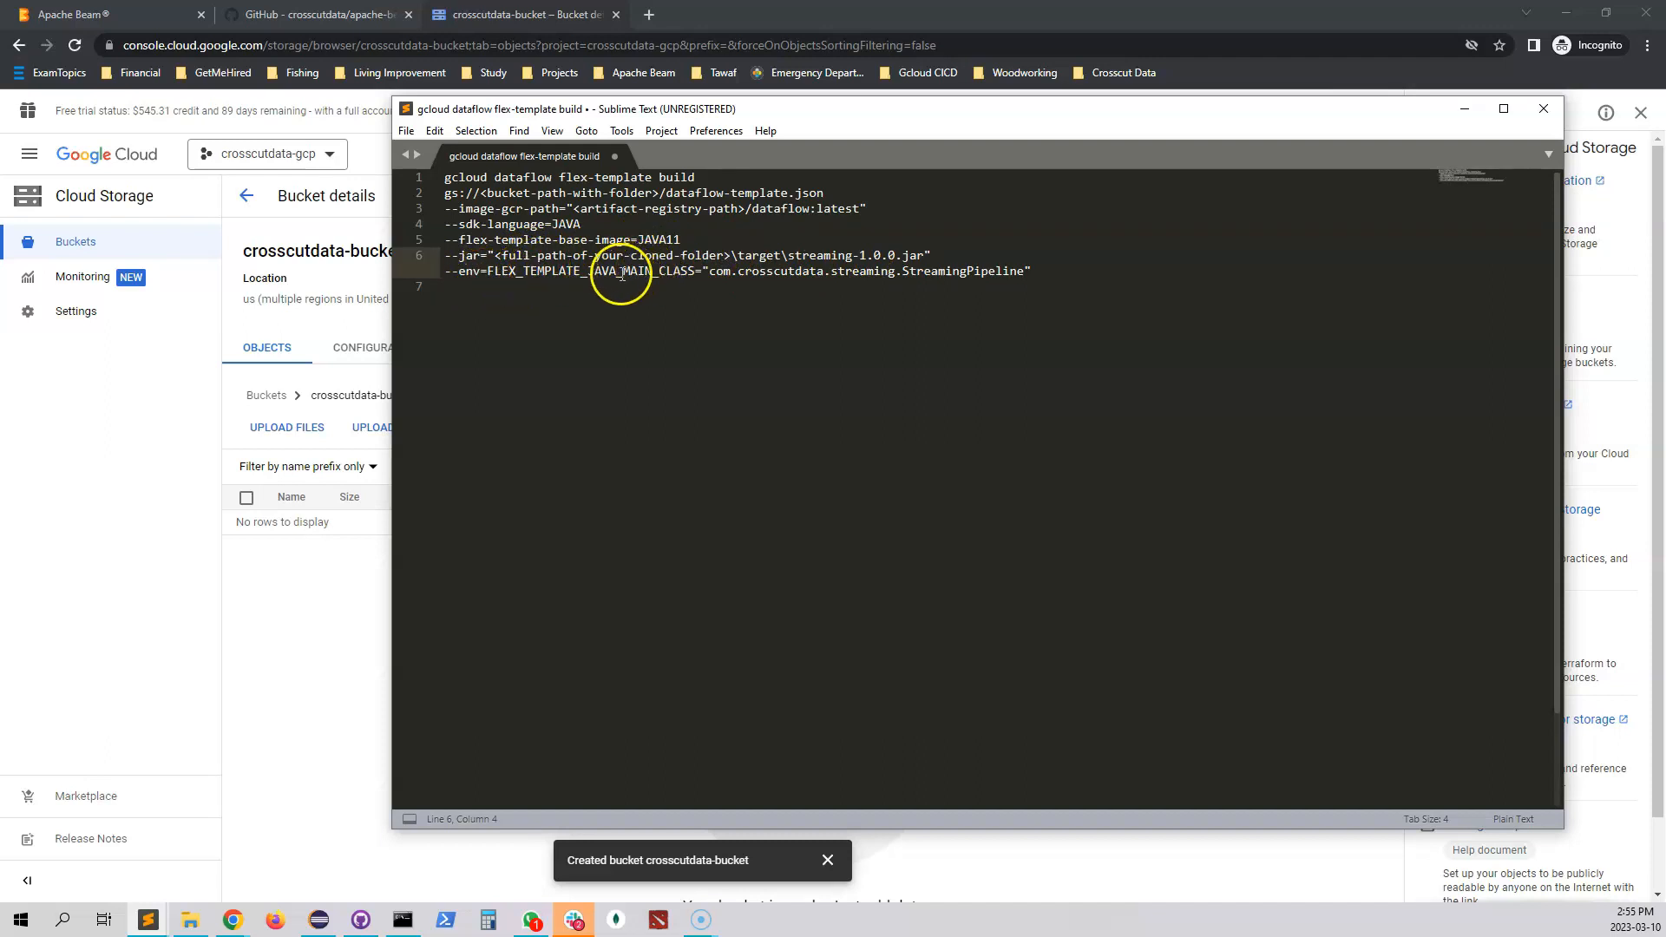
double_click(627, 271)
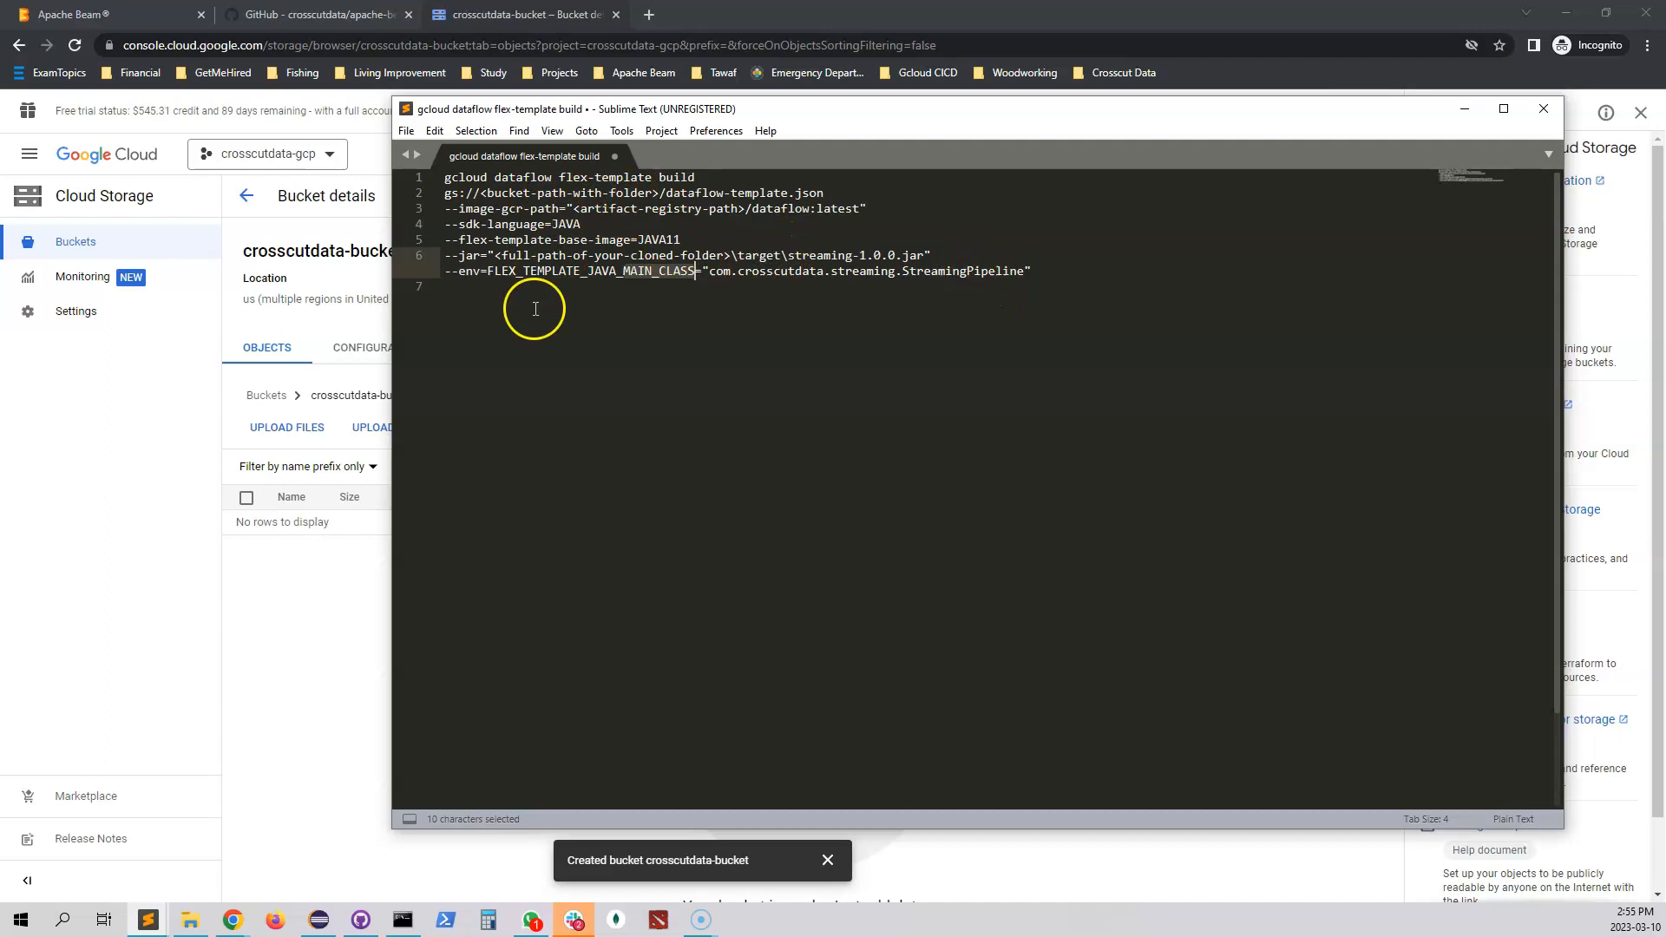
mouse_move(436, 851)
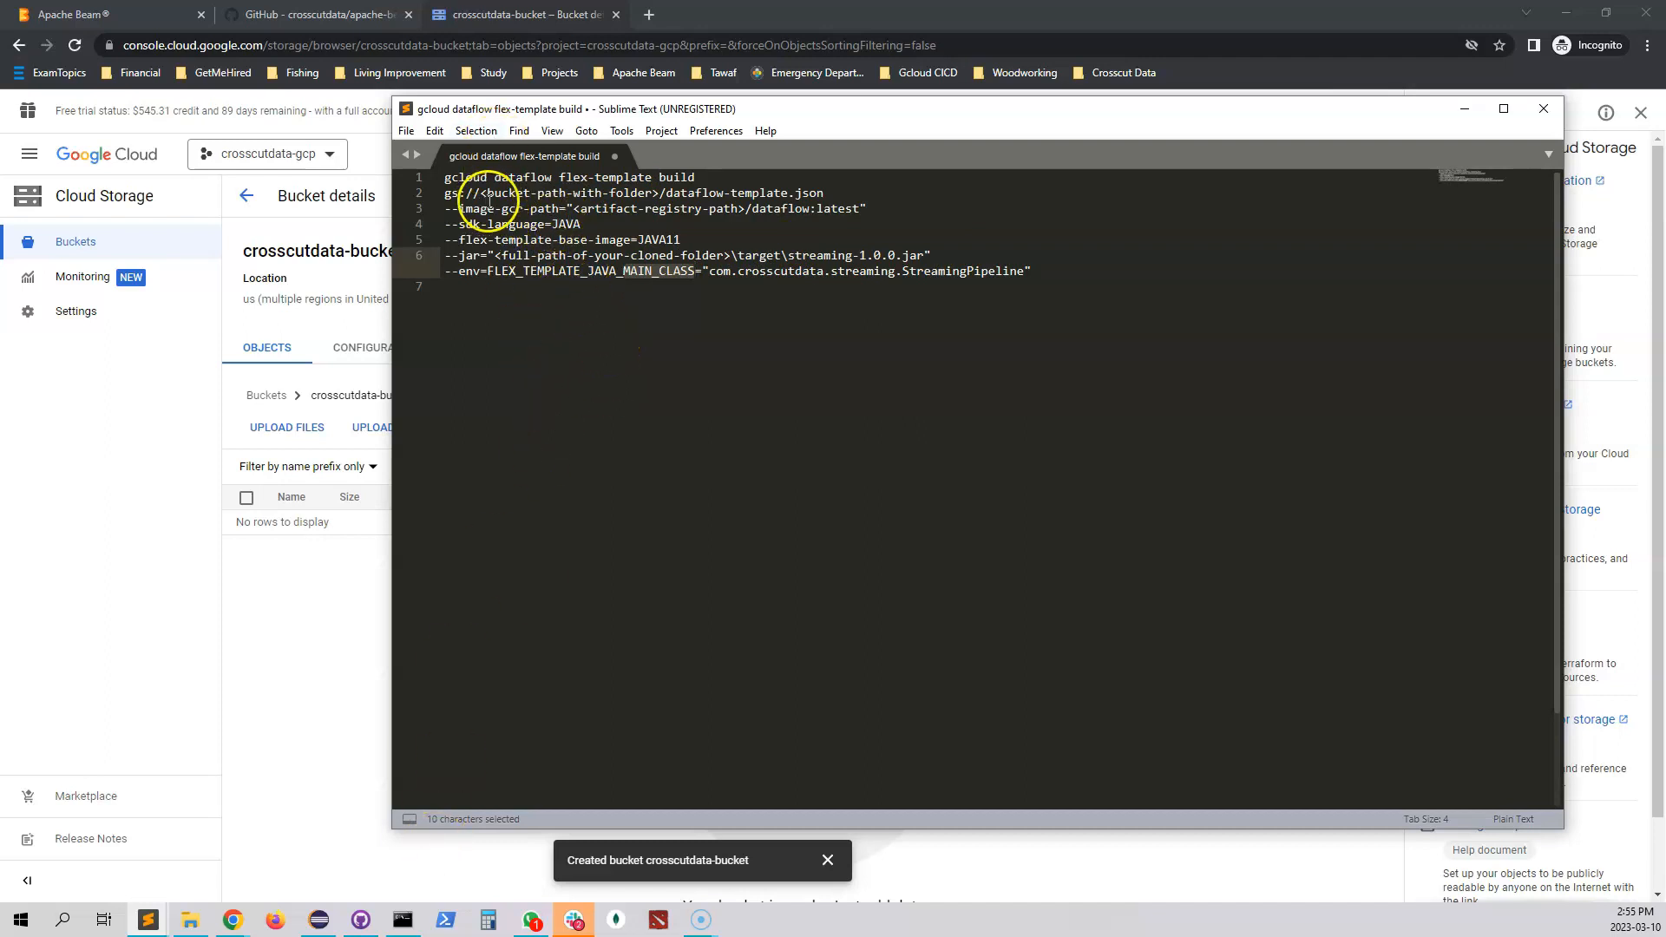
mouse_move(297, 608)
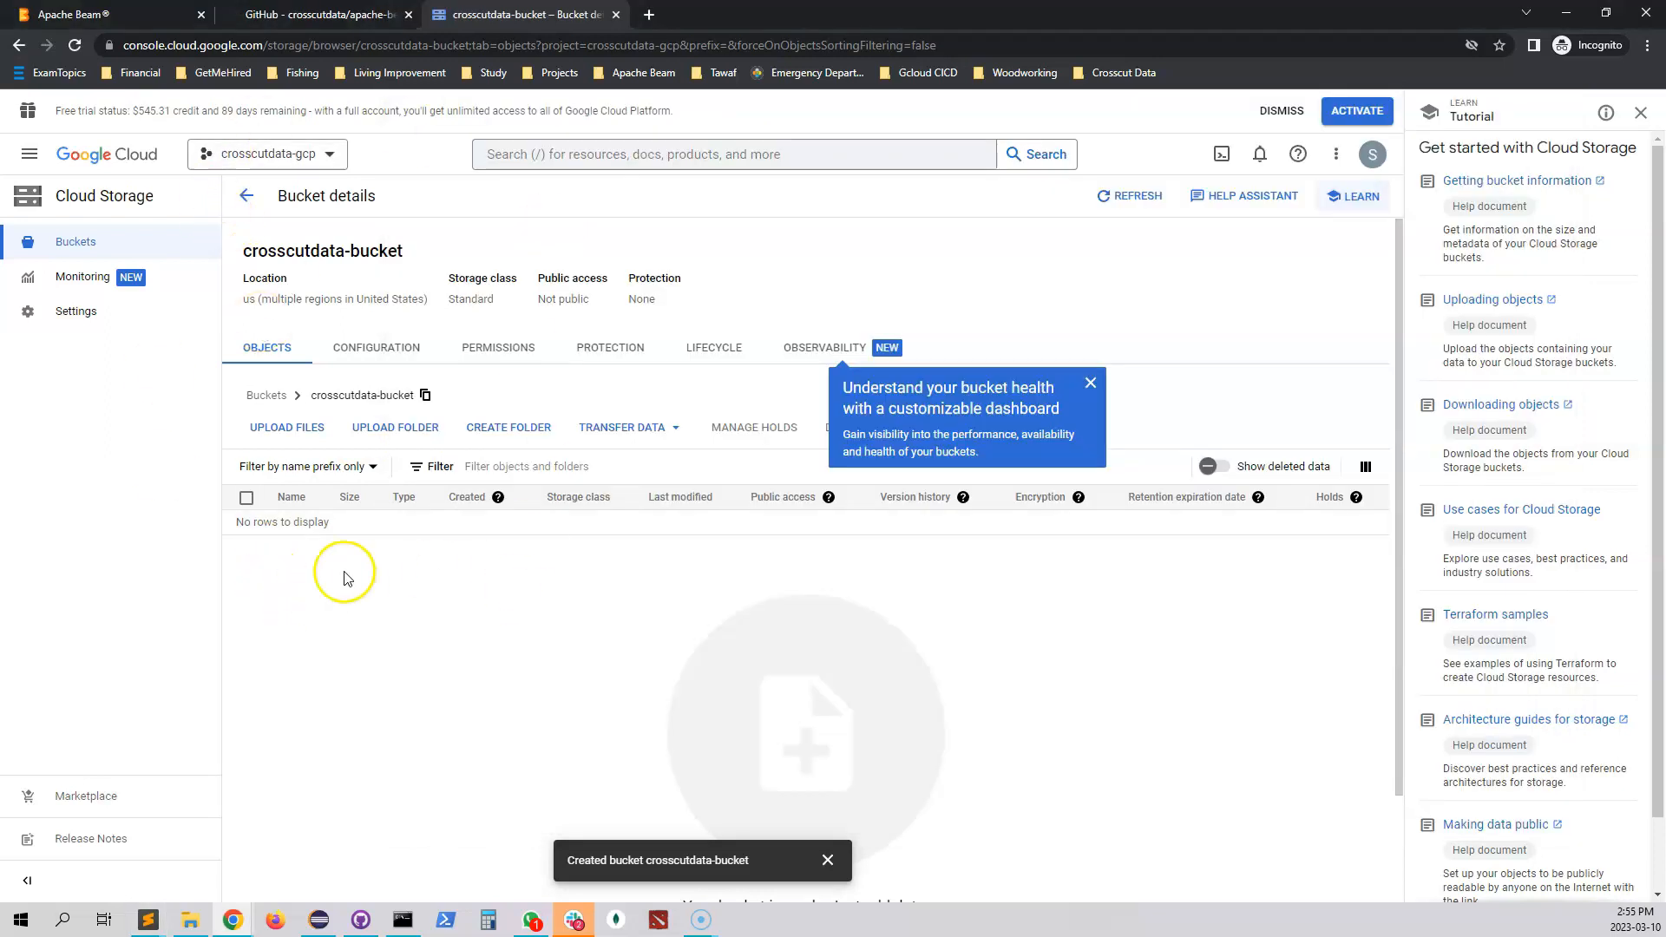
mouse_move(290, 246)
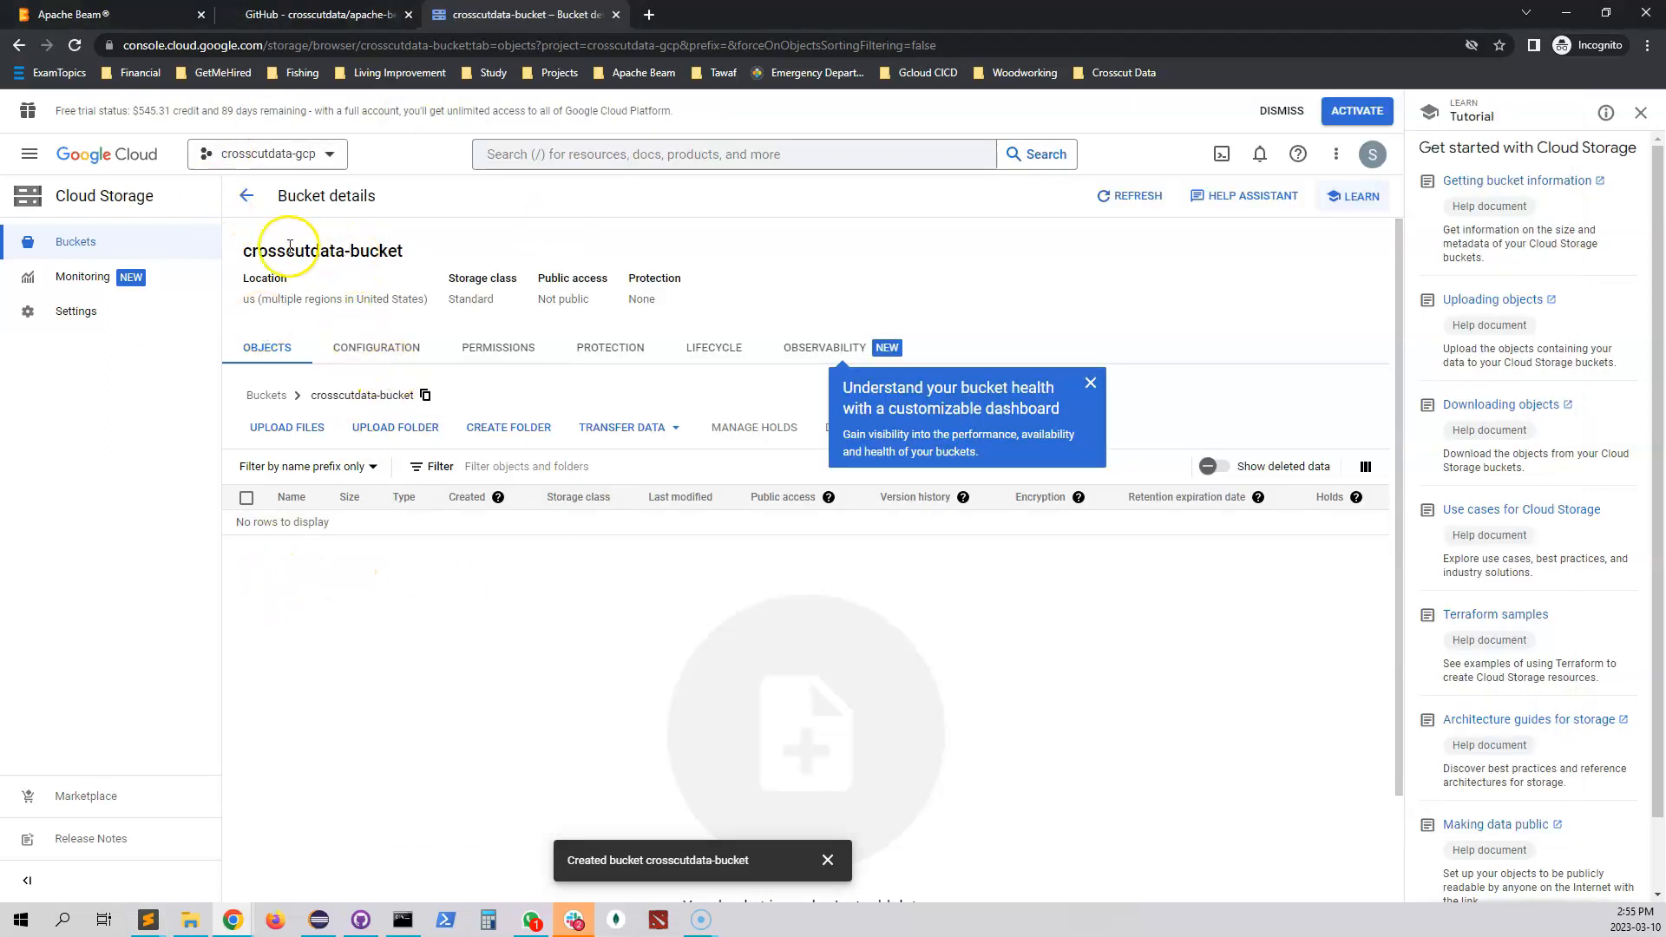
Step: Copy the name crosscutdata-bucket from the Cloud Storage bucket details page
double_click(323, 250)
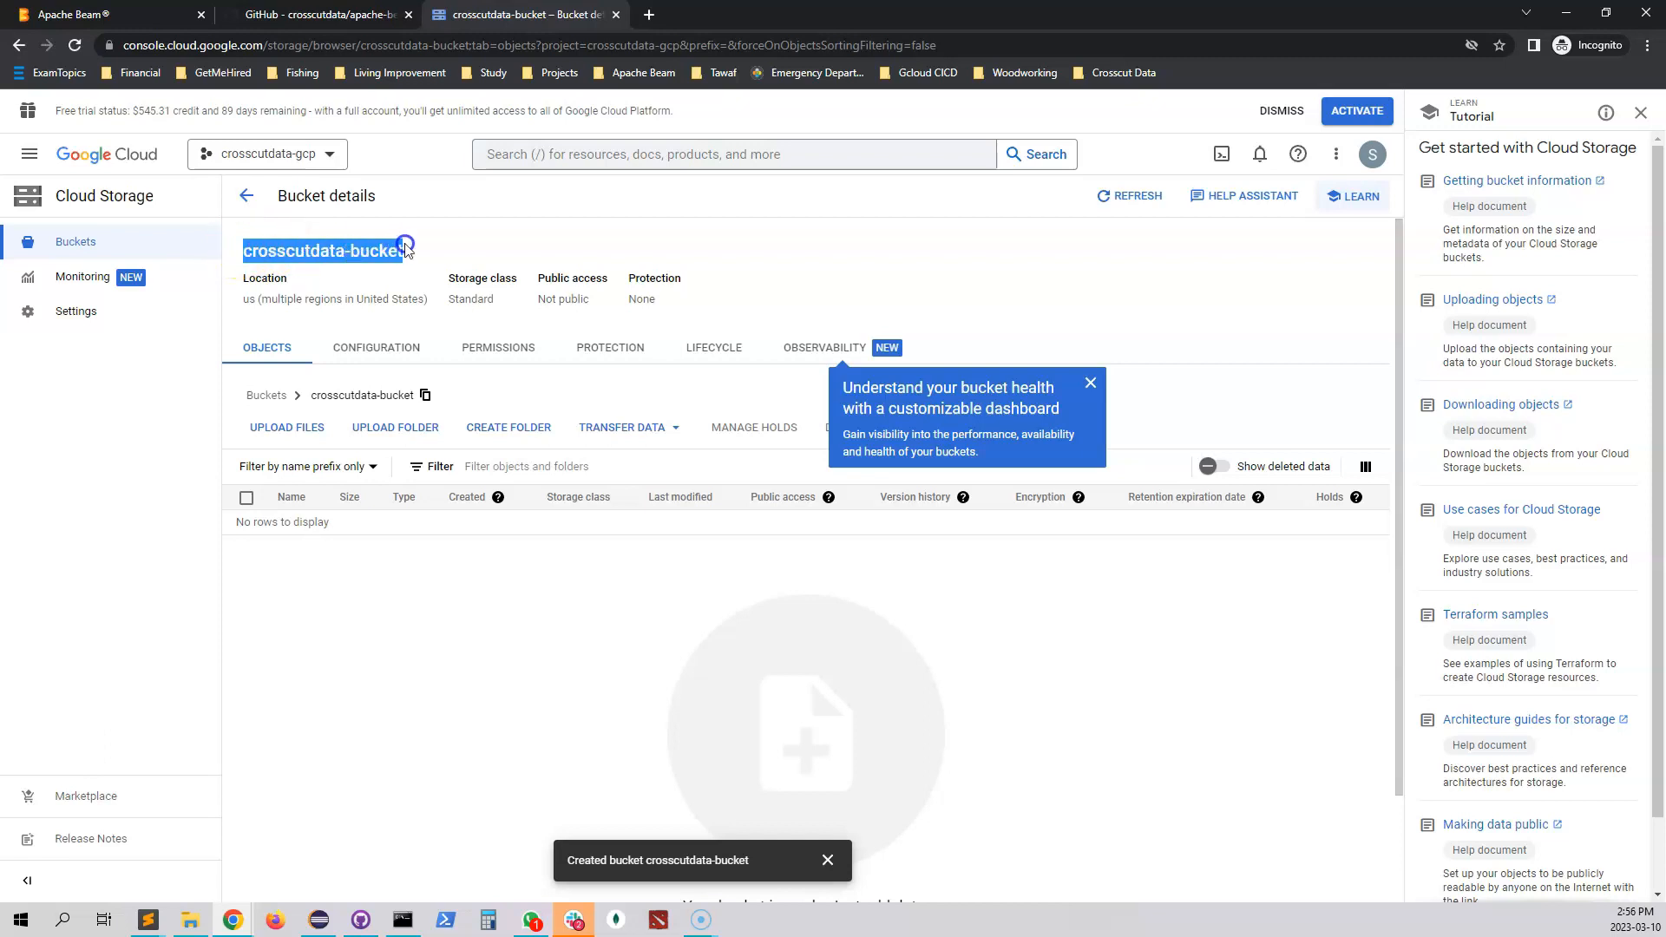
left_click(146, 920)
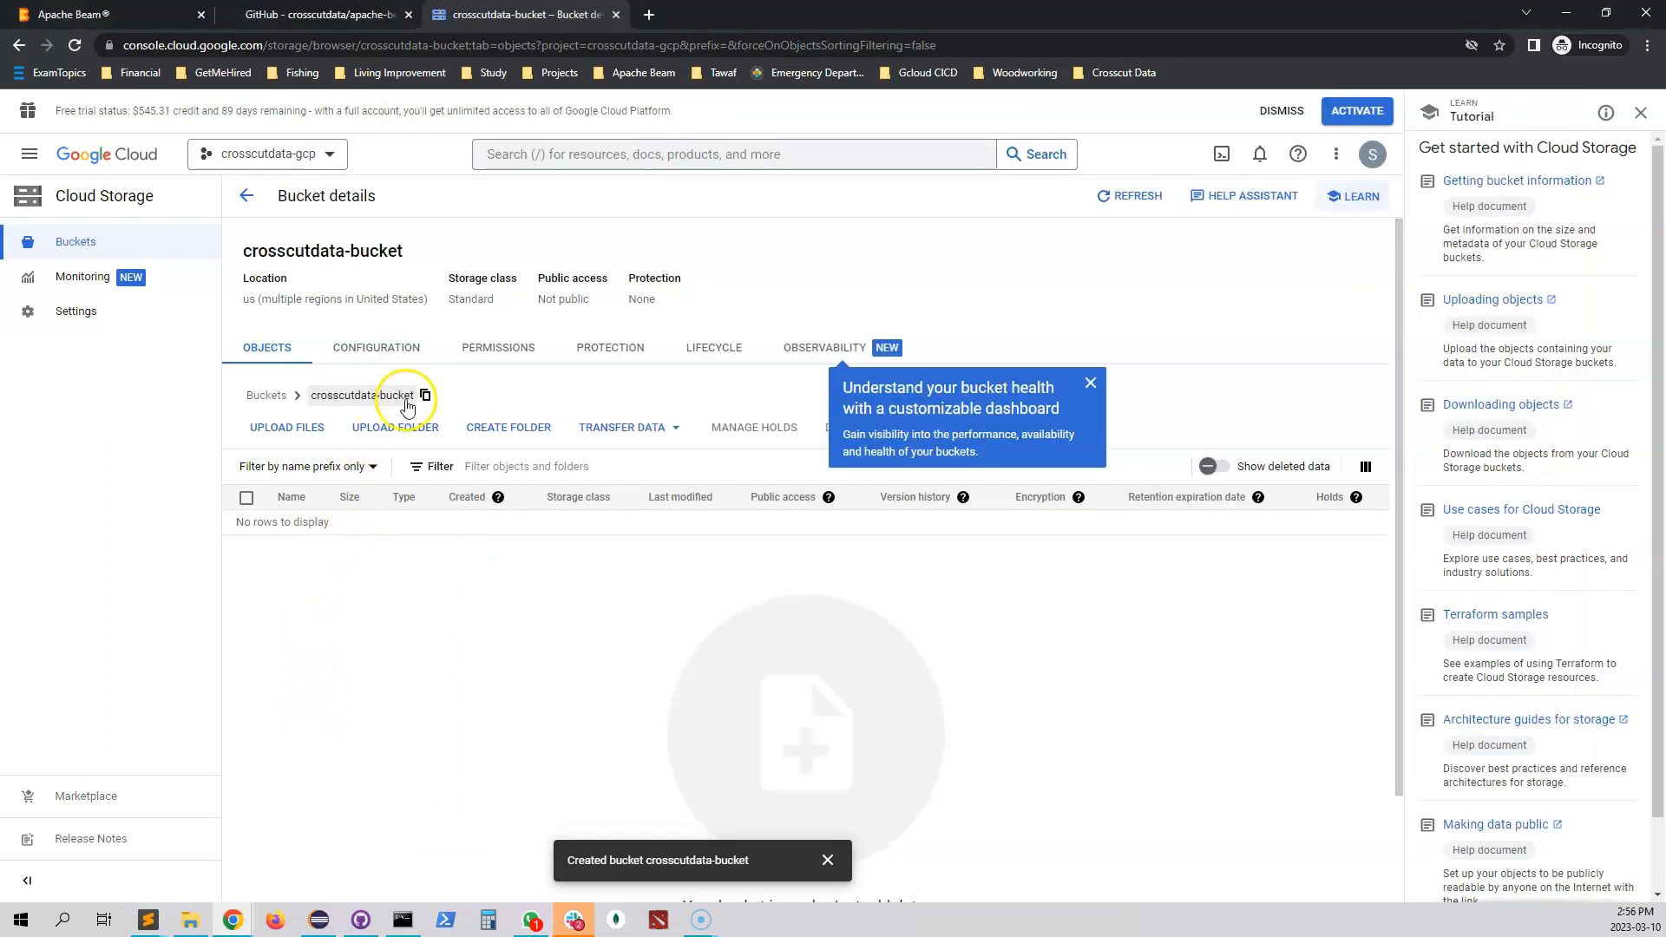
mouse_move(561, 443)
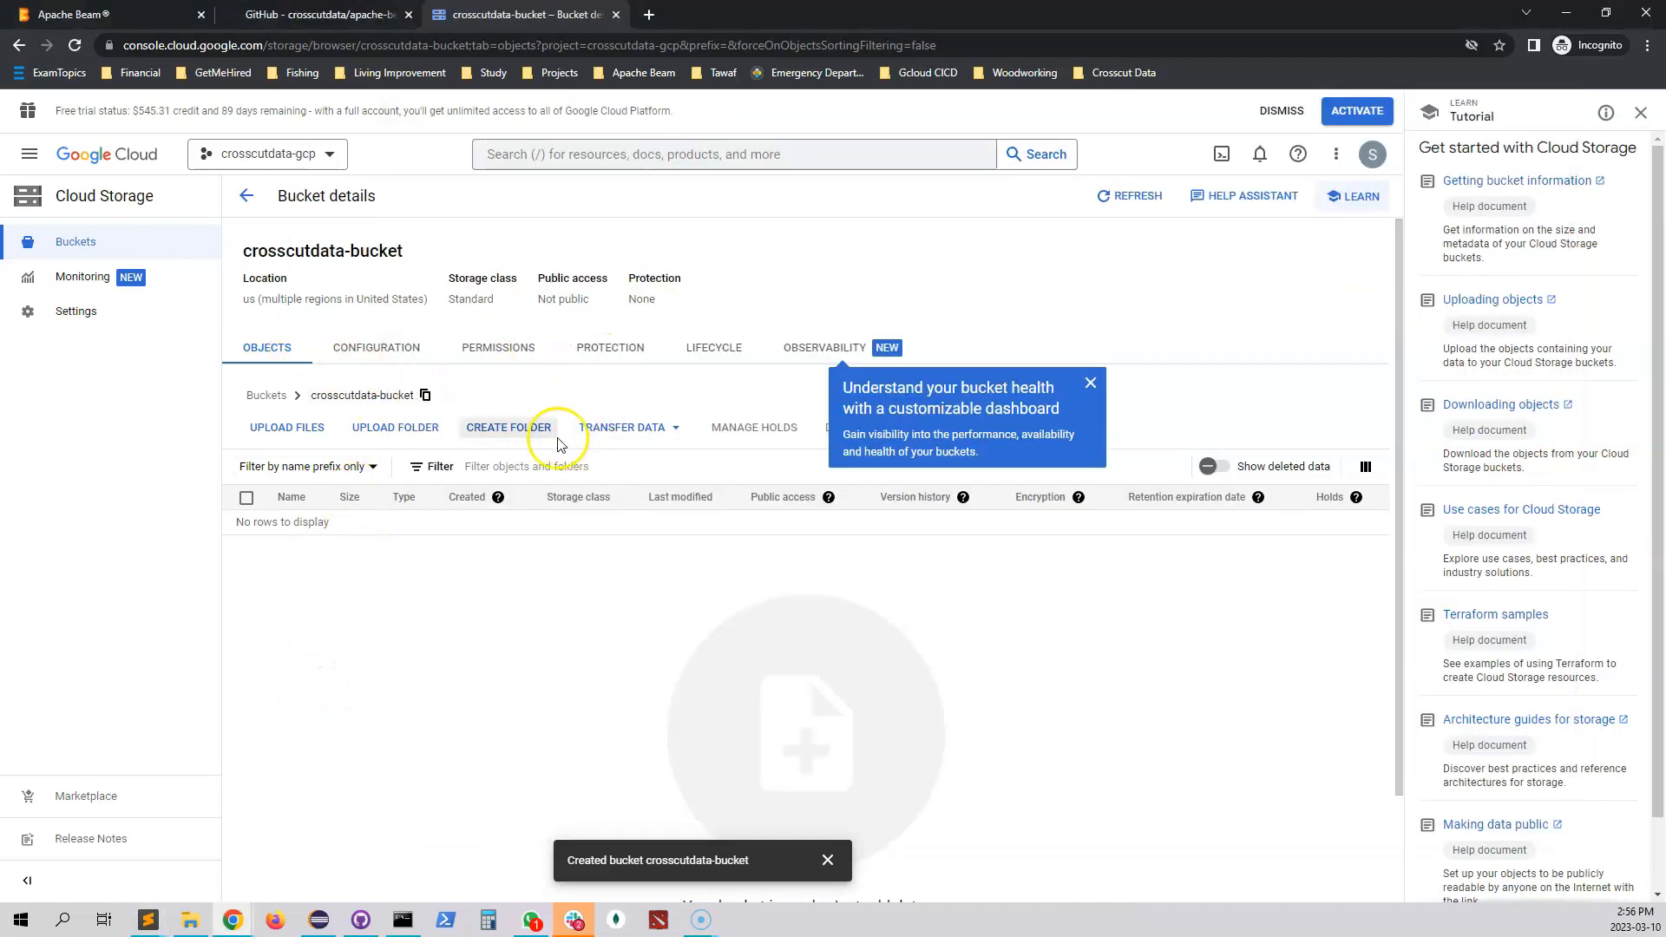
Step: Create a folder named templates inside crosscutdata-bucket
left_click(508, 427)
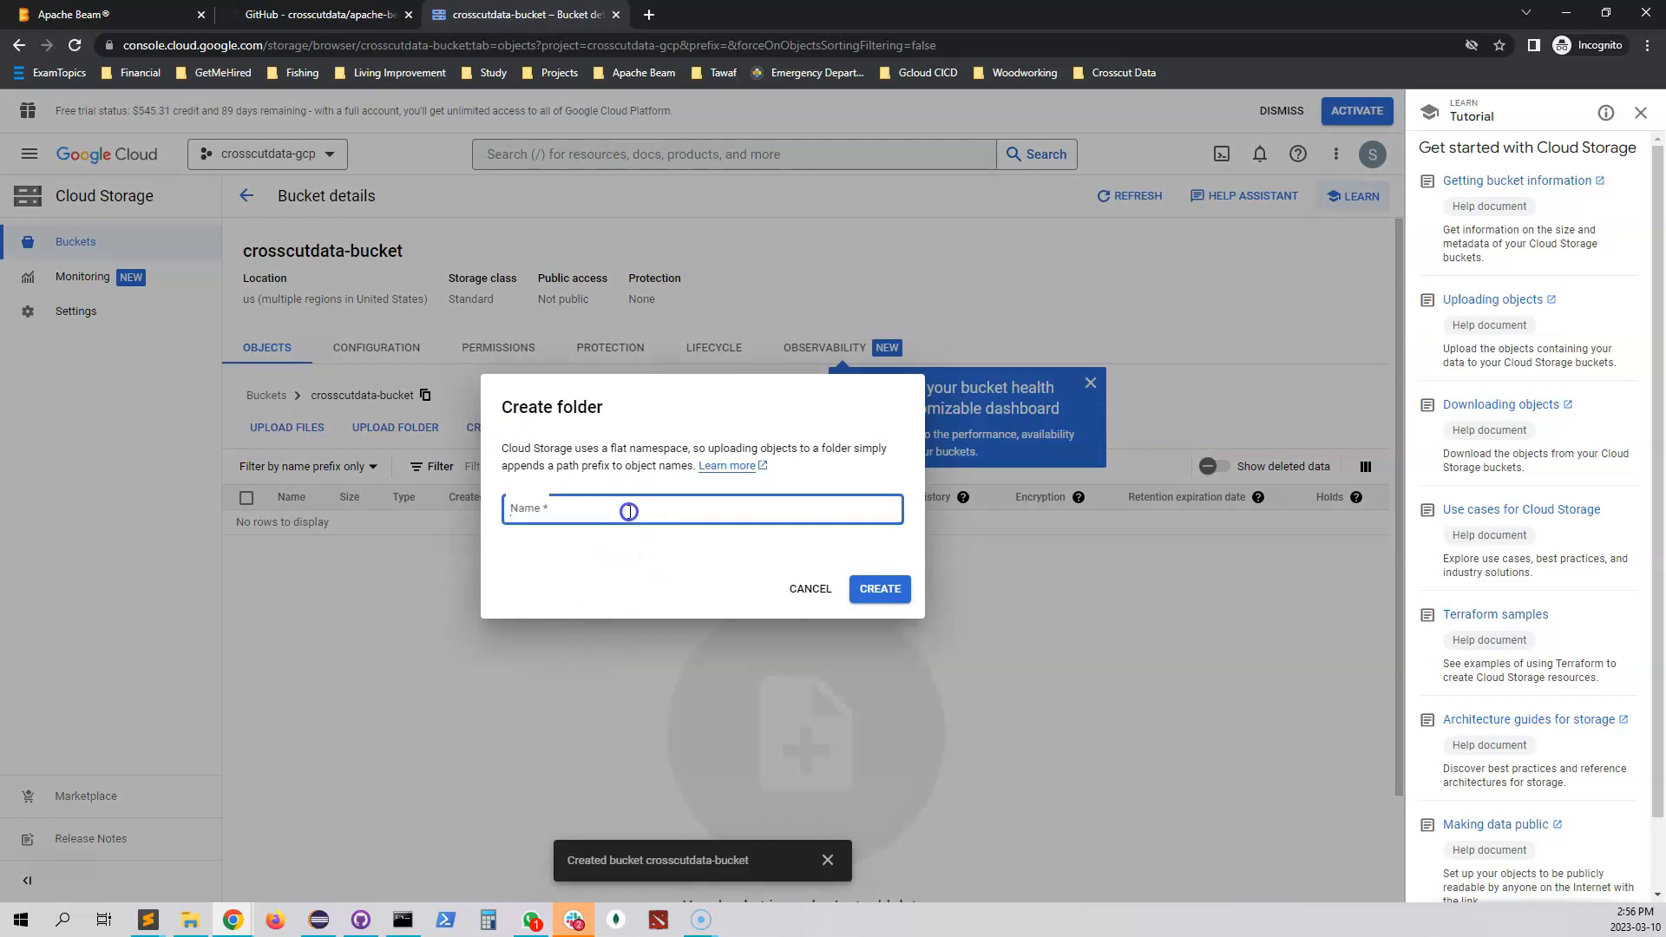
type("templa")
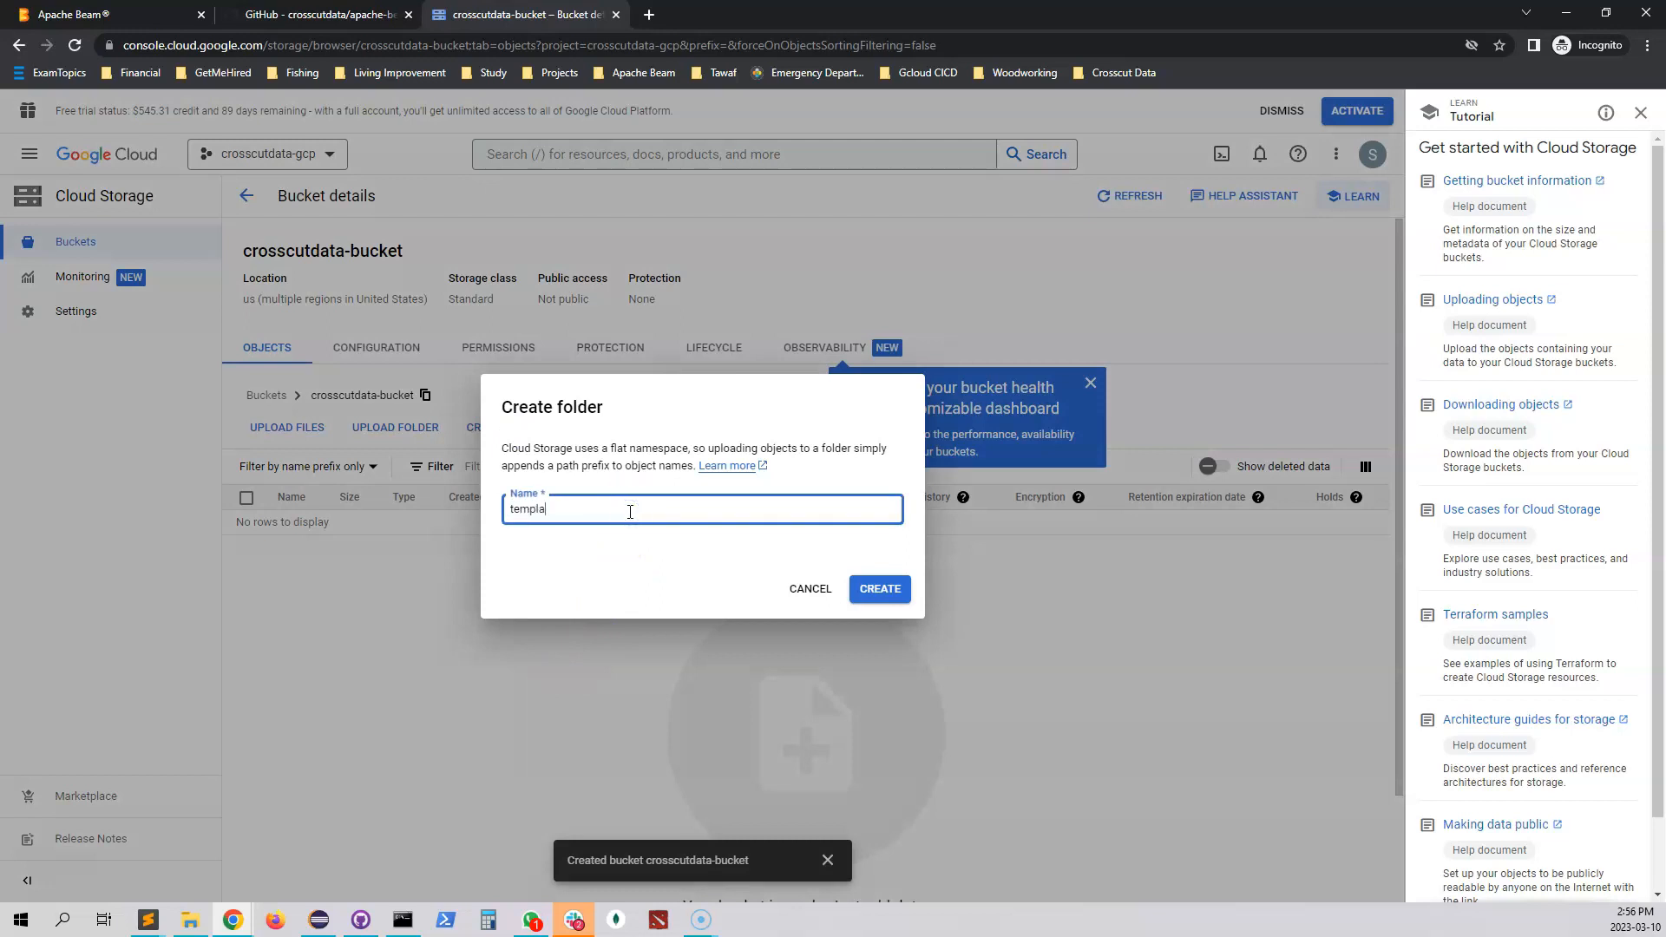
type("tes")
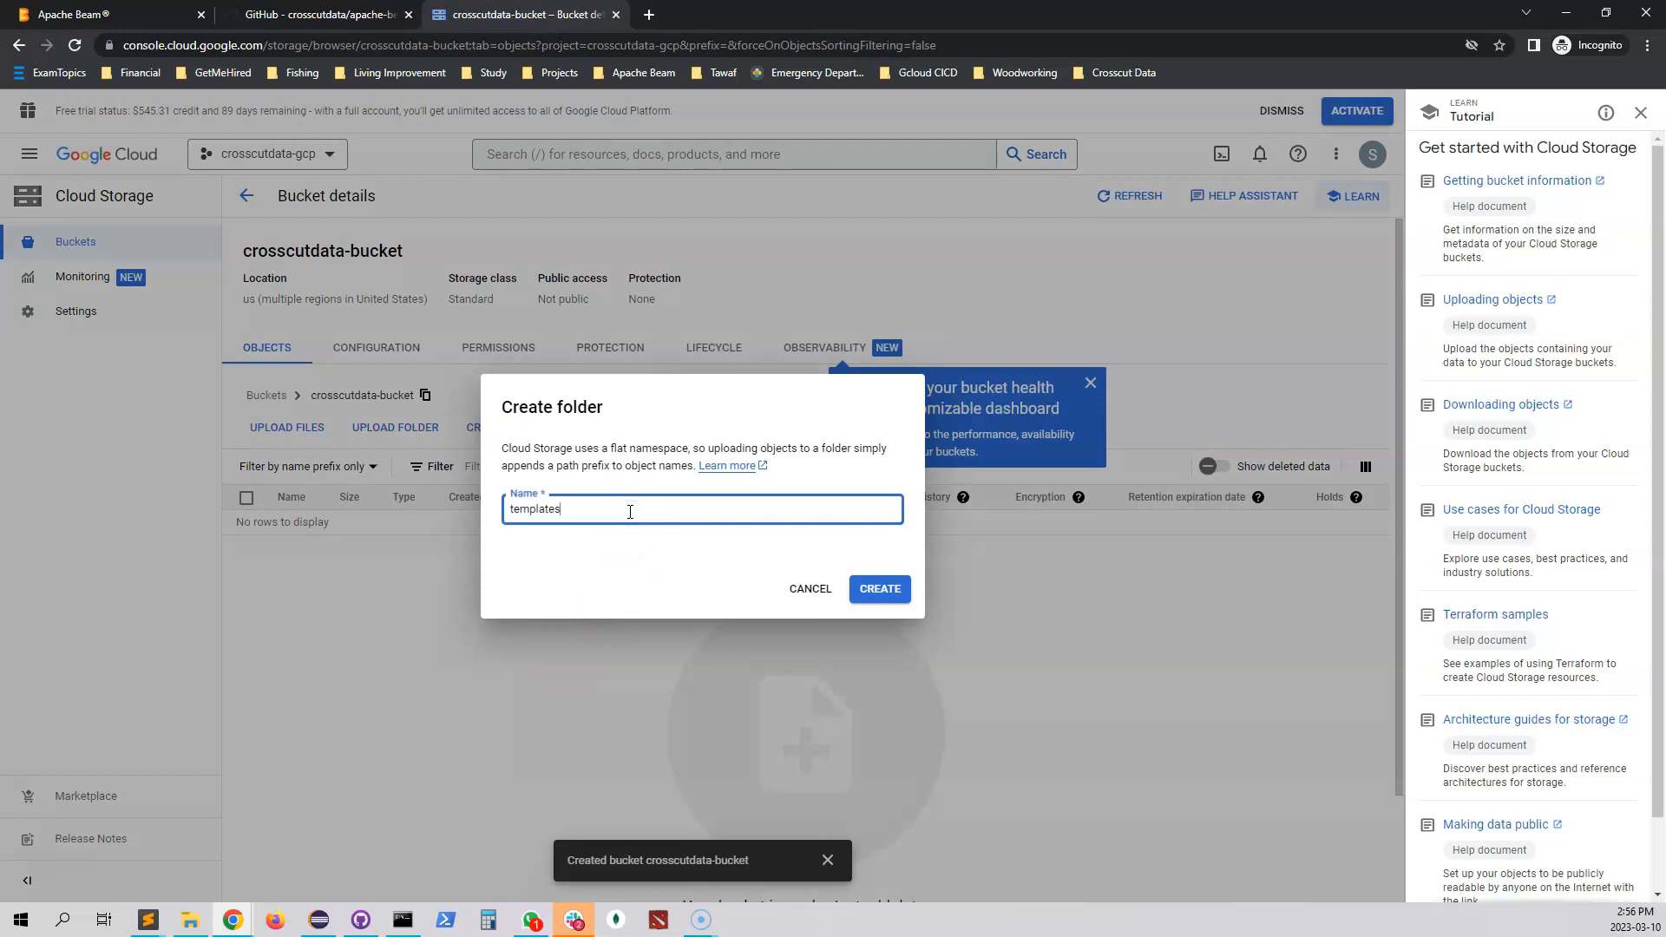
left_click(878, 588)
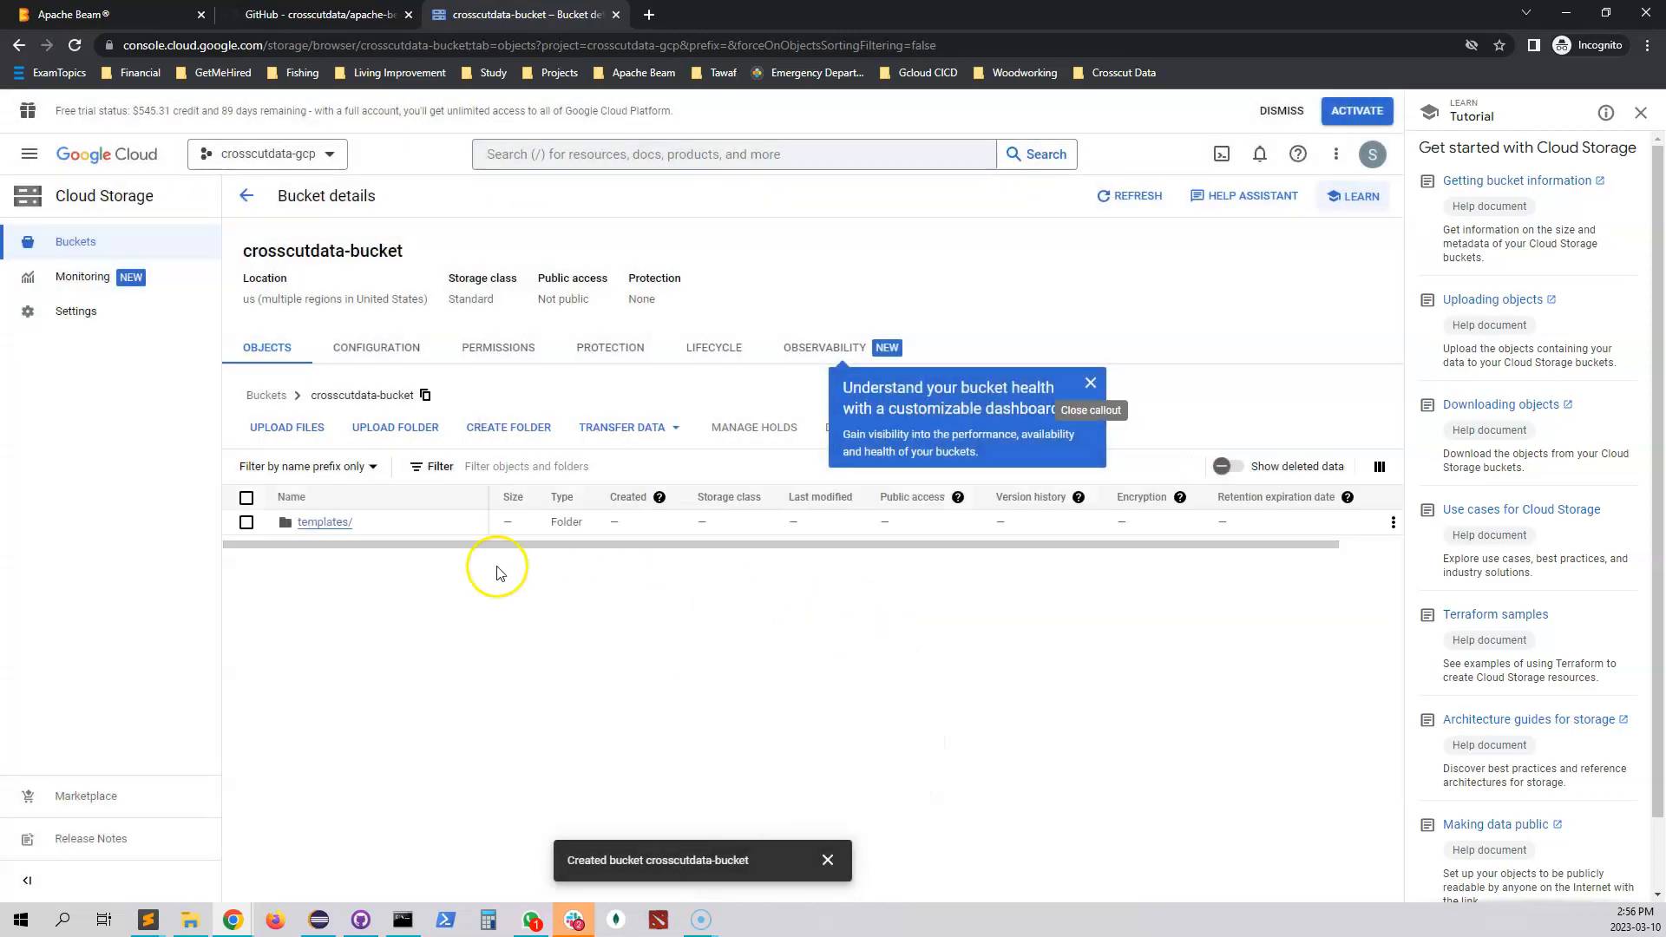
left_click(324, 522)
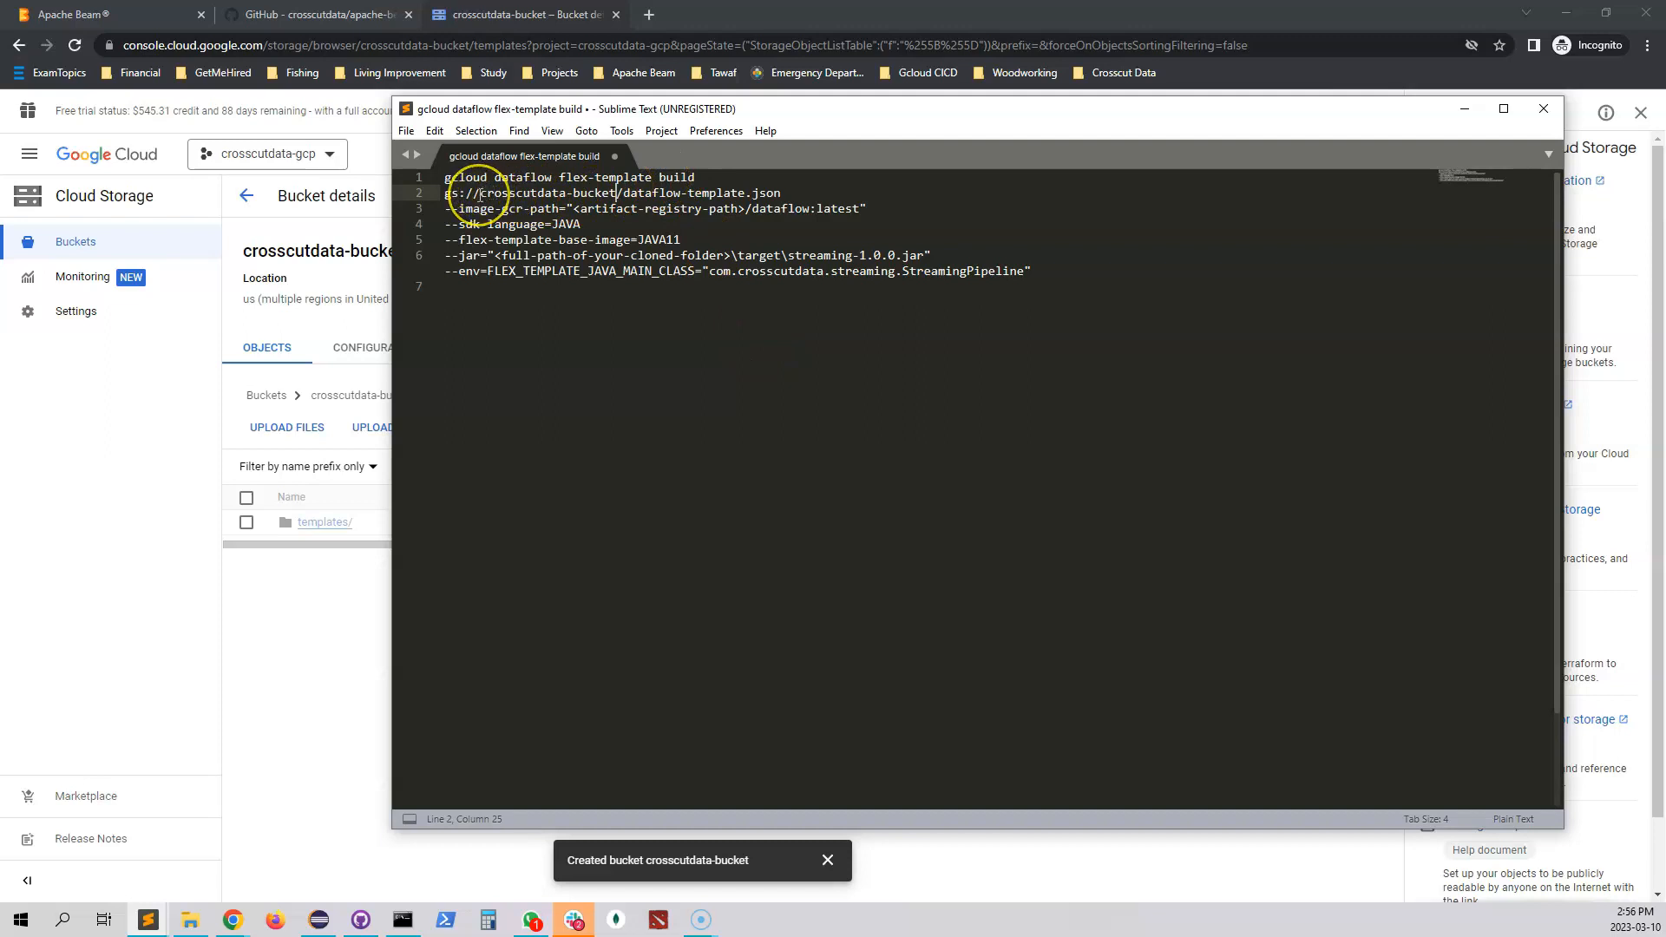
Step: Make line 2 read gs://crosscutdata-bucket/templates/dataflow-template.json
type("templates/")
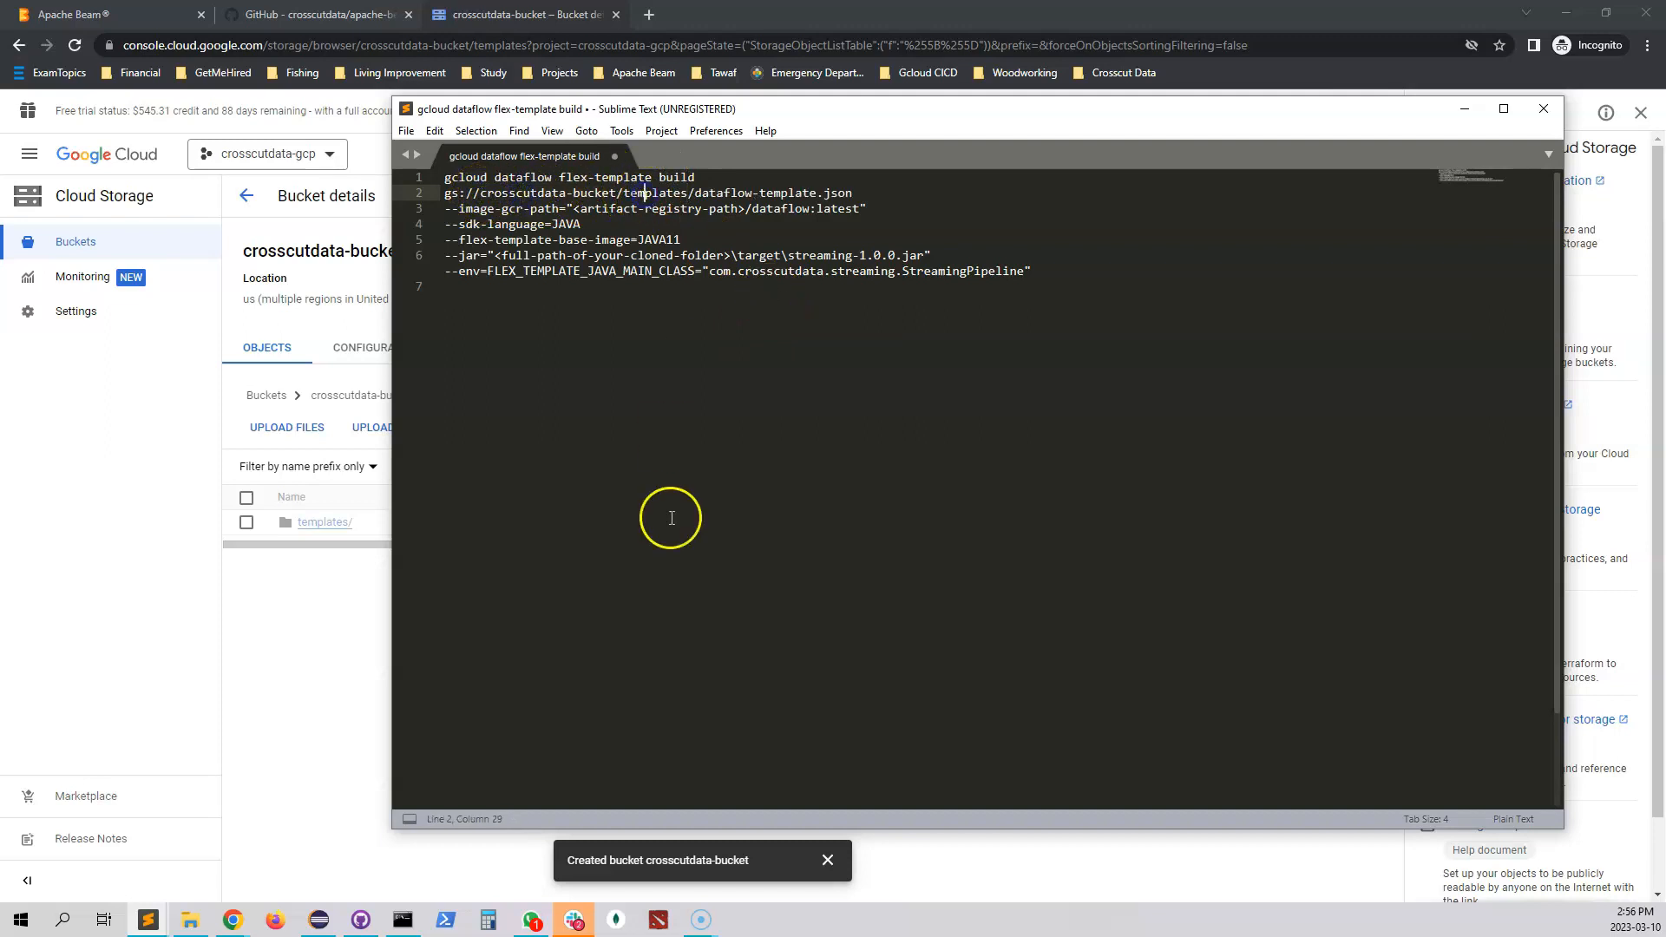
mouse_move(632, 208)
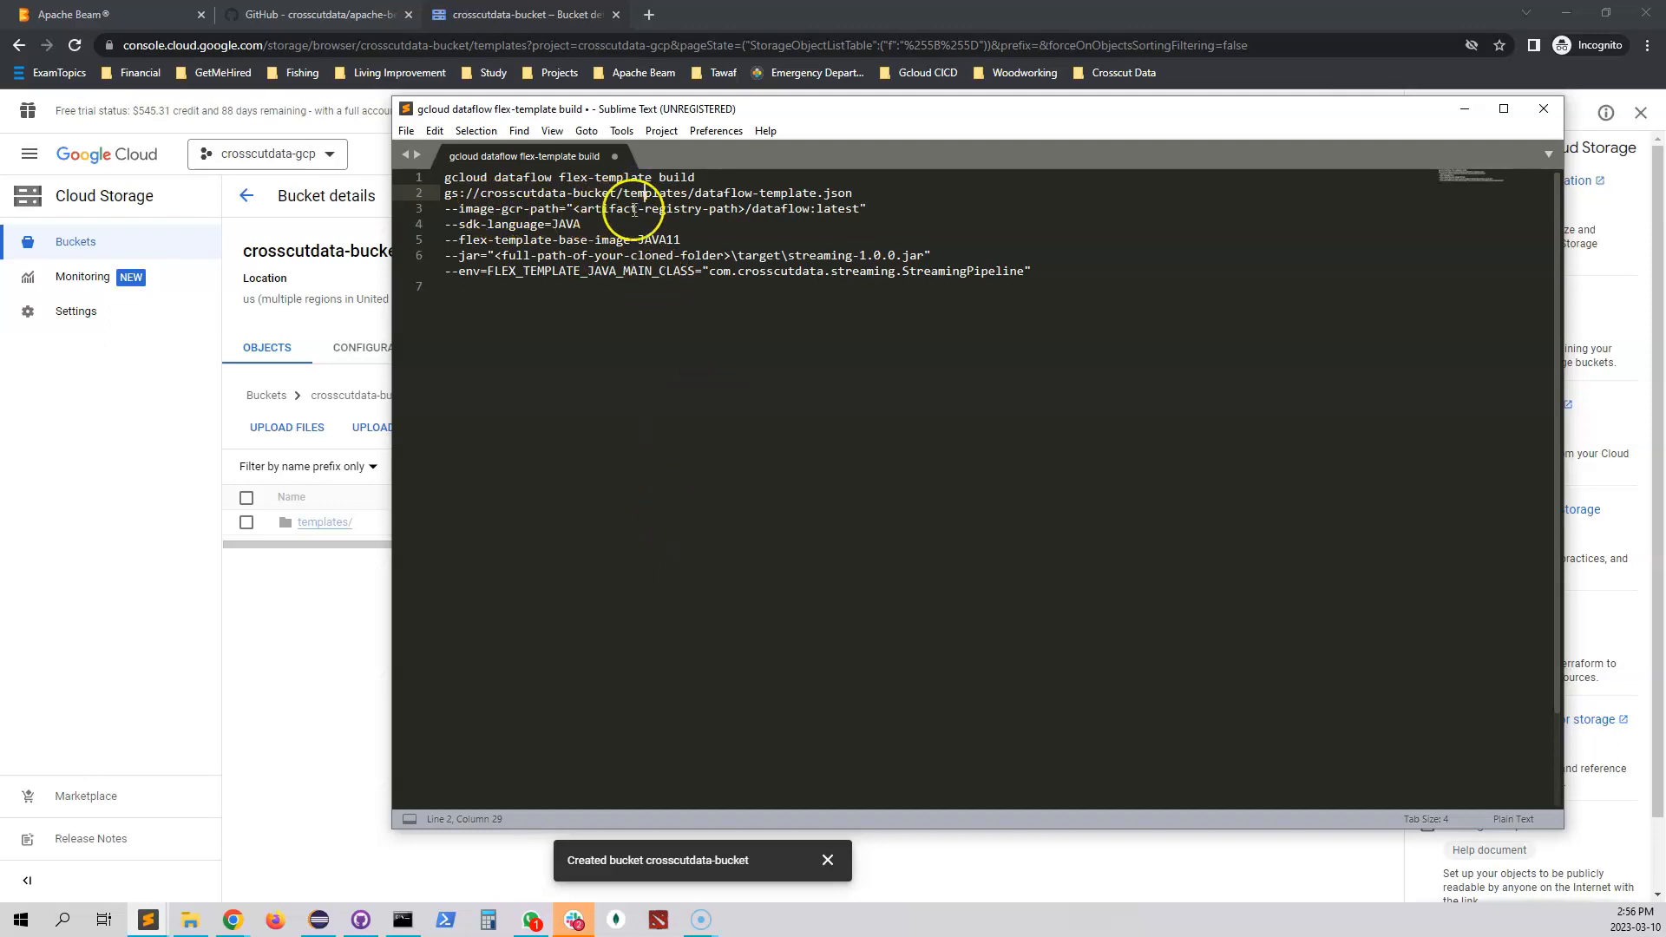
left_click(667, 208)
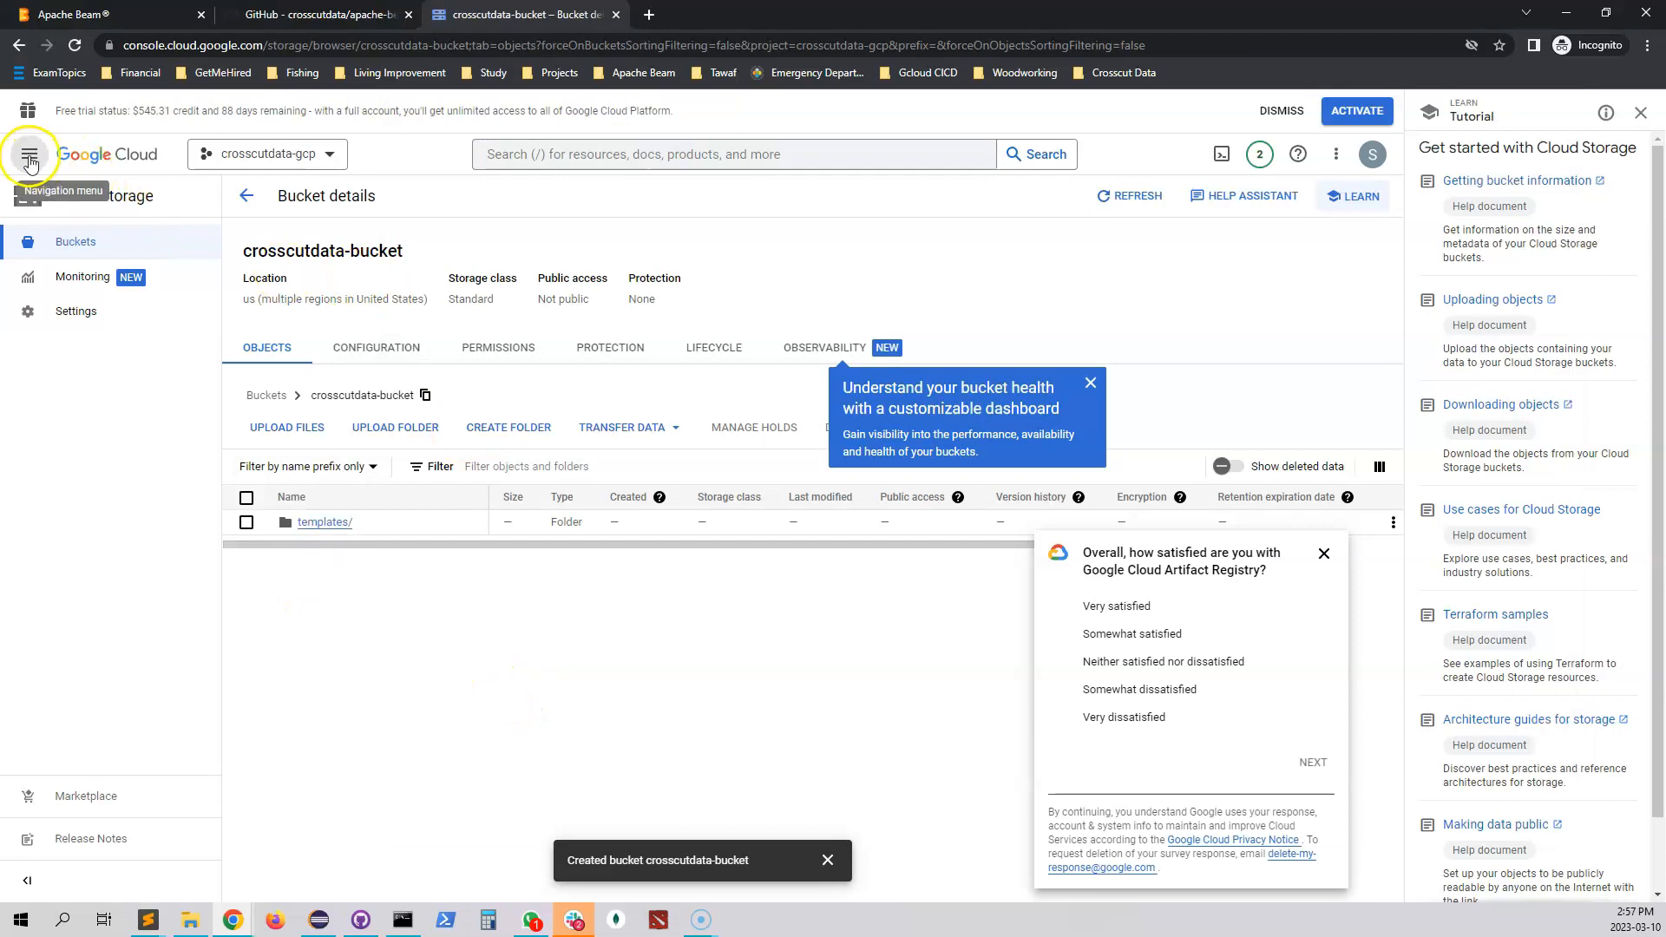
Step: Create Artifact Registry Docker repository crosscutdata-repo, Standard mode, region us-east1, Google-managed key
left_click(30, 155)
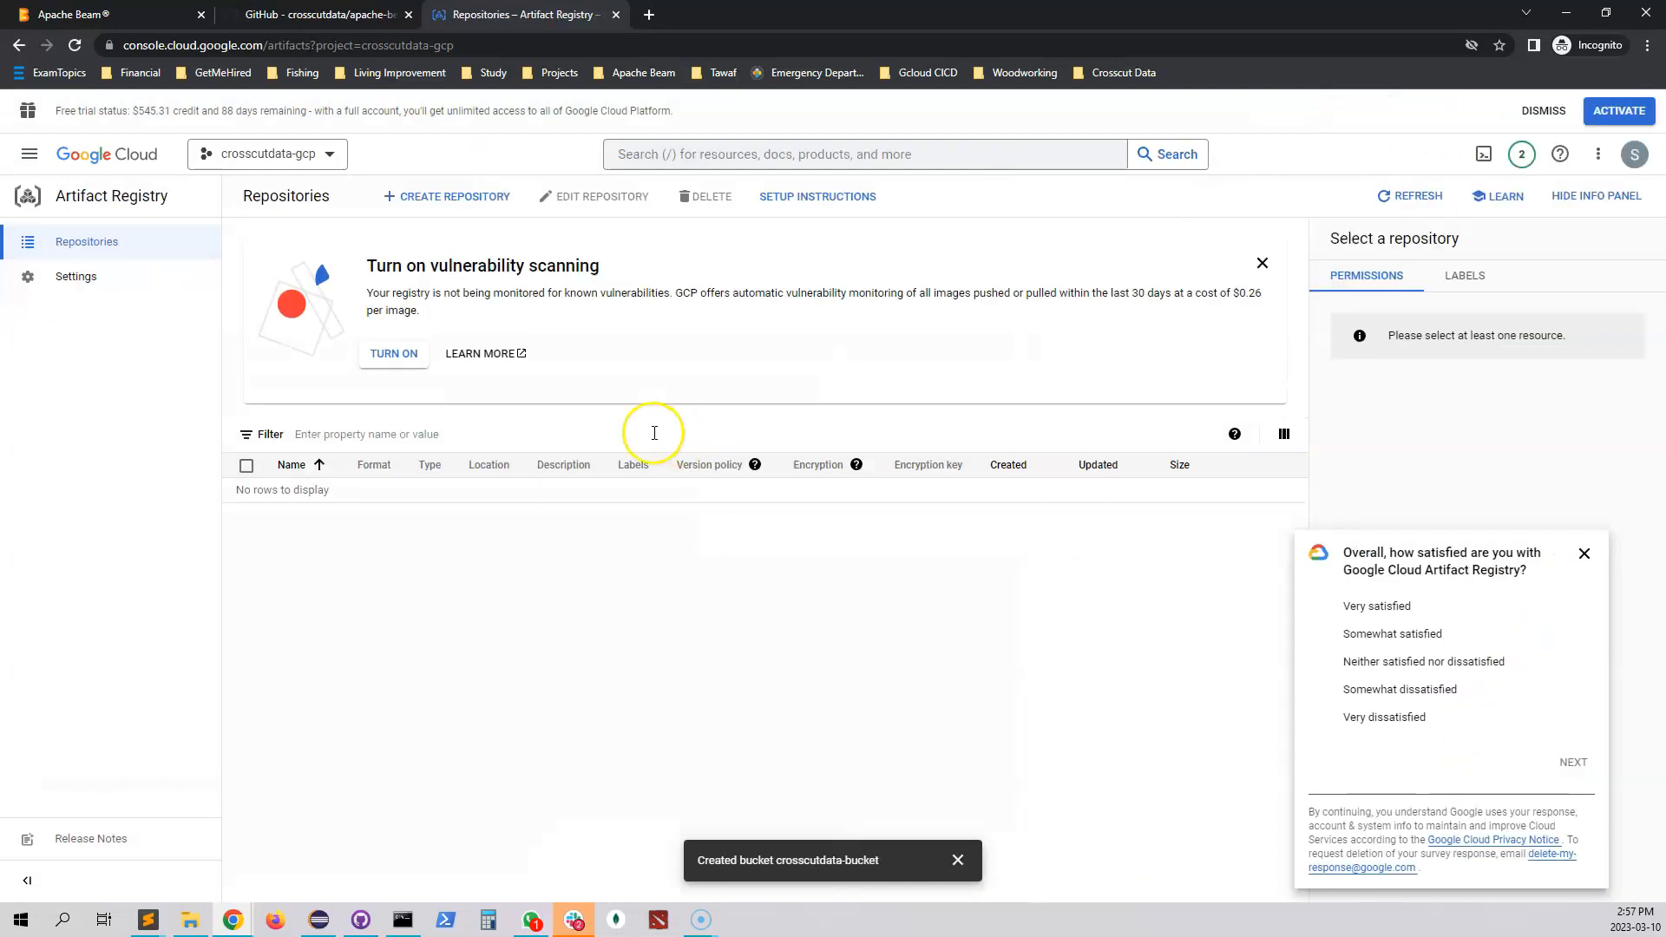
left_click(453, 196)
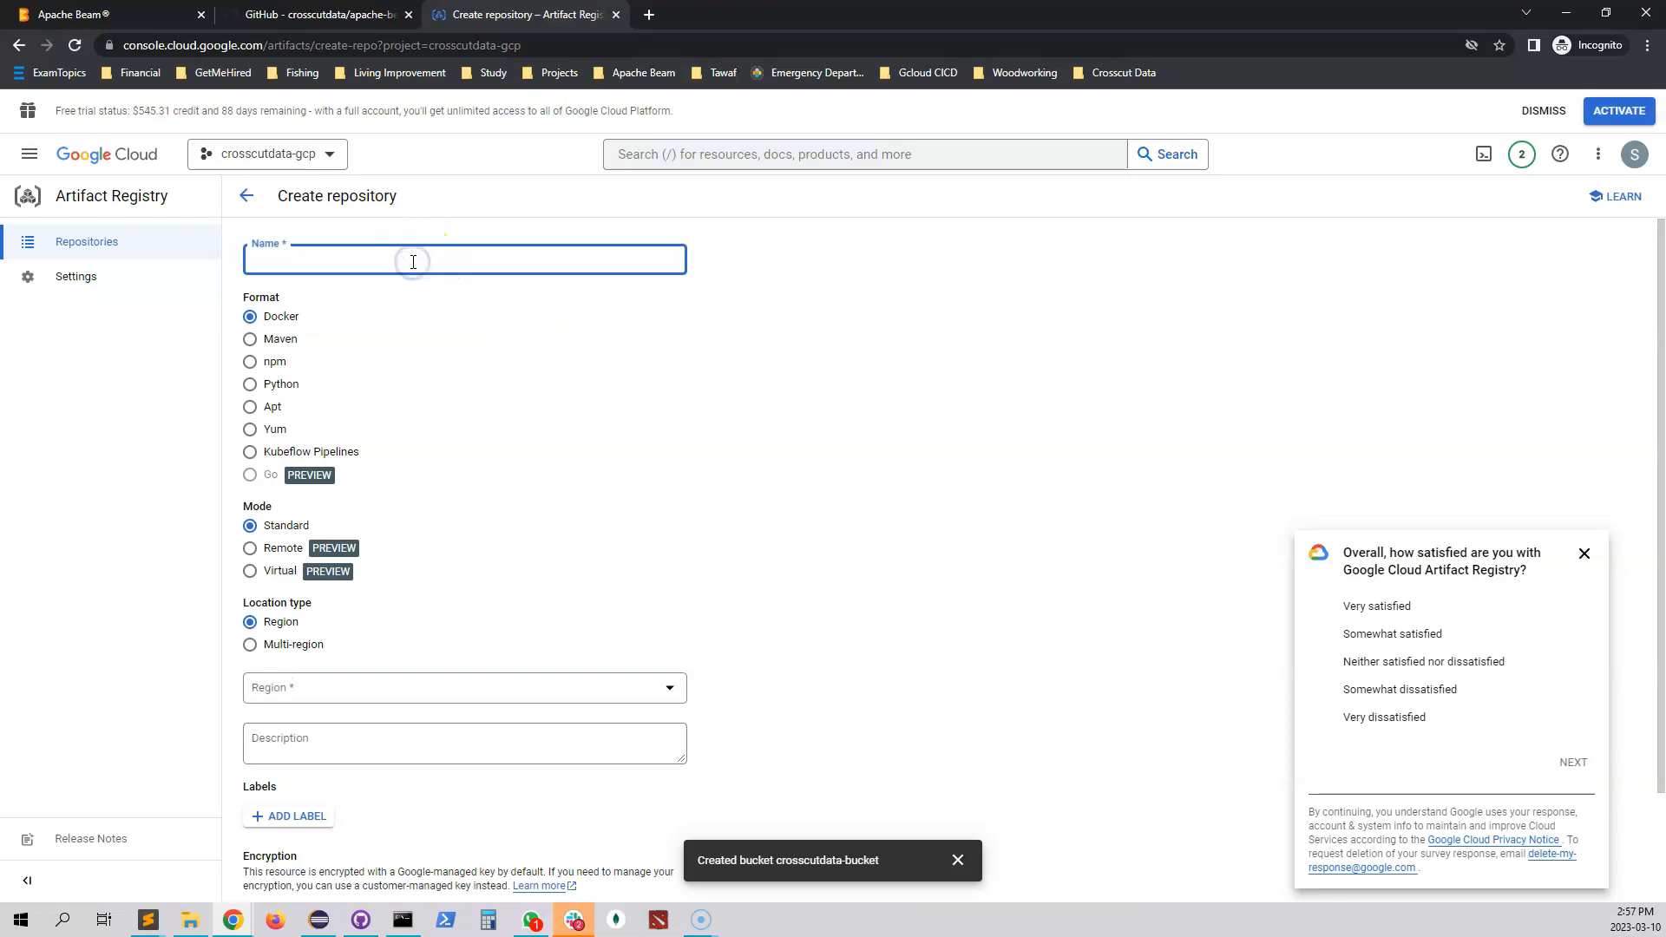
type("cross")
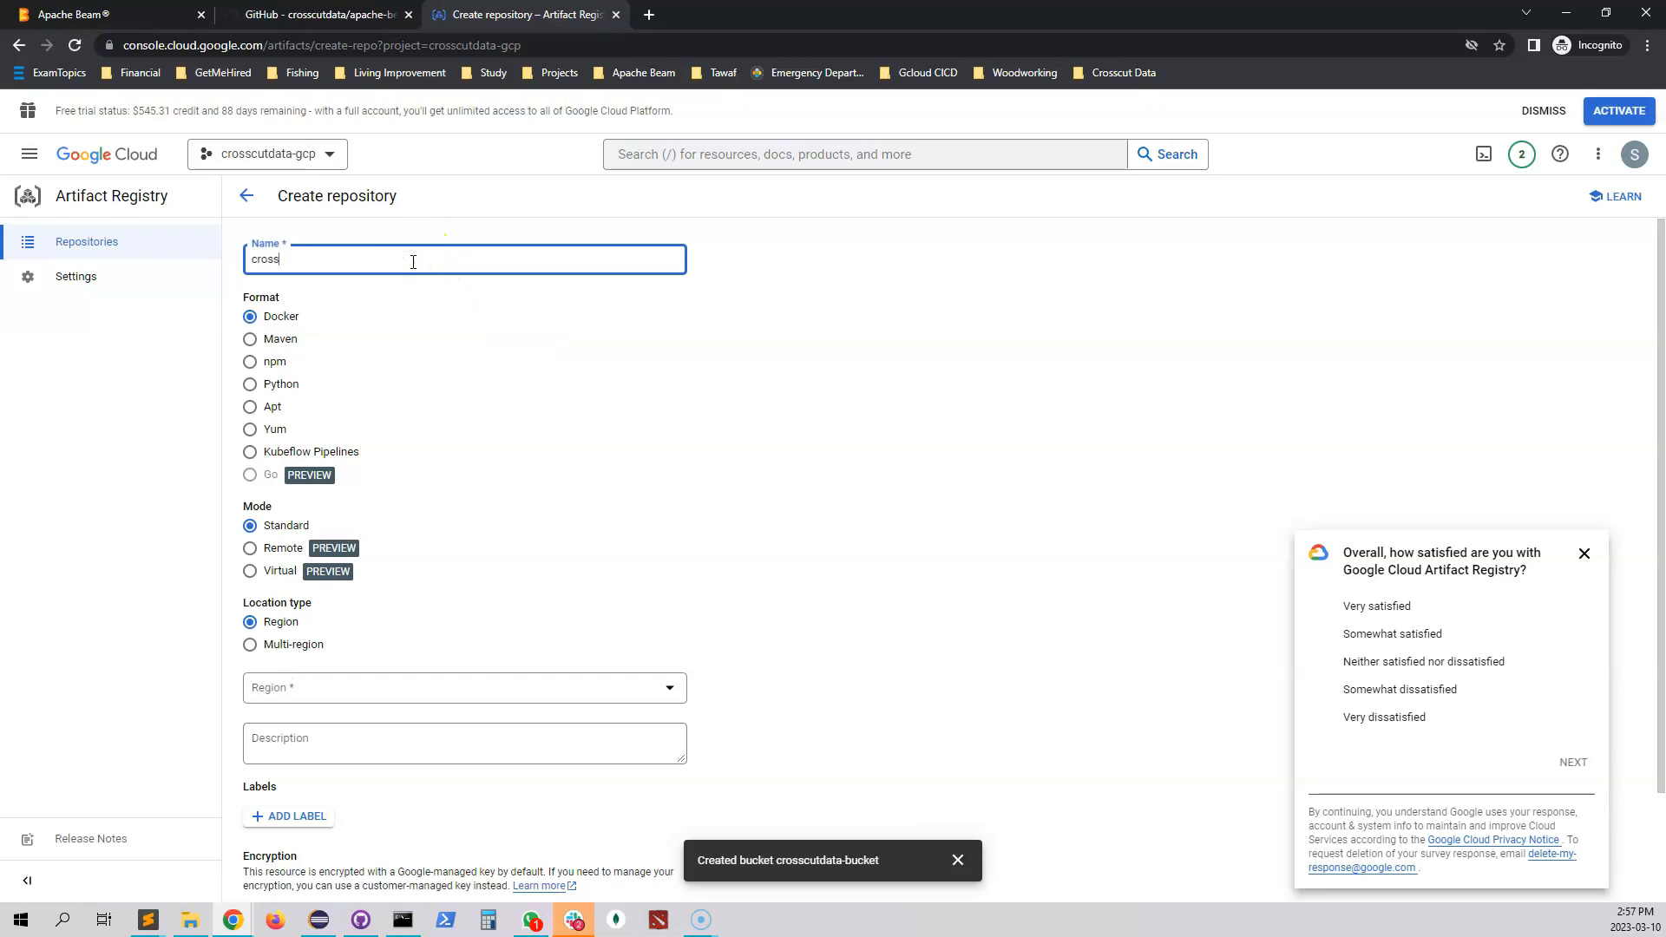
type("cut")
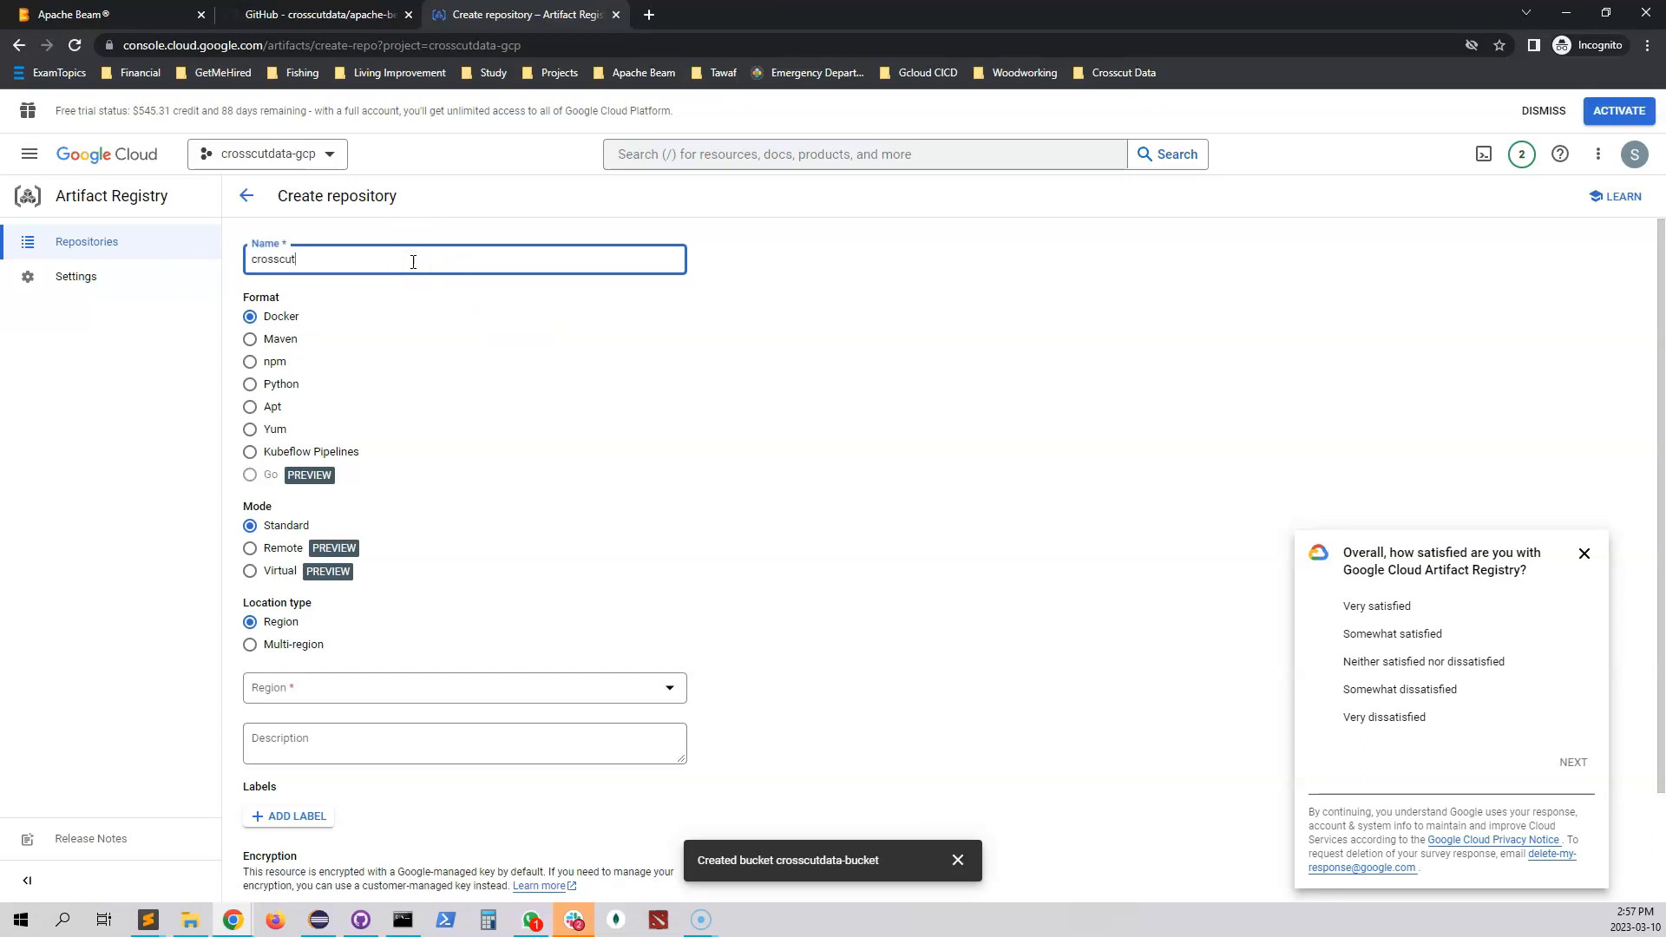
type("data-rep")
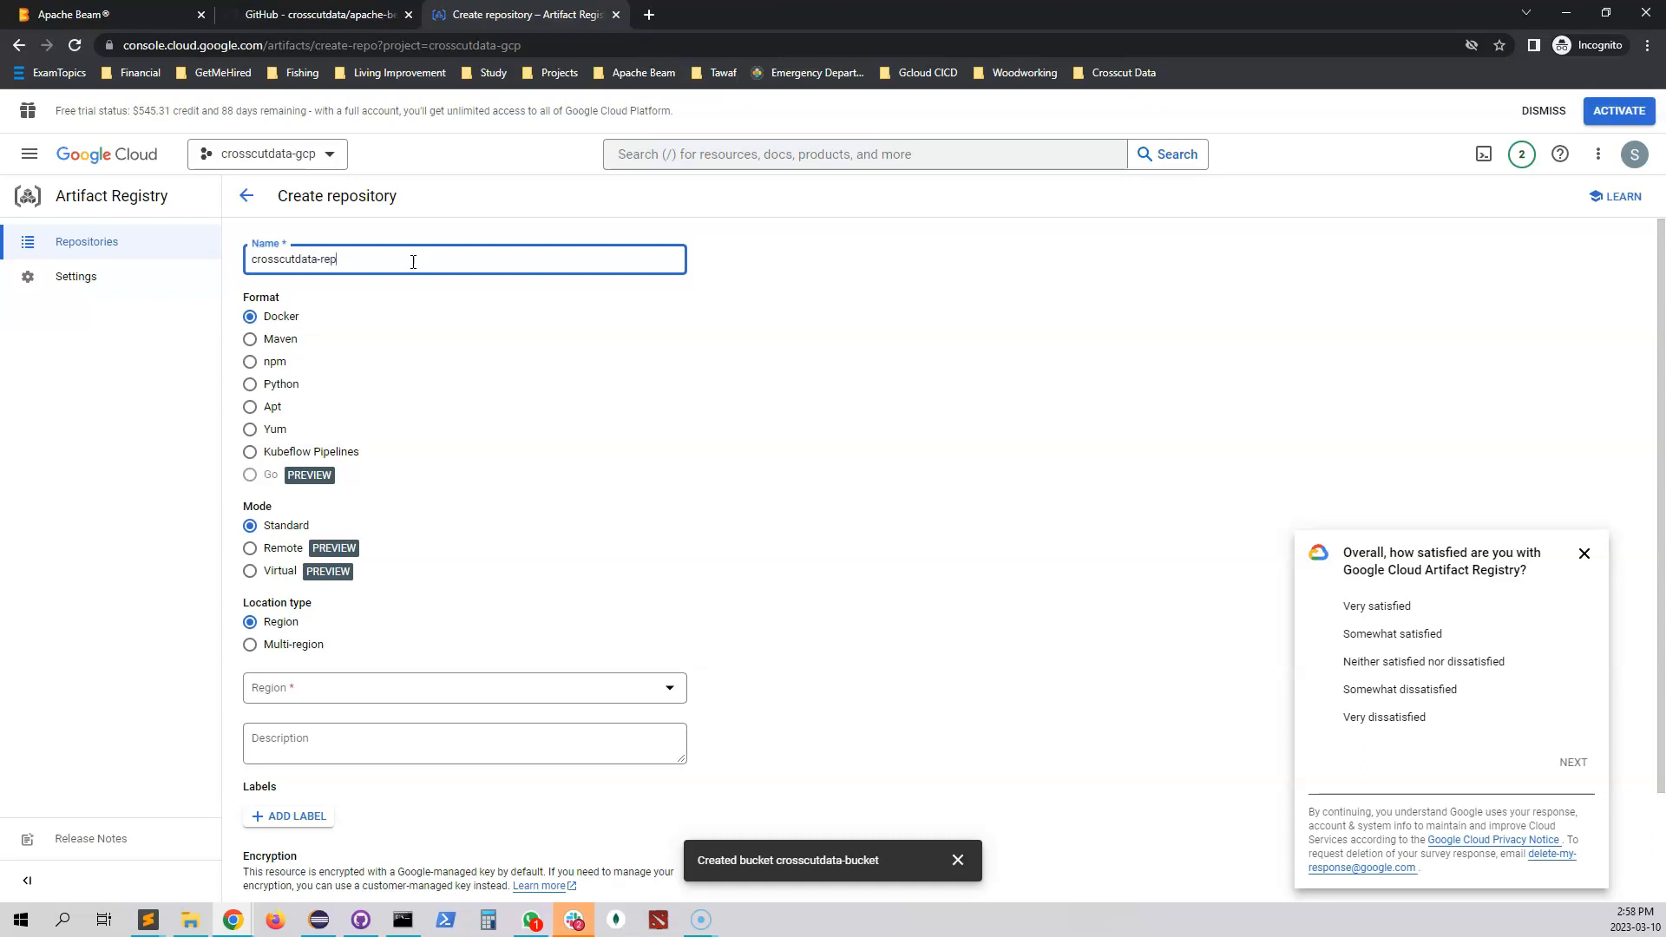
type("o")
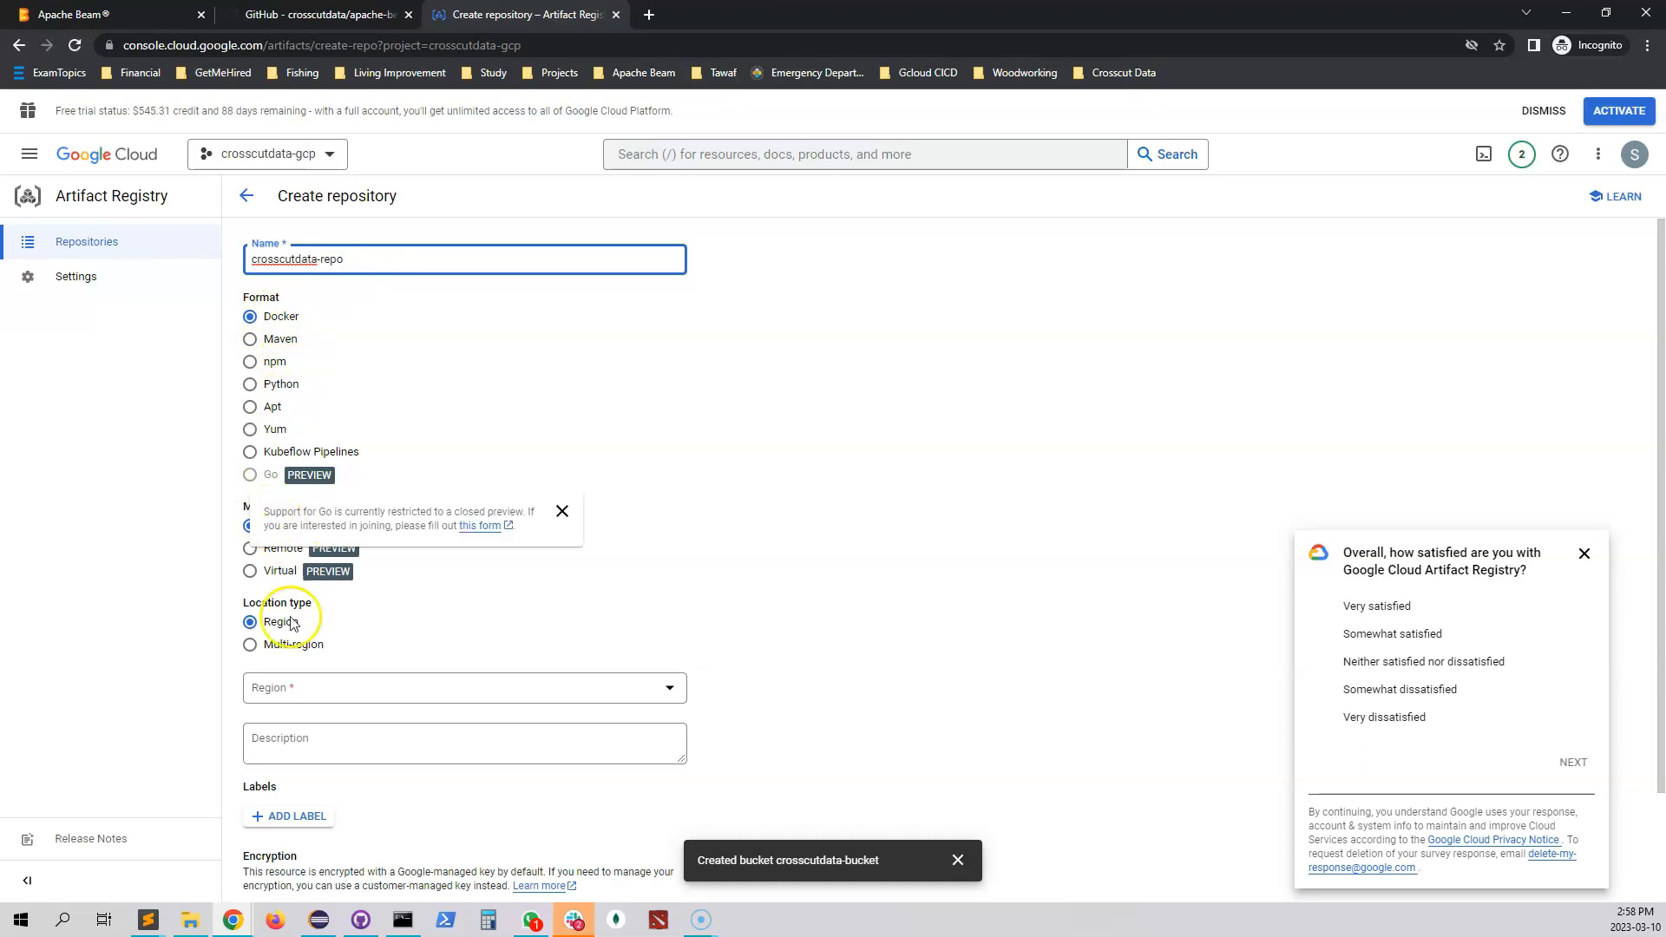
left_click(463, 688)
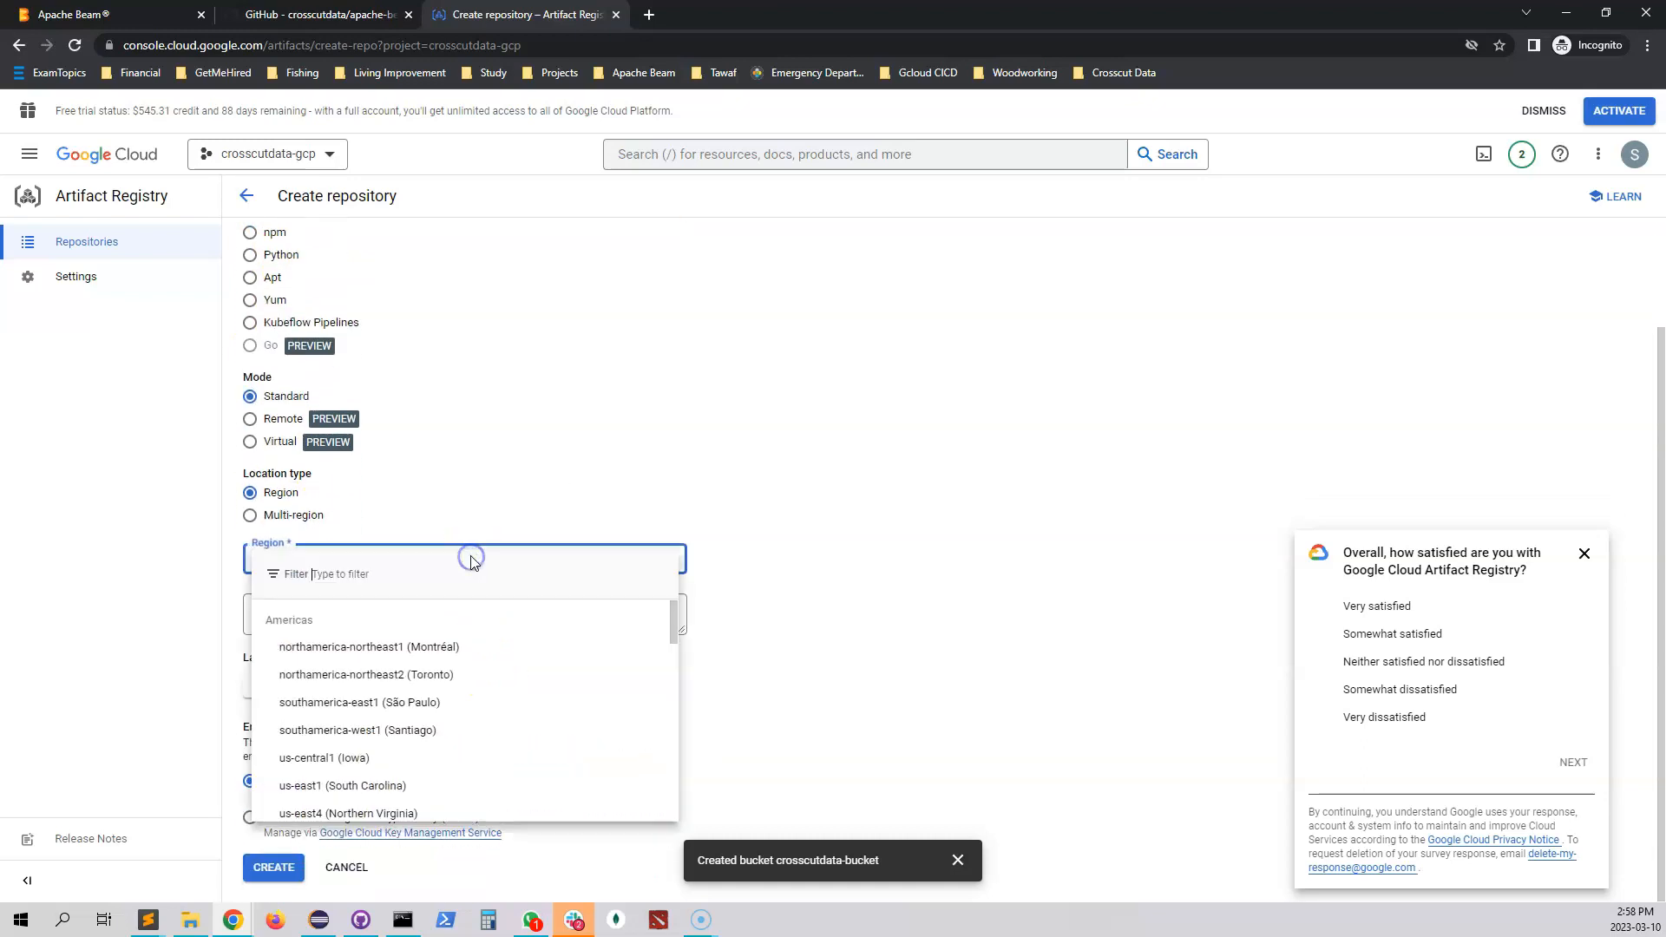
mouse_move(386, 791)
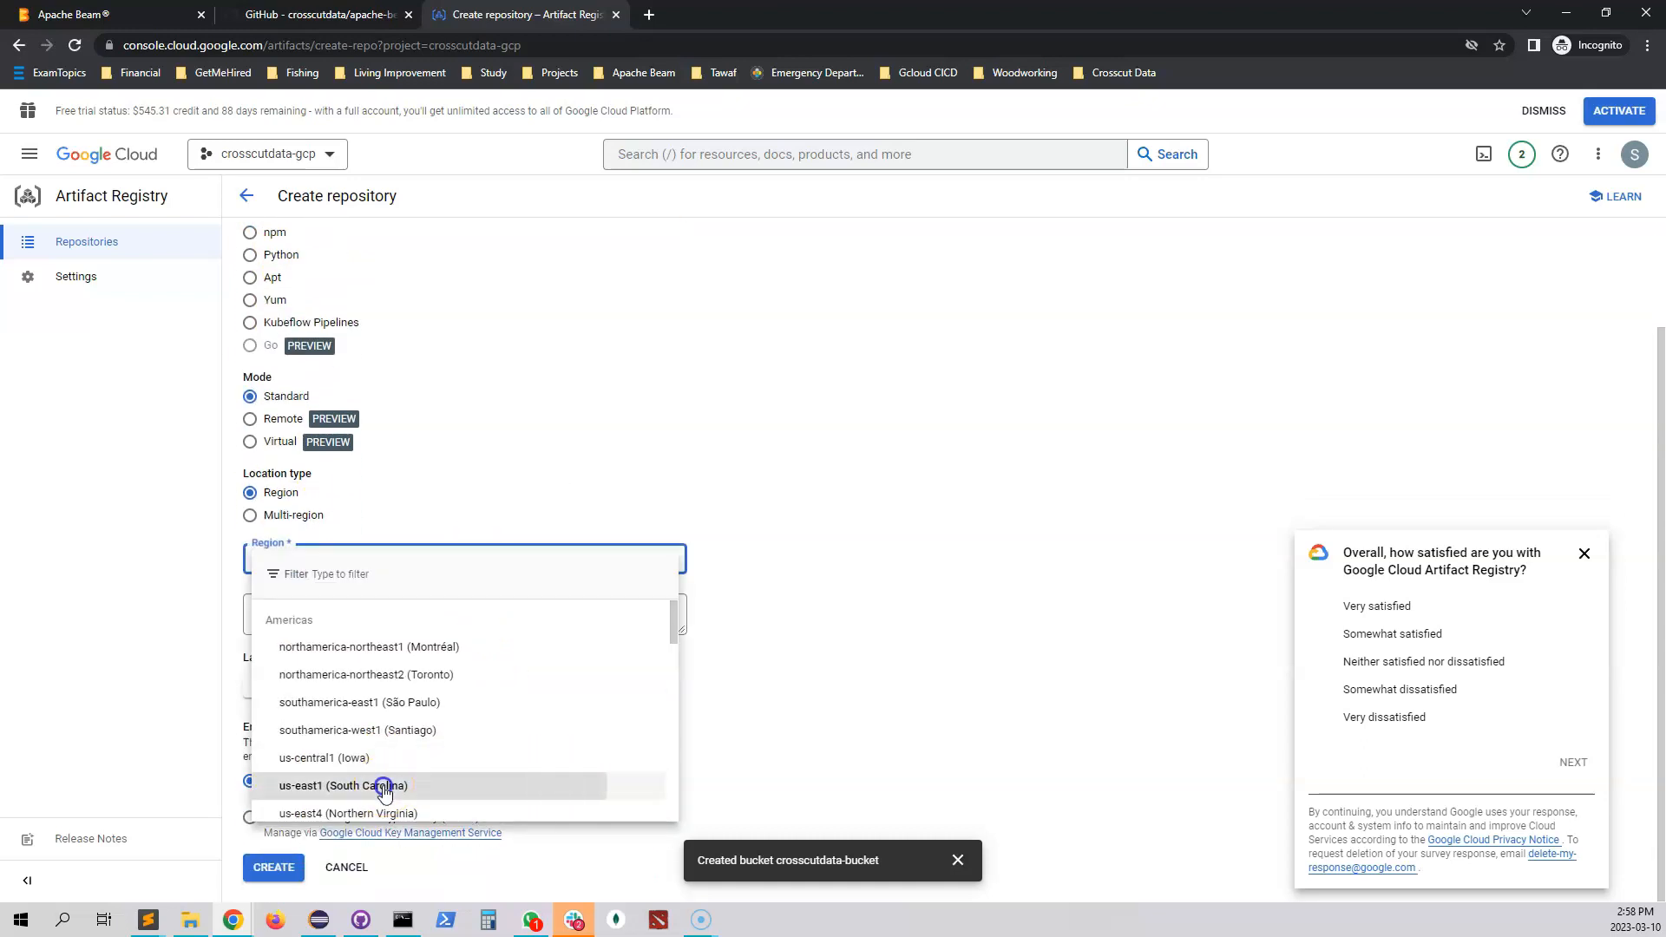
left_click(348, 785)
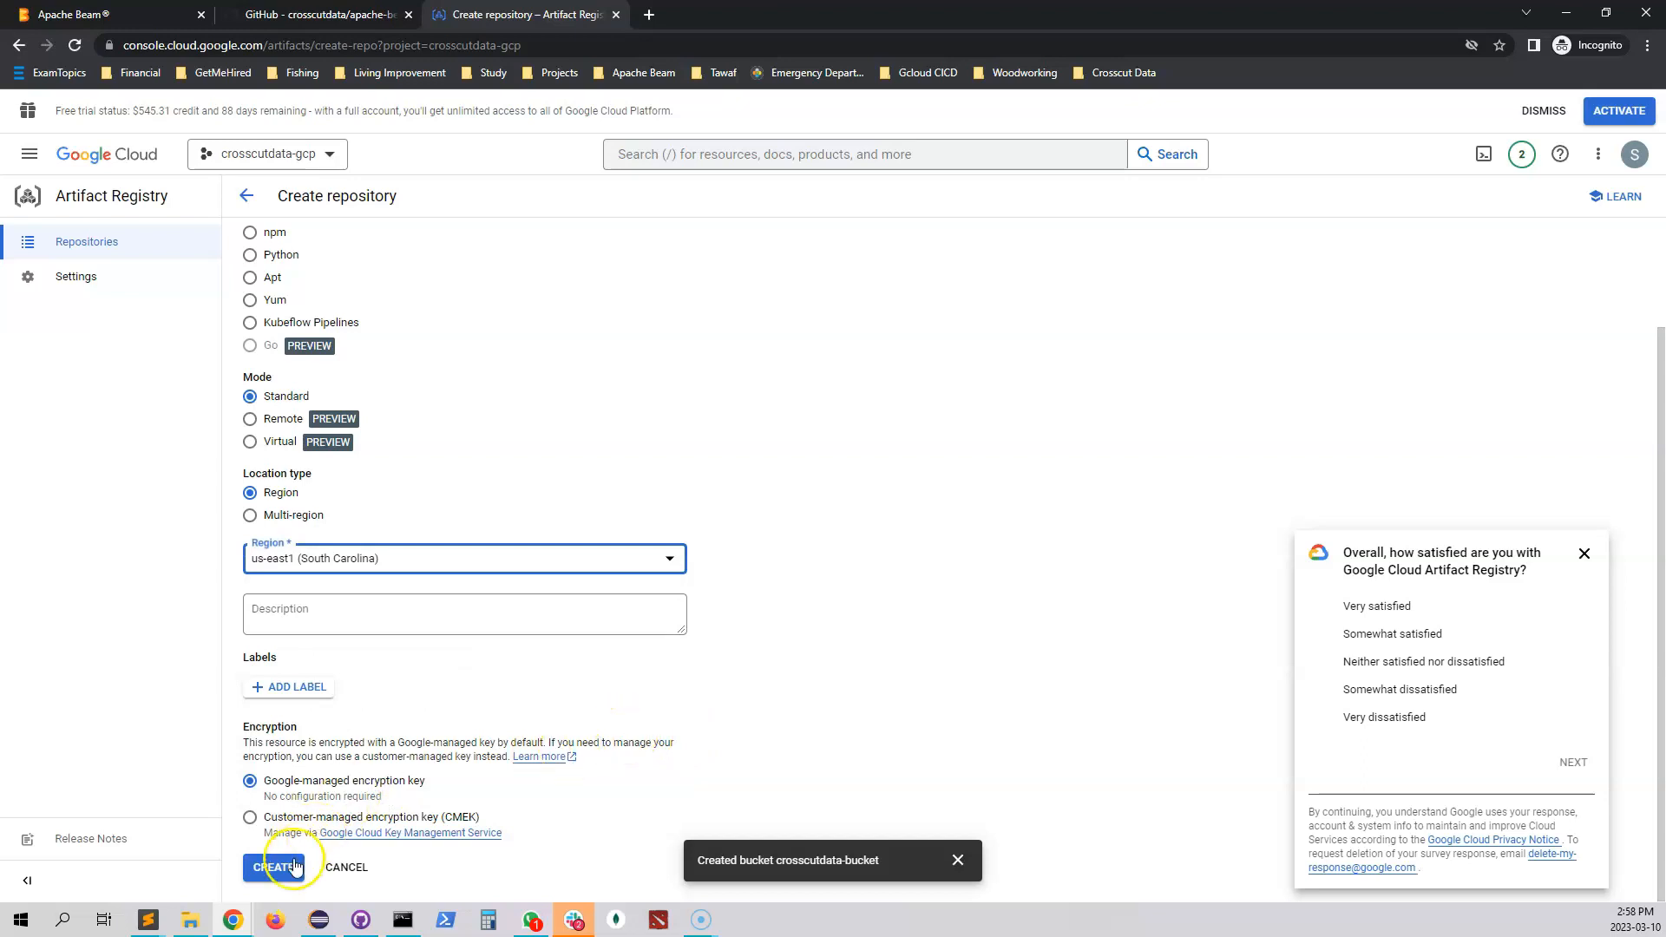
left_click(274, 868)
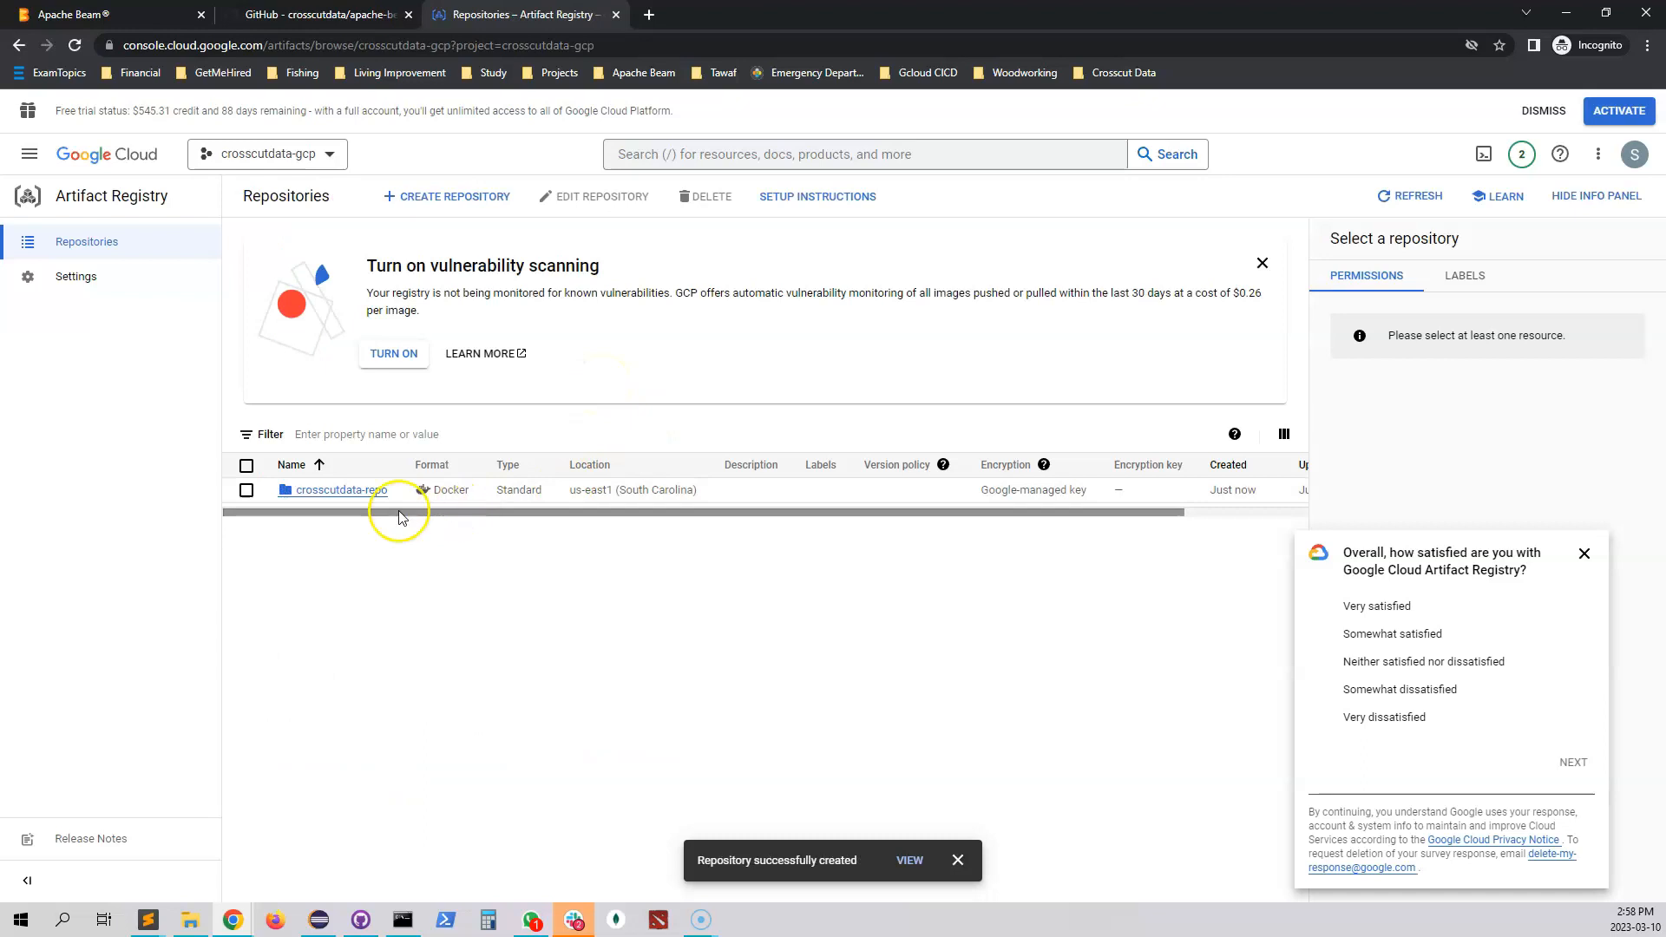
Step: Copy the path us-east1-docker.pkg.dev/crosscutdata-gcp/crosscutdata-repo from the repository details
left_click(333, 490)
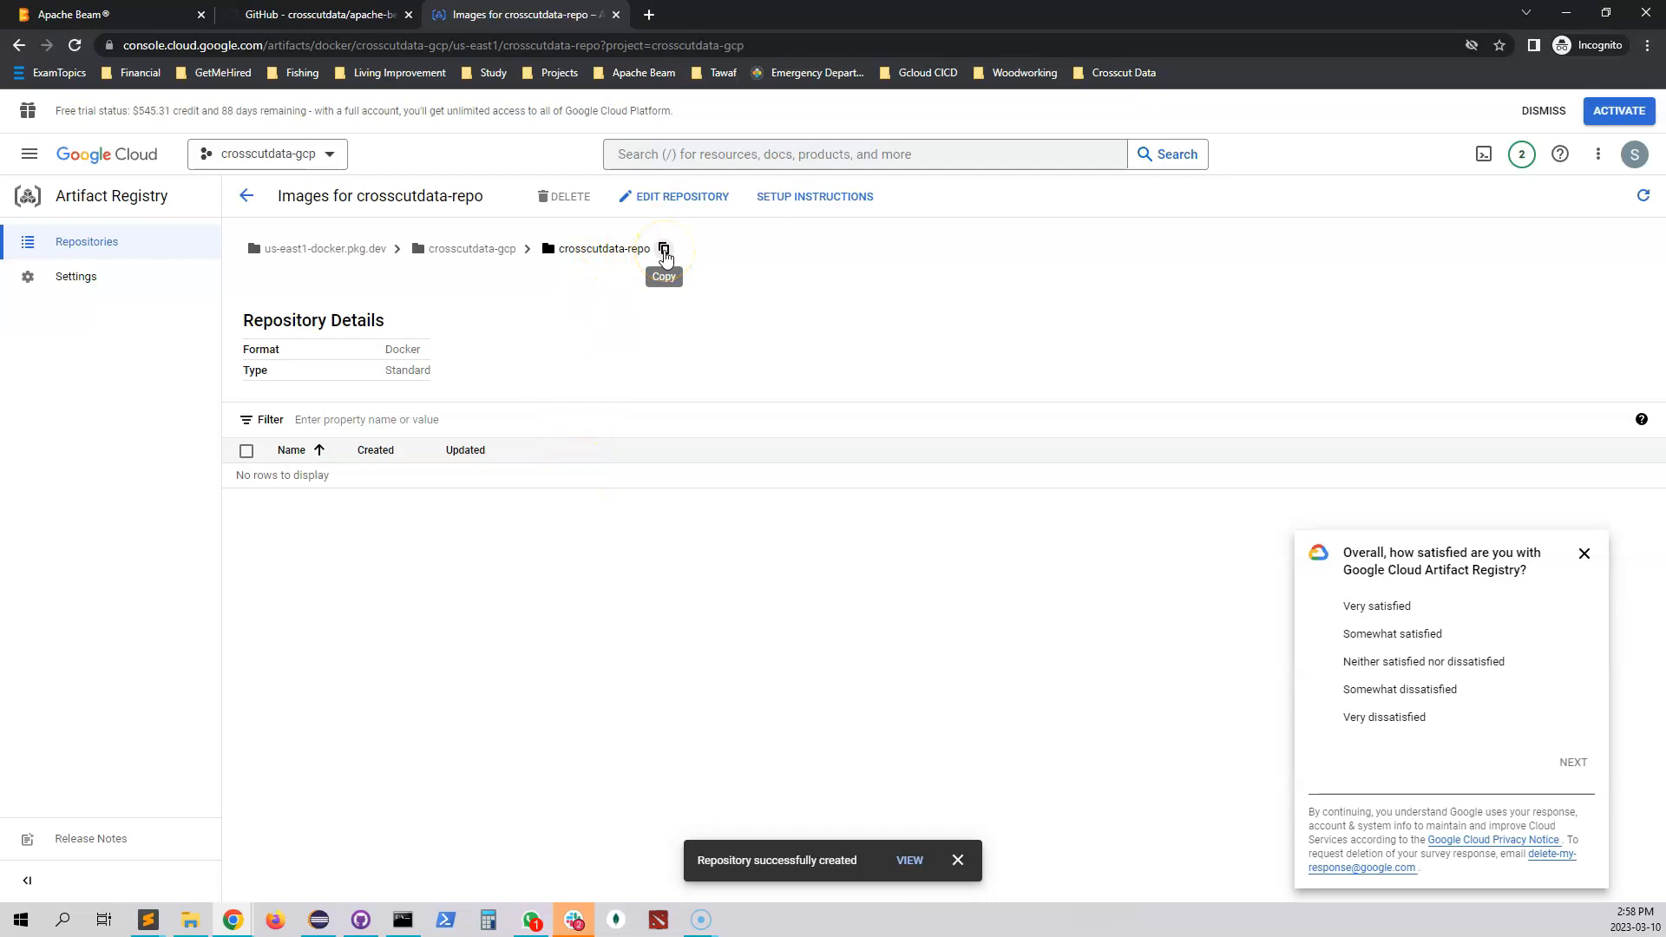
left_click(663, 248)
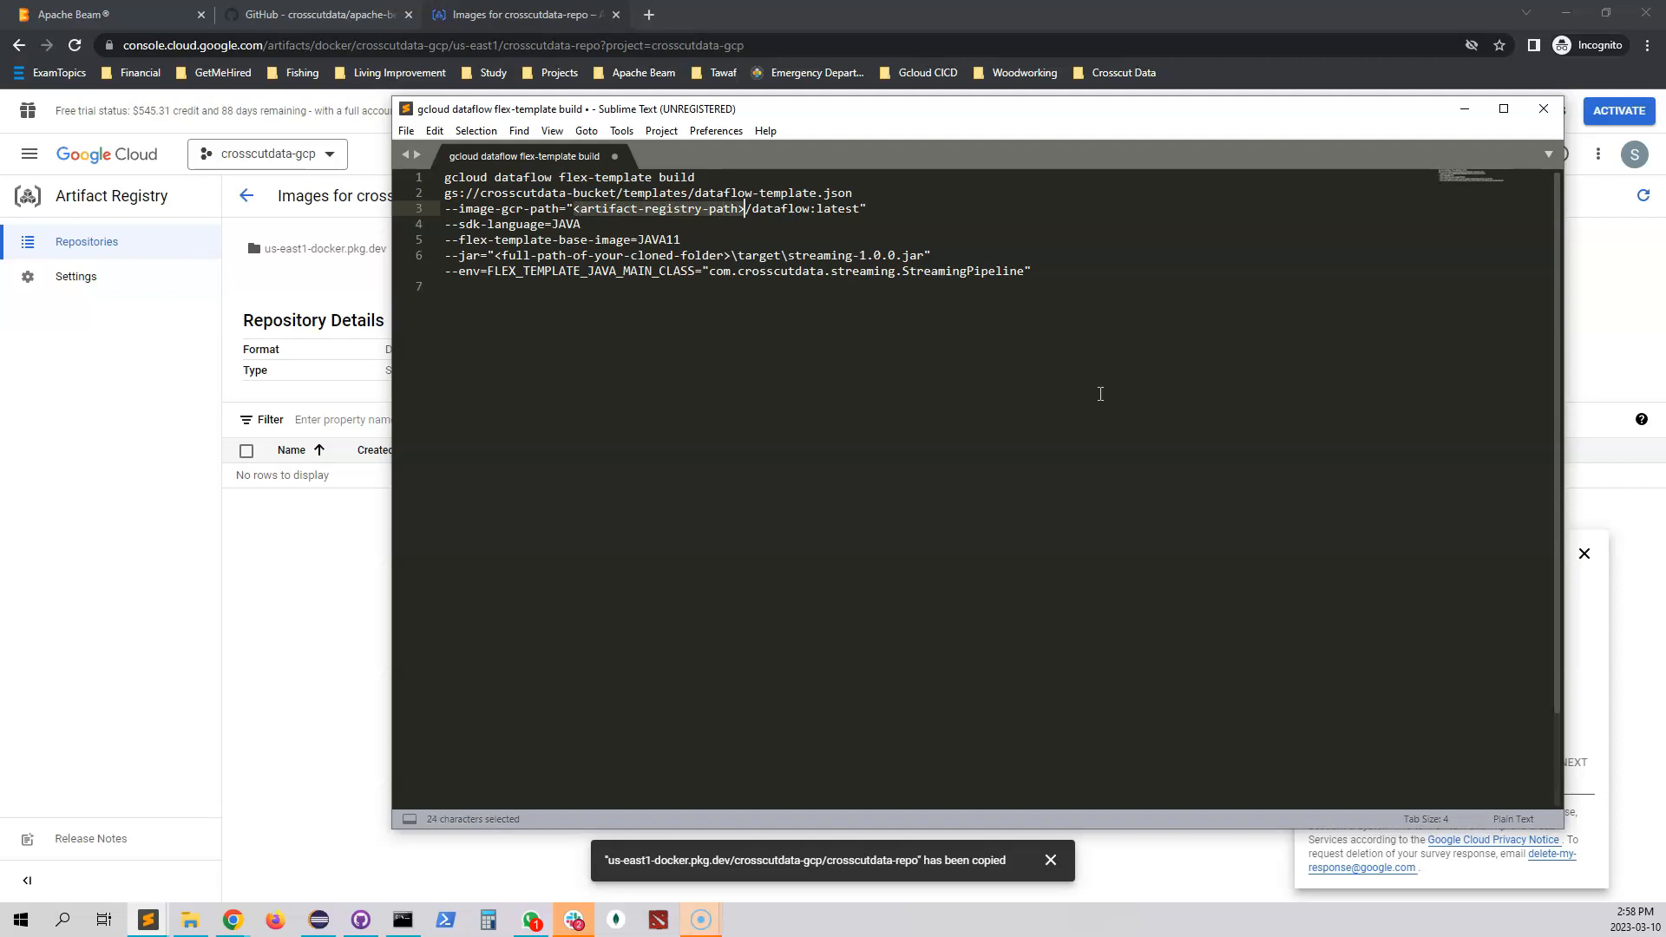
Step: Paste the repo path so the image reads .../crosscutdata-repo/dataflow:latest, then move to the jar placeholder
key("ctrl+v")
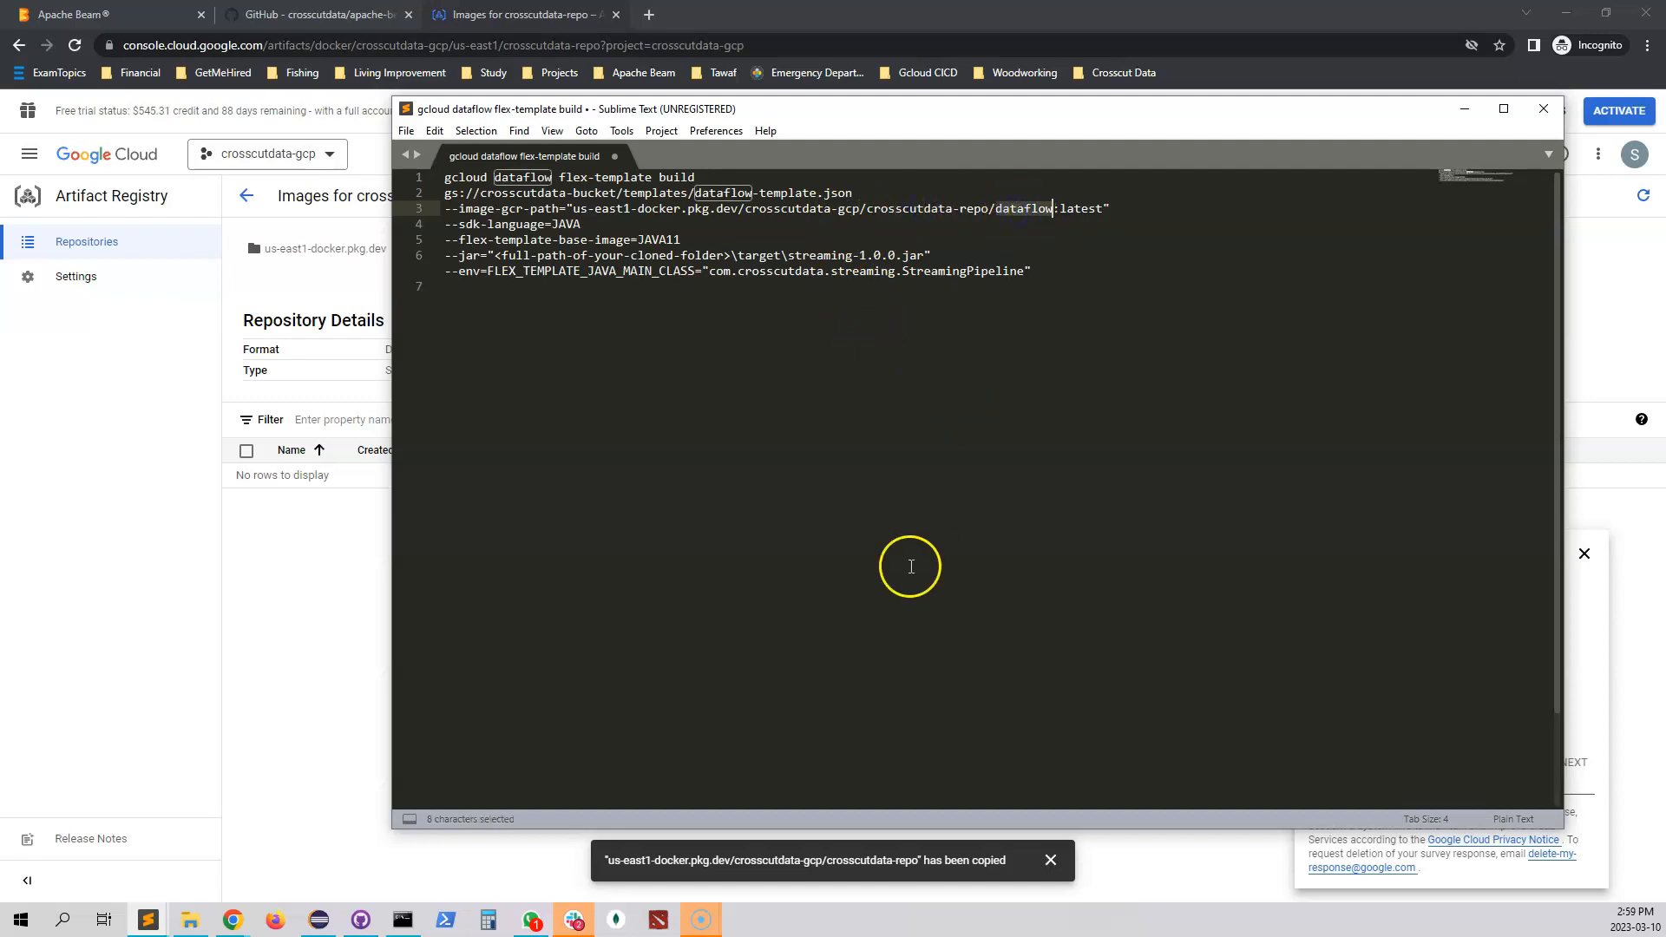
mouse_move(731, 266)
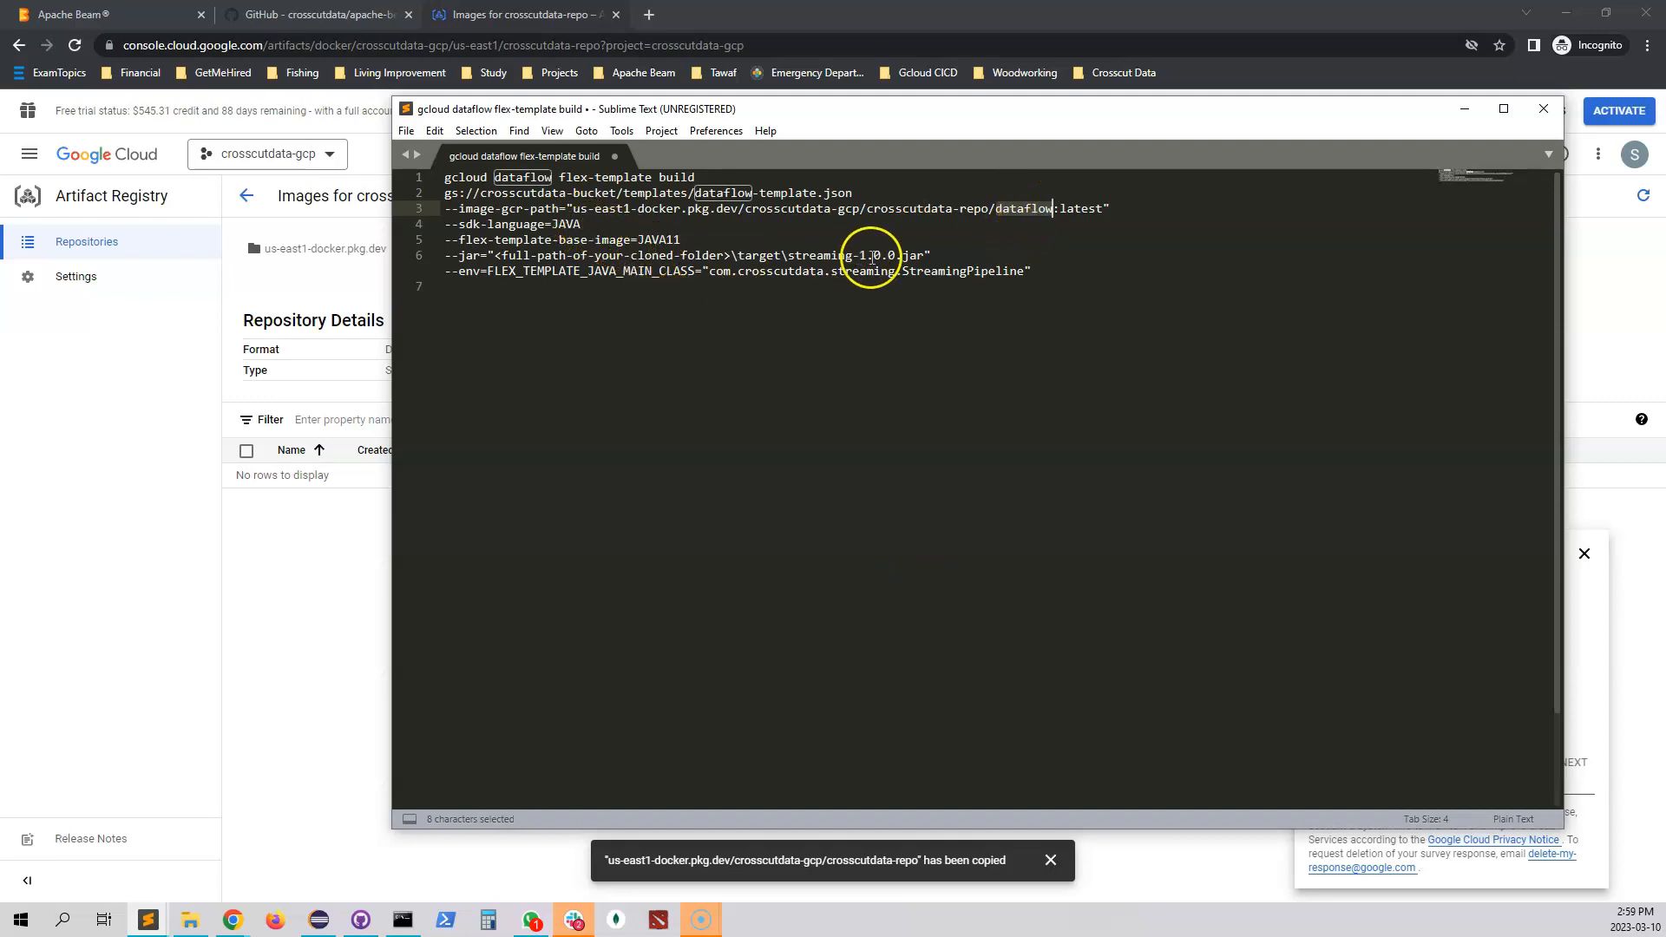
left_click(495, 255)
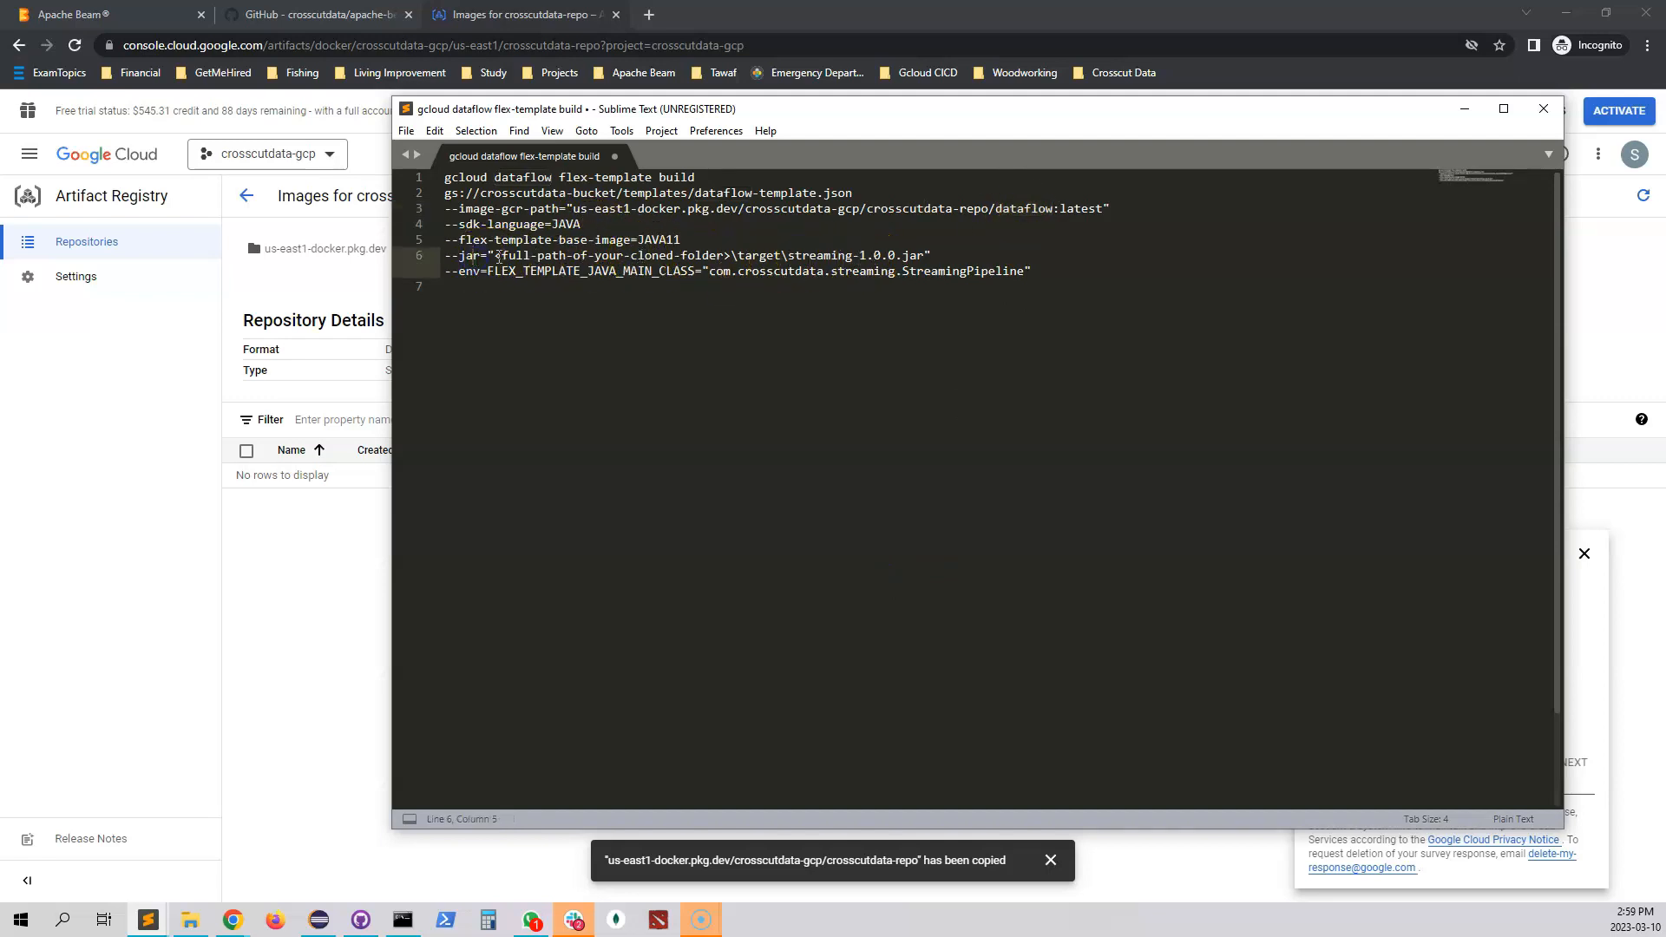
left_click(731, 255)
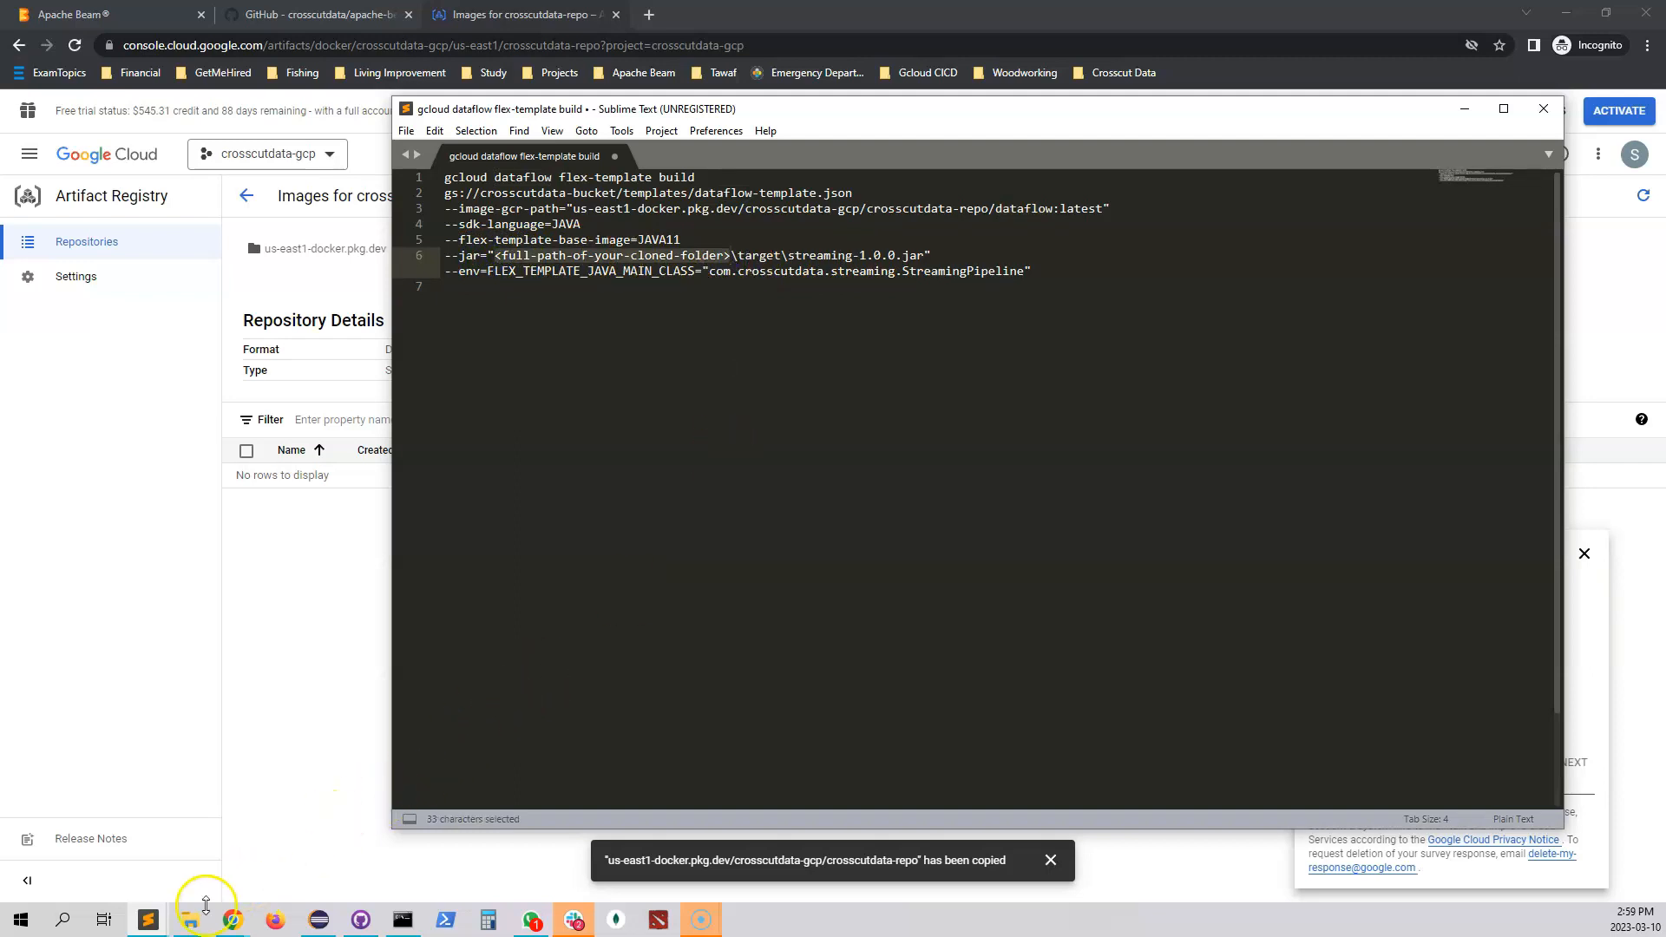
left_click(189, 920)
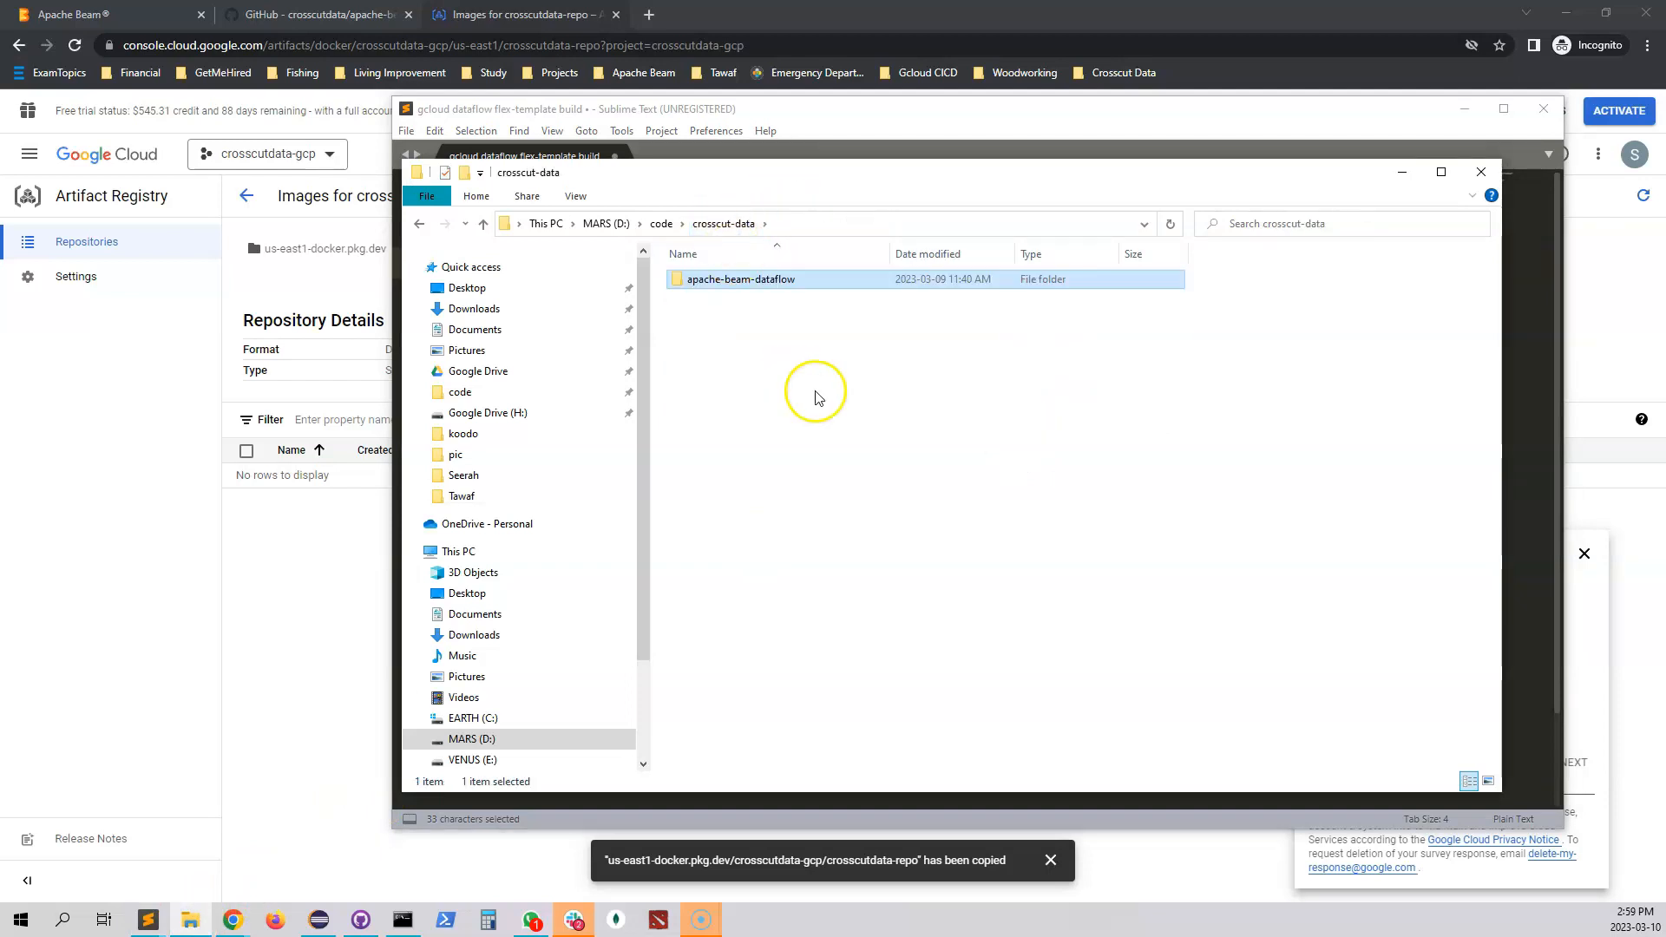
Step: Browse into apache-beam-dataflow\target, which holds only classes and test-classes
double_click(741, 278)
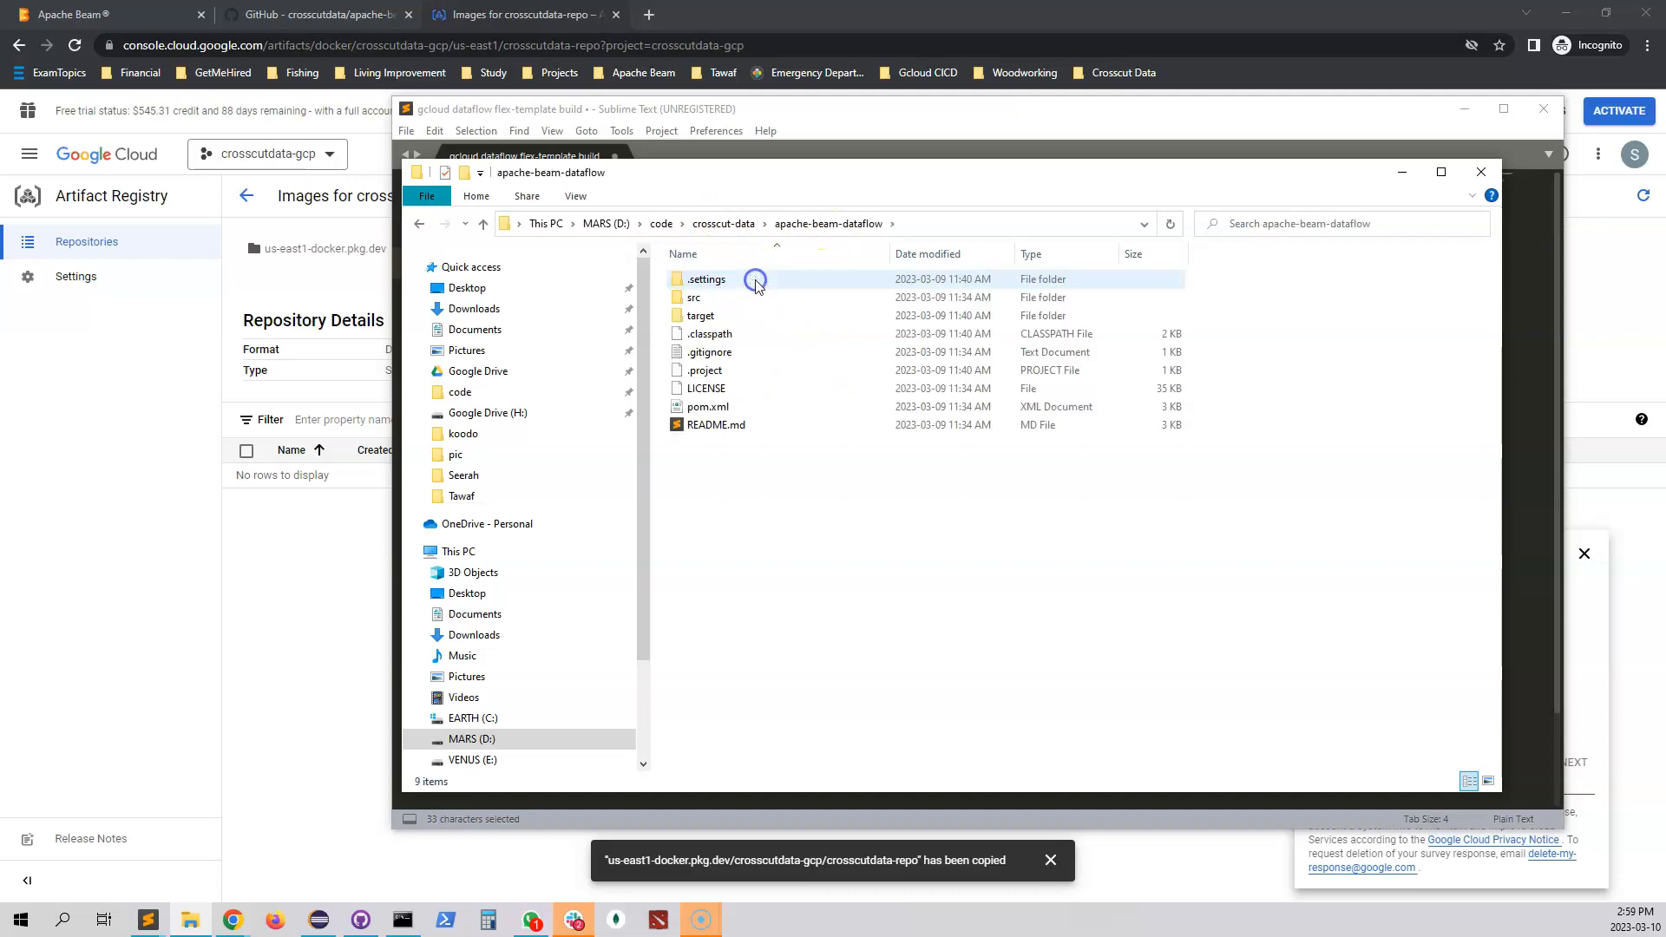
left_click(700, 316)
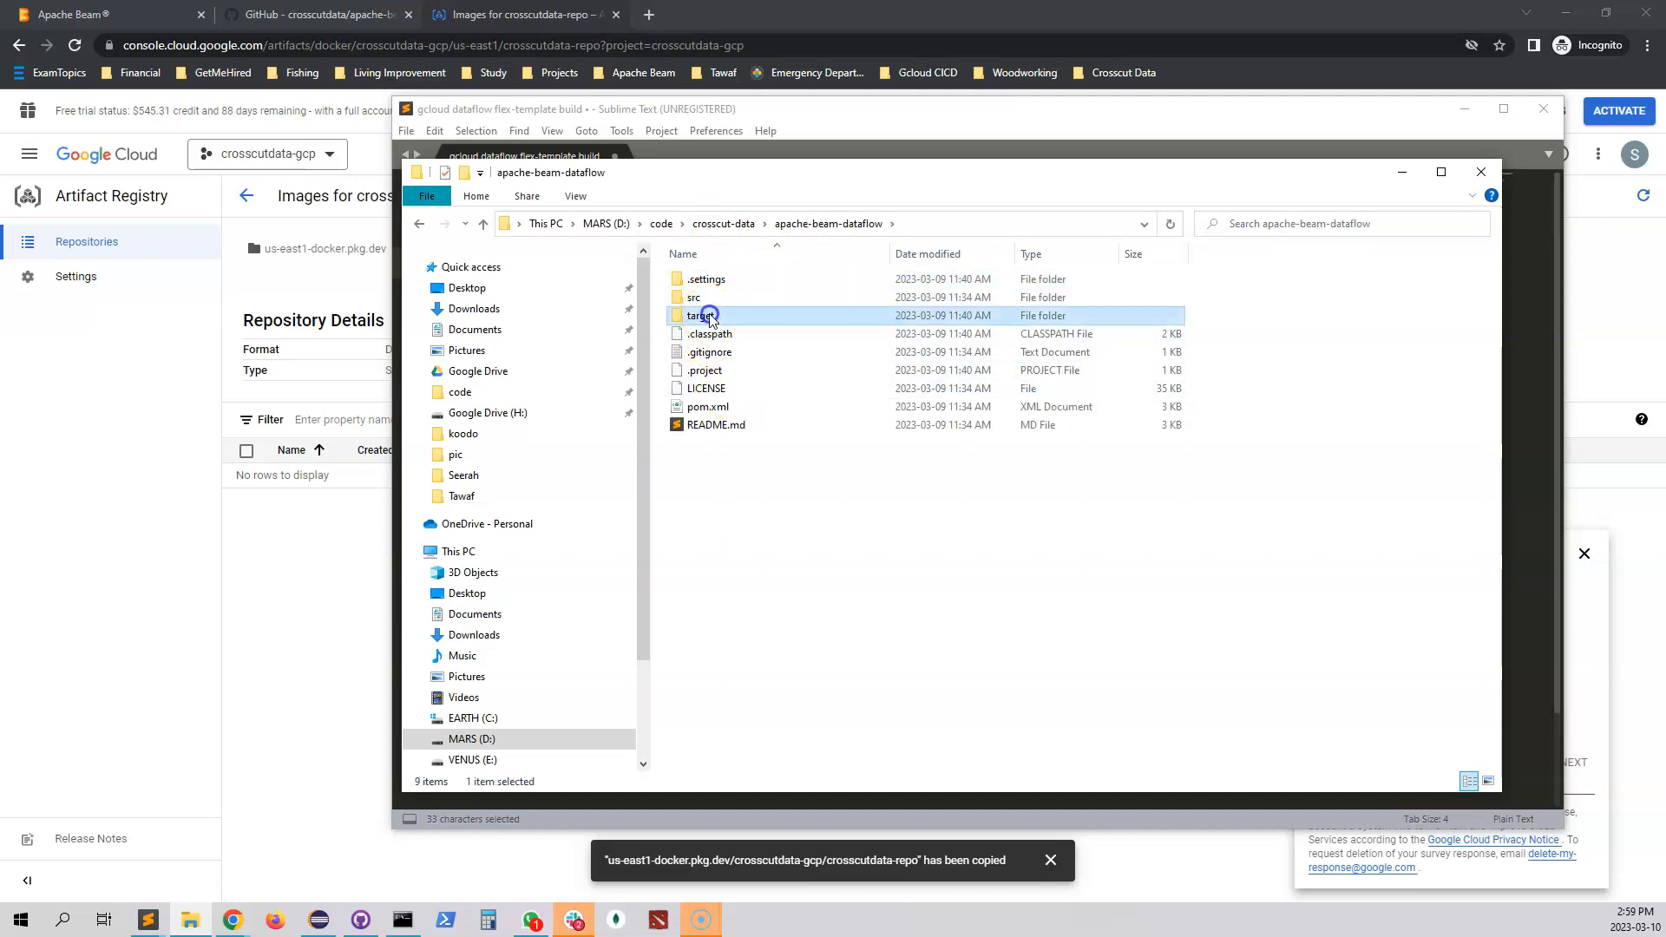
double_click(694, 316)
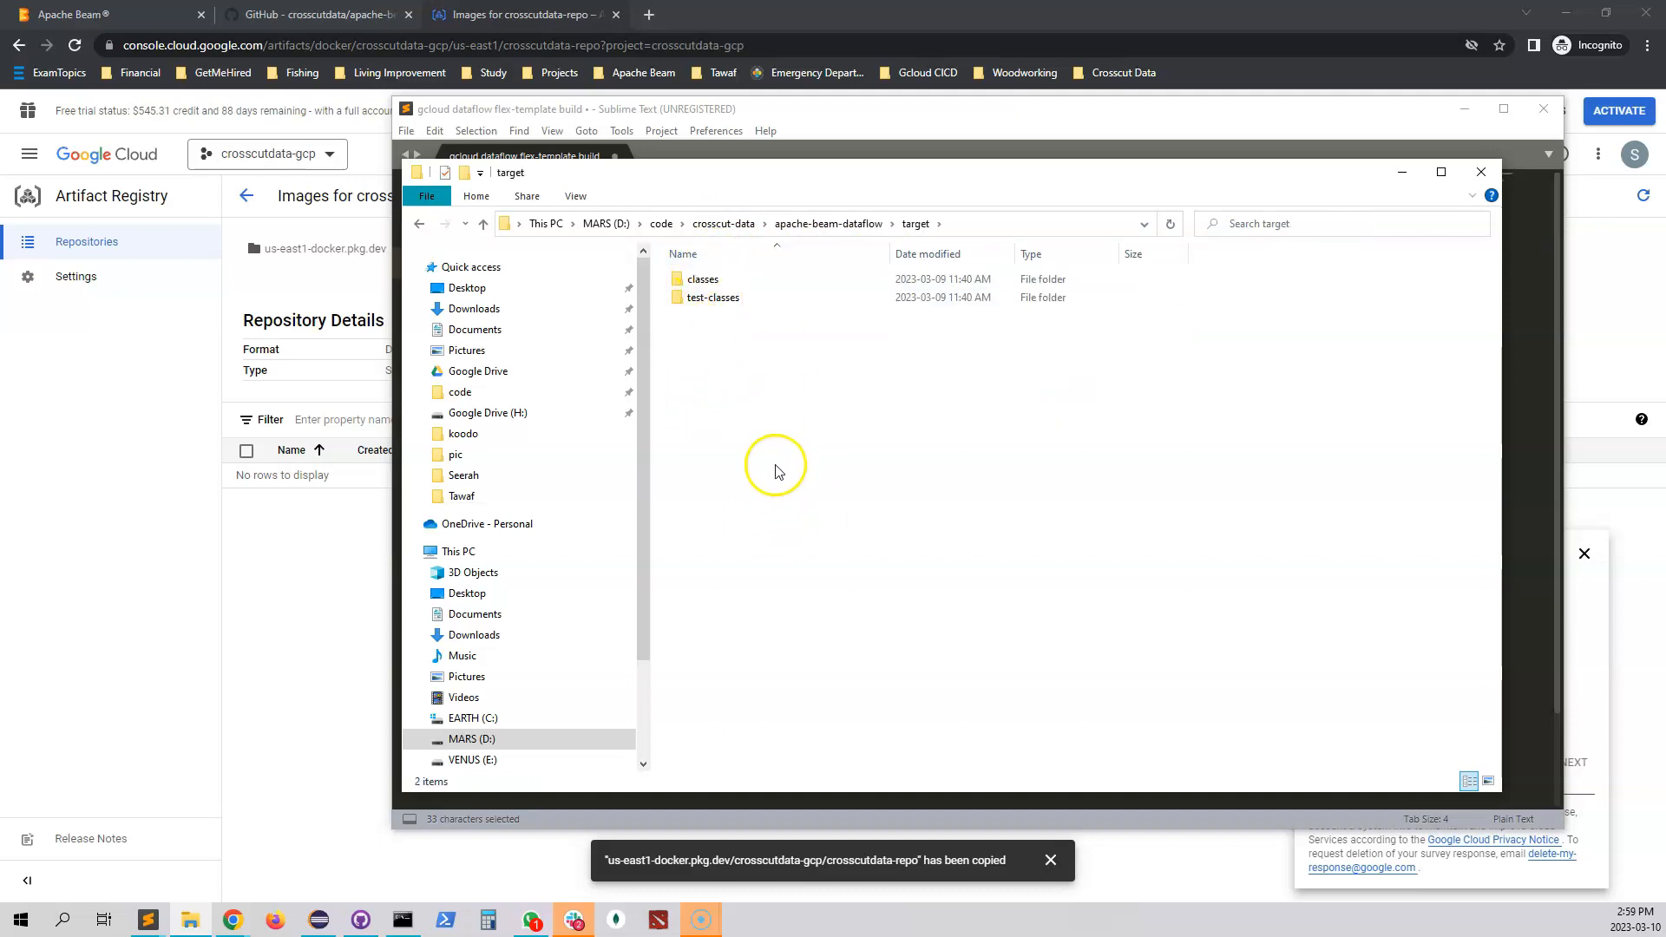
mouse_move(675, 722)
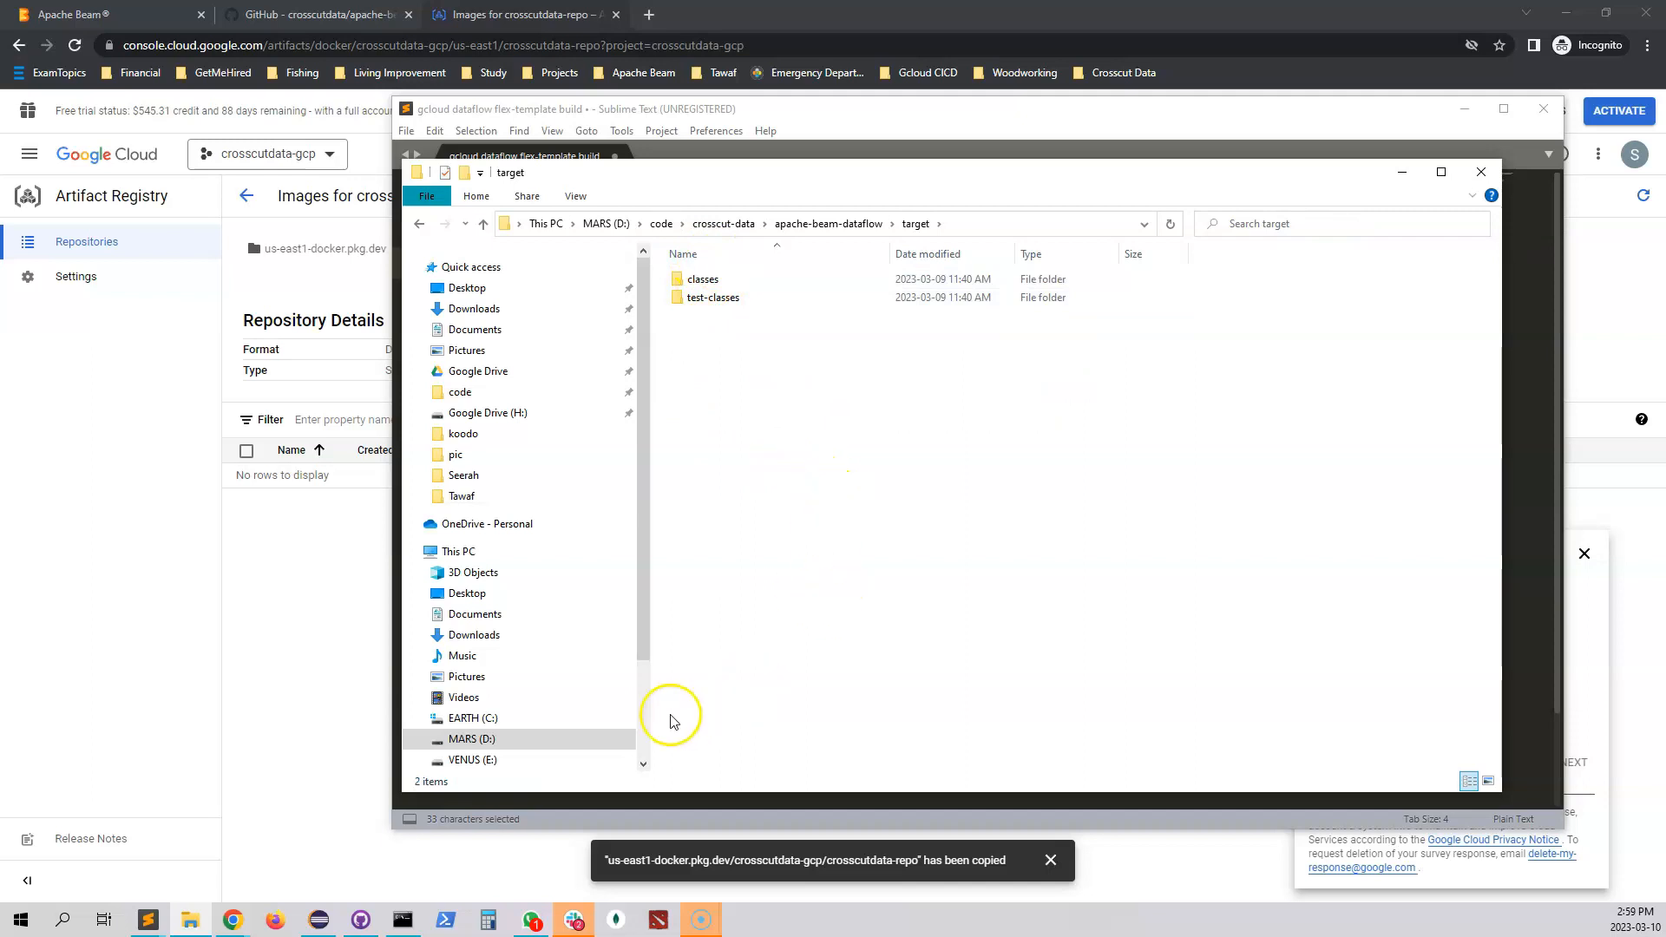
left_click(401, 920)
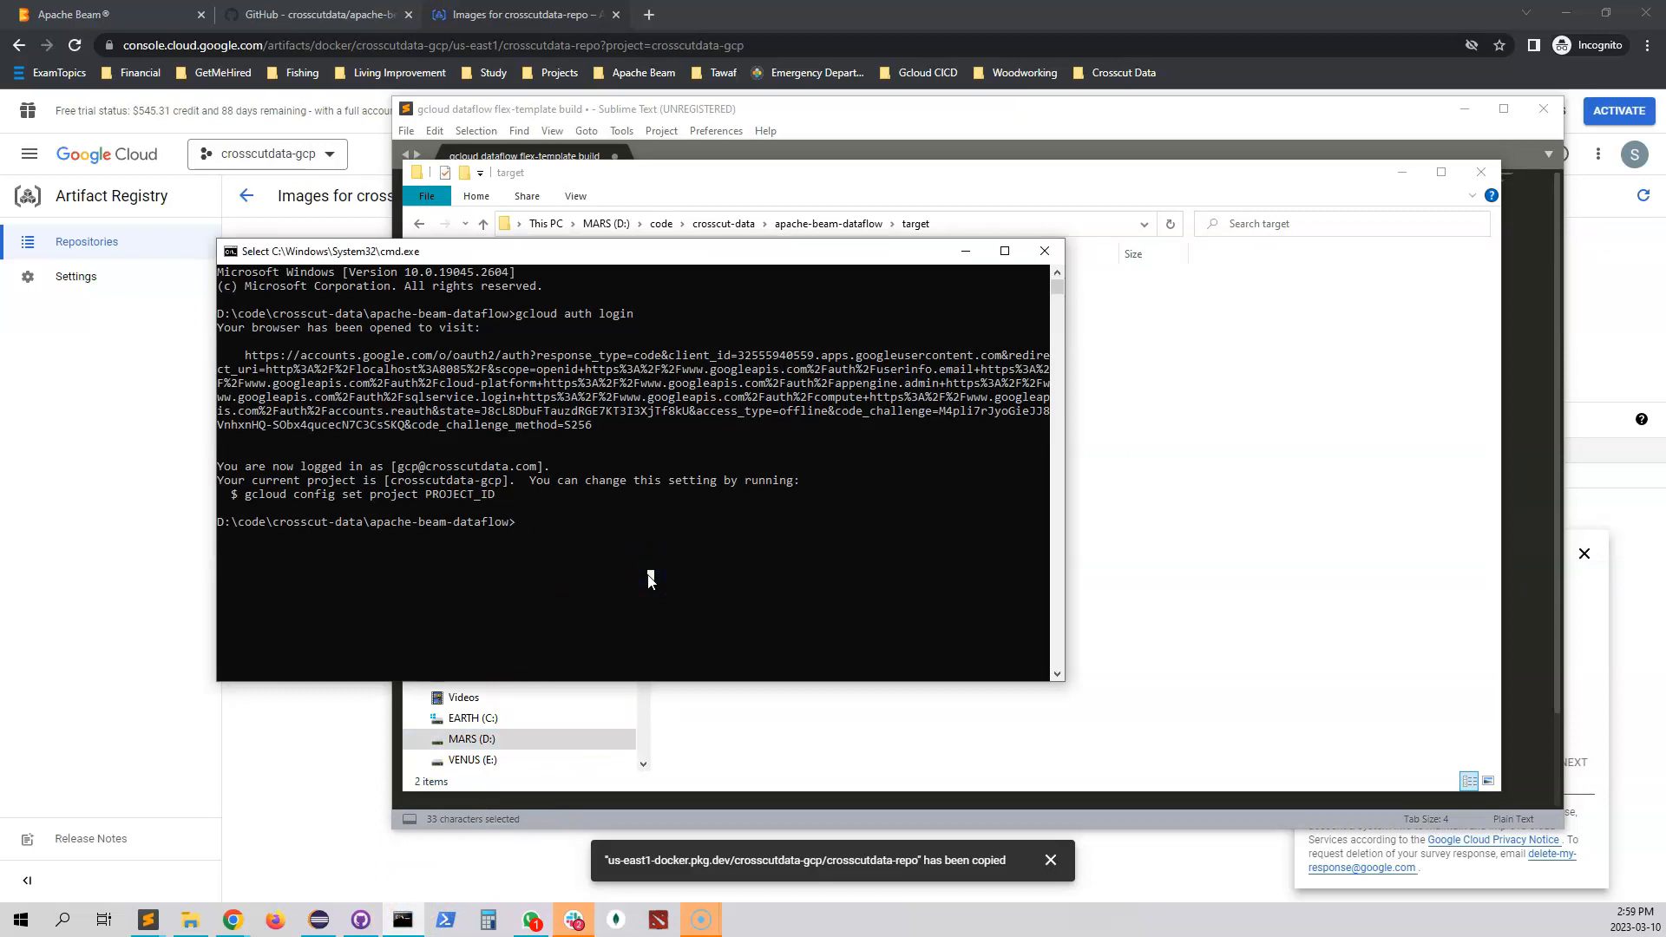
Step: Run mvn clean install to build streaming-1.0.0.jar into the target folder
type("mvn clean")
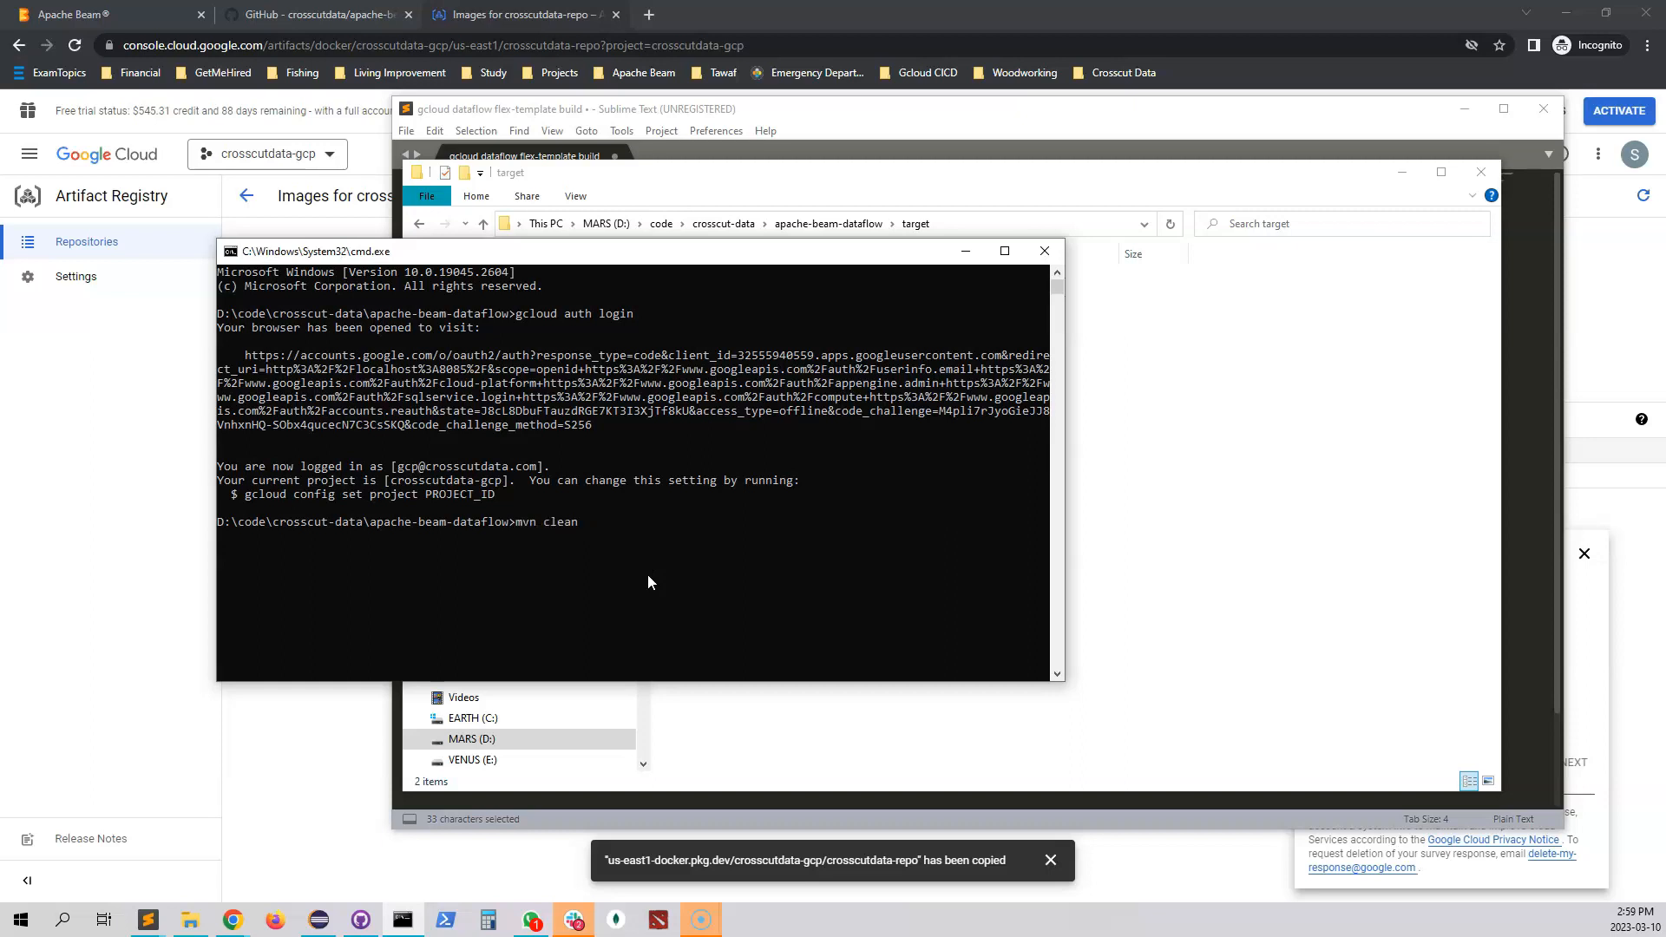
type("install")
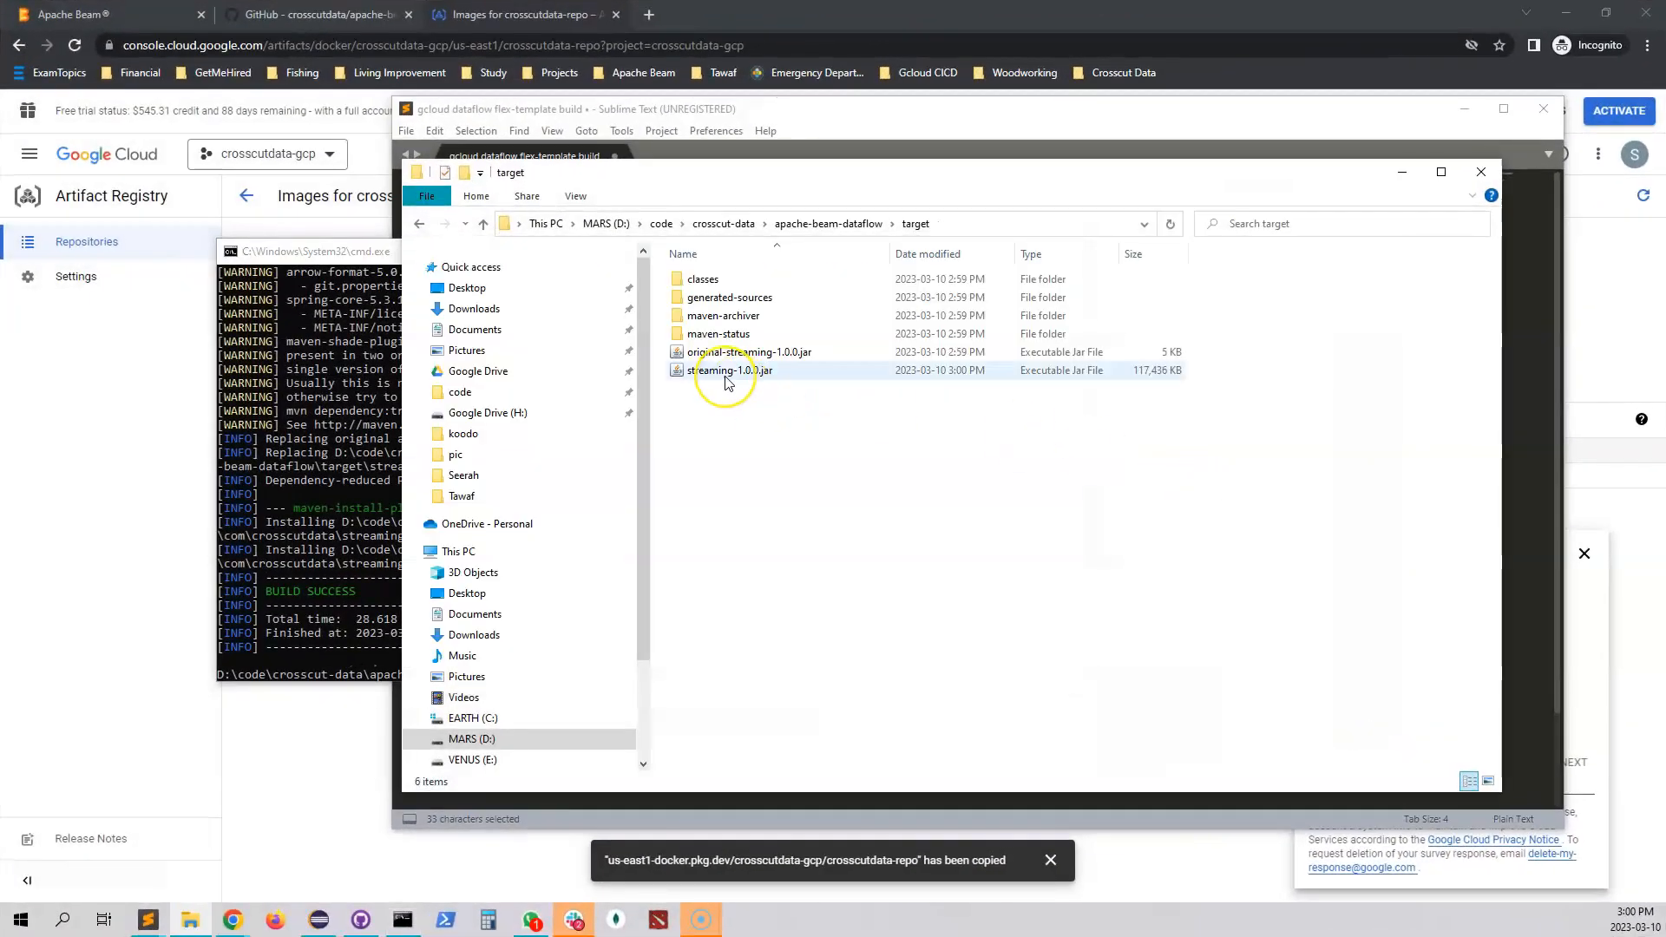
Step: Reveal the full path D:\code\crosscut-data\apache-beam-dataflow\target\streaming-1.0.0.jar in the address bar
left_click(730, 370)
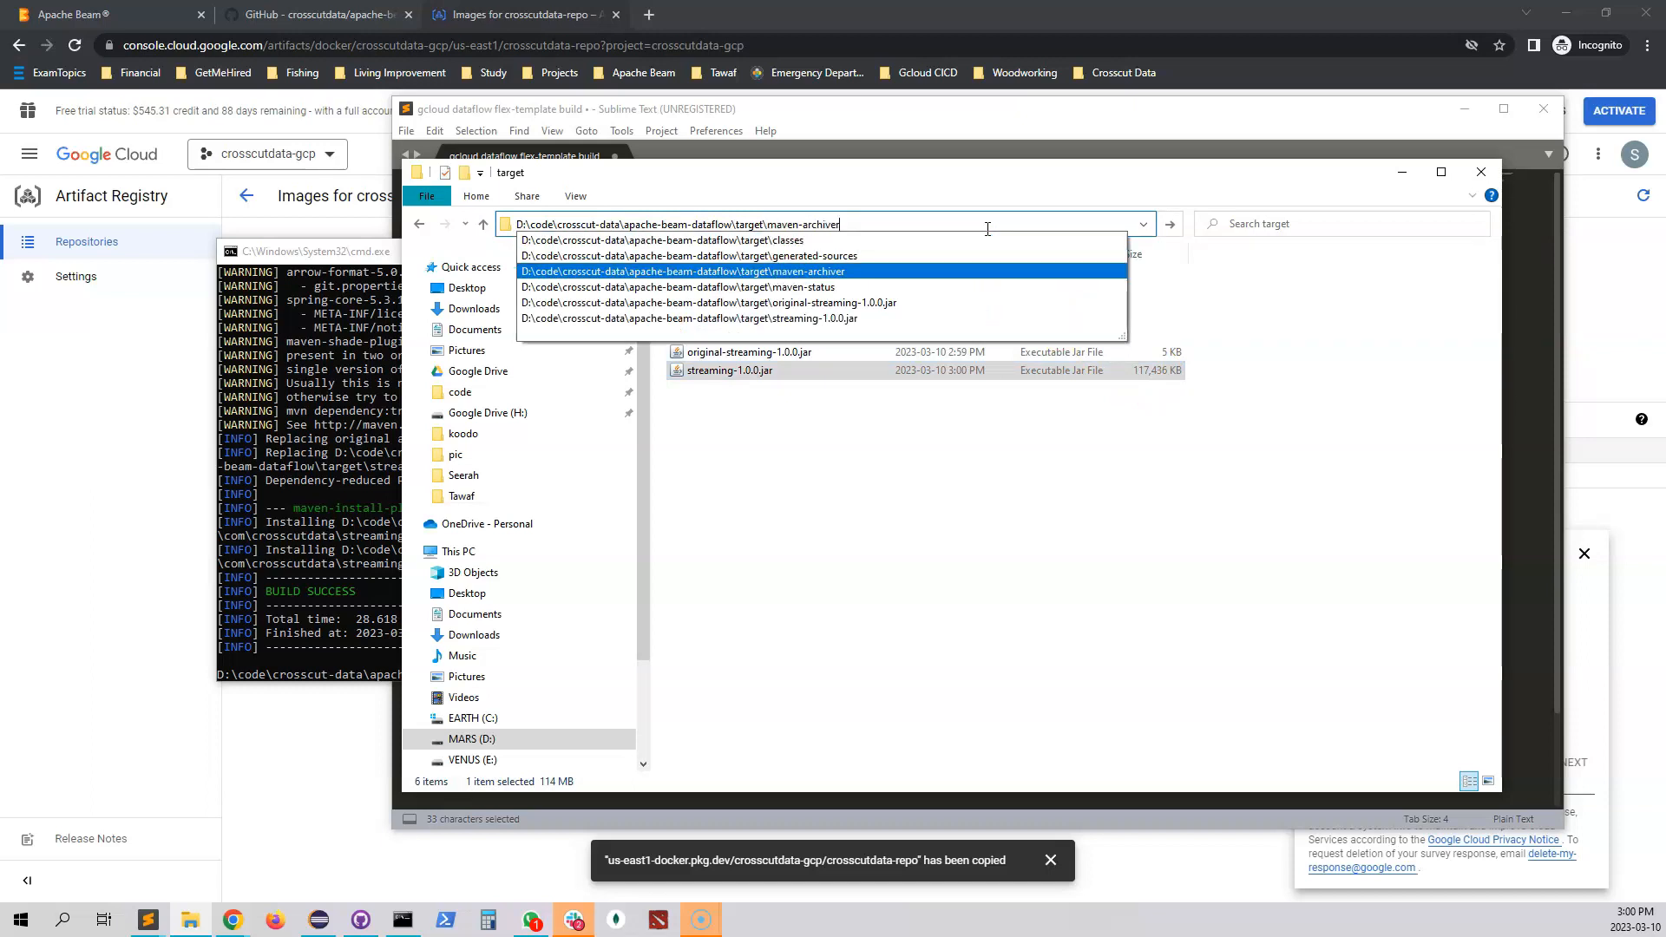
left_click(708, 320)
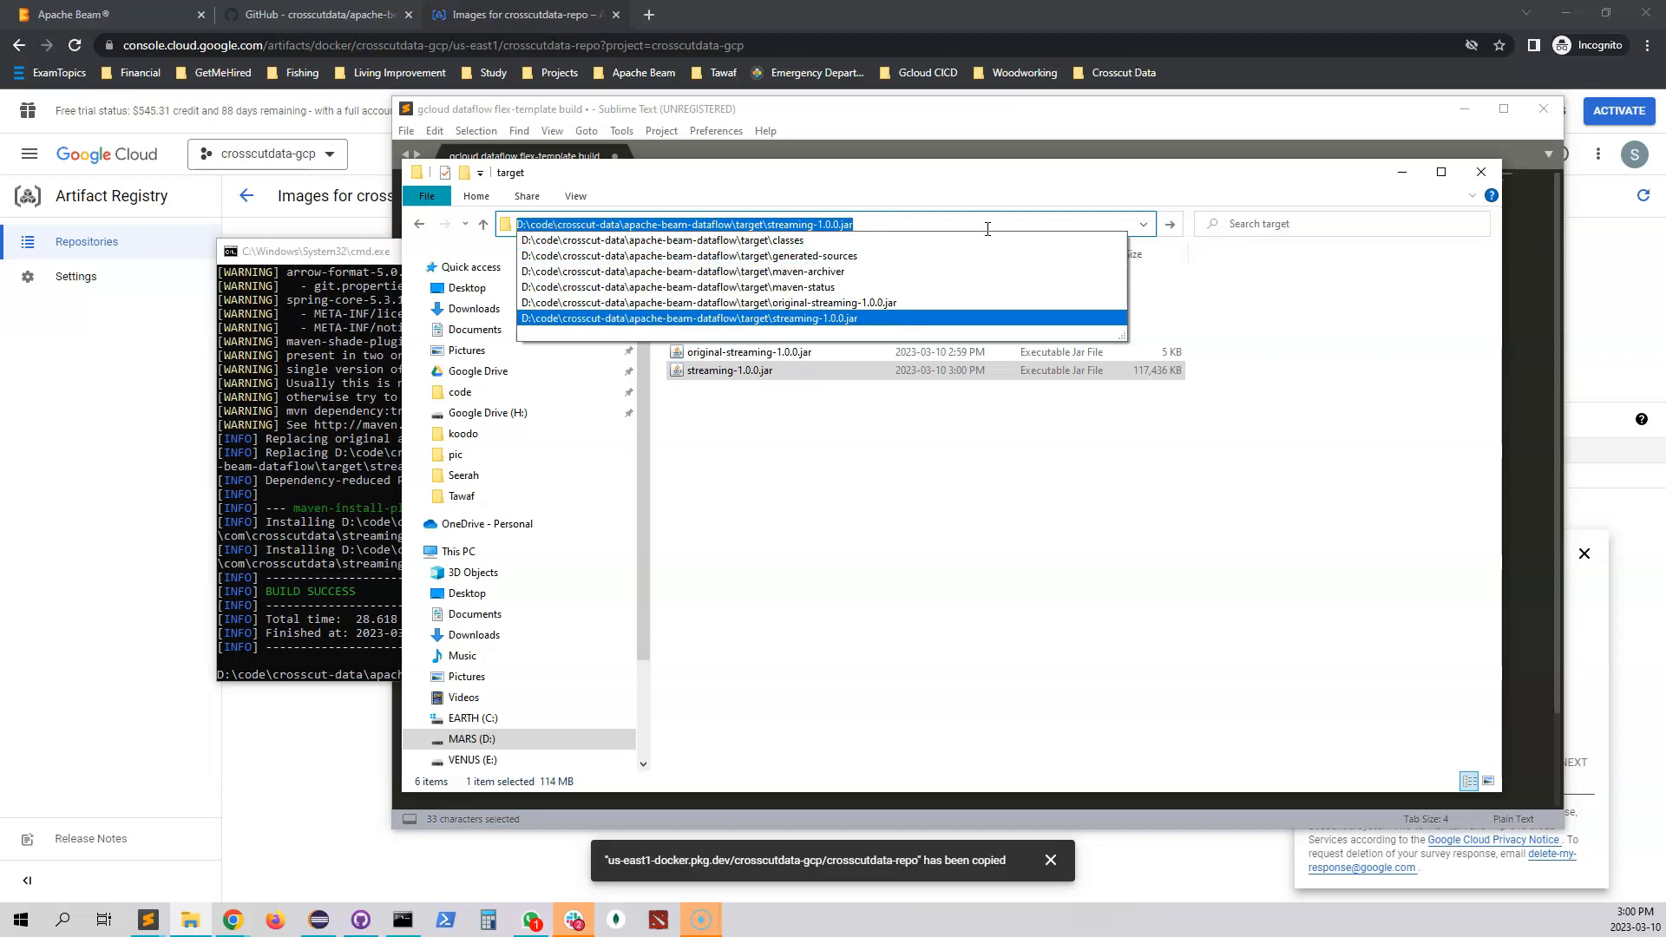
mouse_move(806, 120)
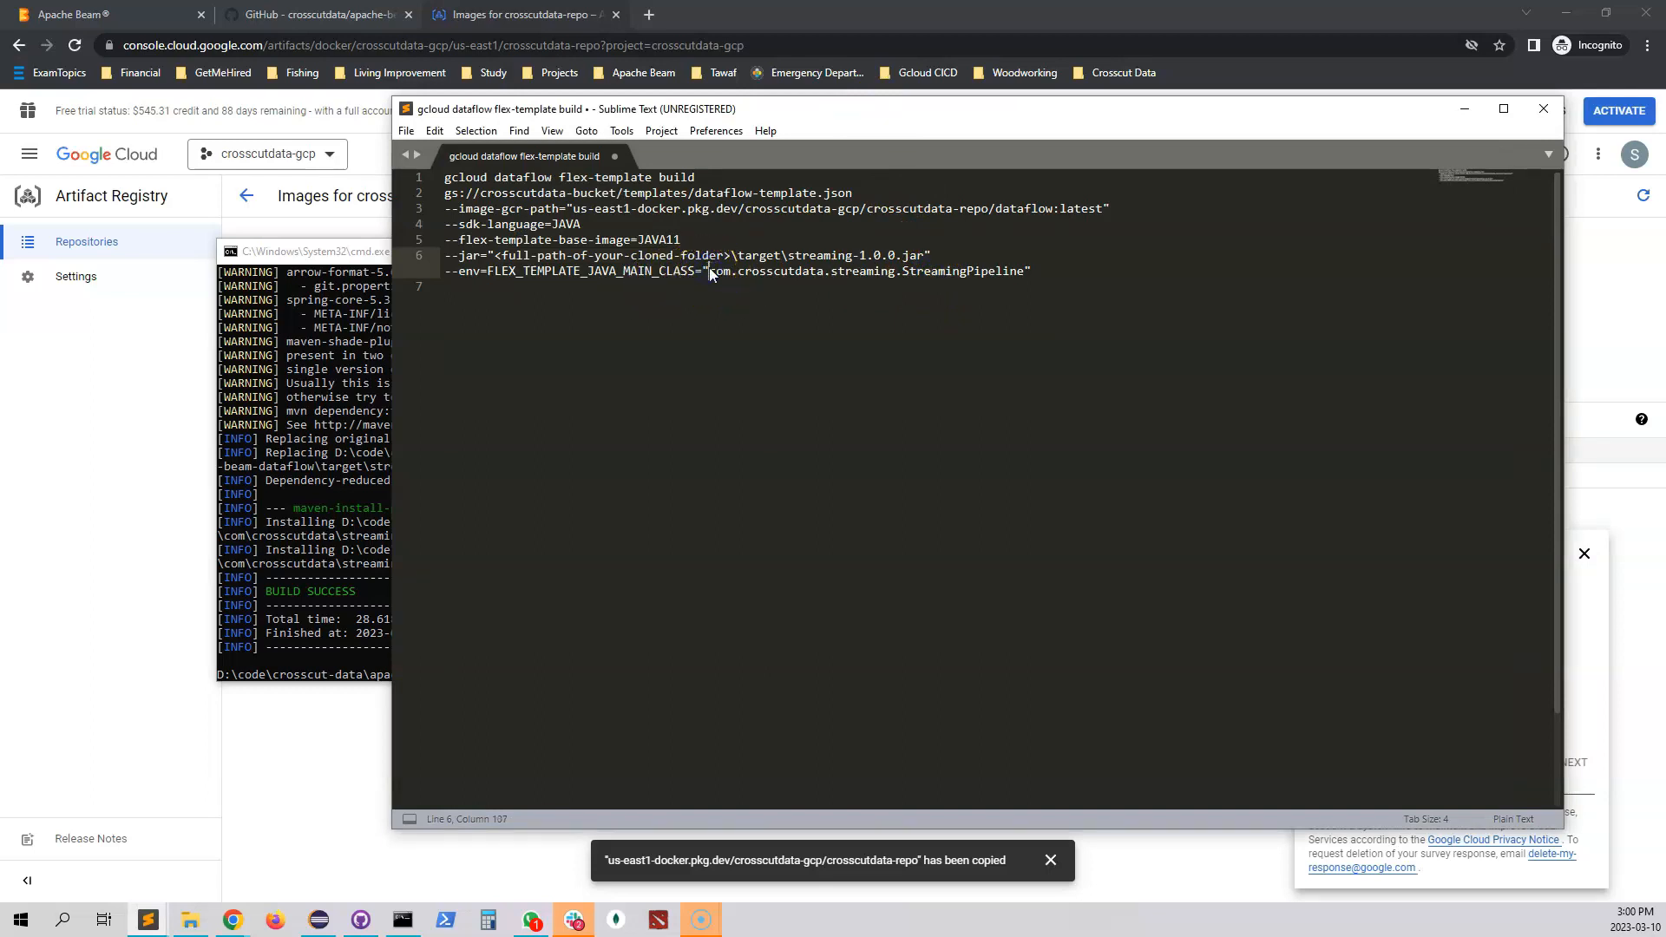
Step: Set the jar path to D:\code\...\target\streaming-1.0.0.jar and begin joining the options onto one line
left_click(599, 262)
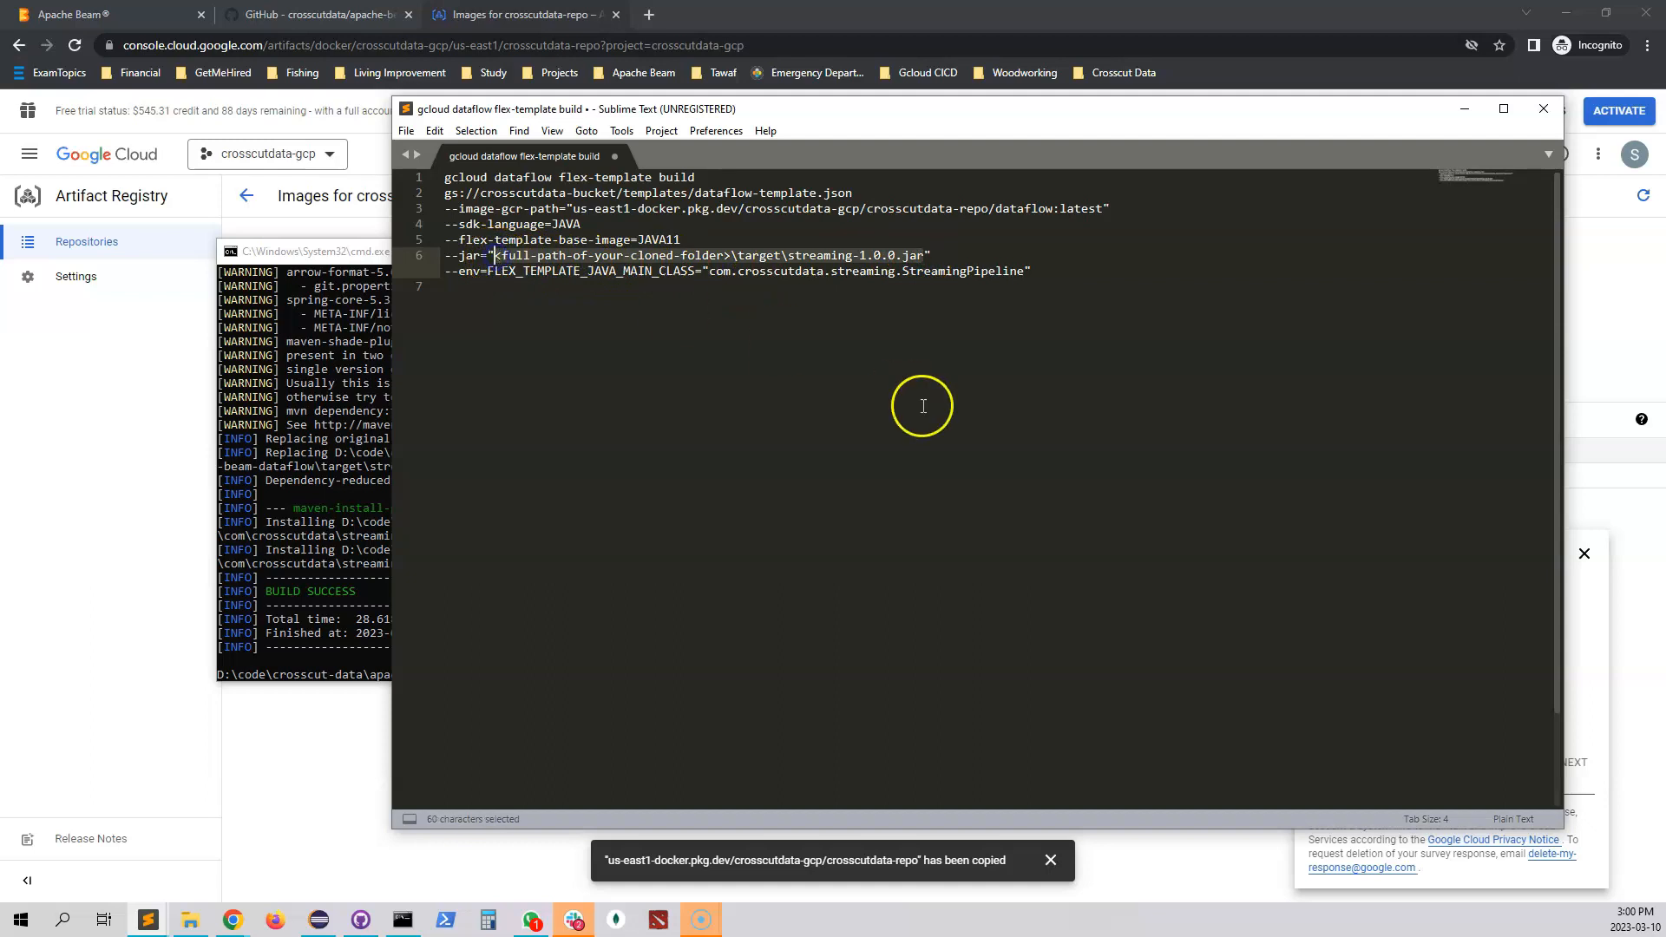
type("D:\\code\\crosscut-data\\apache-beam-dataflow\\target\\streaming-1.0.0.jar")
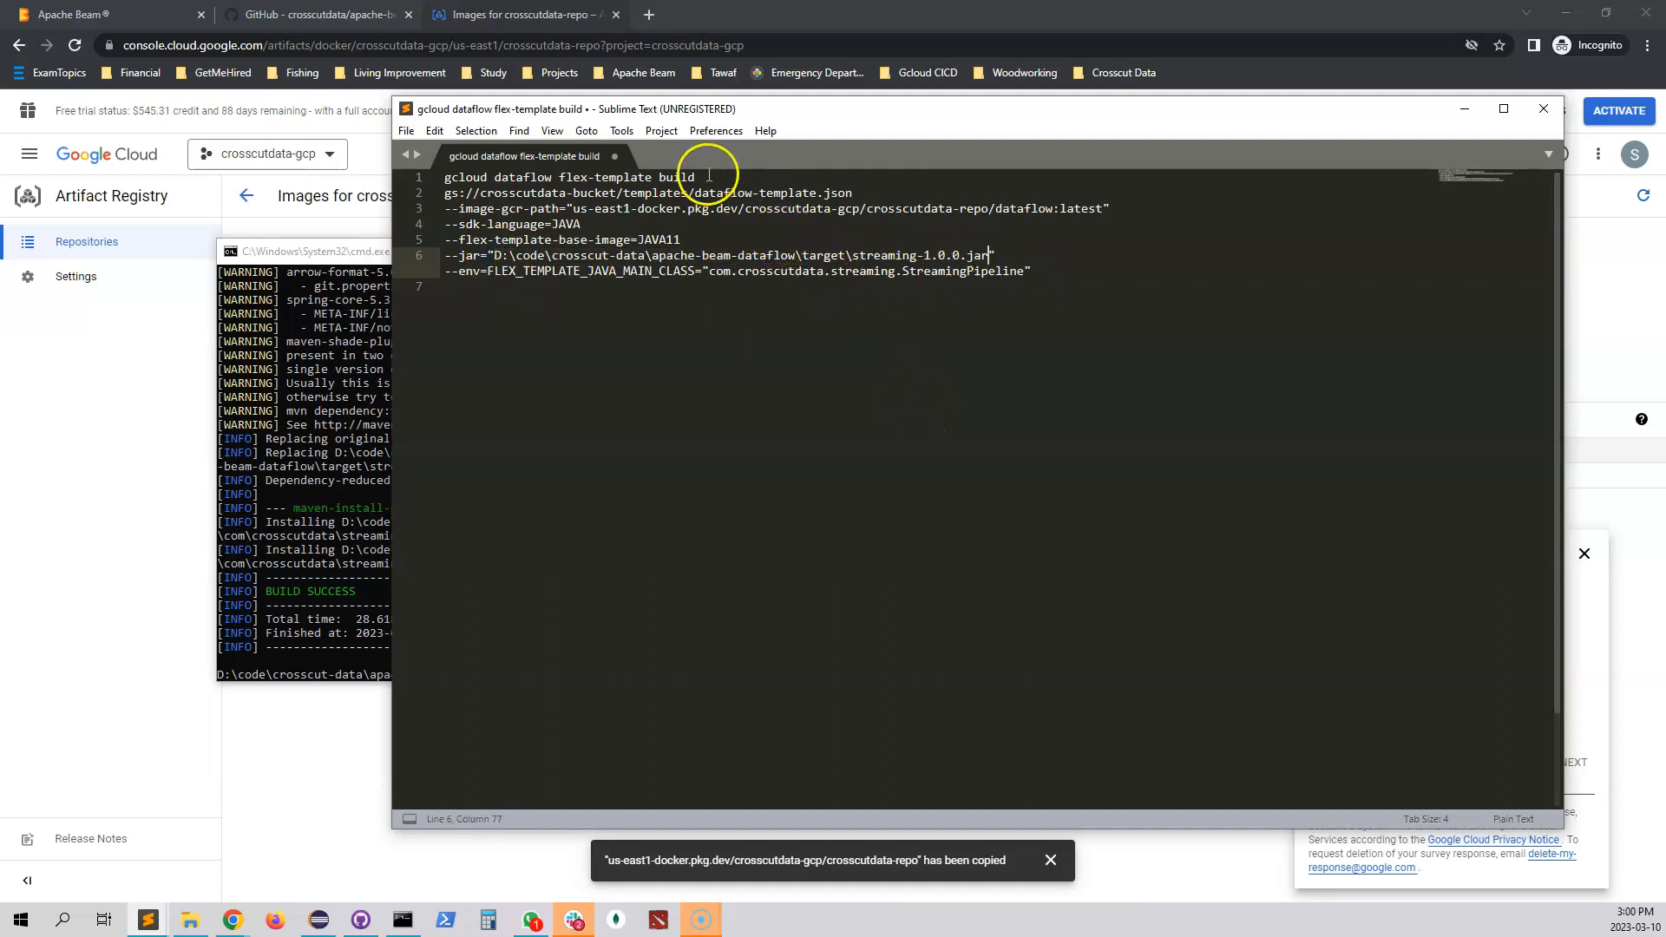
left_click(701, 177)
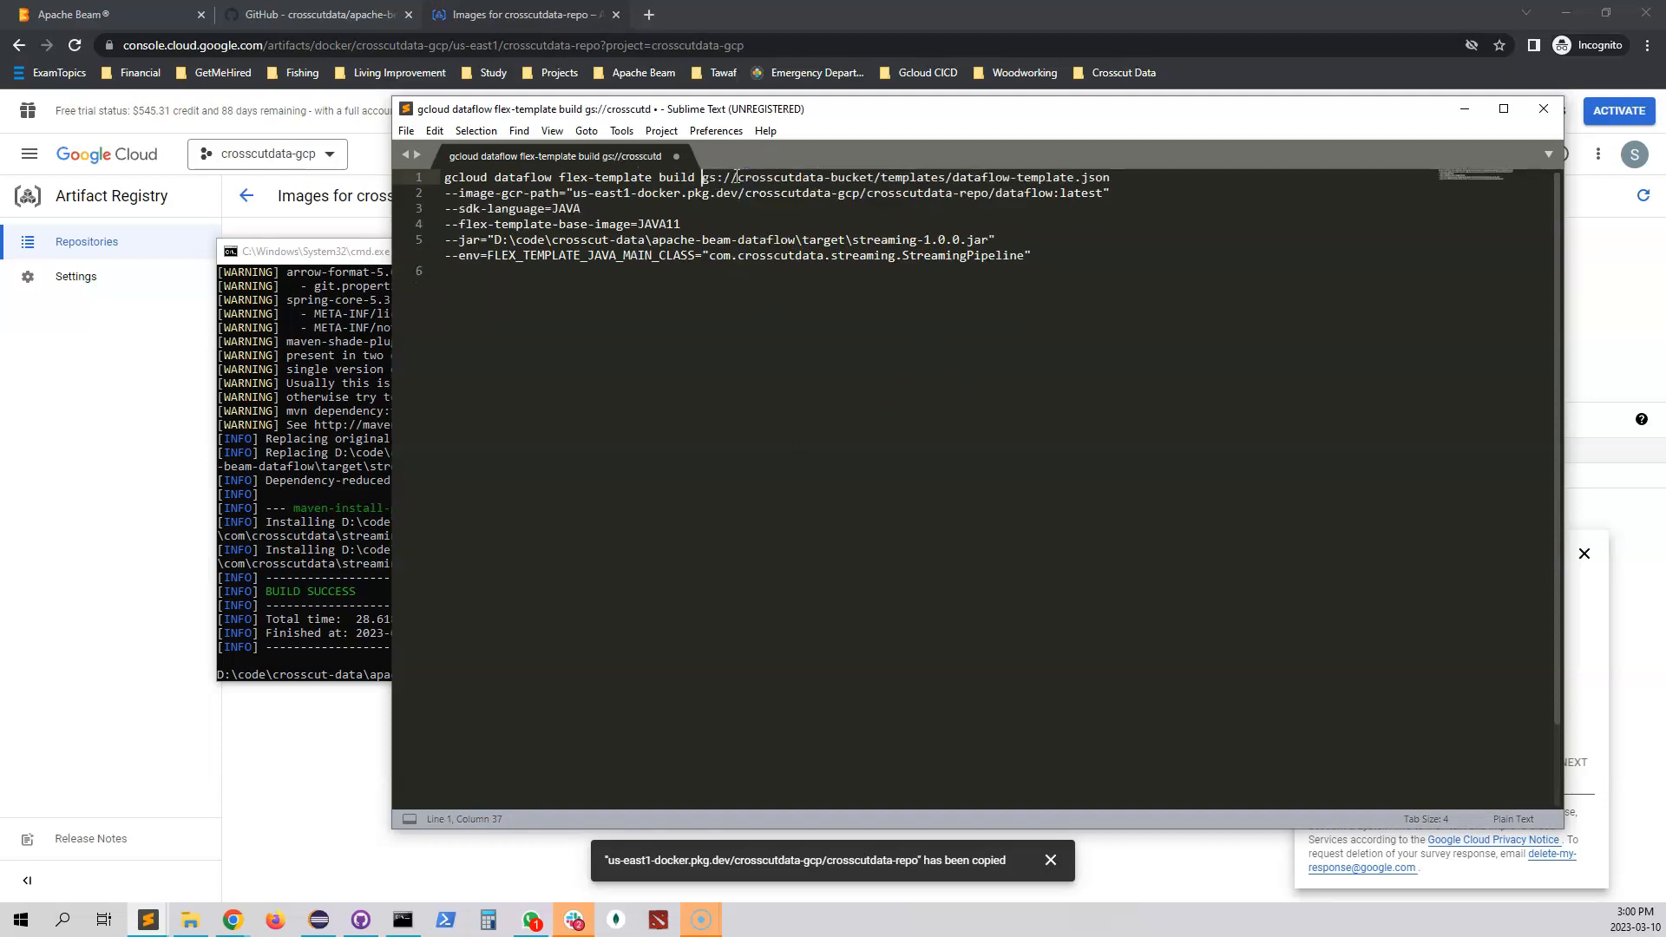
key("Delete")
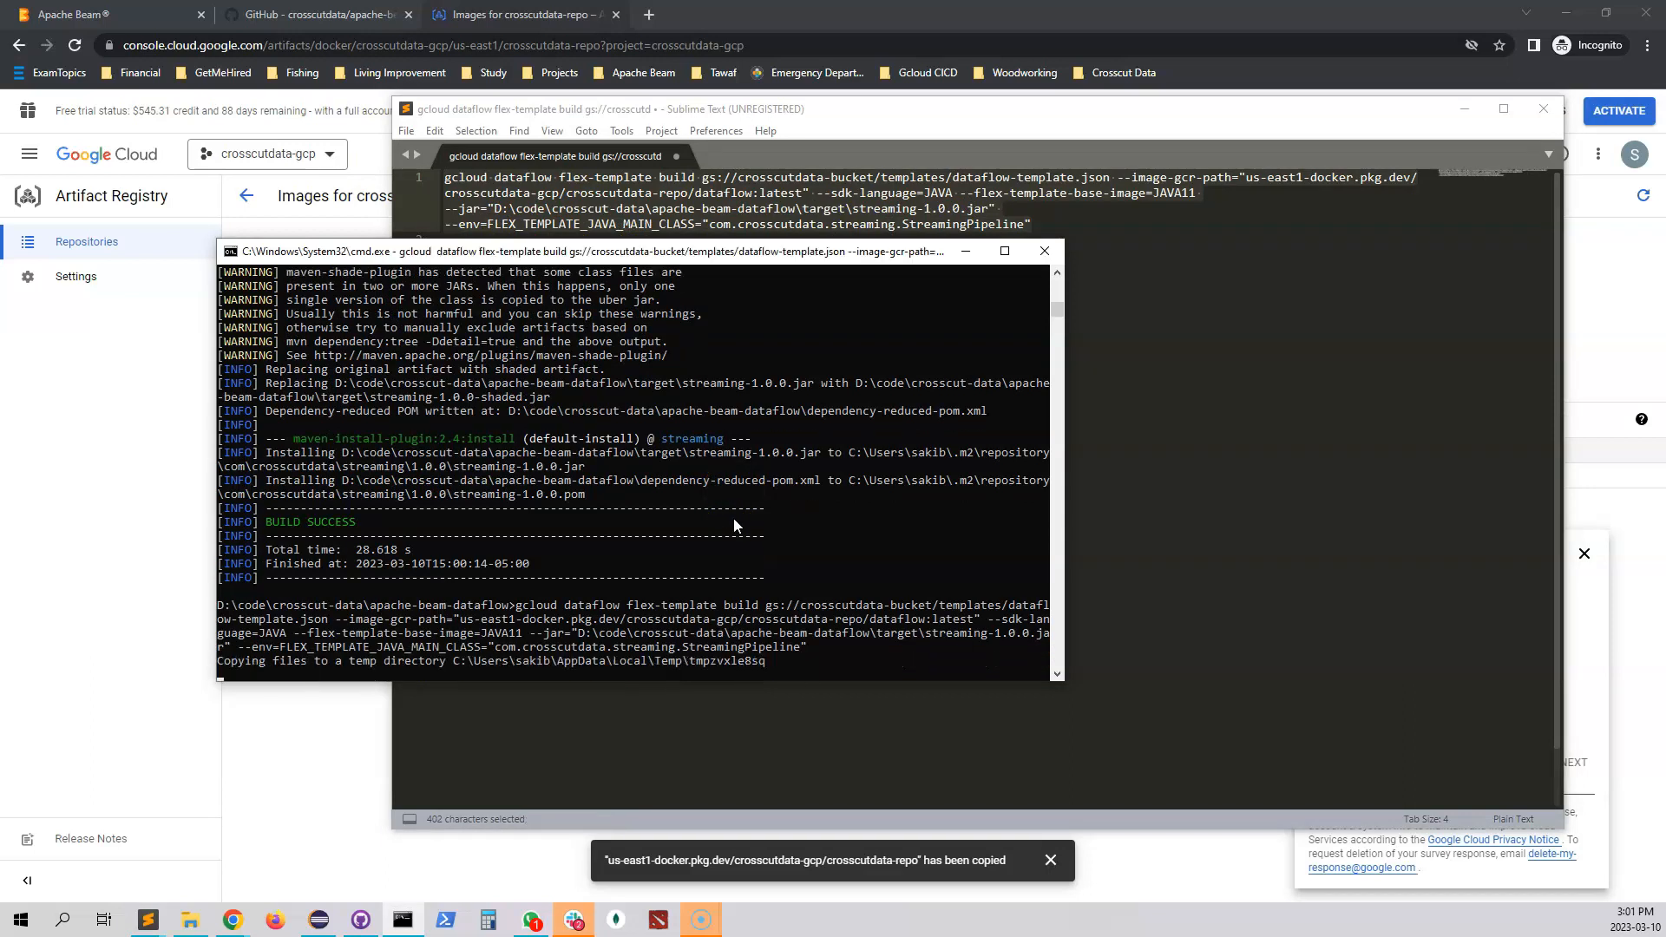
Step: Run the flex-template build and answer y to enable cloudbuild.googleapis.com
scroll("down", 3)
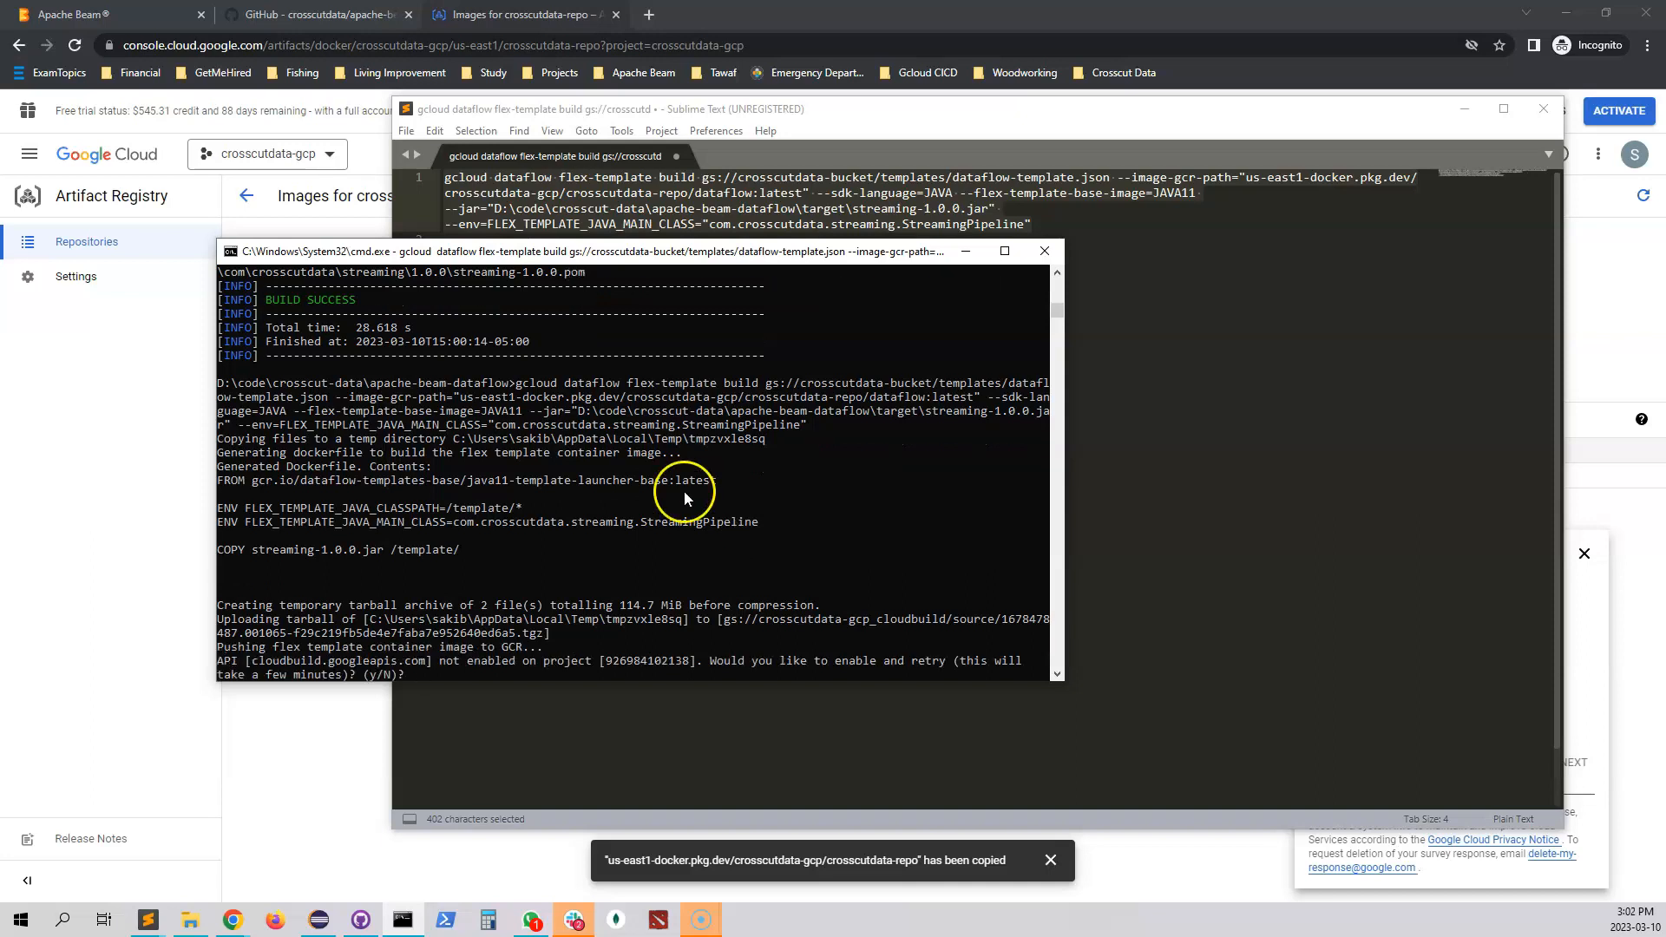
mouse_move(376, 670)
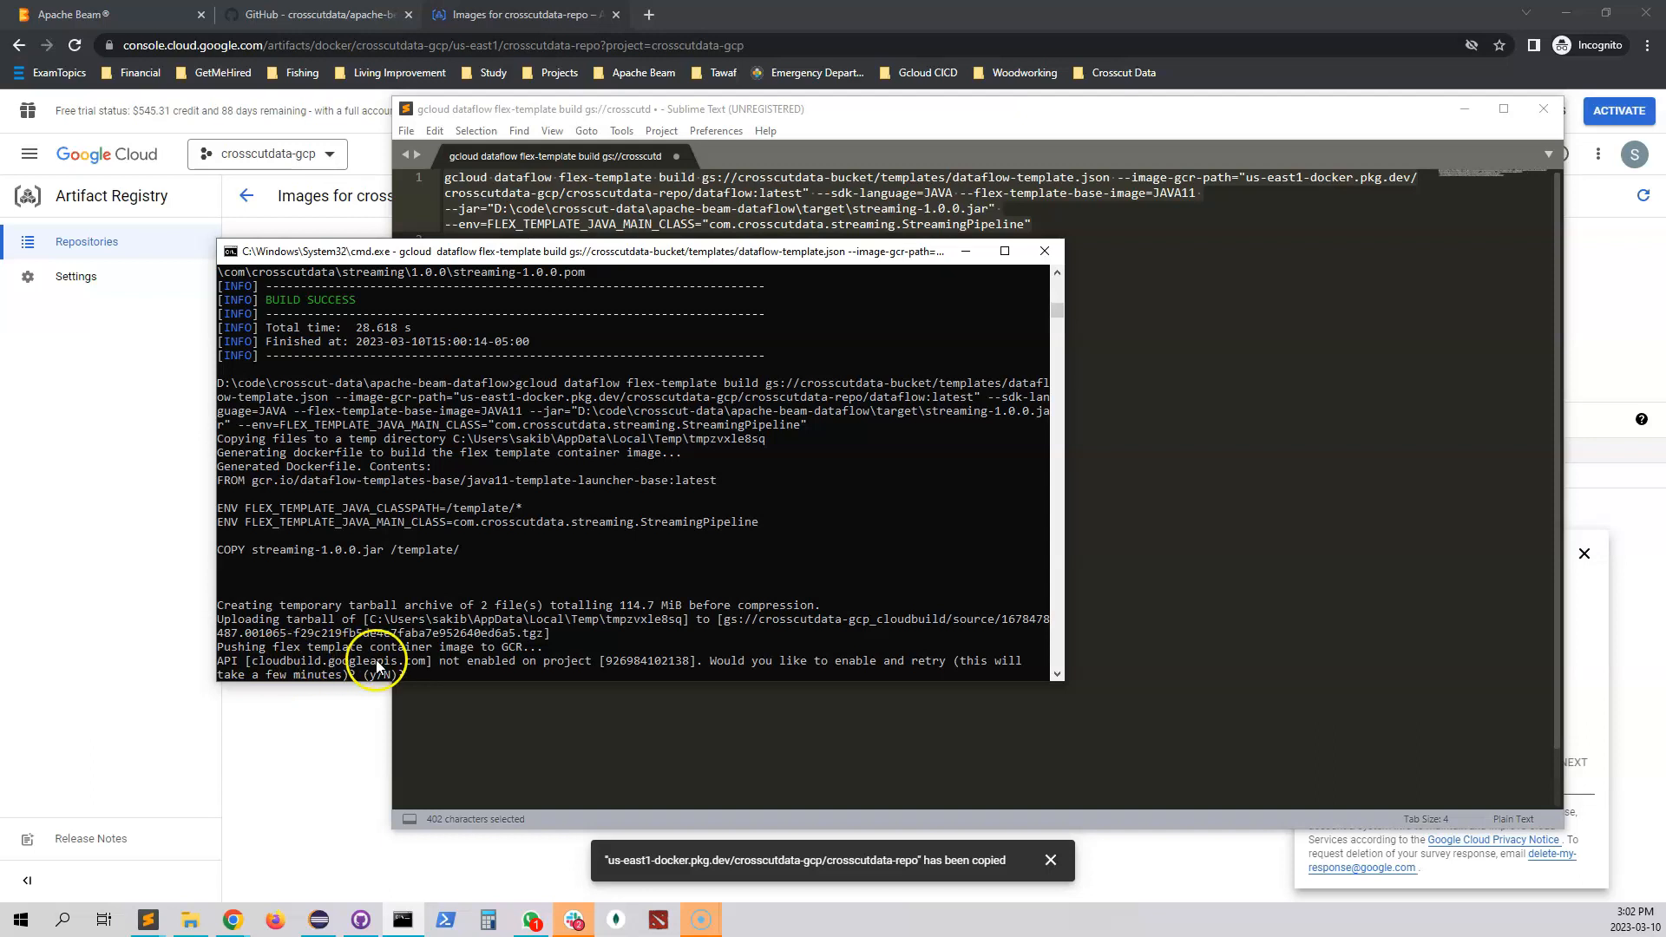
mouse_move(373, 663)
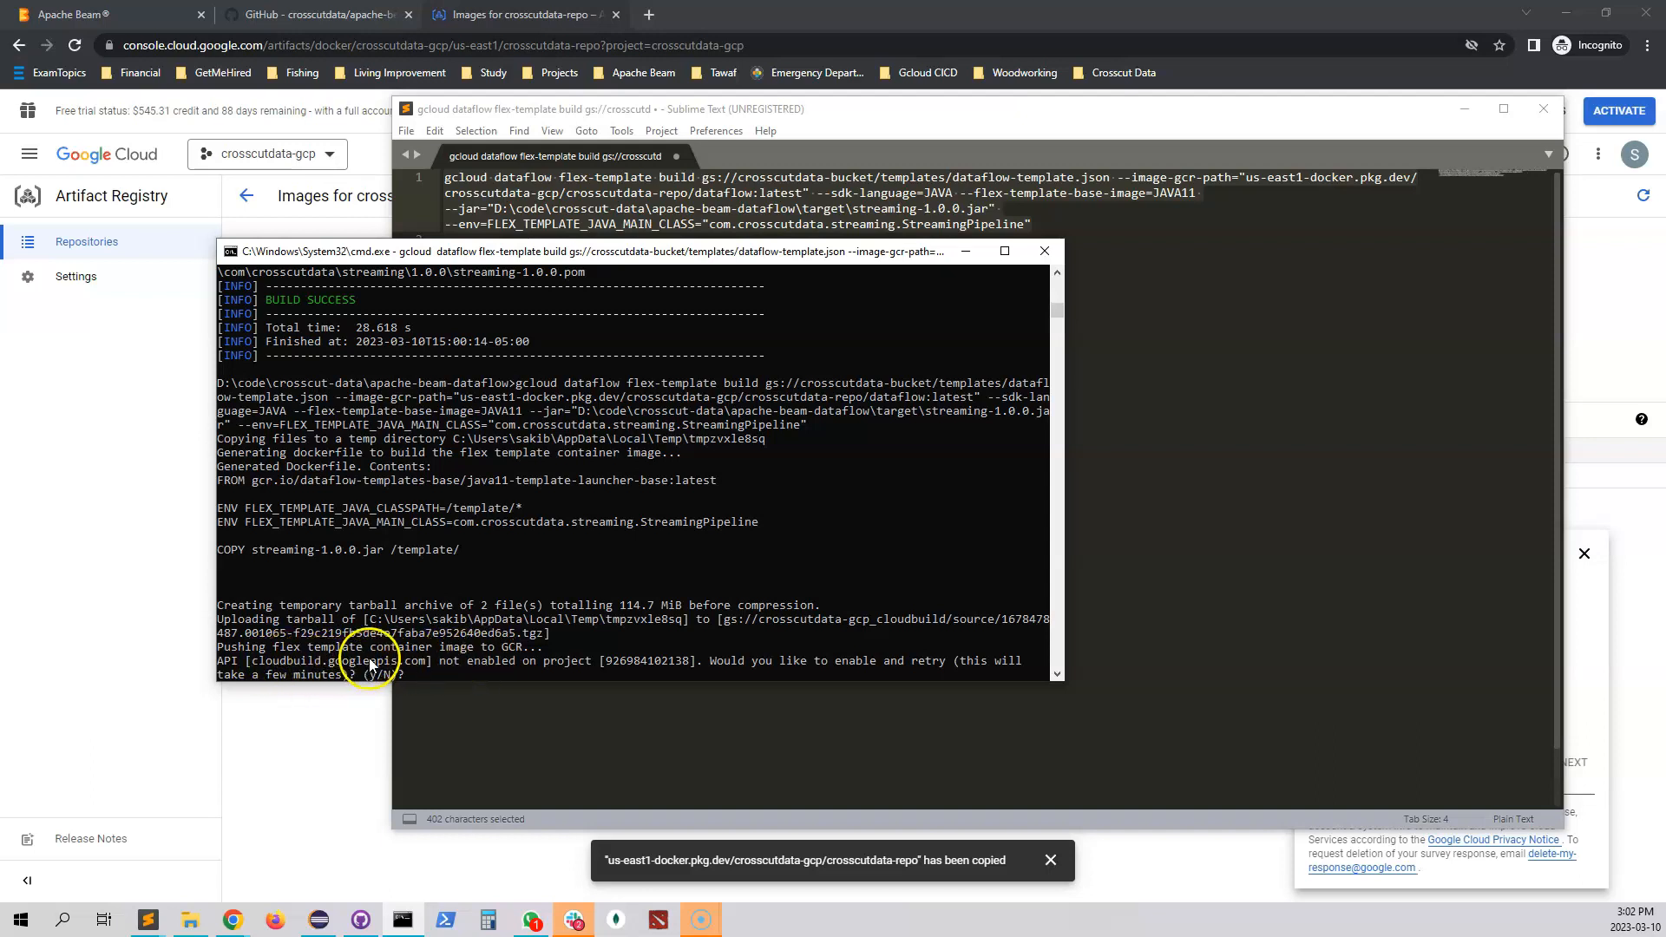
mouse_move(446, 646)
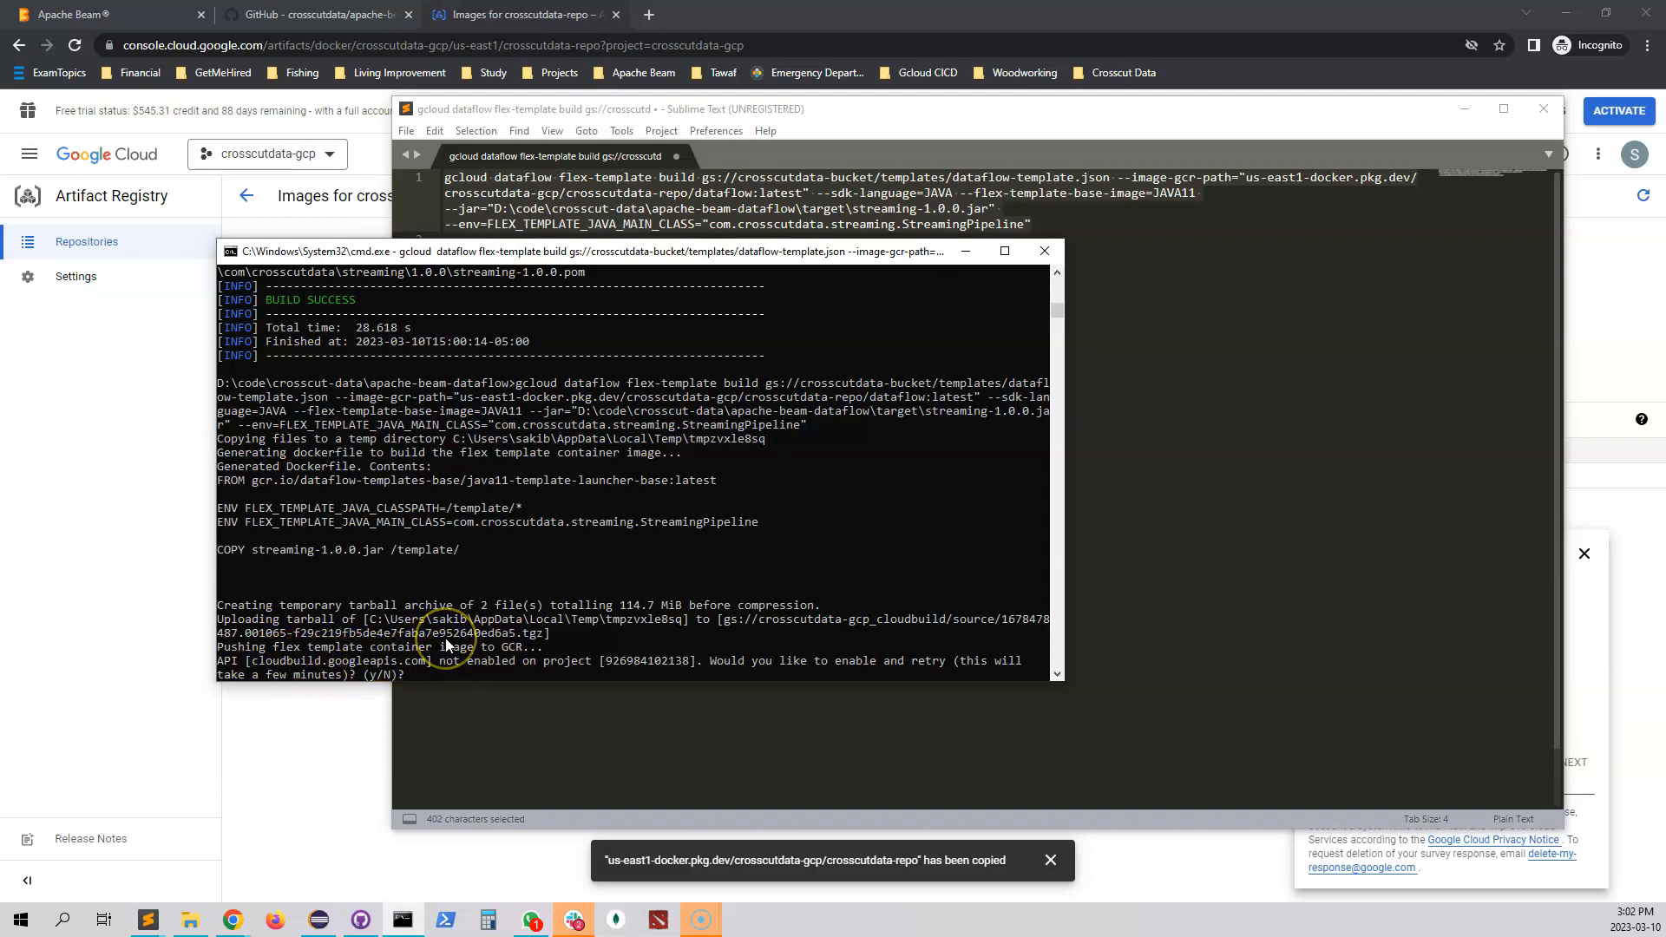
type("y")
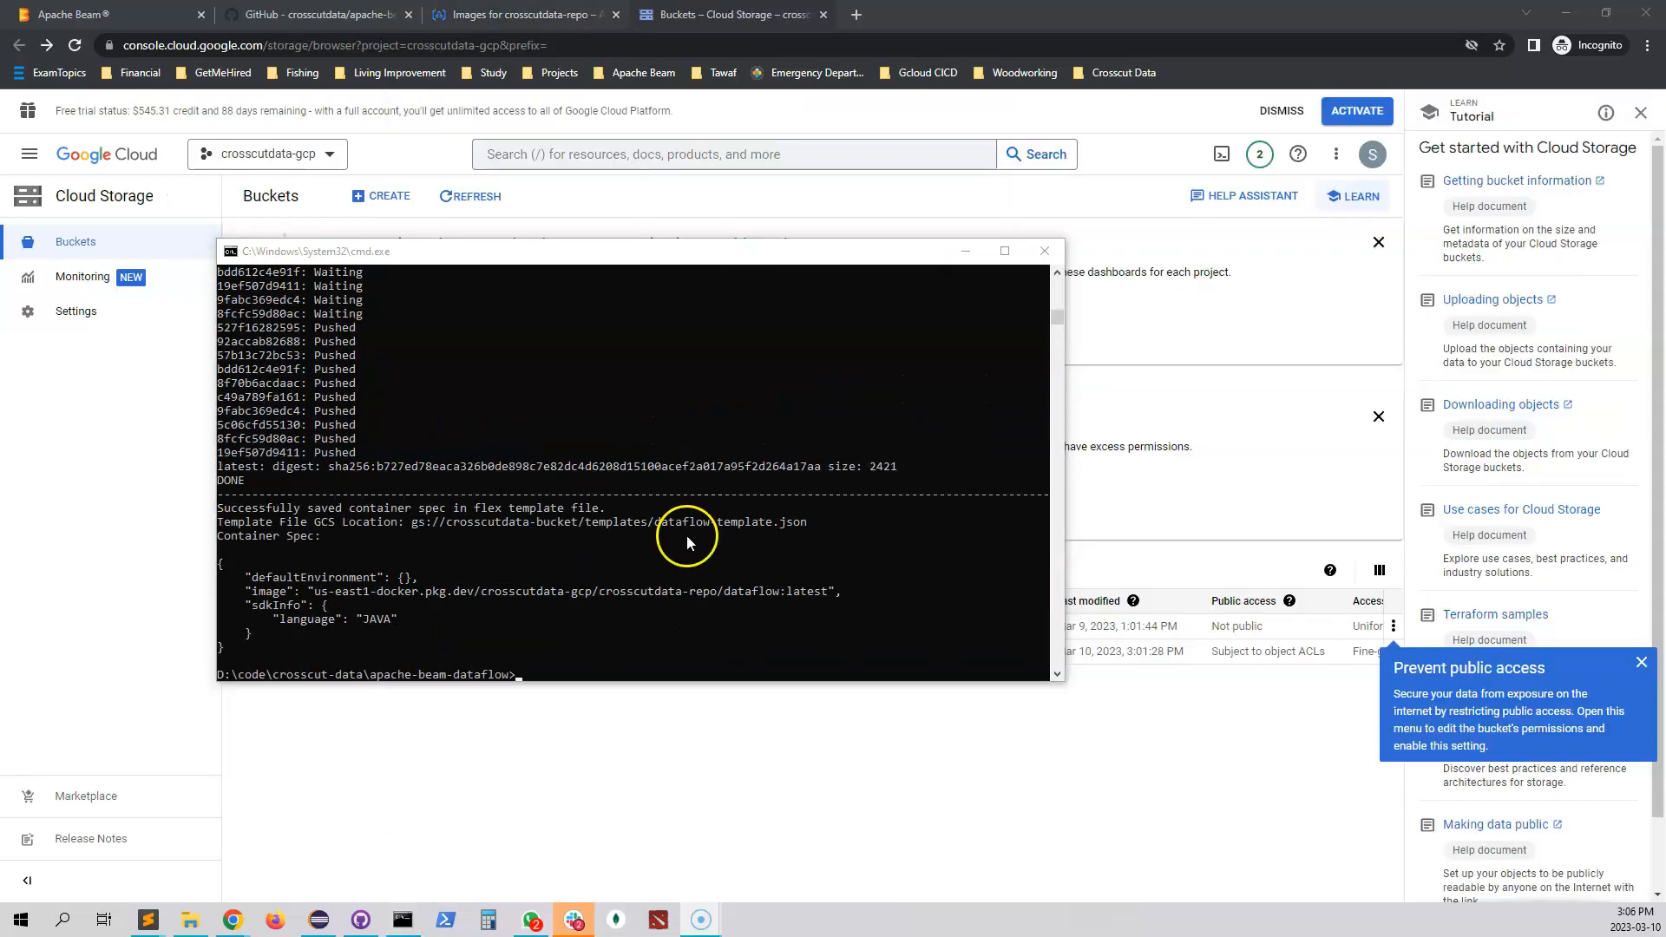
mouse_move(566, 576)
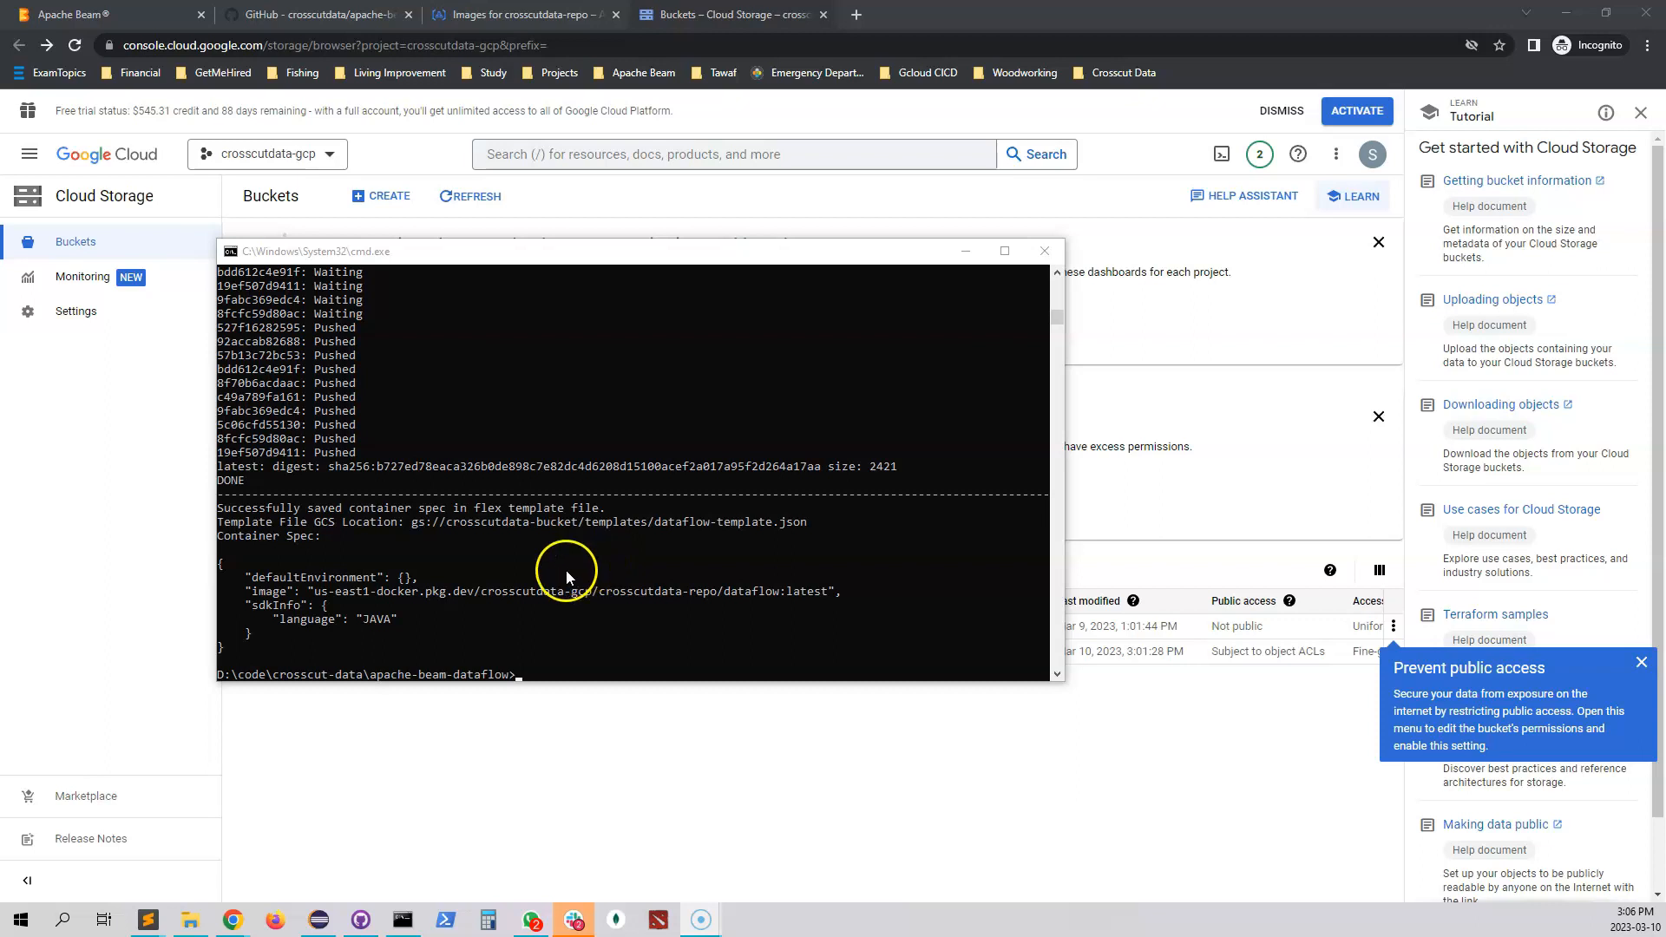
mouse_move(136, 361)
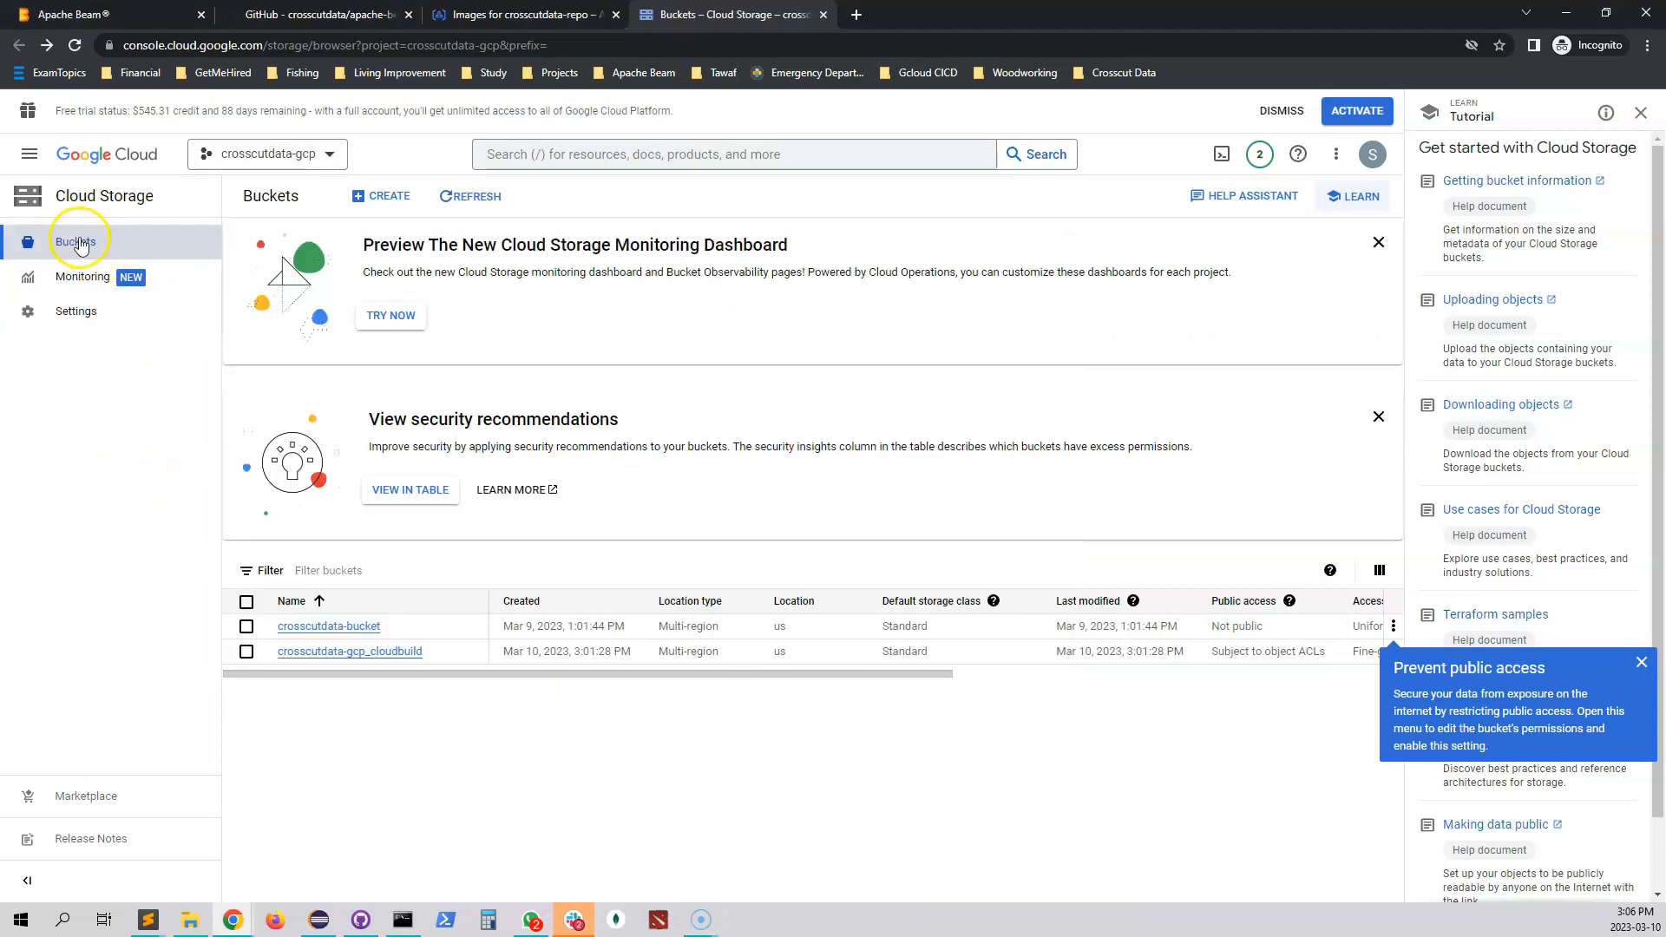
mouse_move(210, 503)
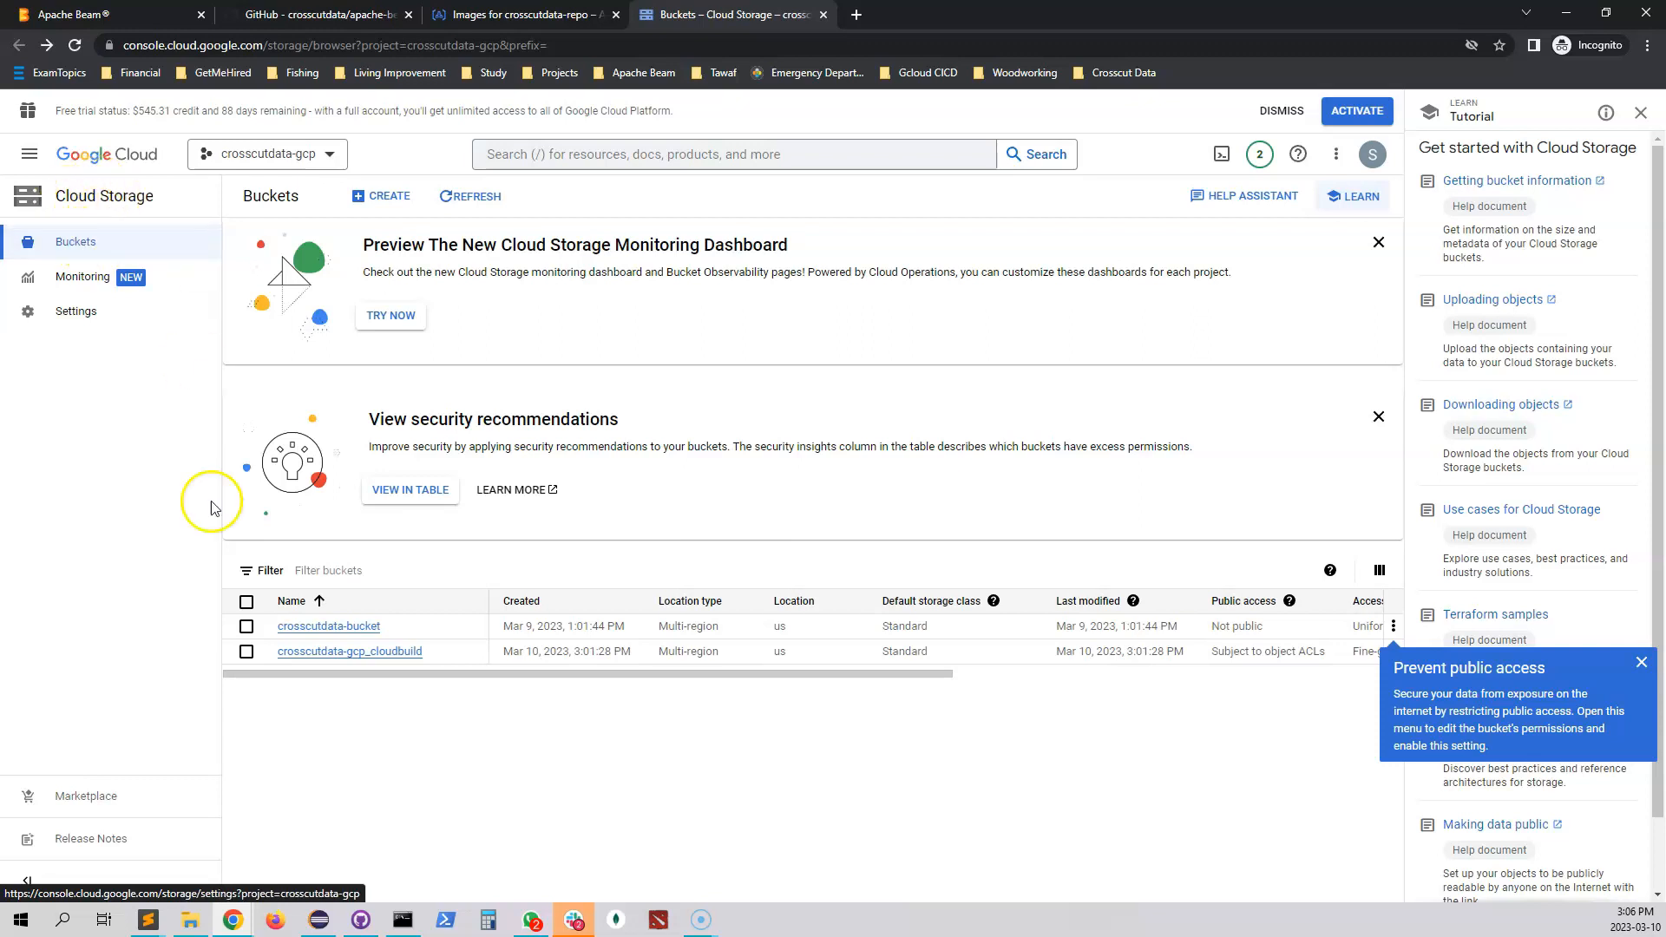
Step: Refresh crosscutdata-bucket/templates to show the new dataflow-template.json file
left_click(328, 627)
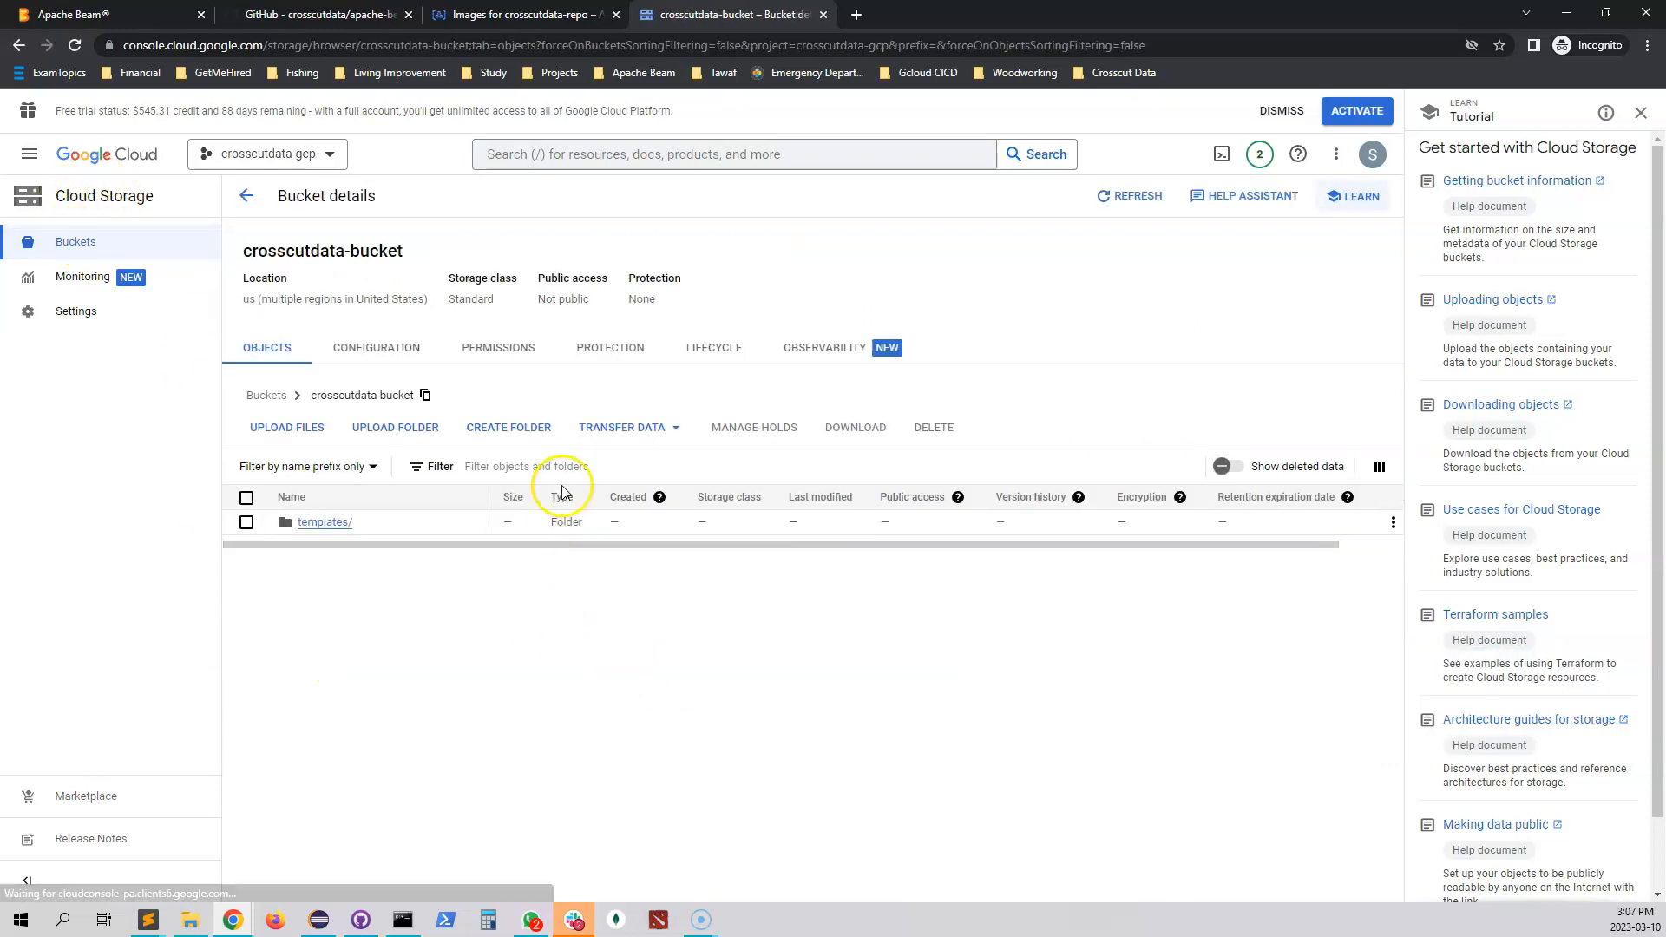
left_click(324, 523)
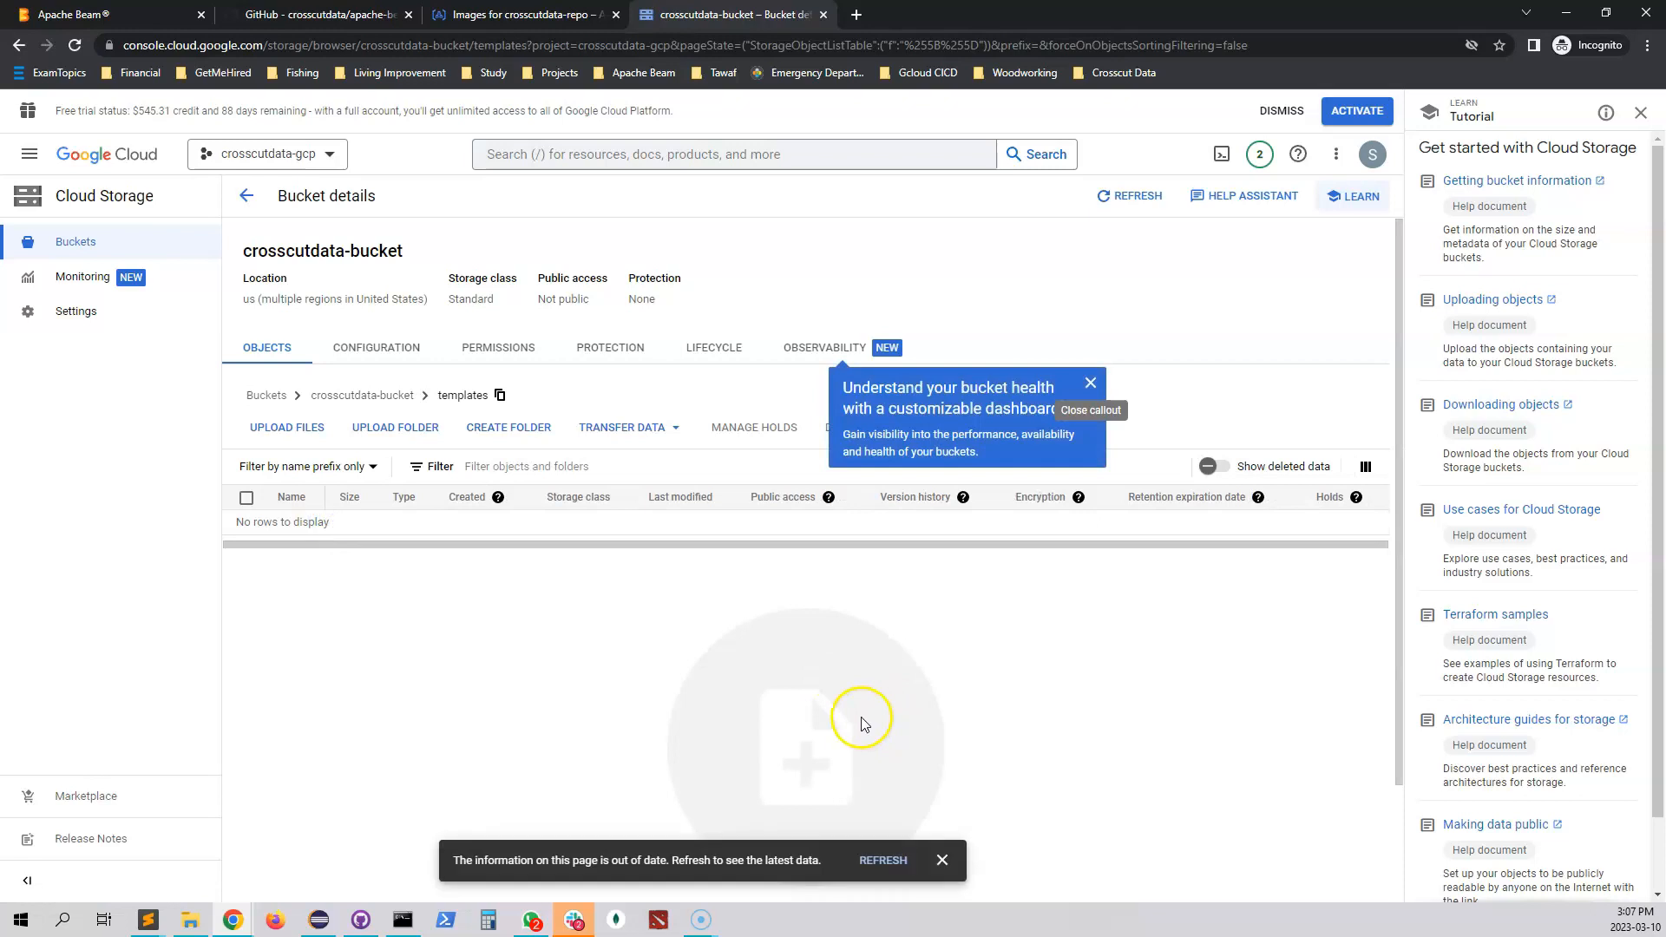
left_click(882, 859)
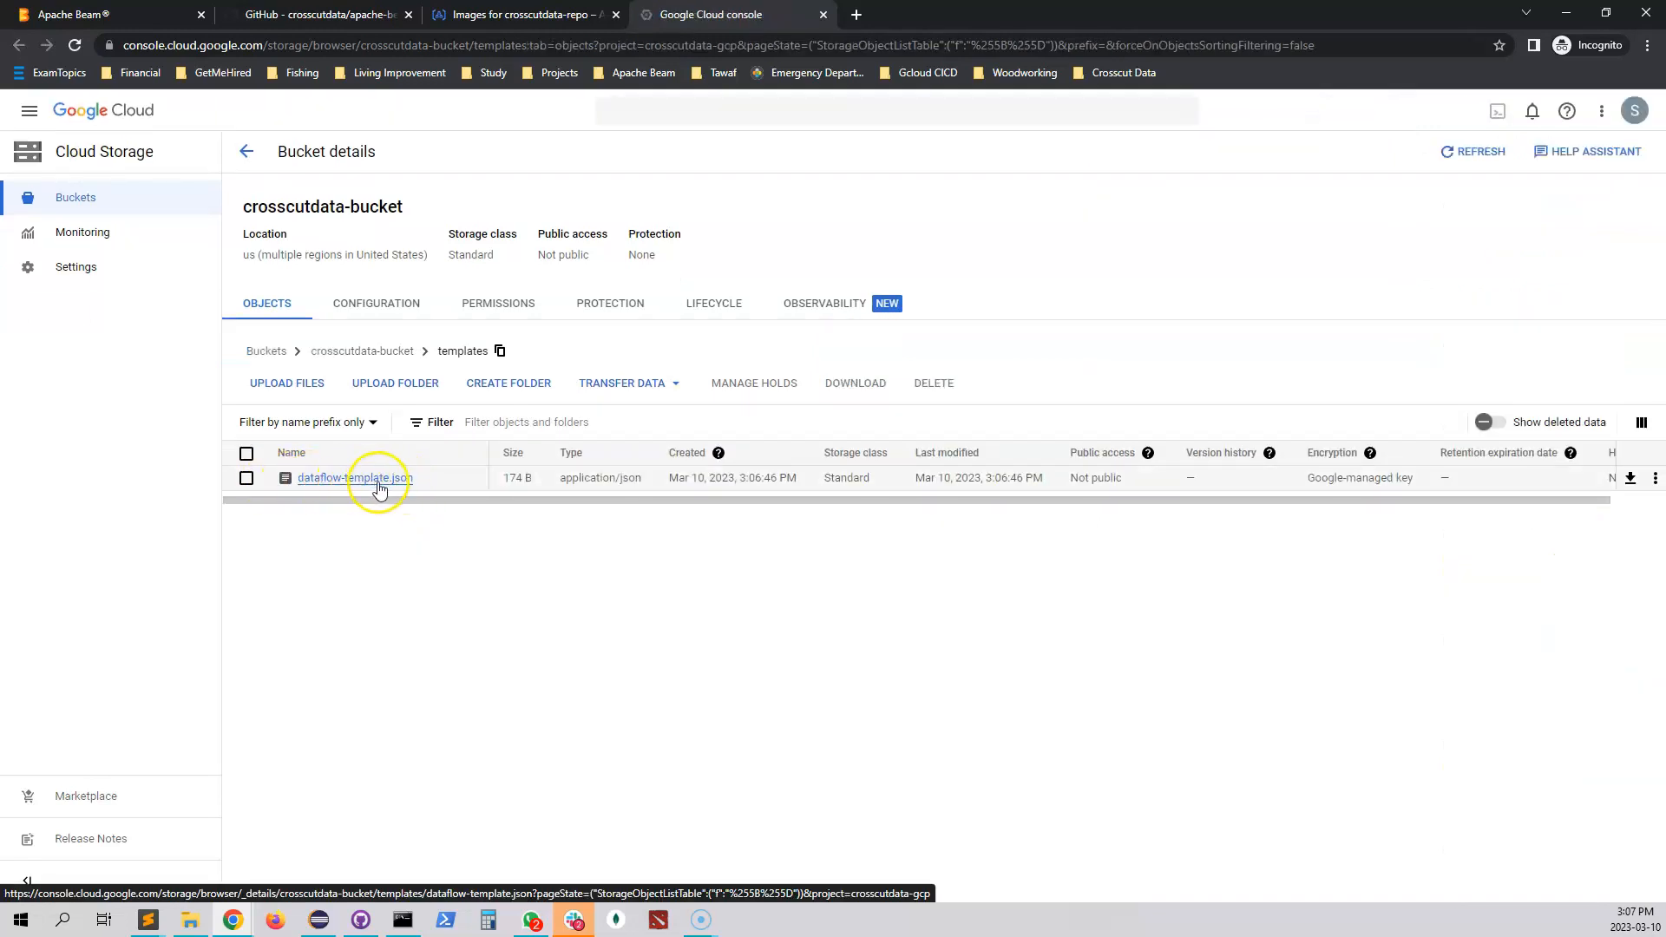
left_click(29, 110)
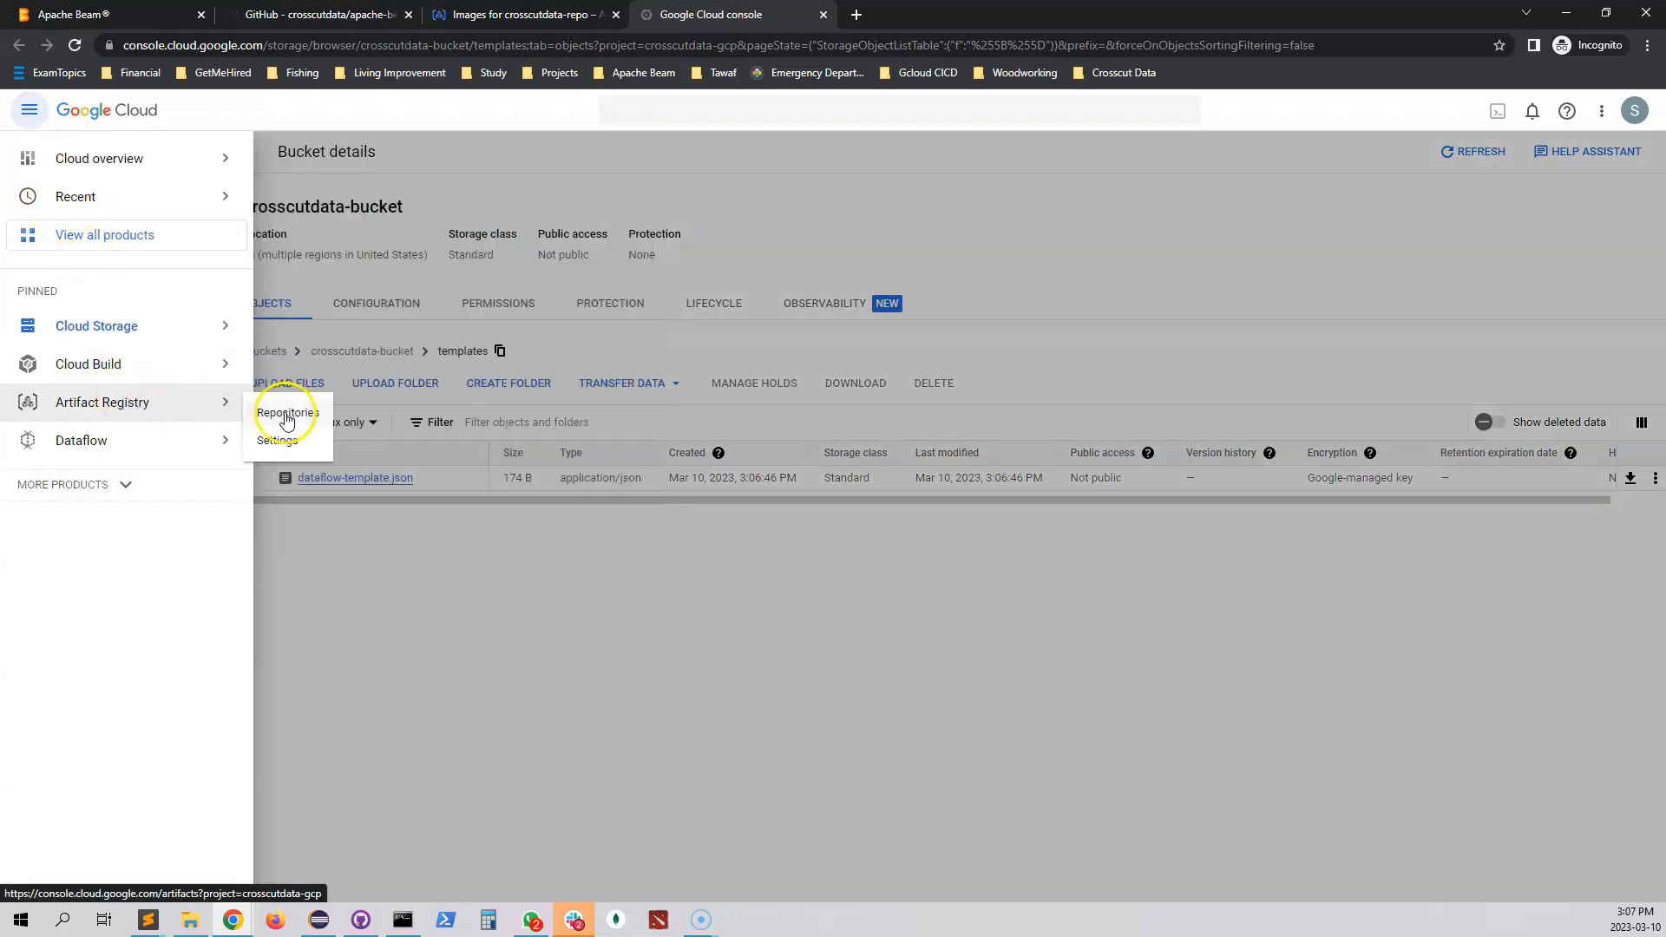
Step: Check in Artifact Registry that crosscutdata-repo holds the dataflow image tagged latest
left_click(286, 413)
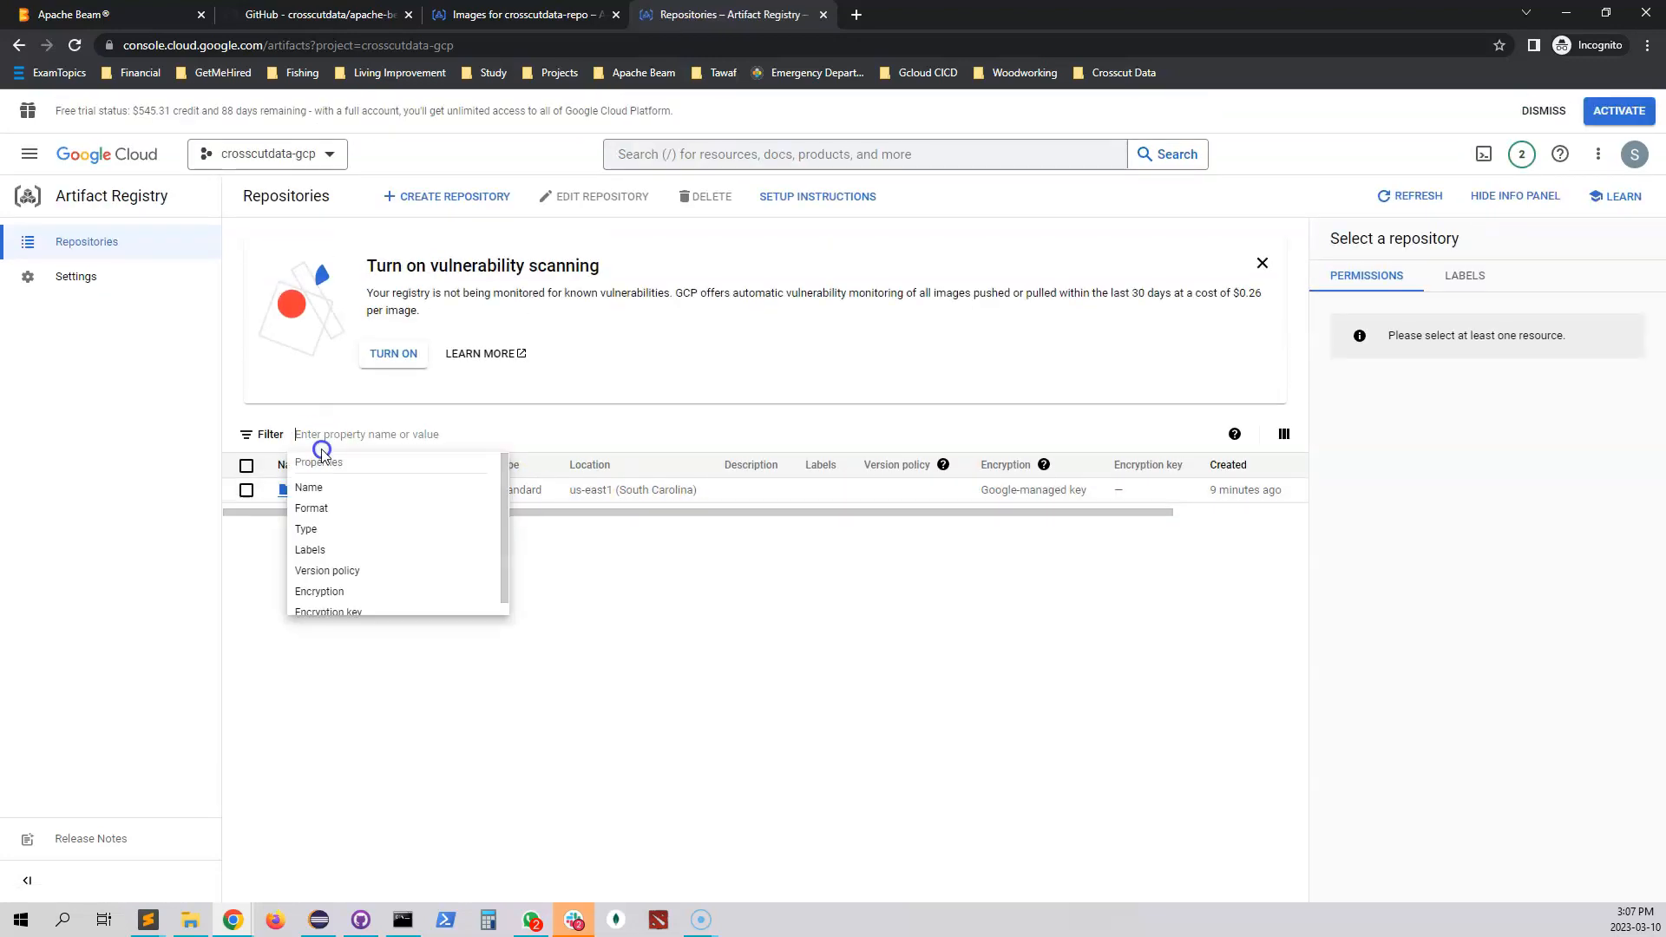
left_click(320, 489)
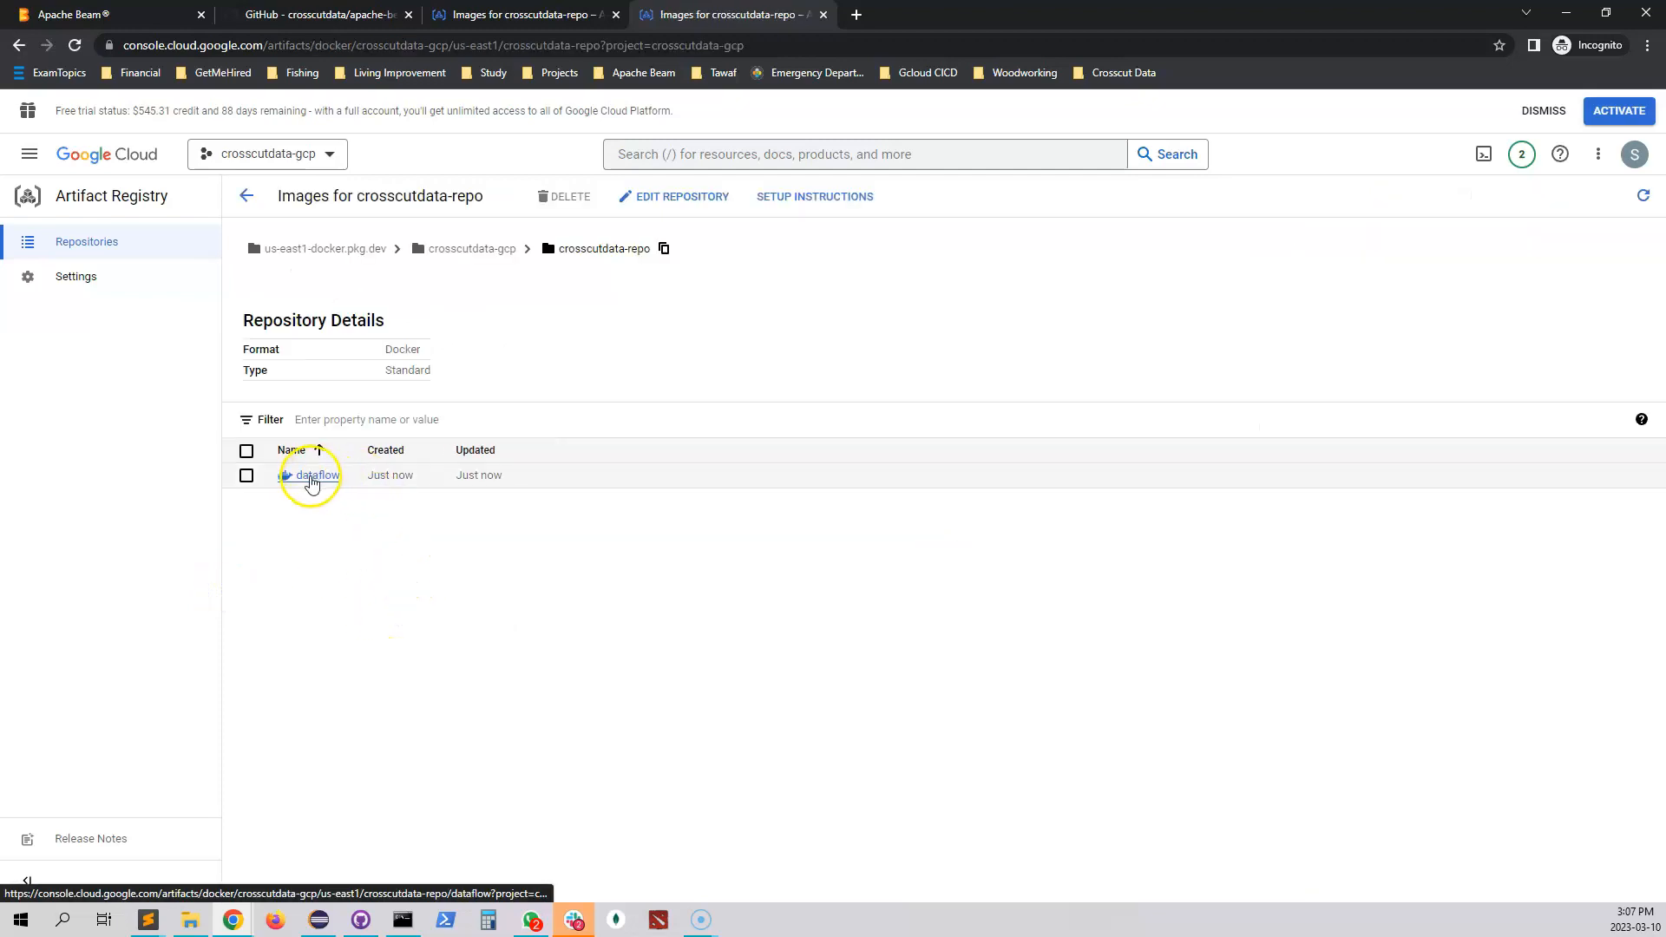
left_click(309, 476)
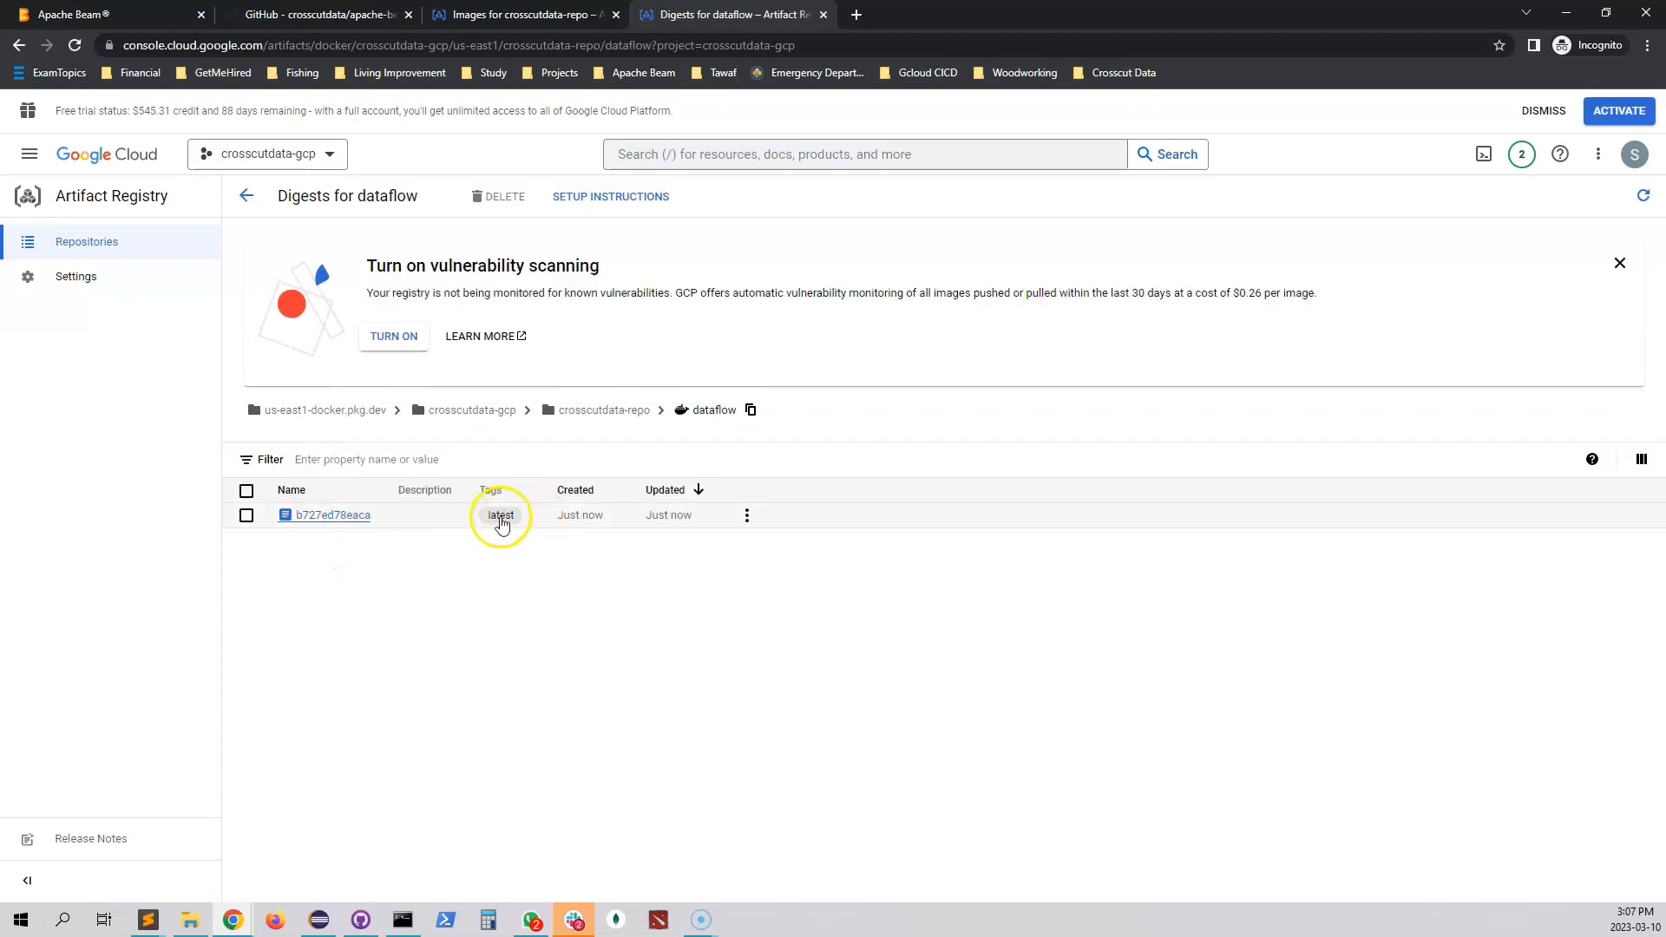
mouse_move(500, 520)
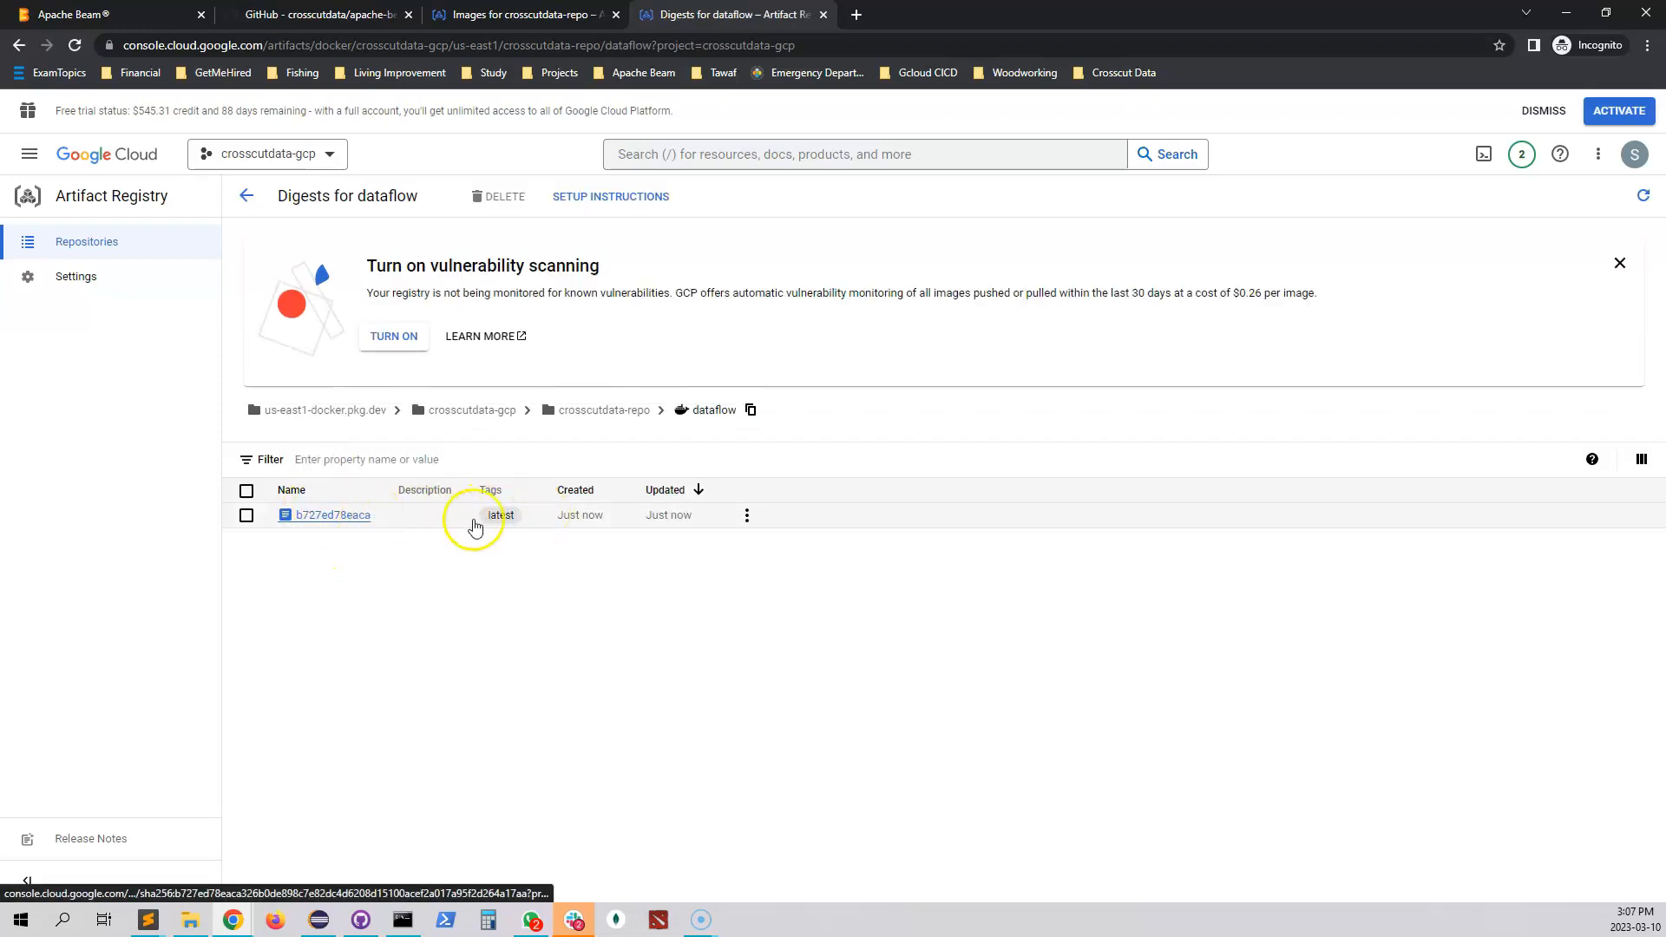
mouse_move(475, 528)
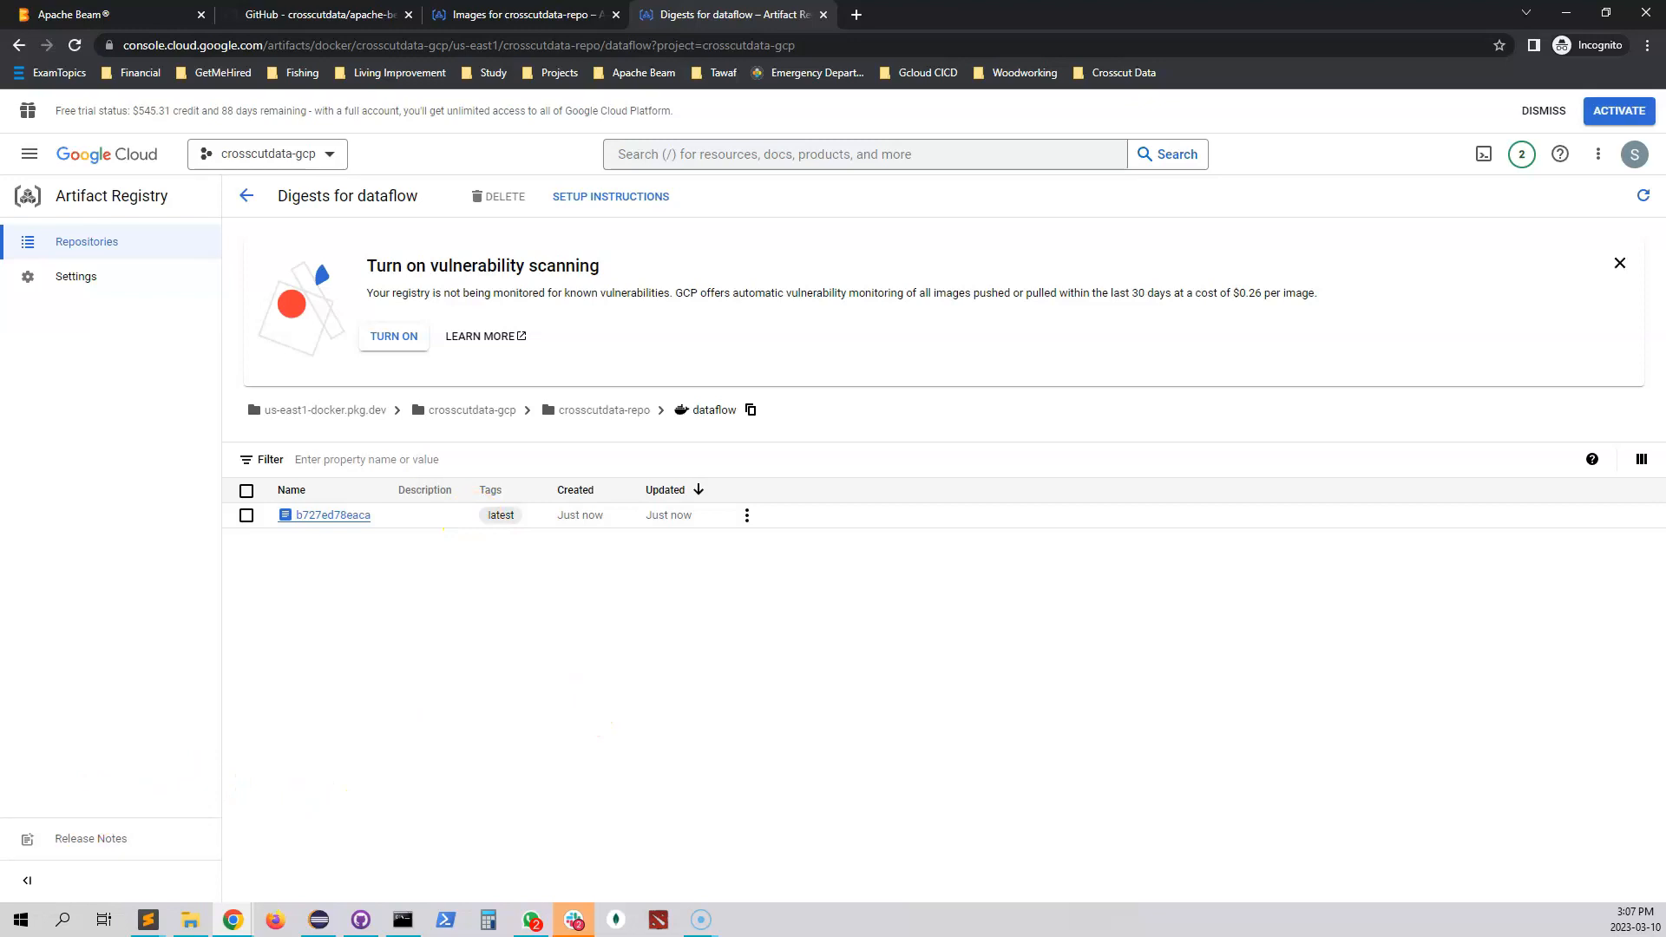
Step: Select the template run command in the GitHub README
left_click(320, 14)
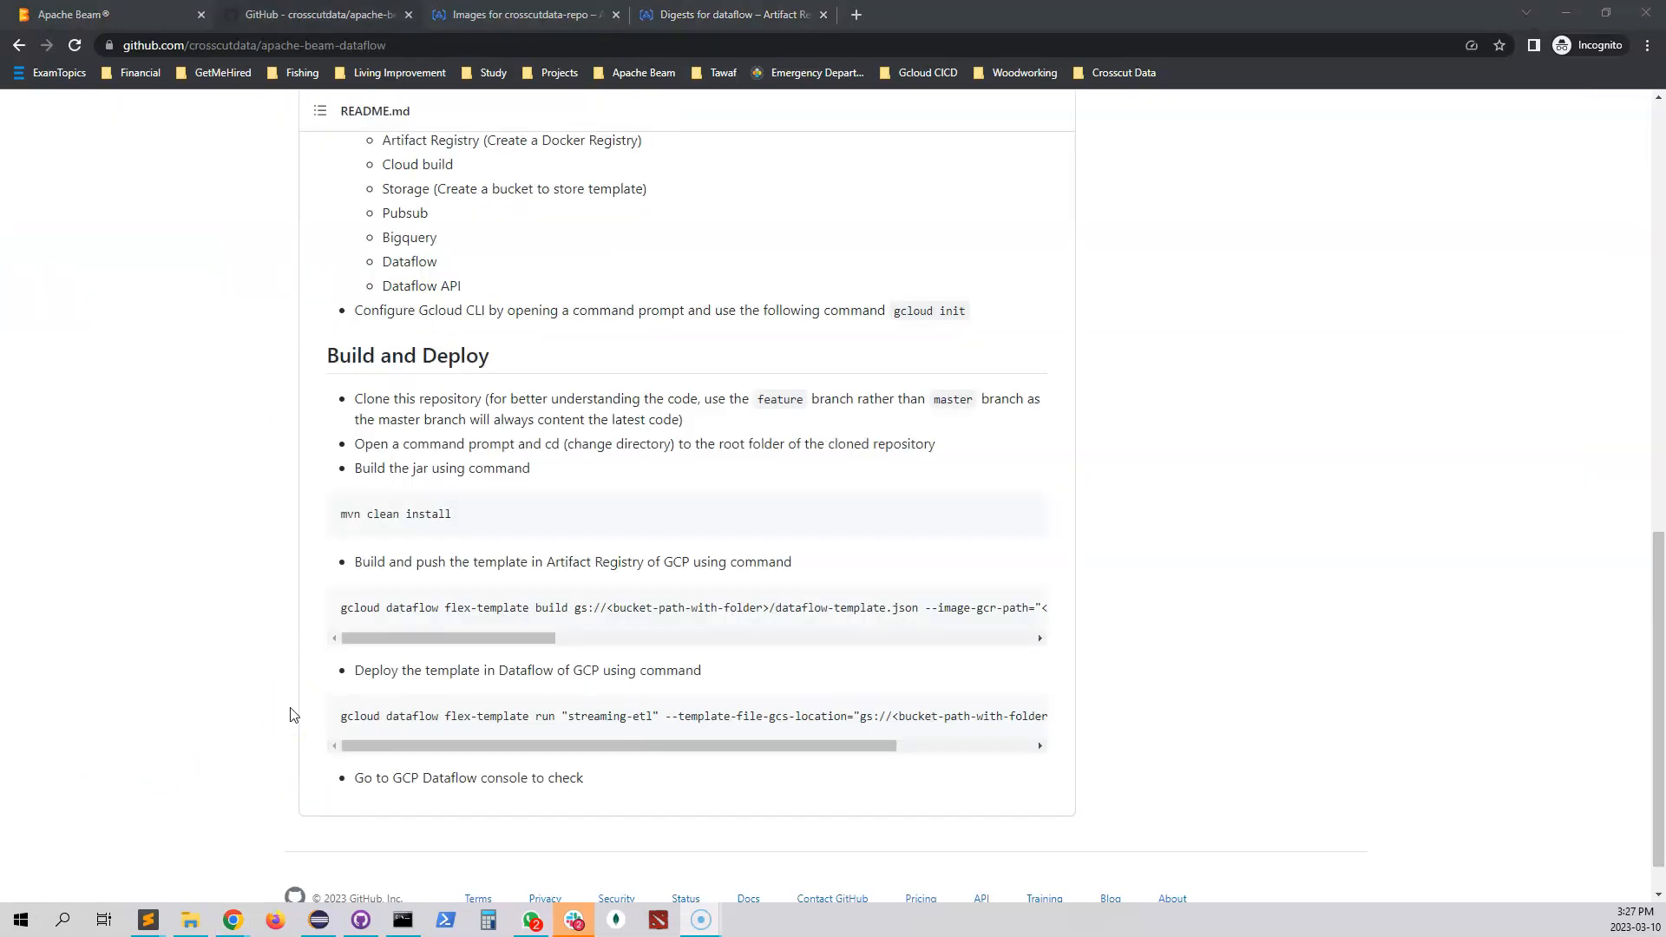
mouse_move(484, 715)
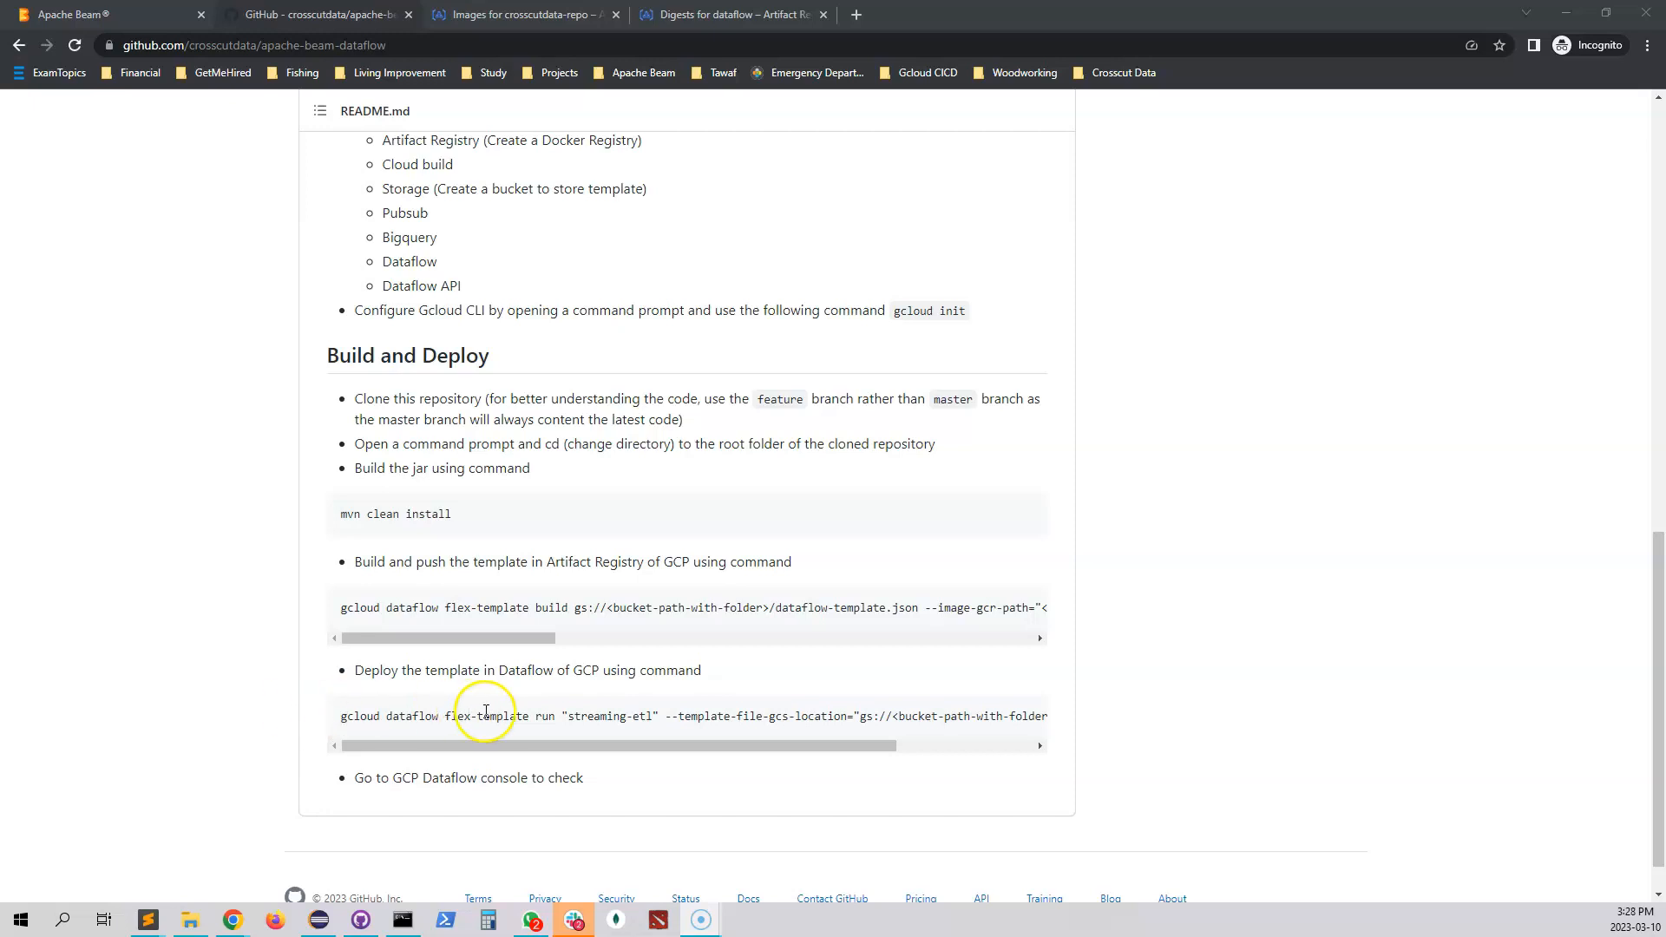
triple_click(485, 716)
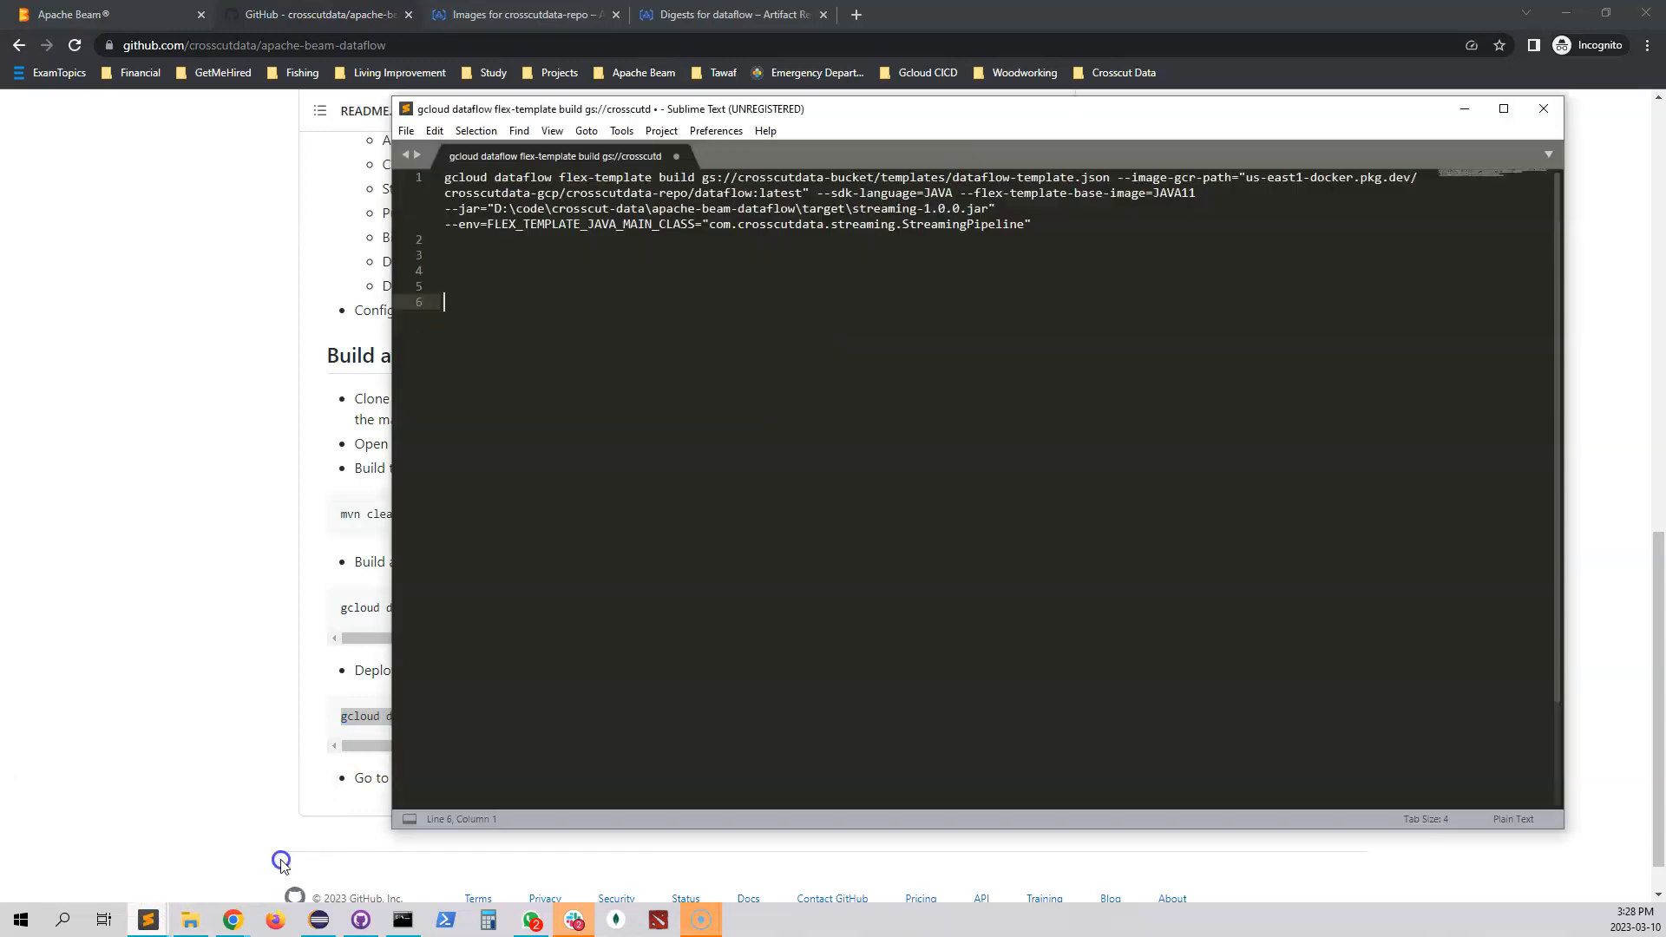
Step: Enter the streaming-etl run command and copy gs://crosscutdata-bucket/templates/dataflow-template.json for its template location
type("gcloud dataflow flex-template run \"streaming-etl\" --template-file-gcs-location=\"gs://<bucket-path-with-folder>/dataflow-template.json\"")
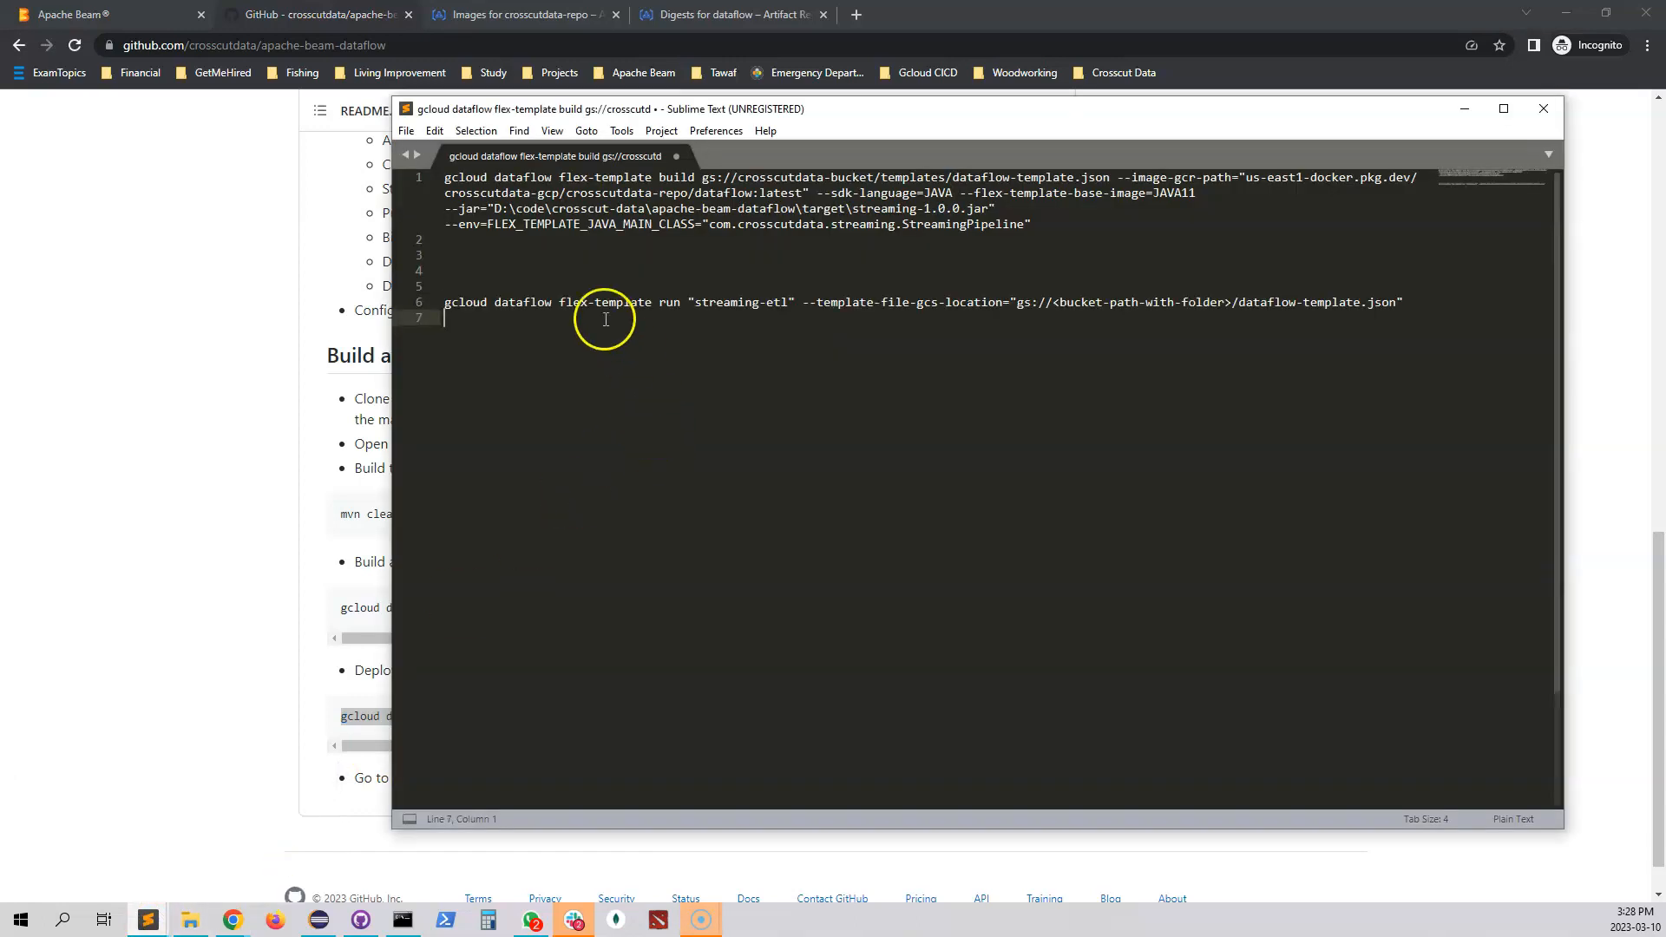
double_click(621, 302)
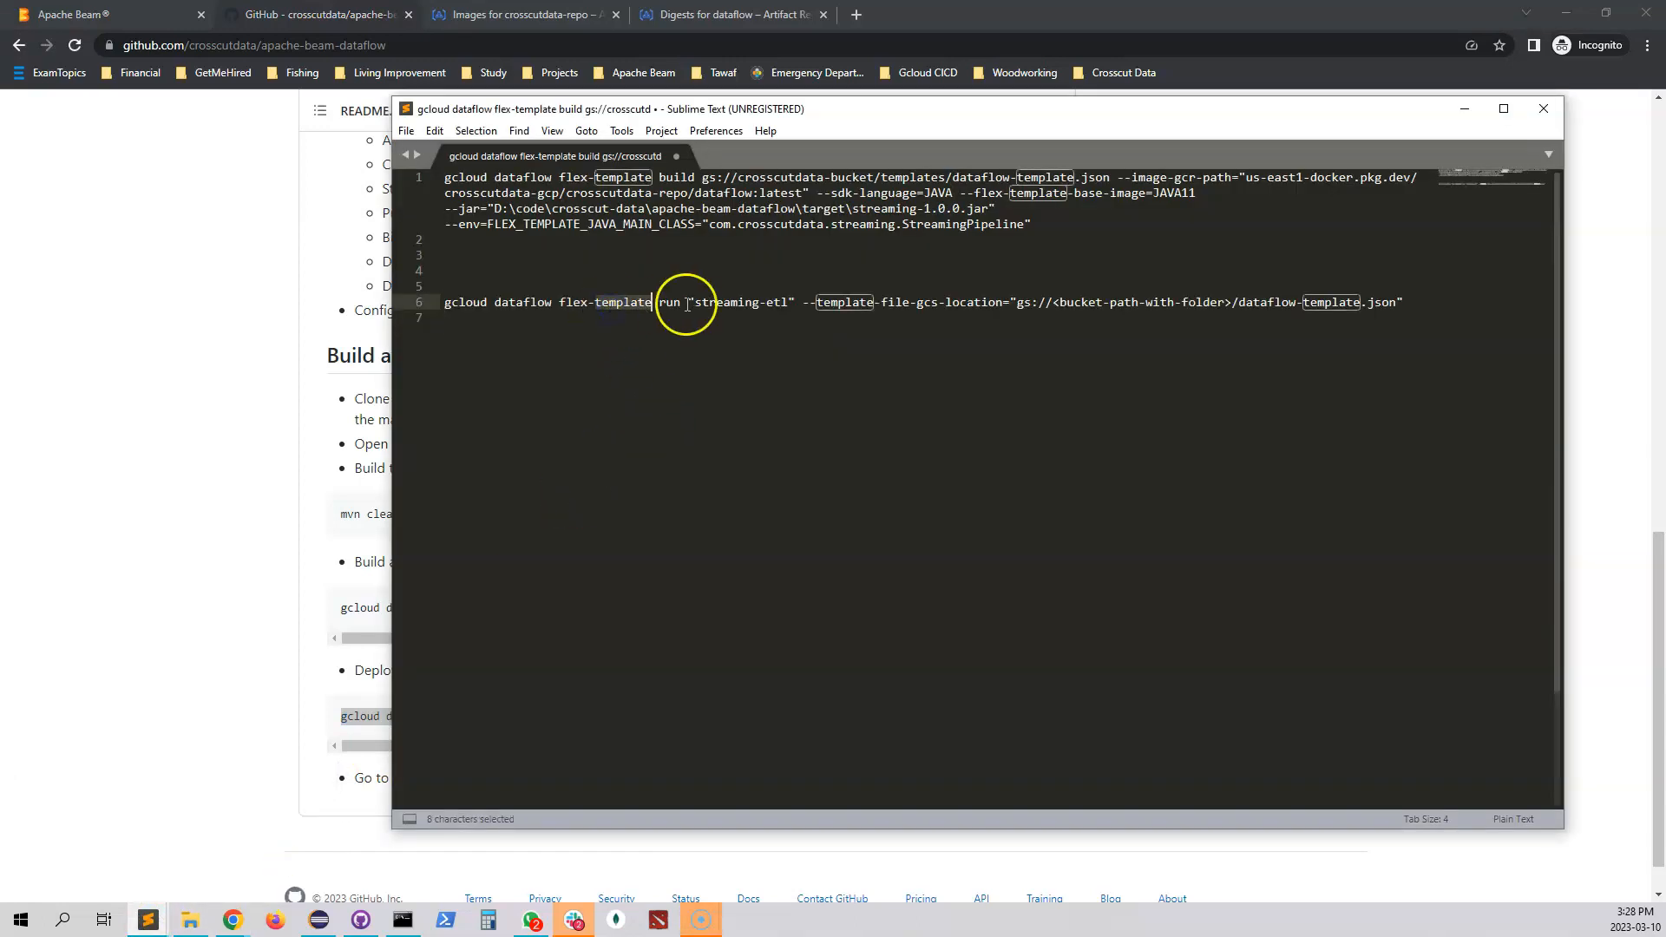
left_click(697, 302)
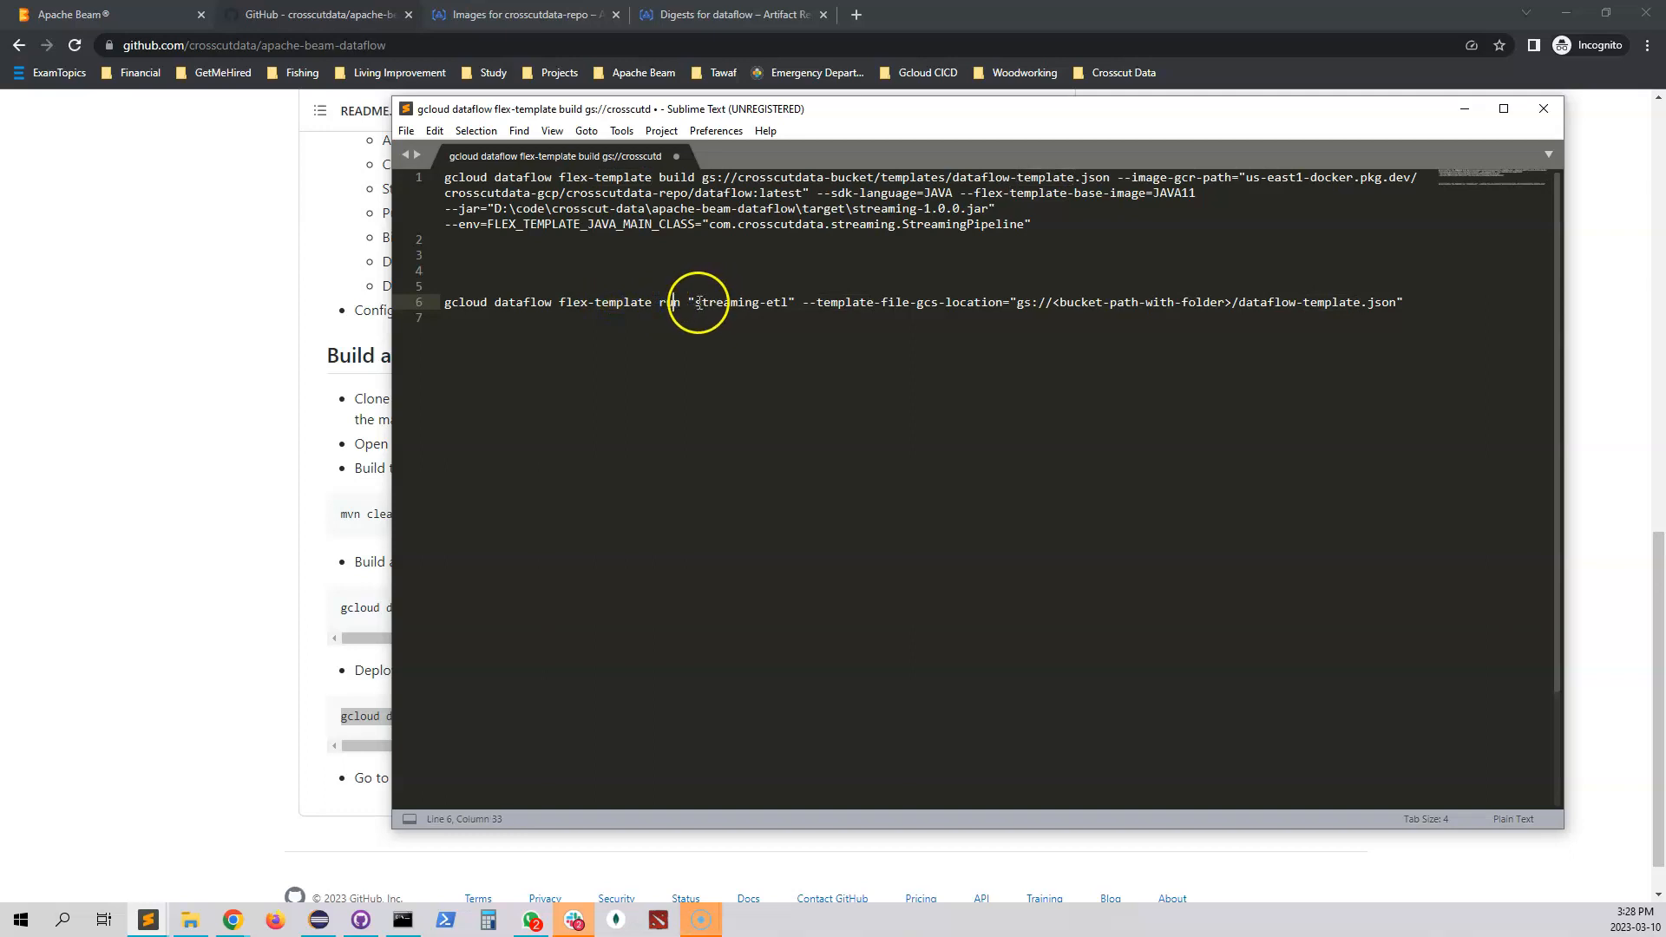
double_click(745, 302)
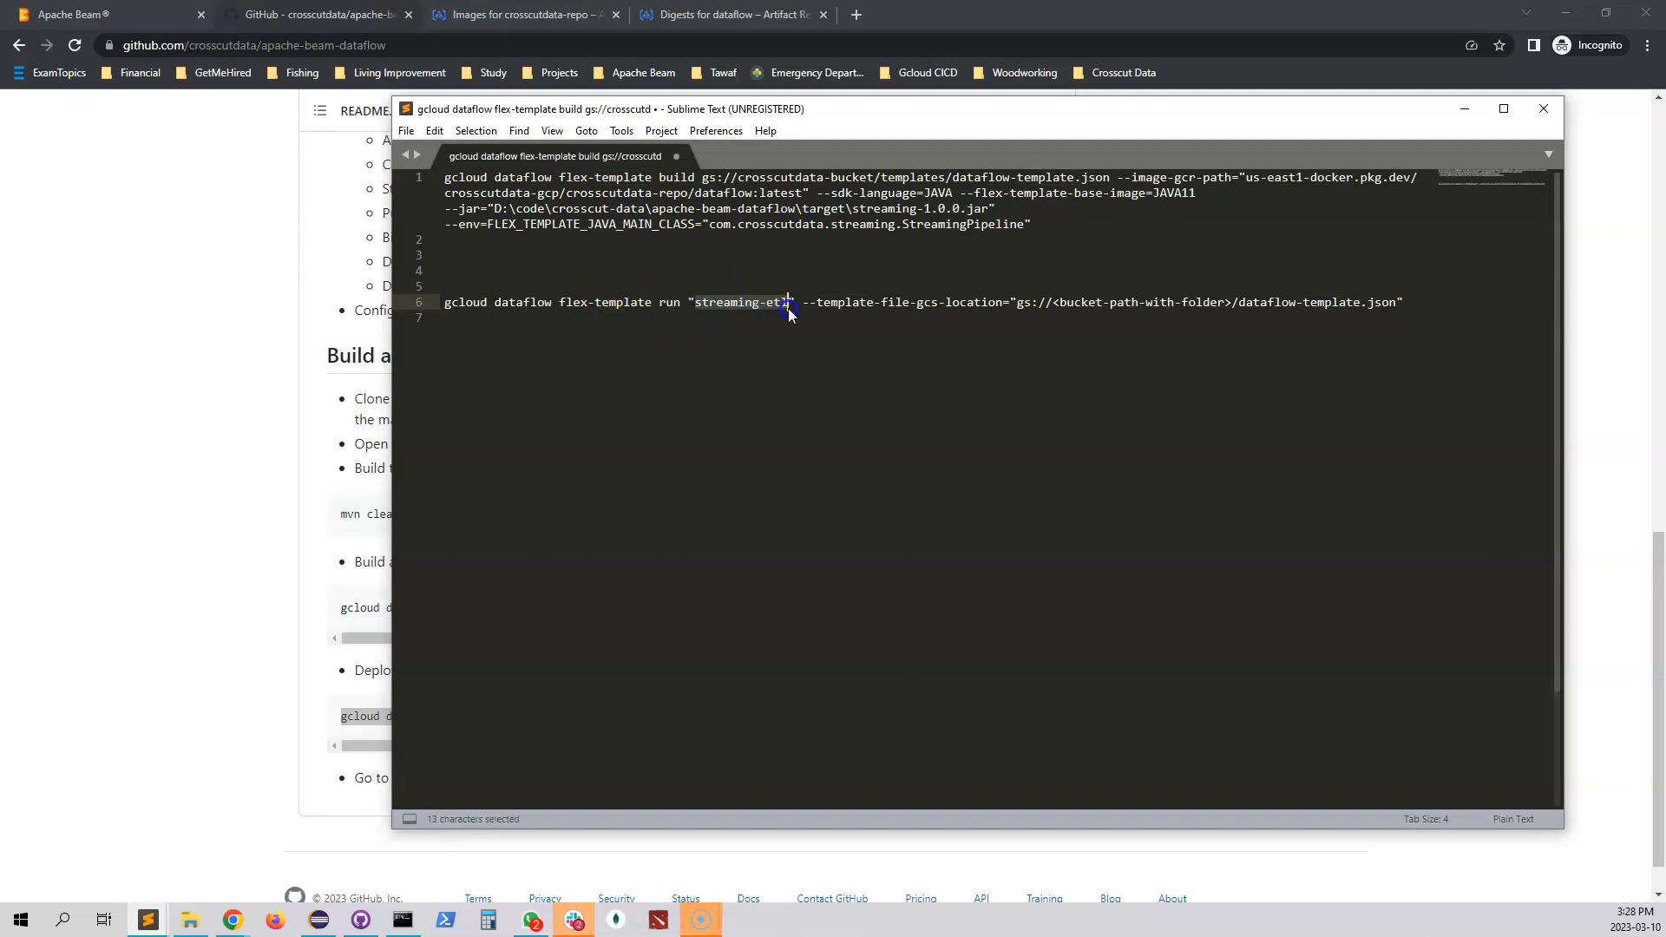
left_click(914, 302)
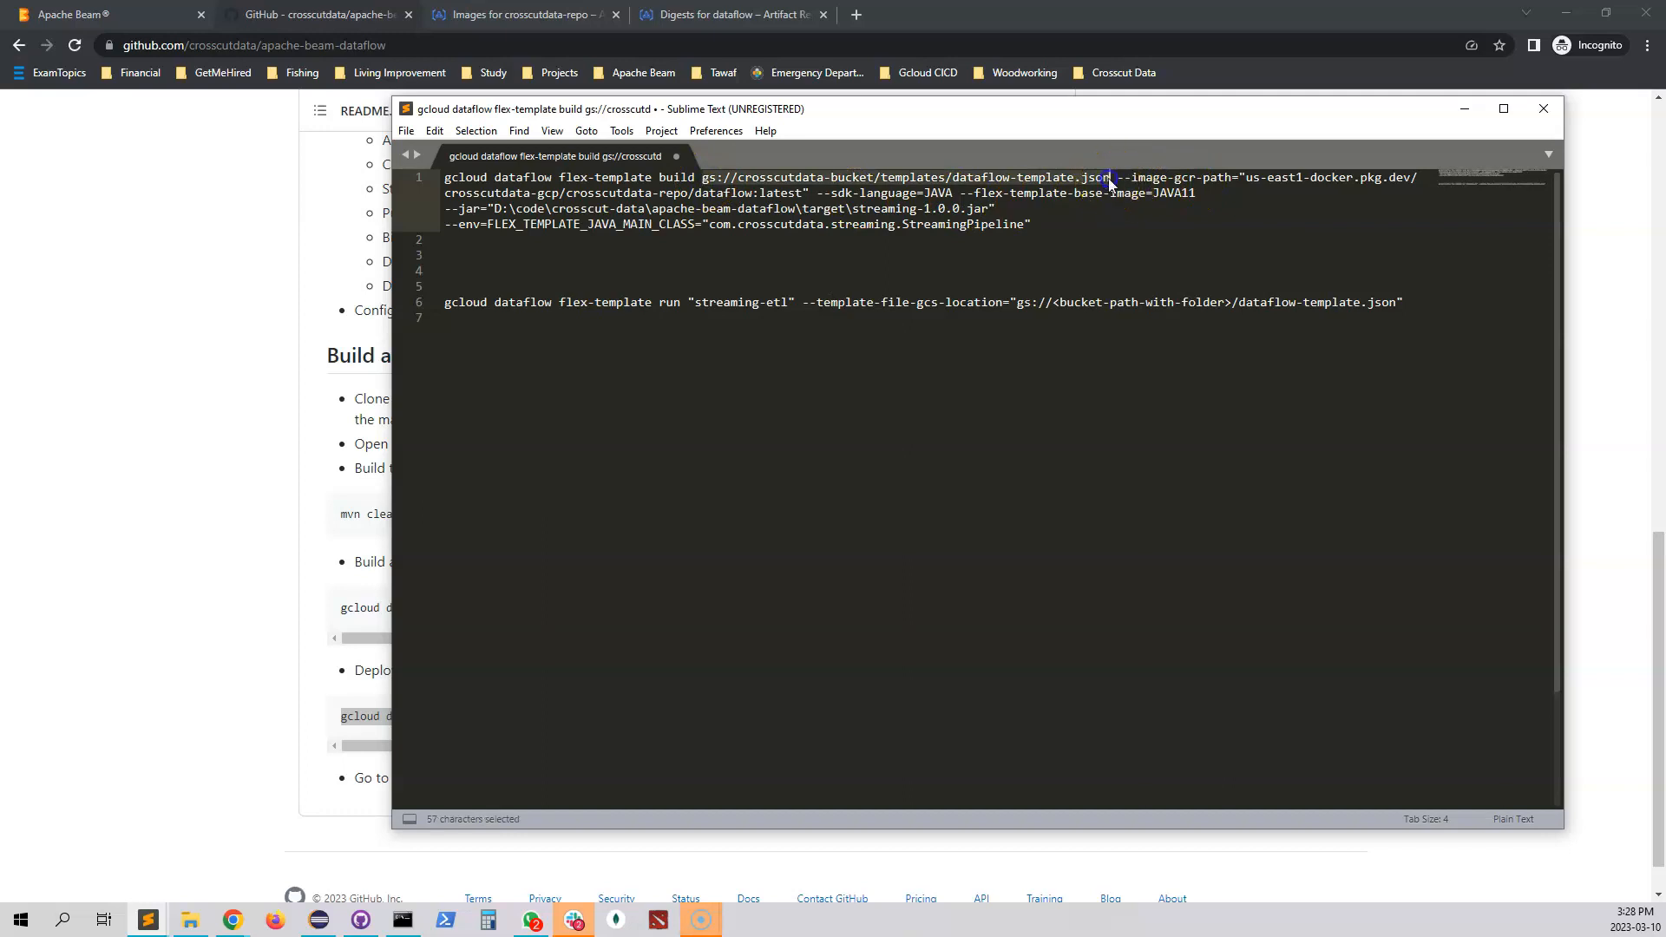
key("ctrl+c")
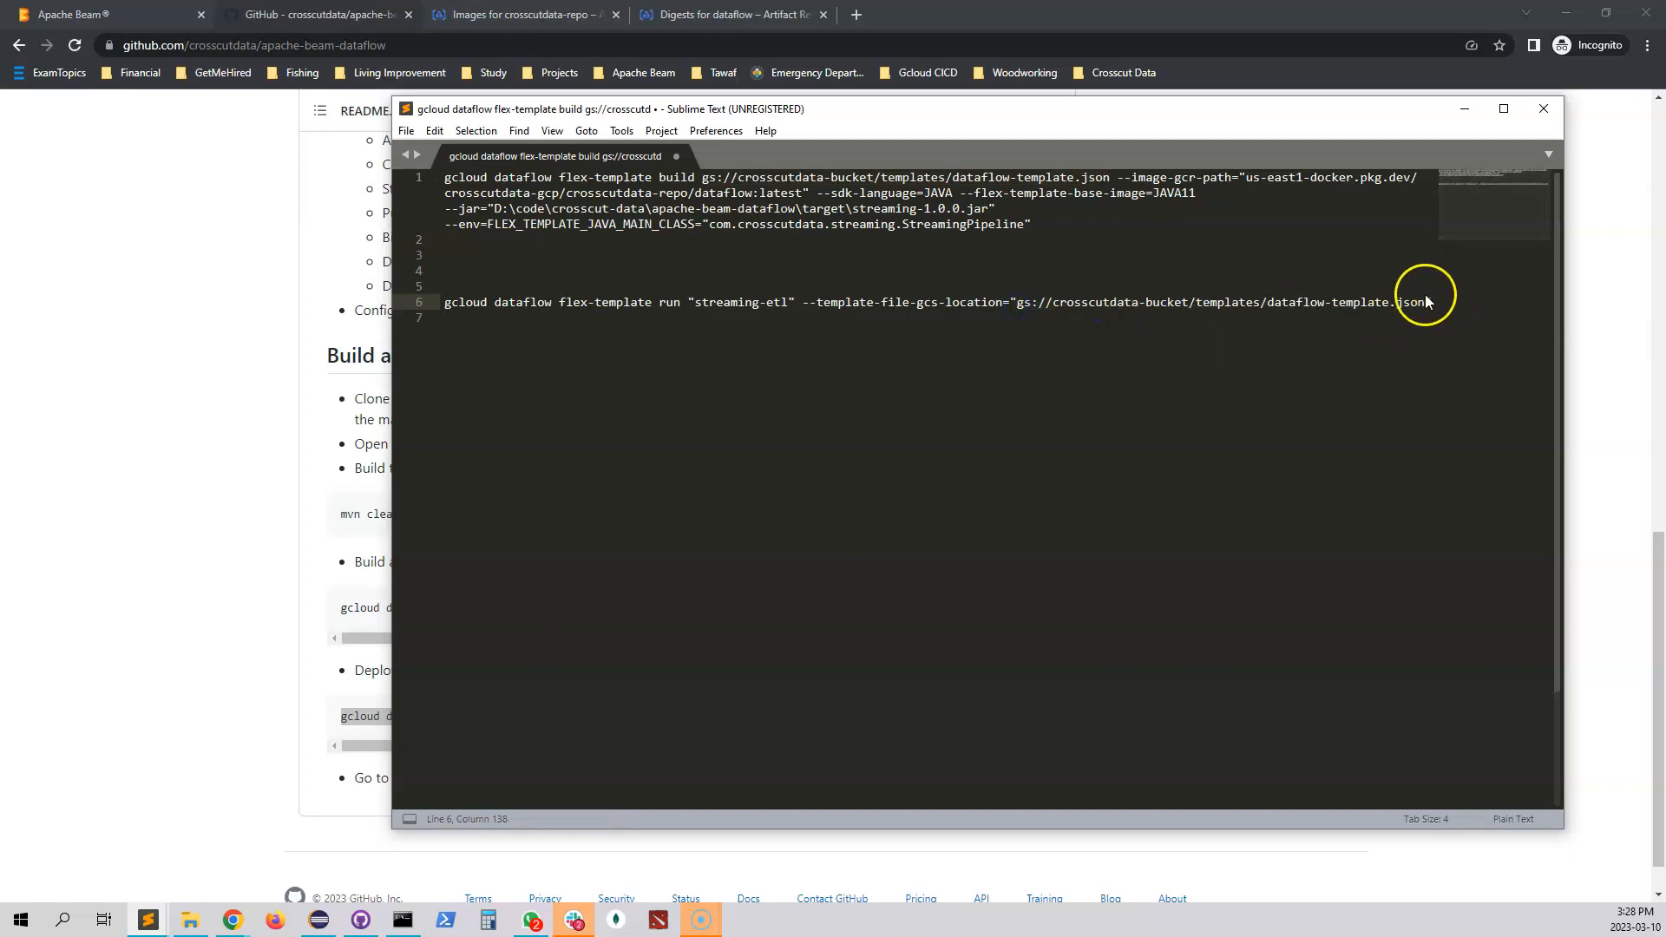
mouse_move(325, 359)
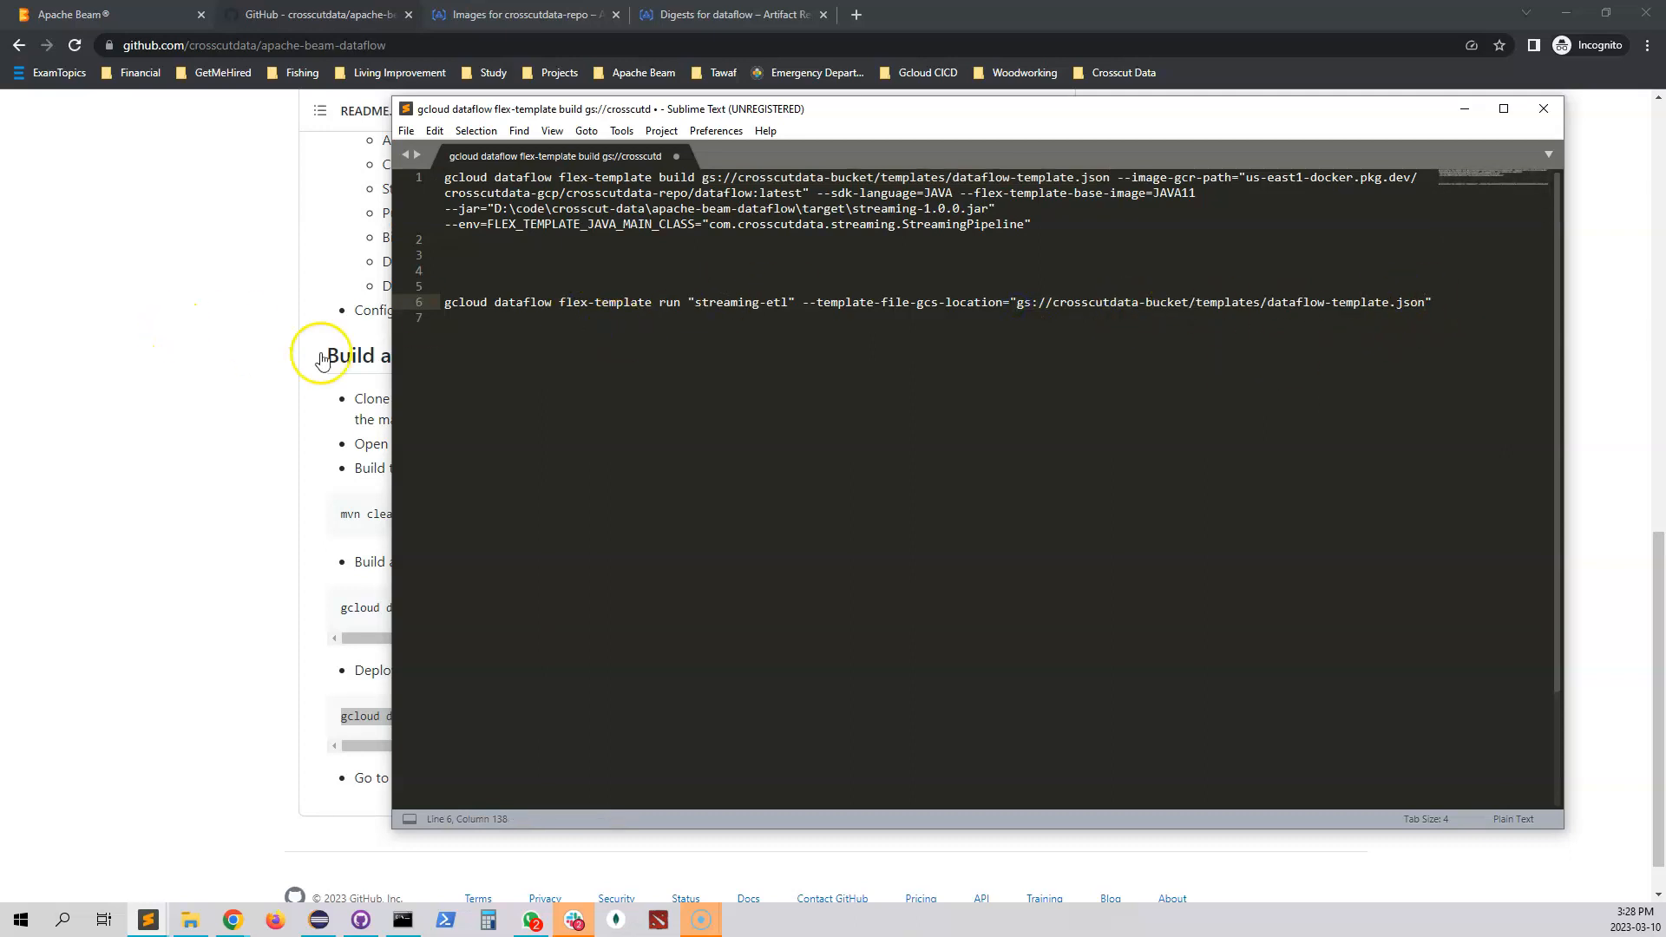
mouse_move(561, 326)
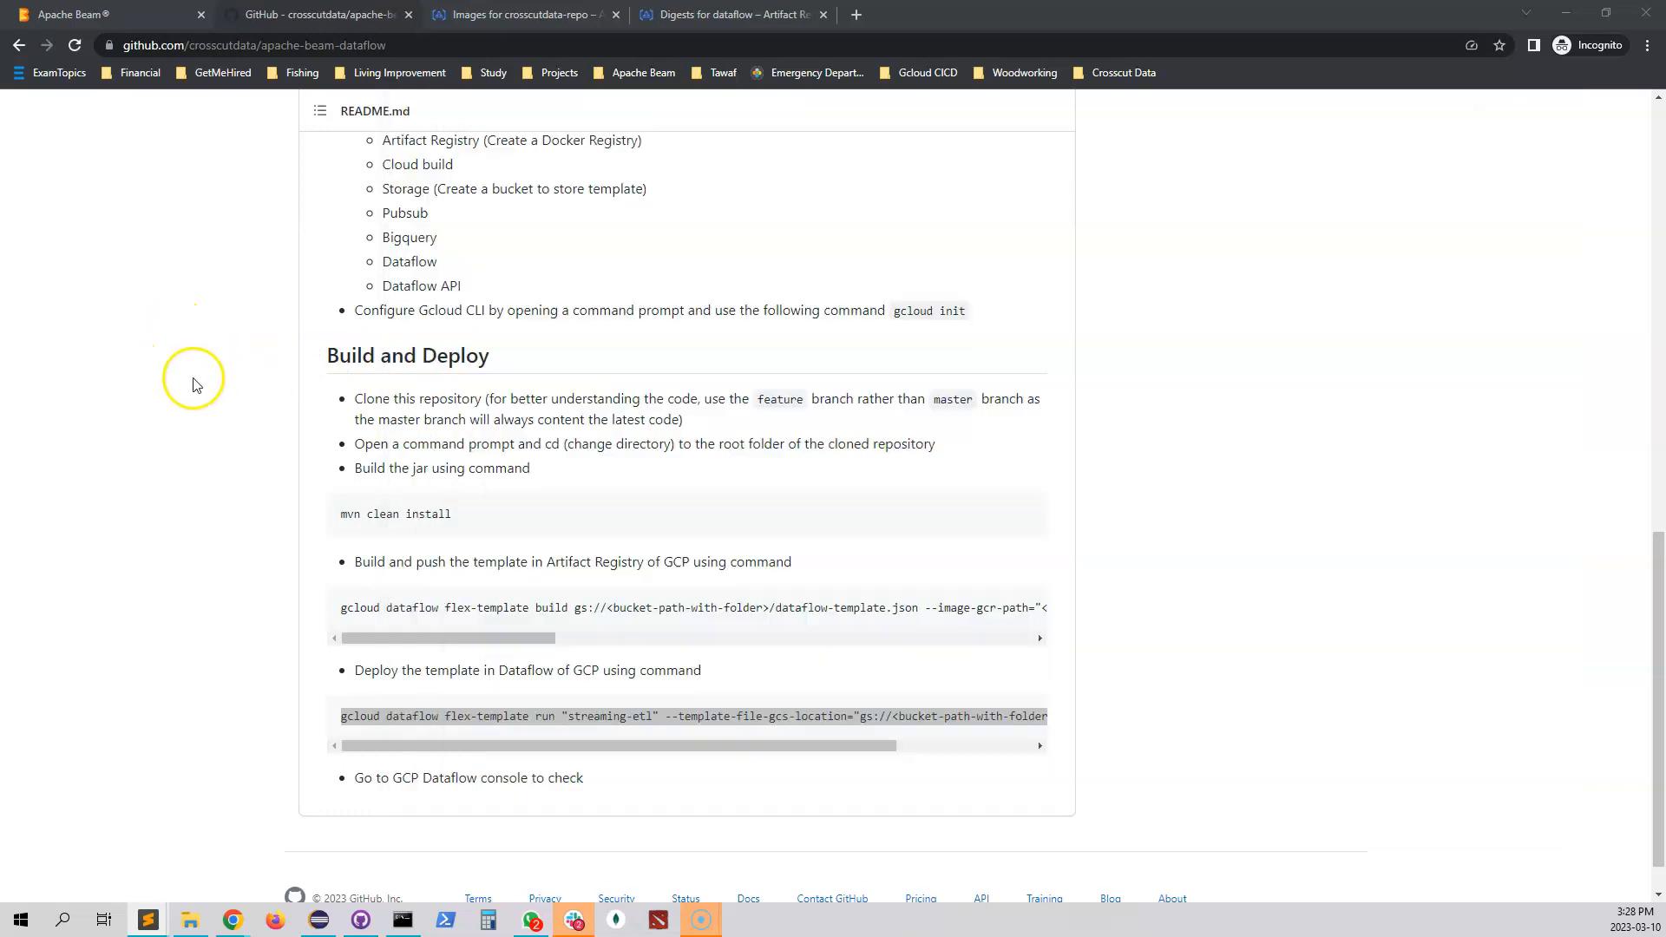
left_click(521, 14)
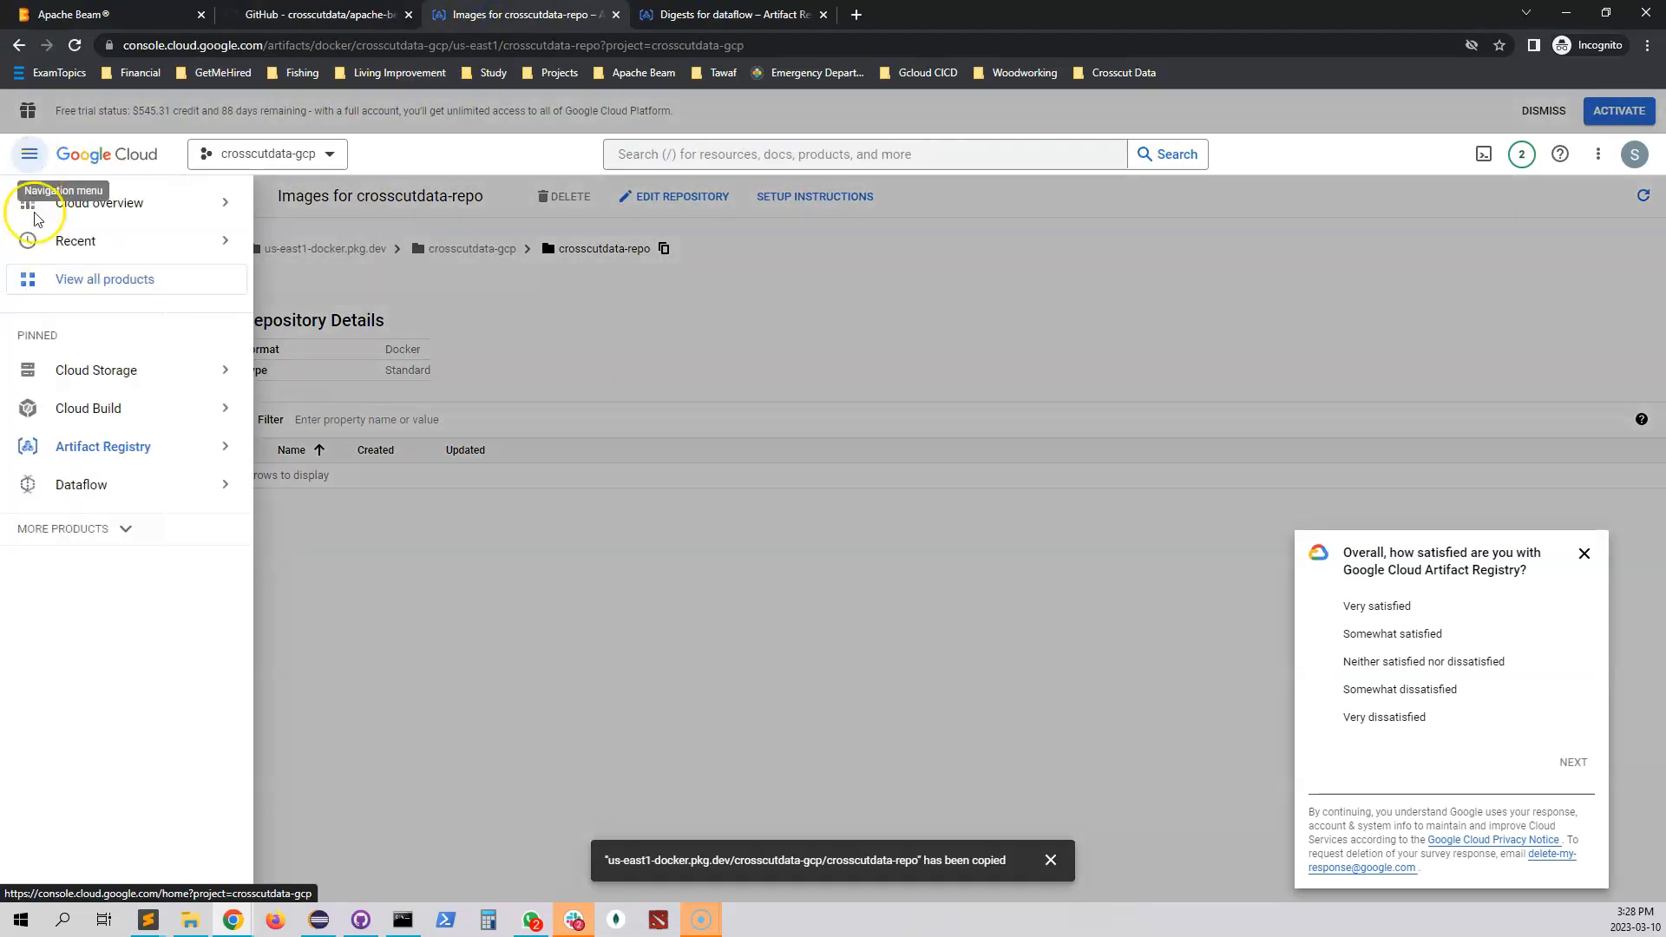
Step: Find 'dataflow api' under Enabled APIs & services and enable the Dataflow API
left_click(63, 528)
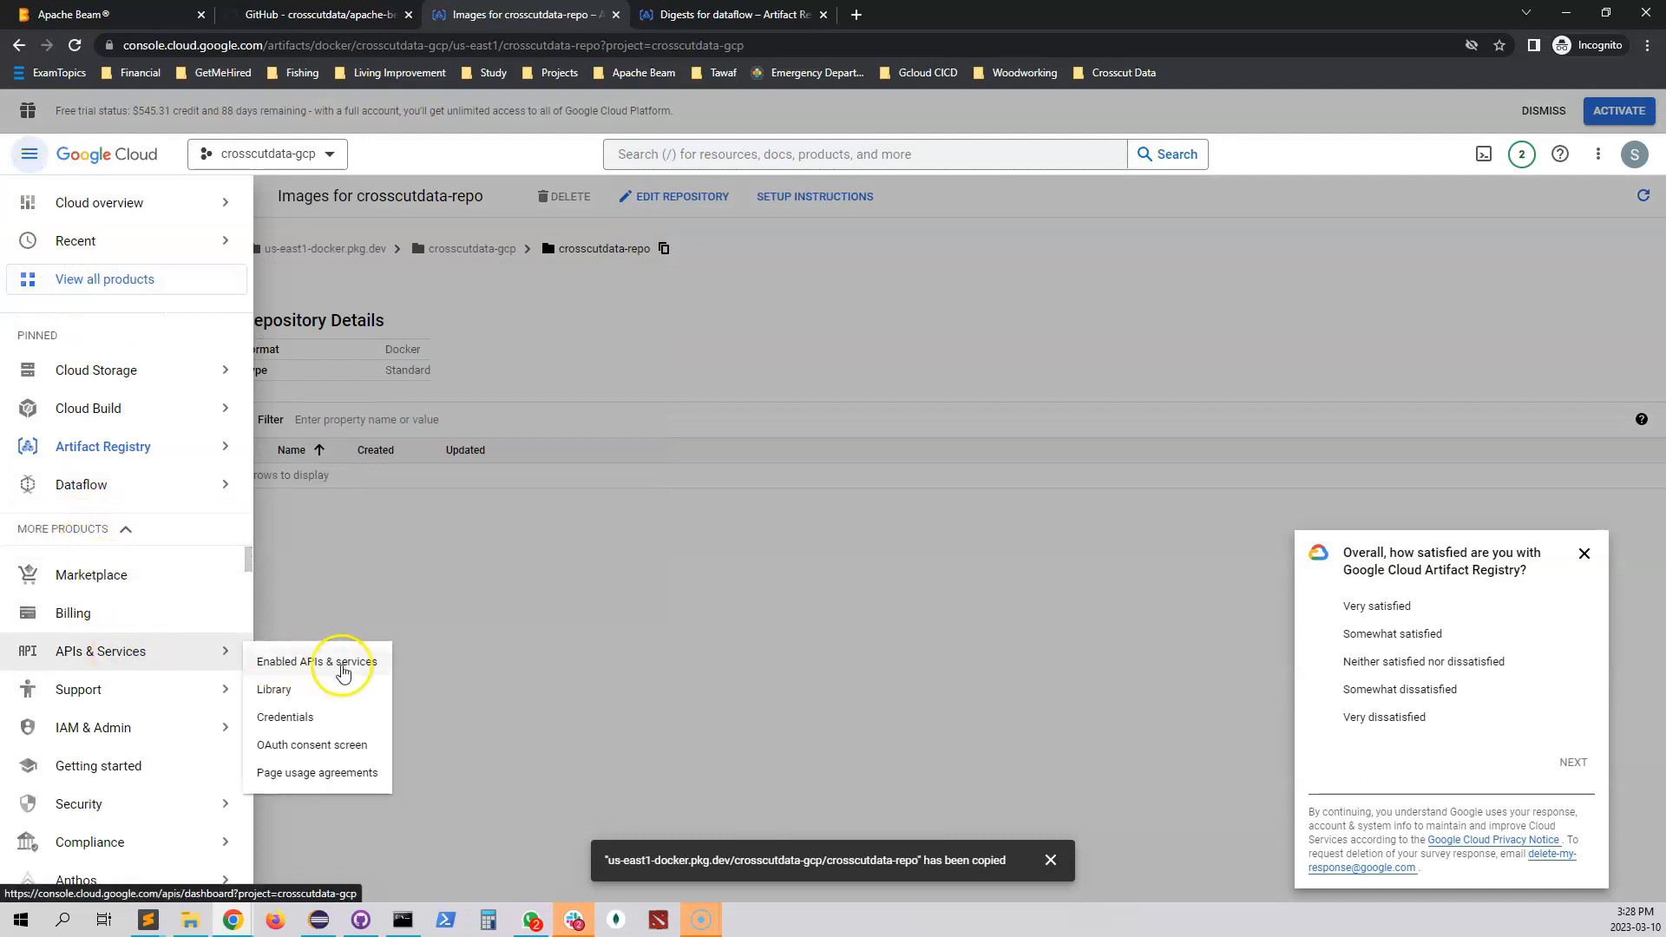
left_click(315, 661)
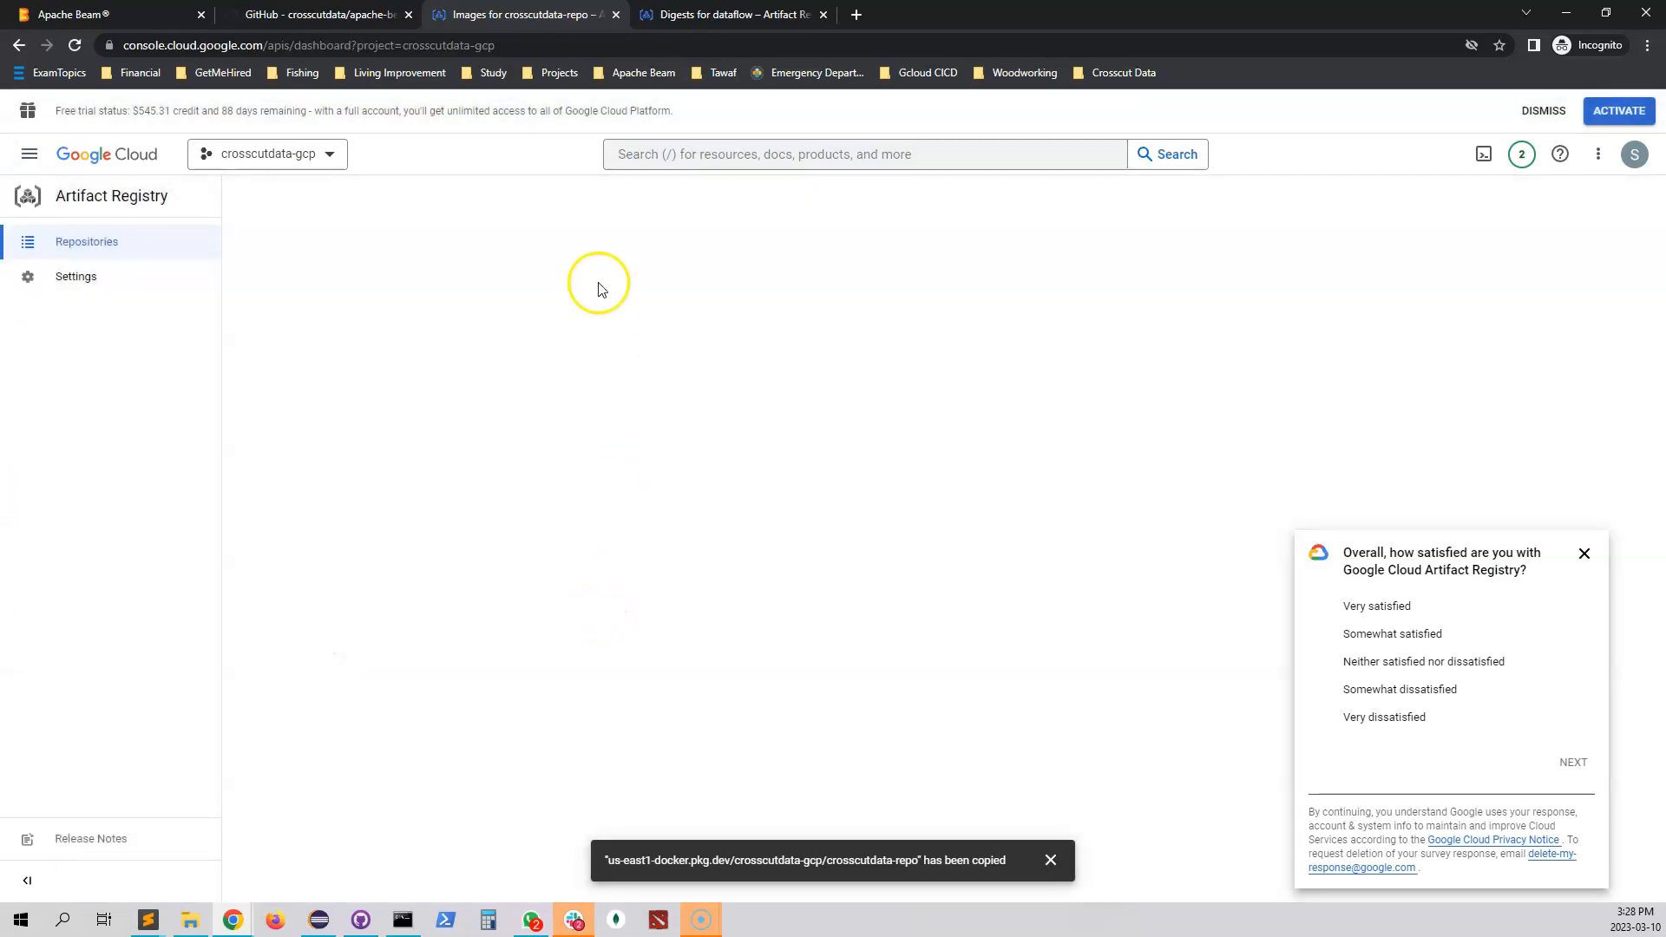
type("dataflow")
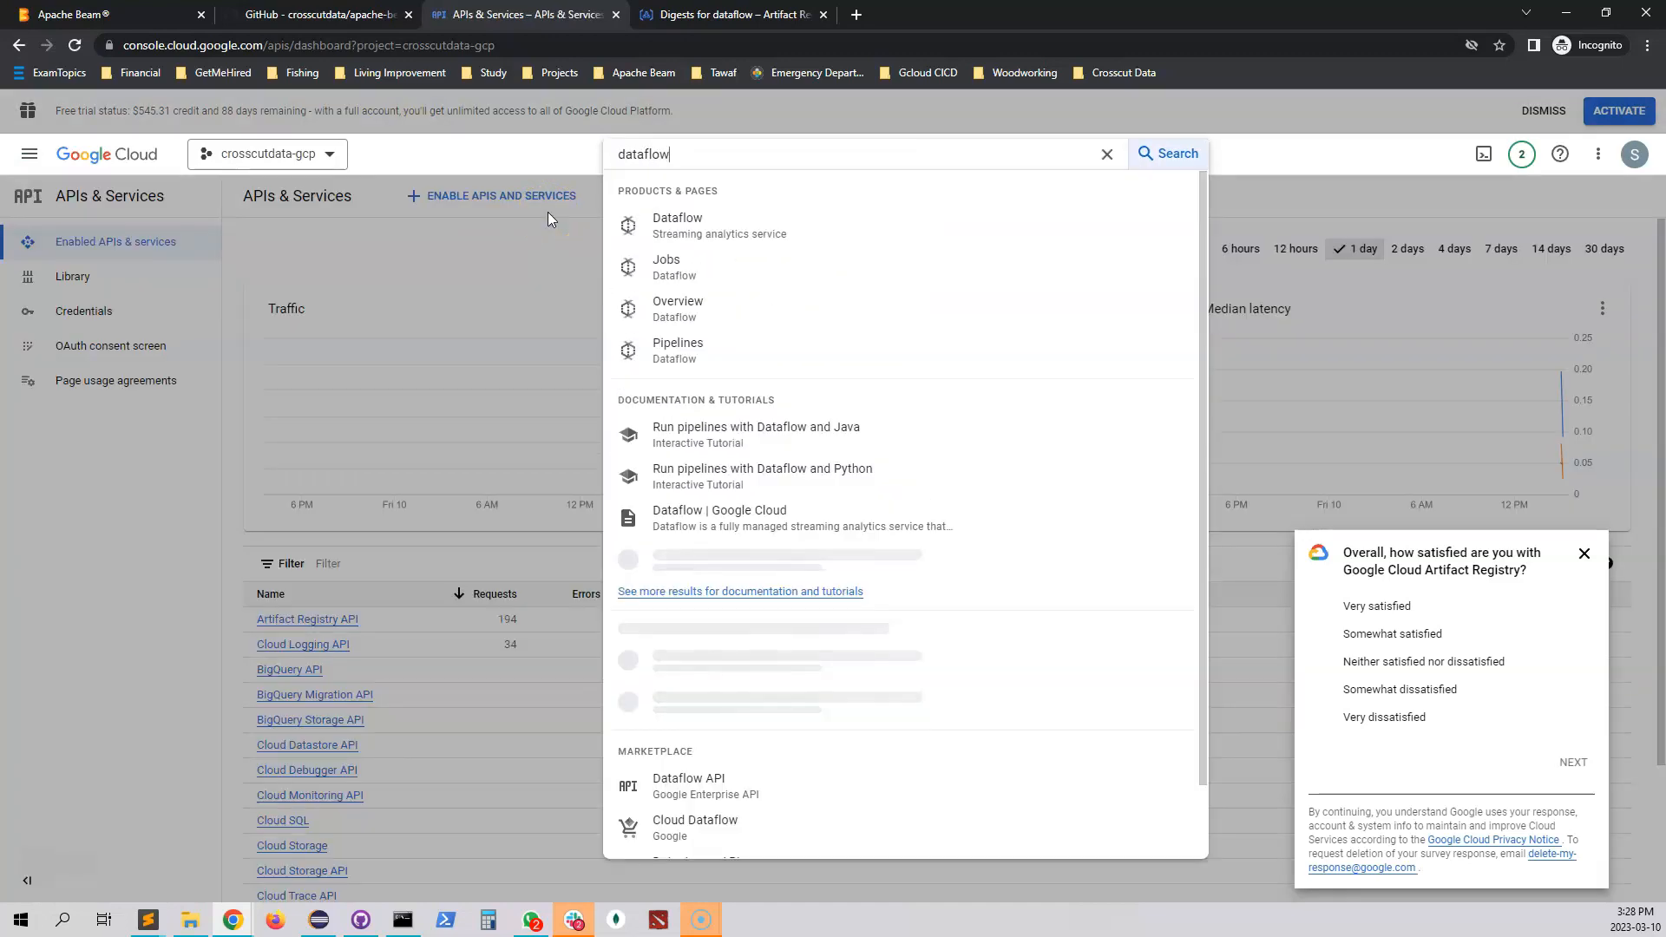
type("api")
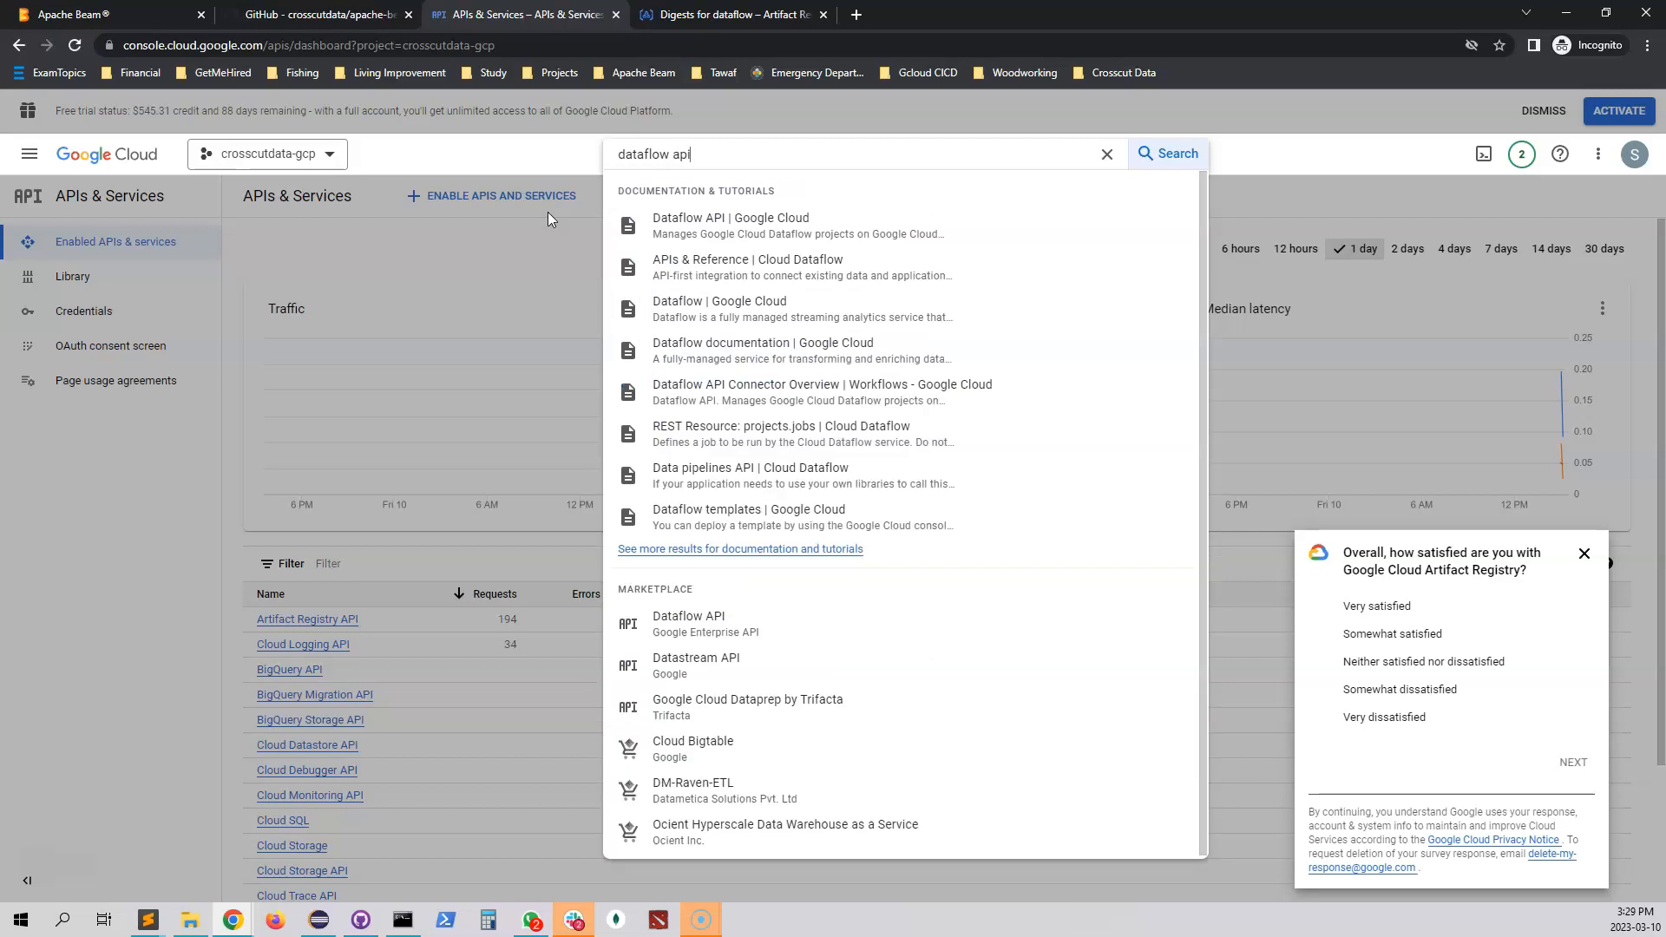
mouse_move(731, 226)
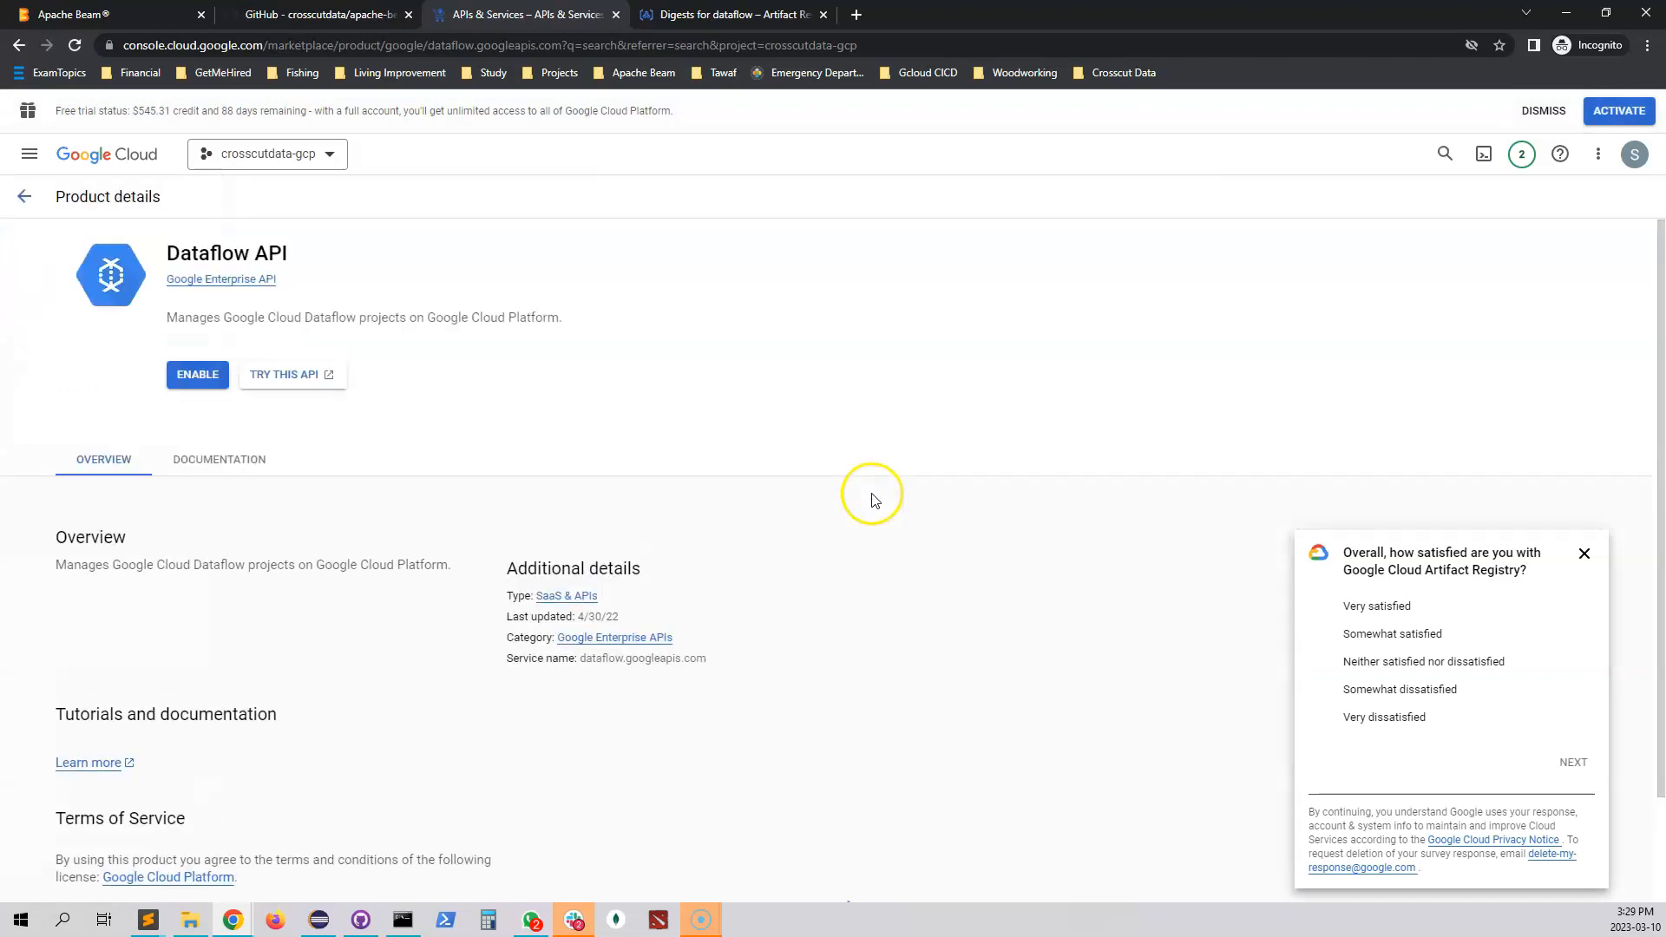
mouse_move(196, 375)
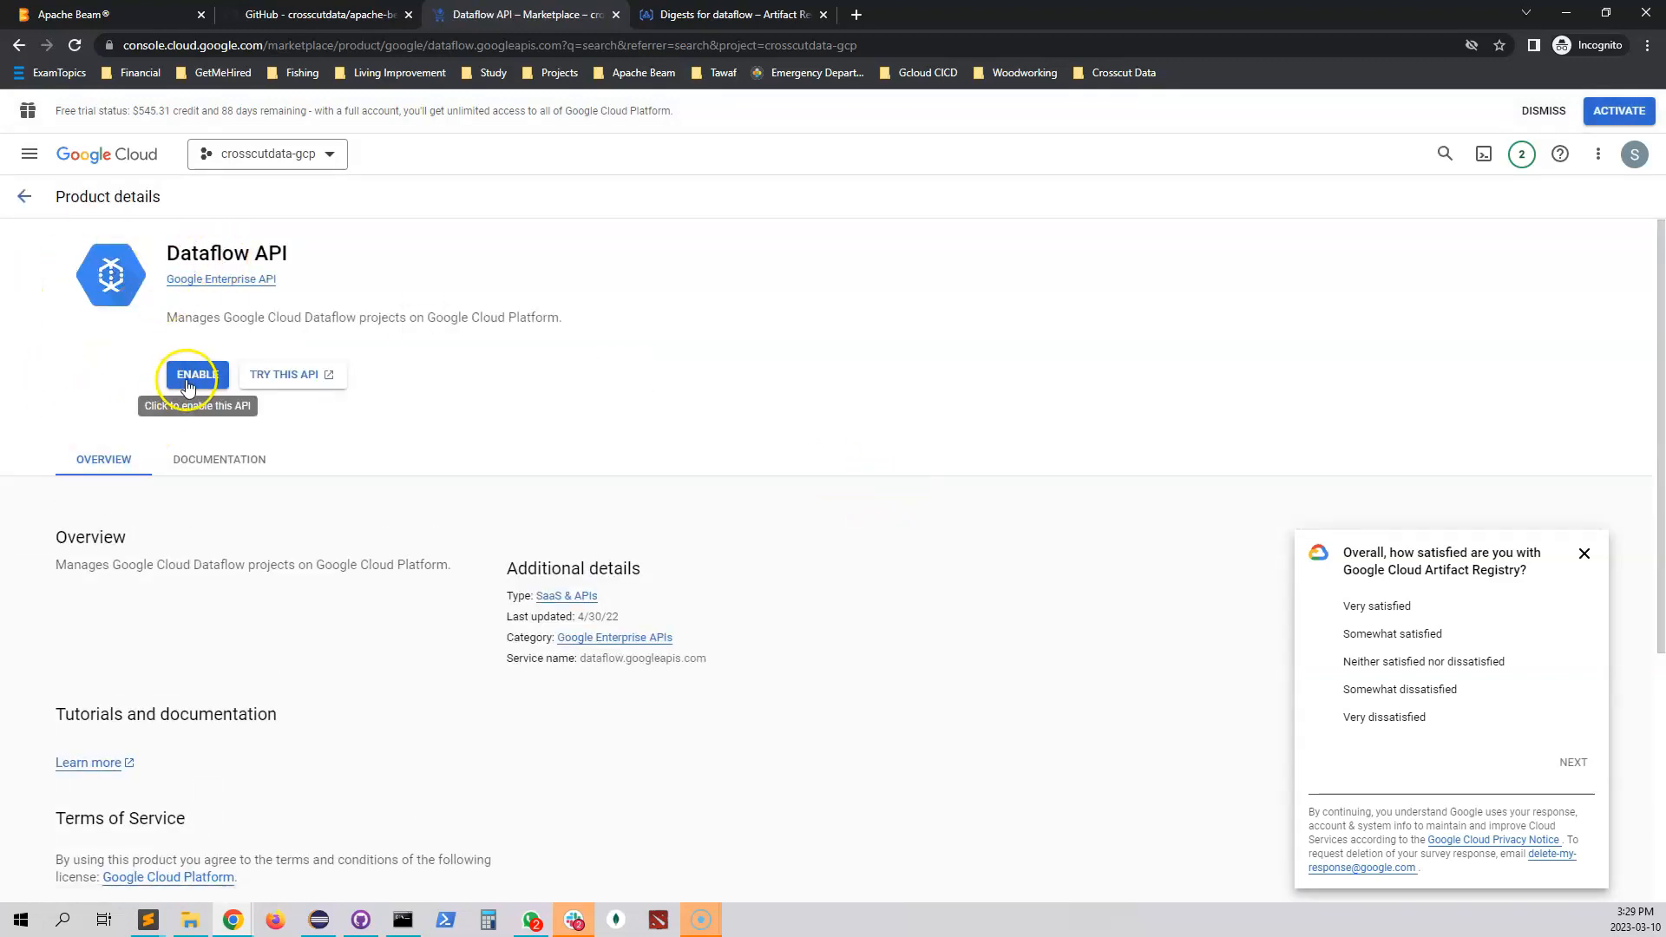
left_click(194, 375)
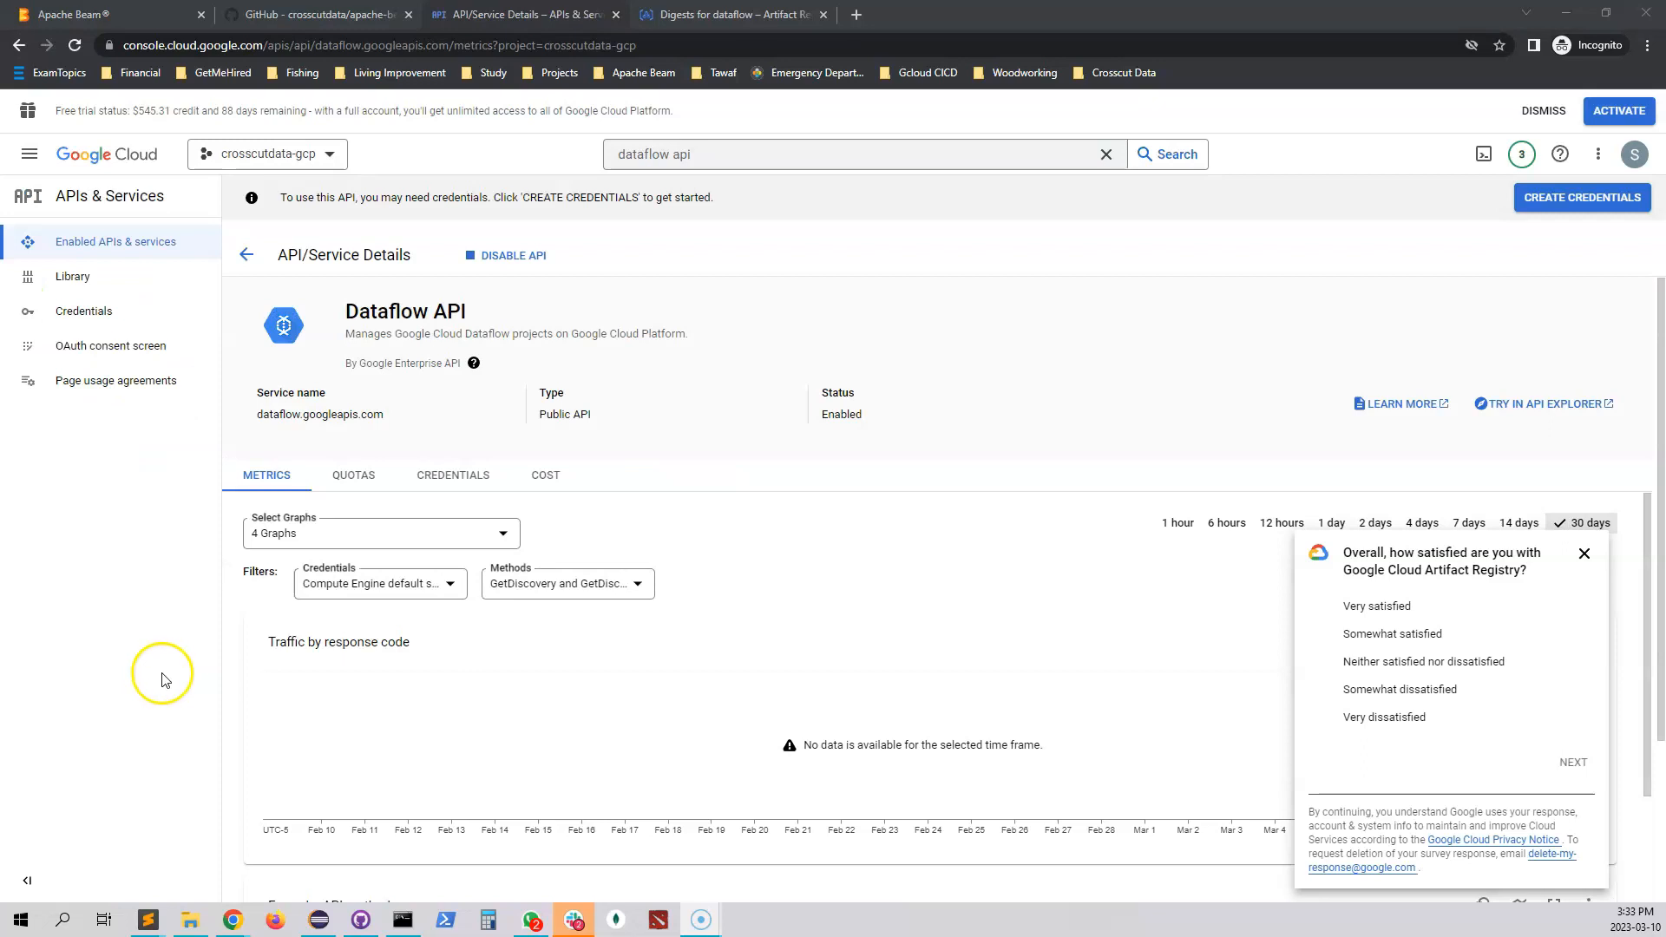
mouse_move(352, 883)
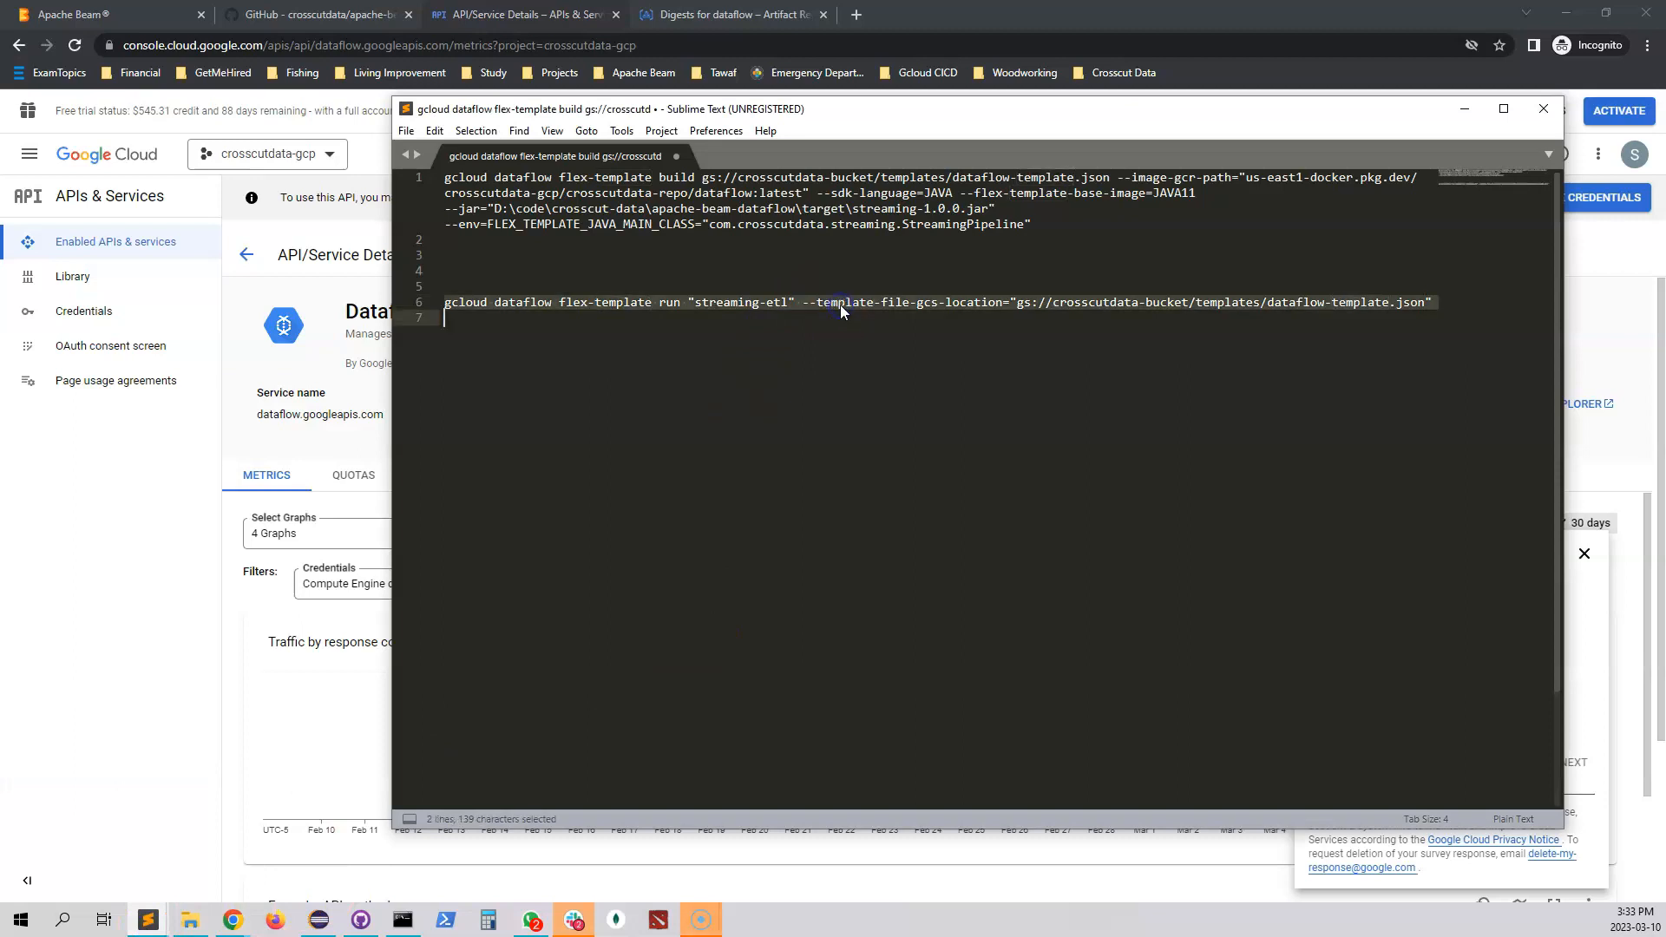
Step: Resubmit the gcloud dataflow flex-template run for streaming-etl in us-central1, creating the job
left_click(401, 920)
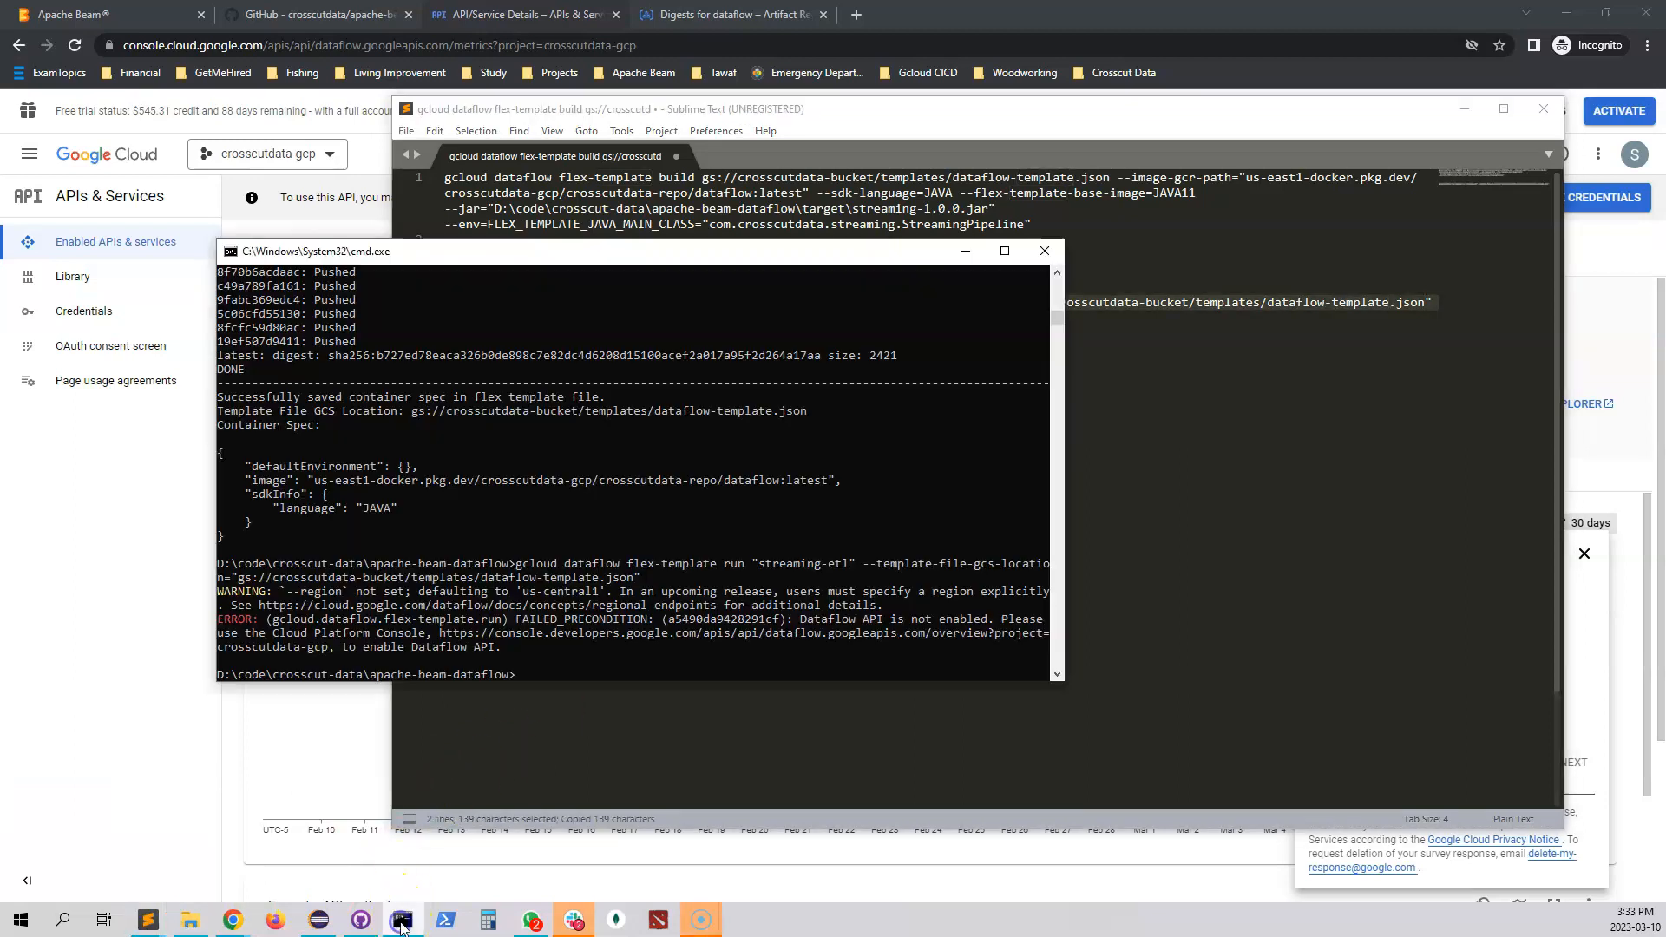
left_click(611, 647)
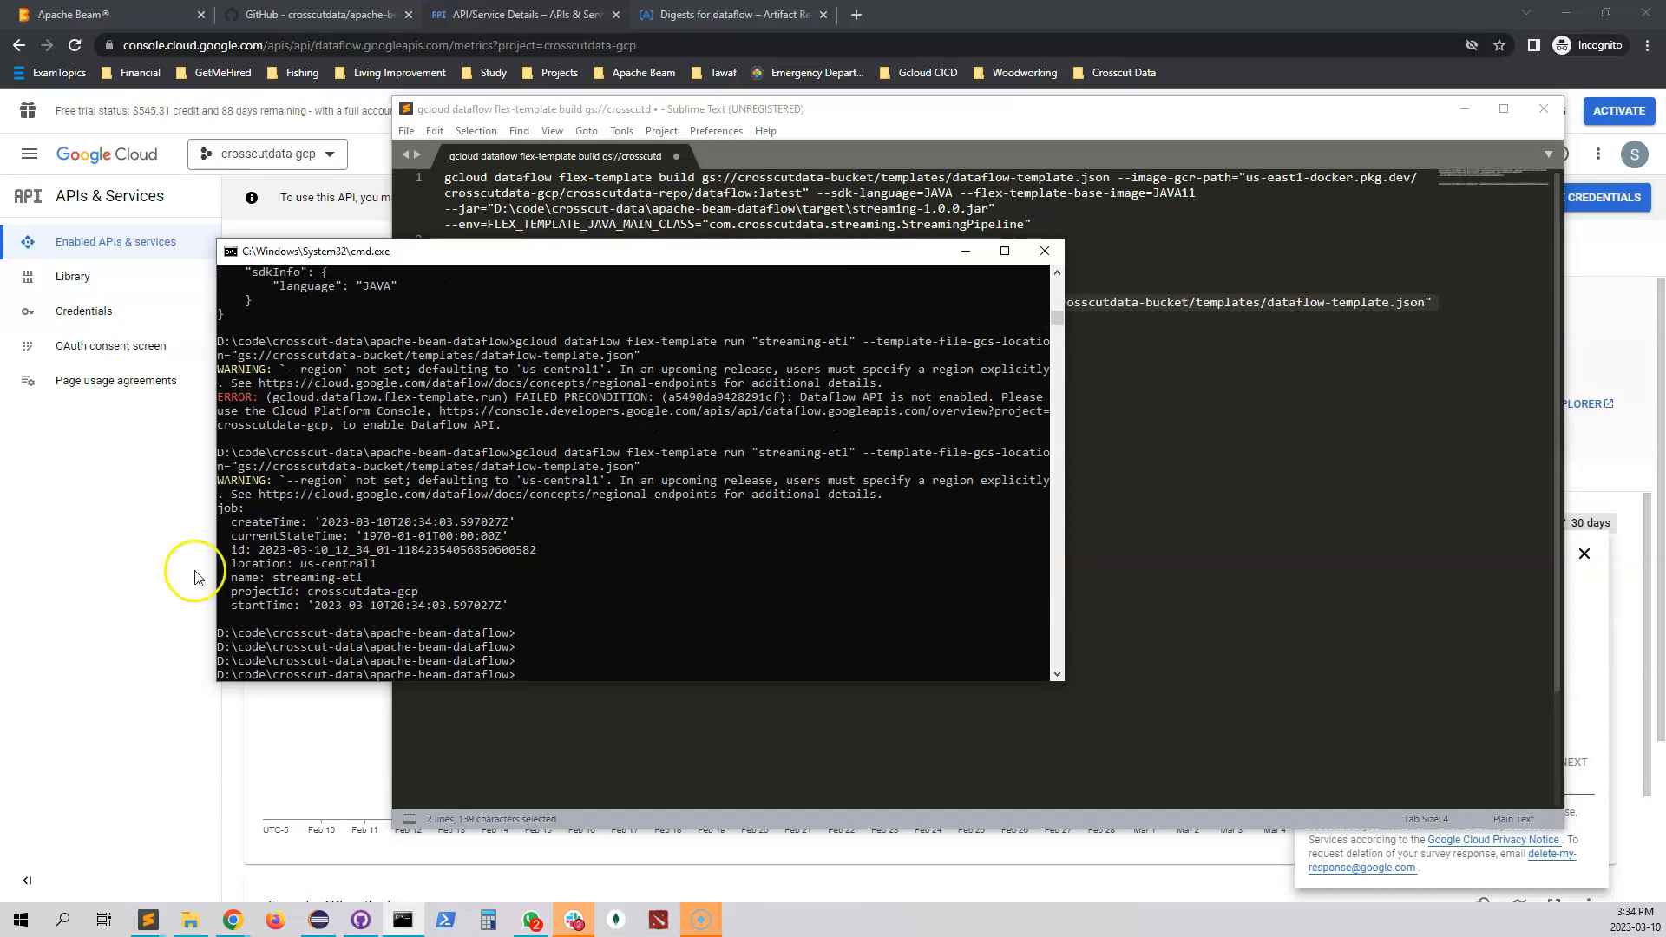
left_click(30, 154)
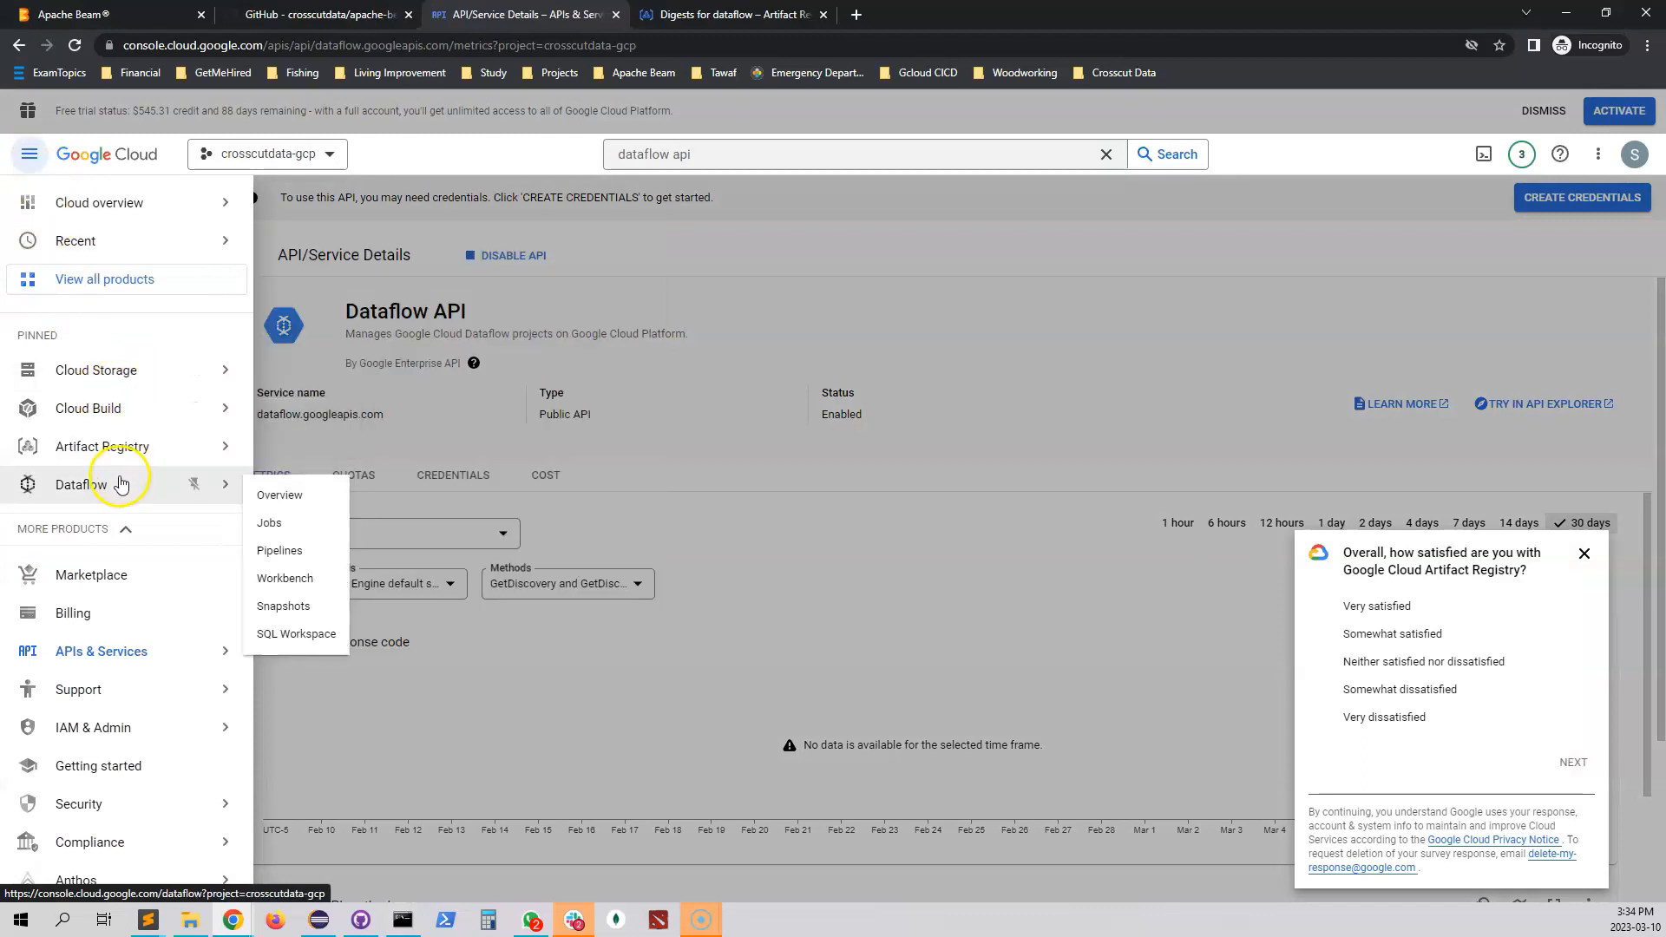
Step: View the streaming-etl job in Dataflow Jobs until Read and Write stages show Succeeded
left_click(269, 522)
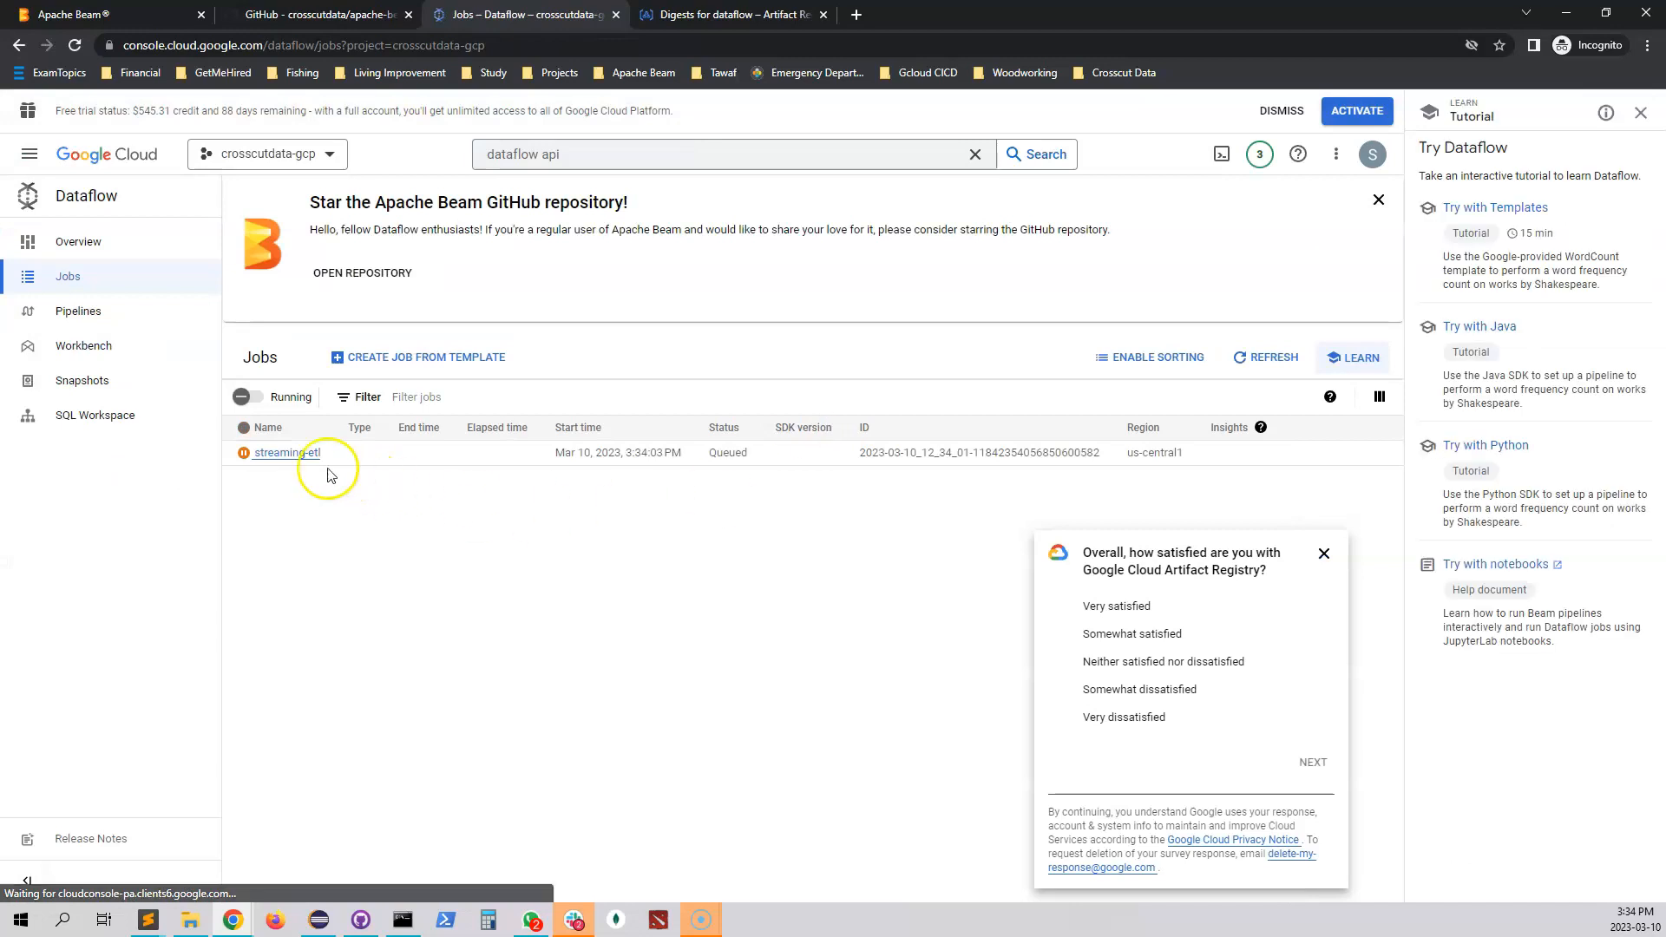
double_click(727, 453)
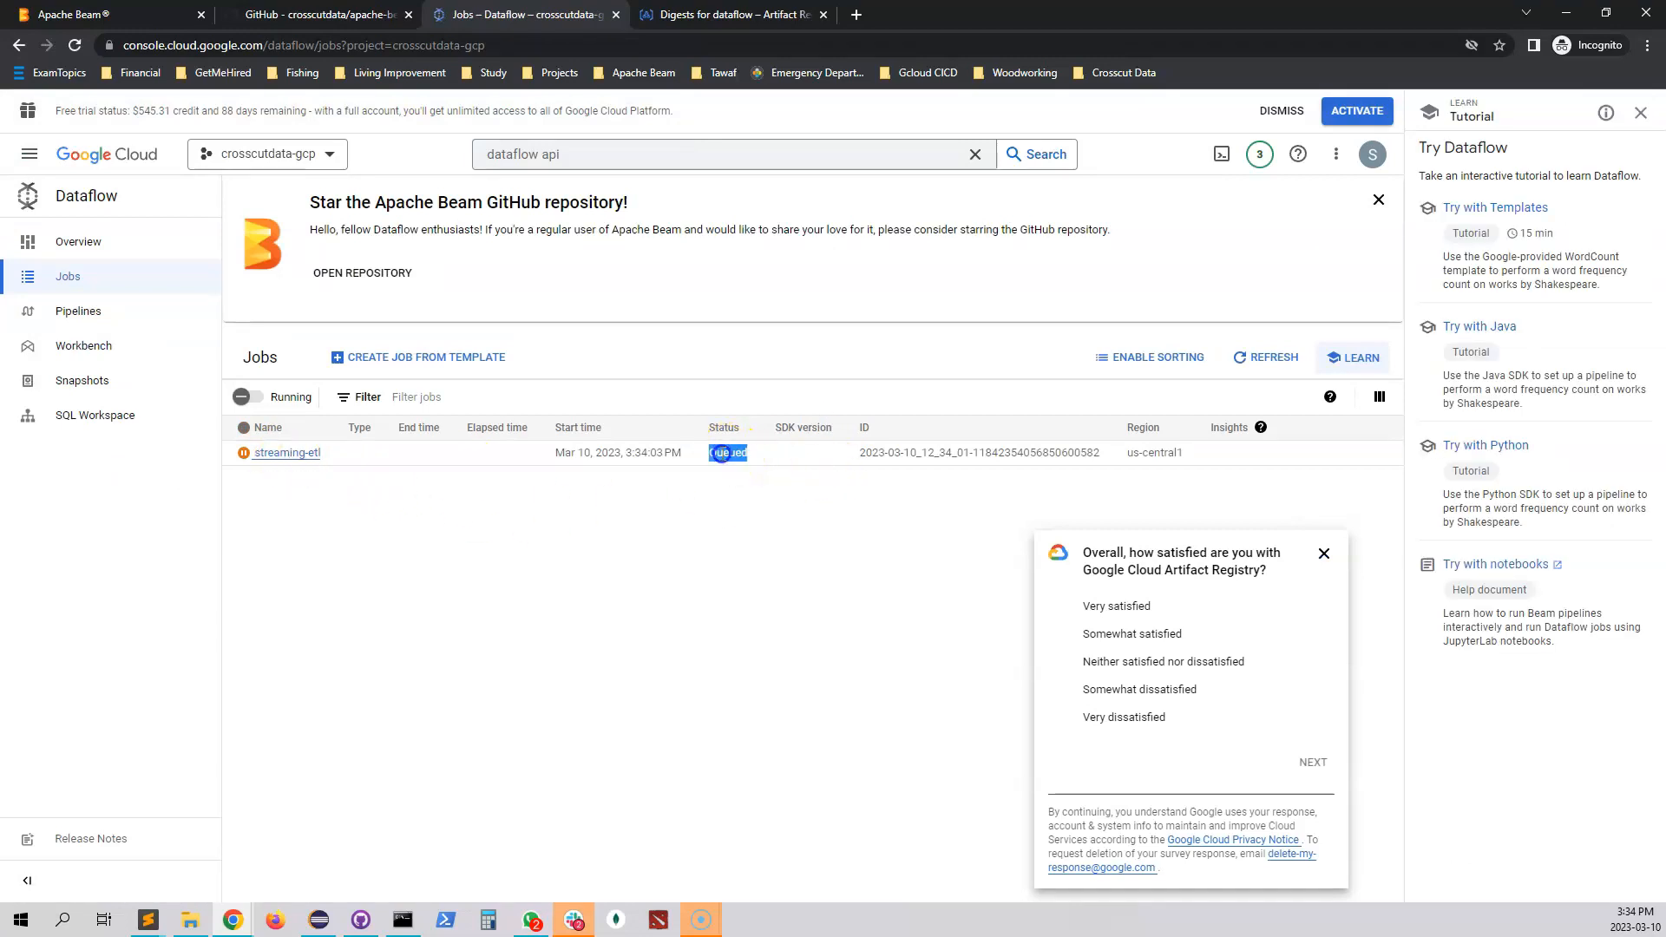
left_click(286, 453)
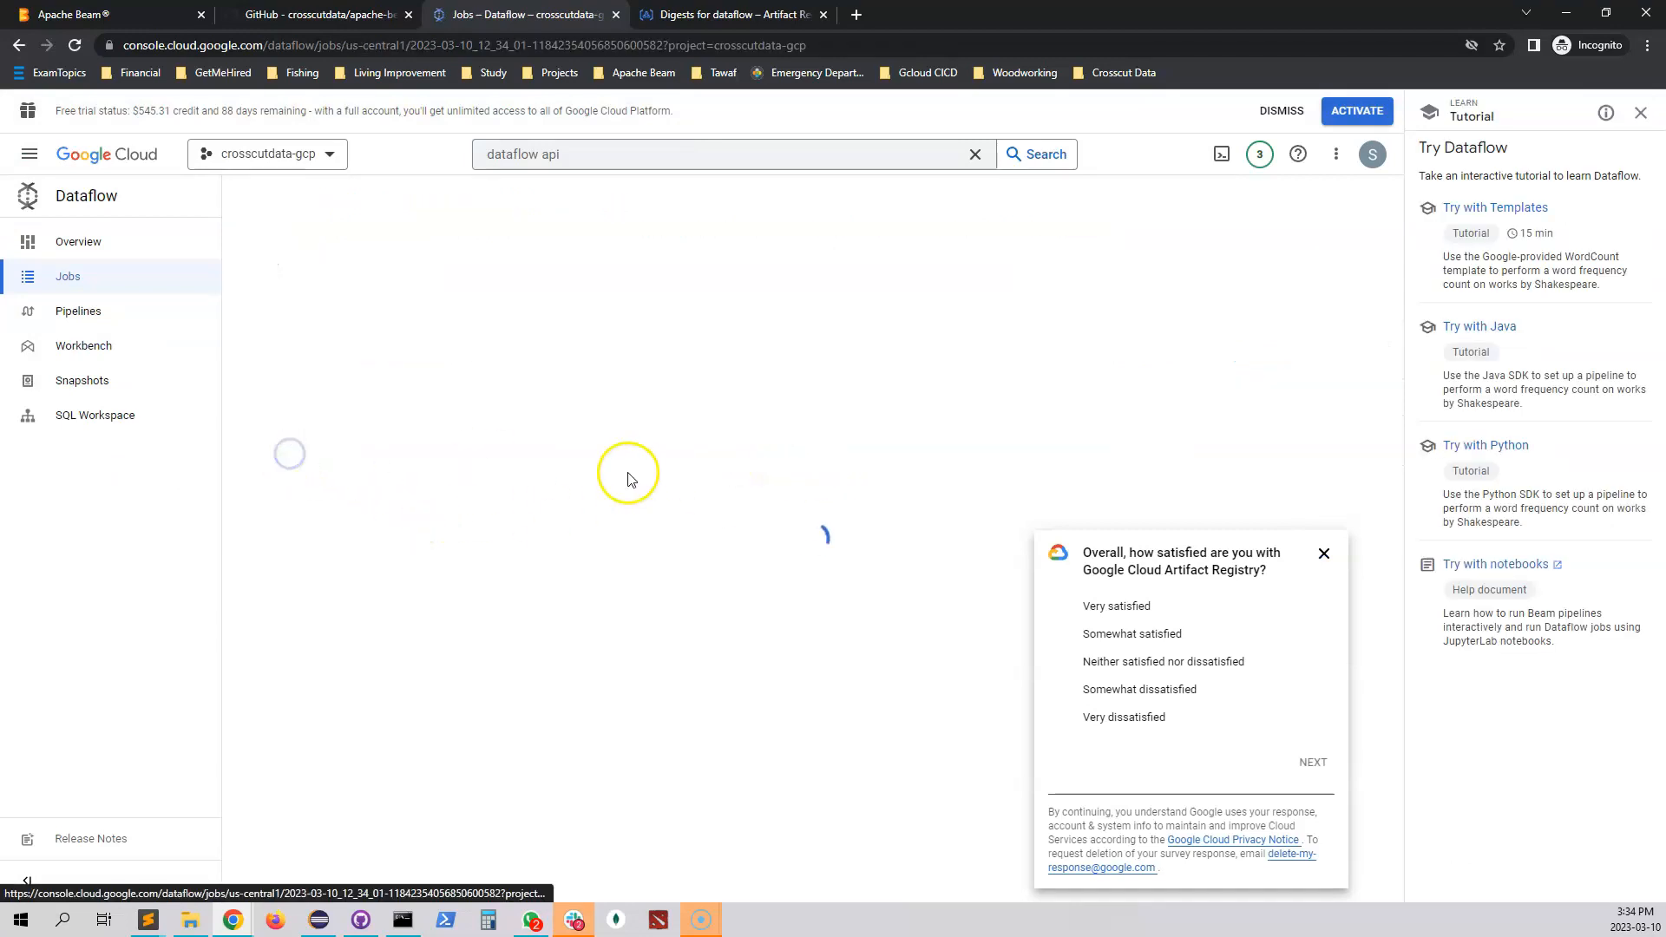
left_click(627, 472)
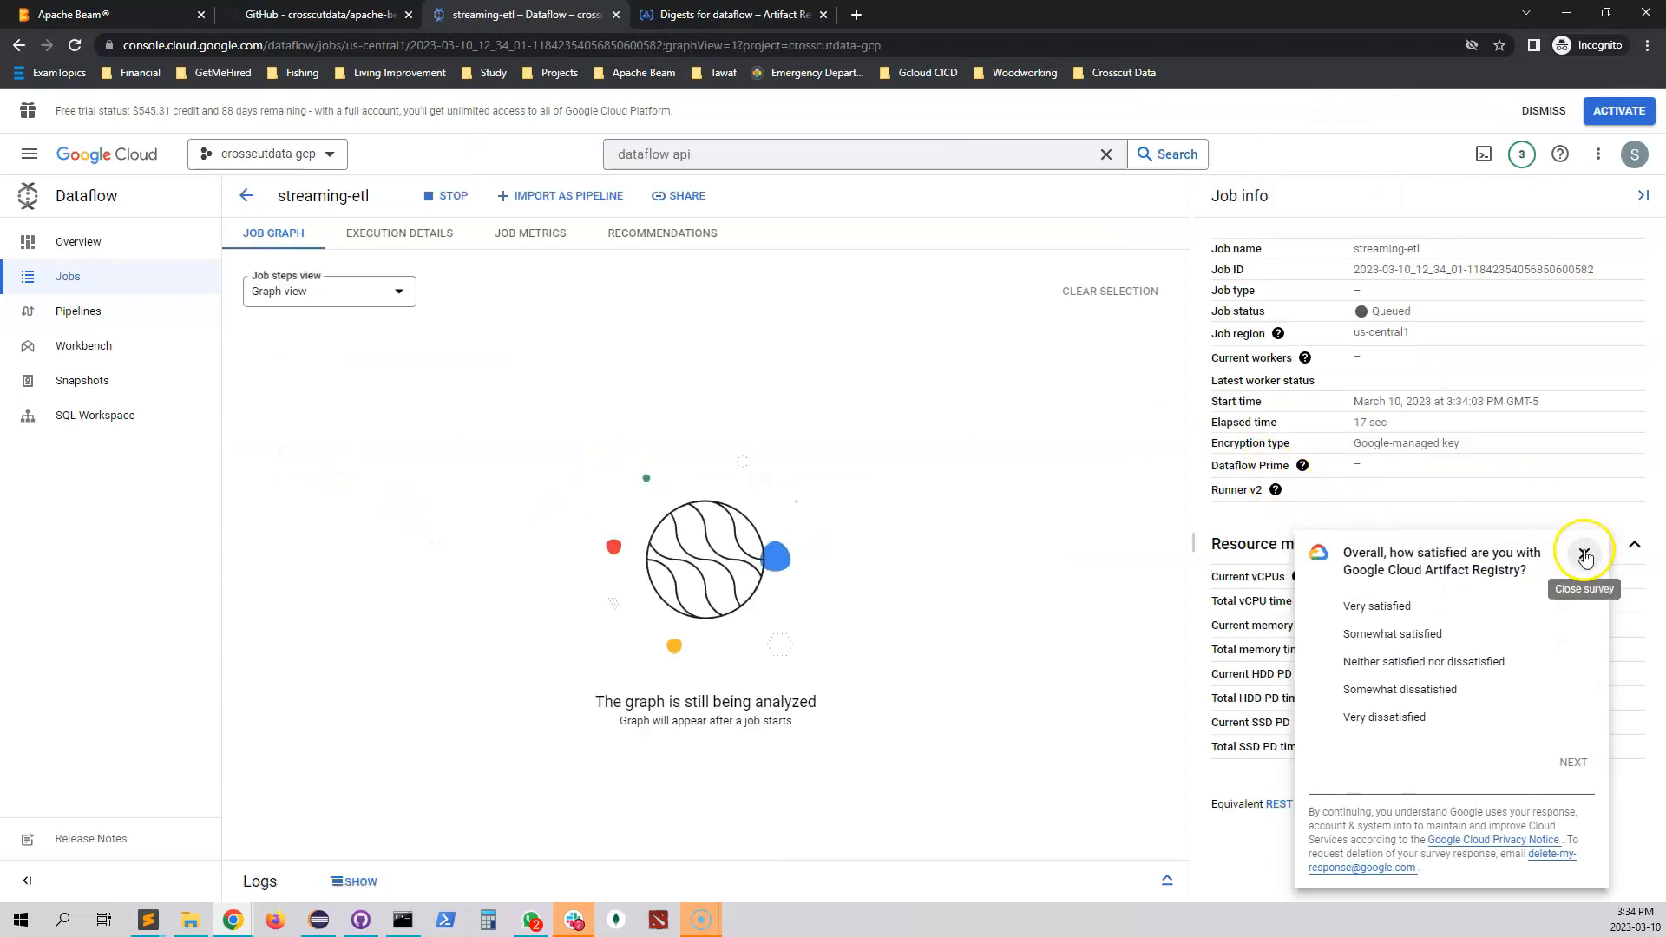
left_click(1583, 556)
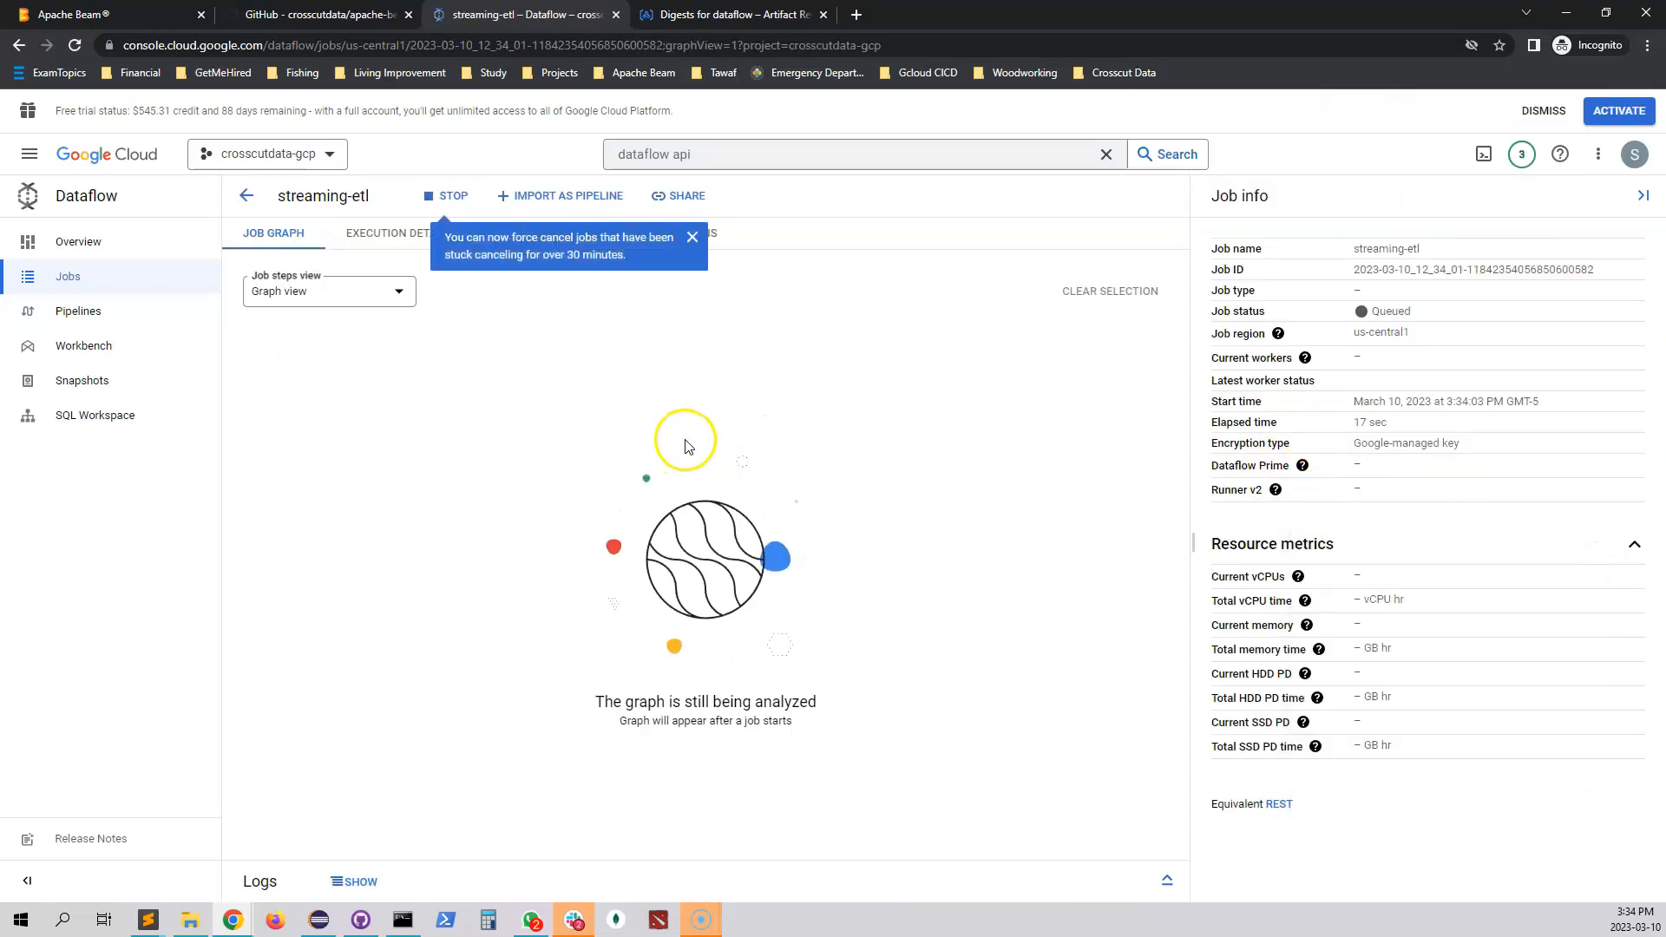
mouse_move(757, 444)
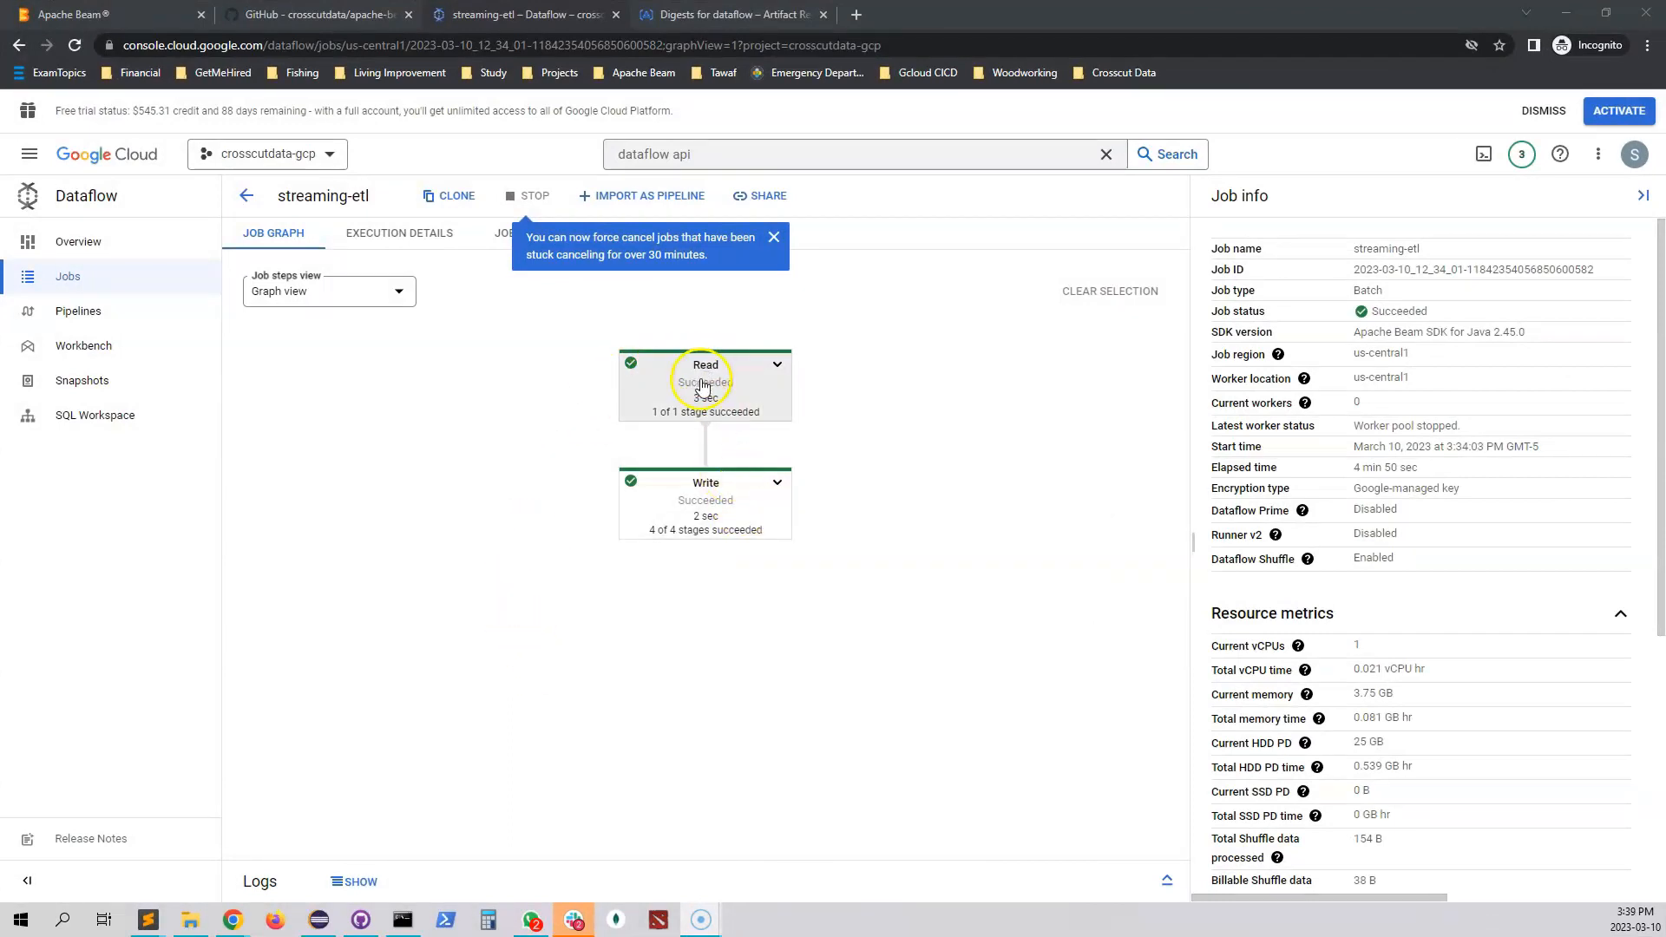
mouse_move(705, 517)
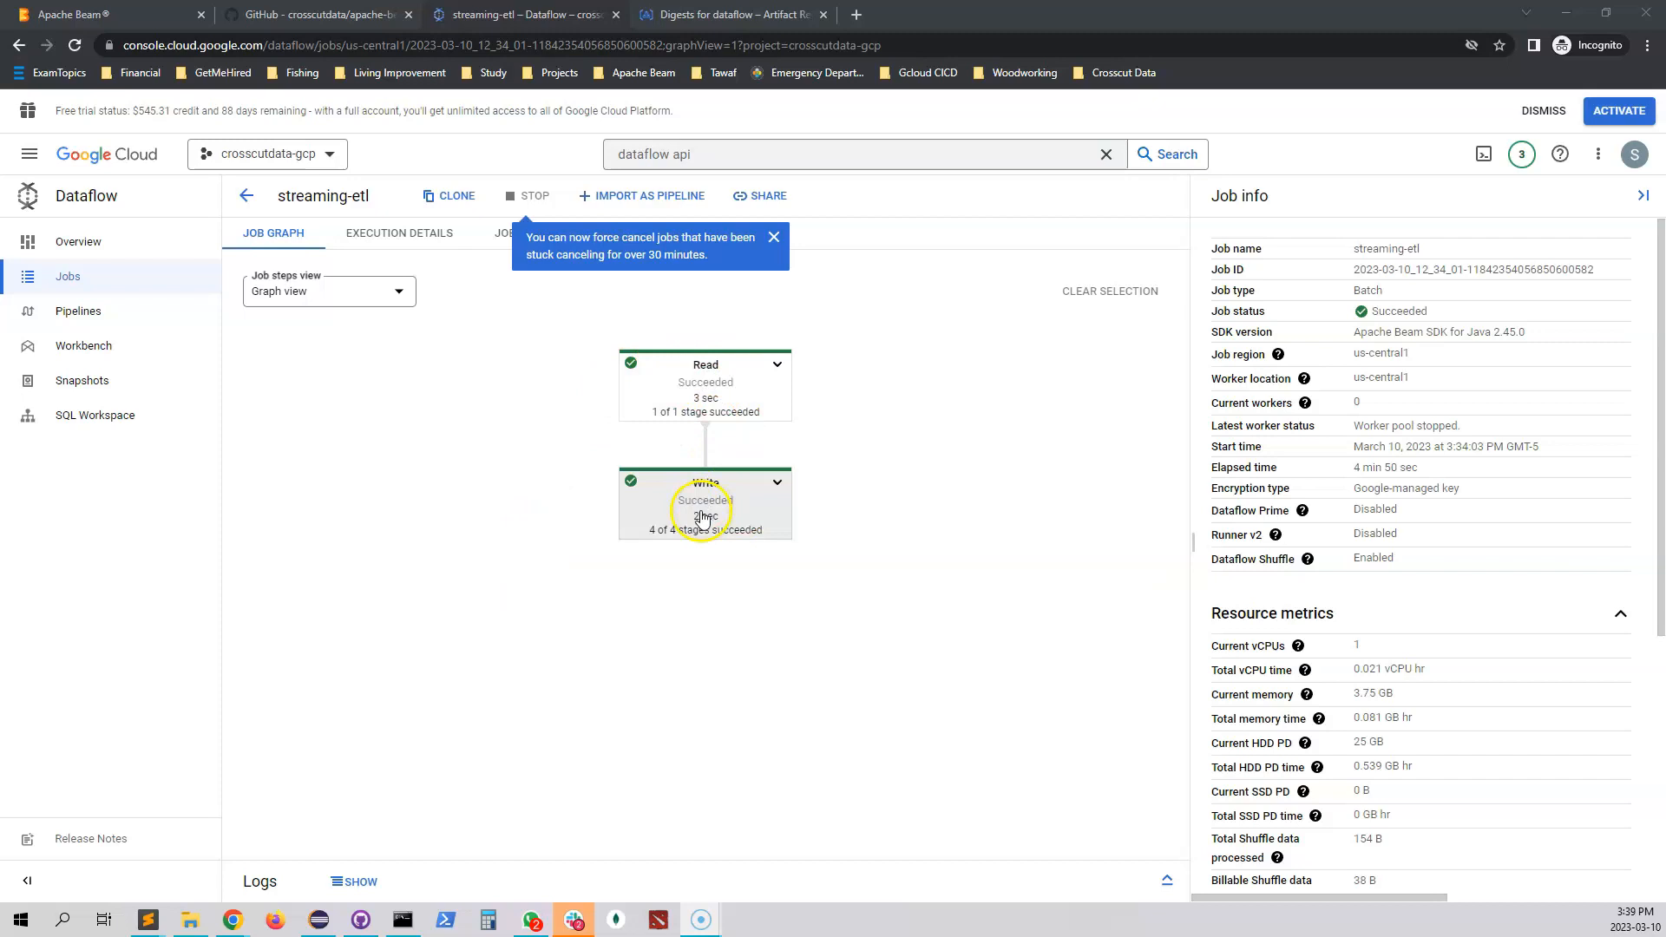
mouse_move(717, 542)
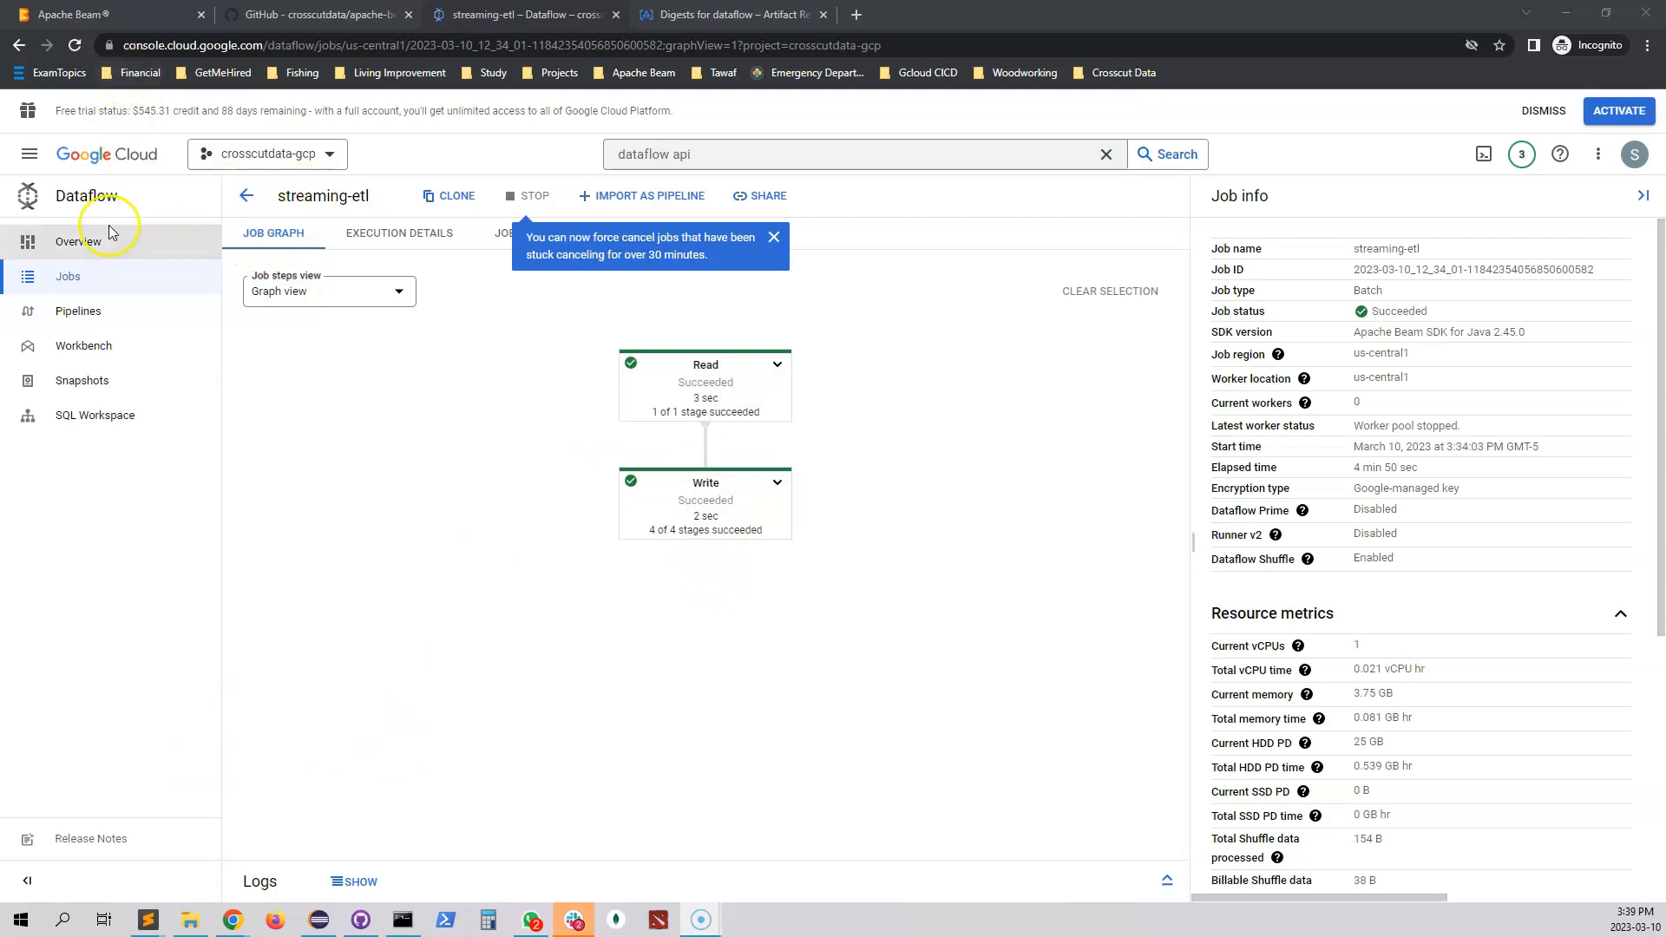
left_click(29, 155)
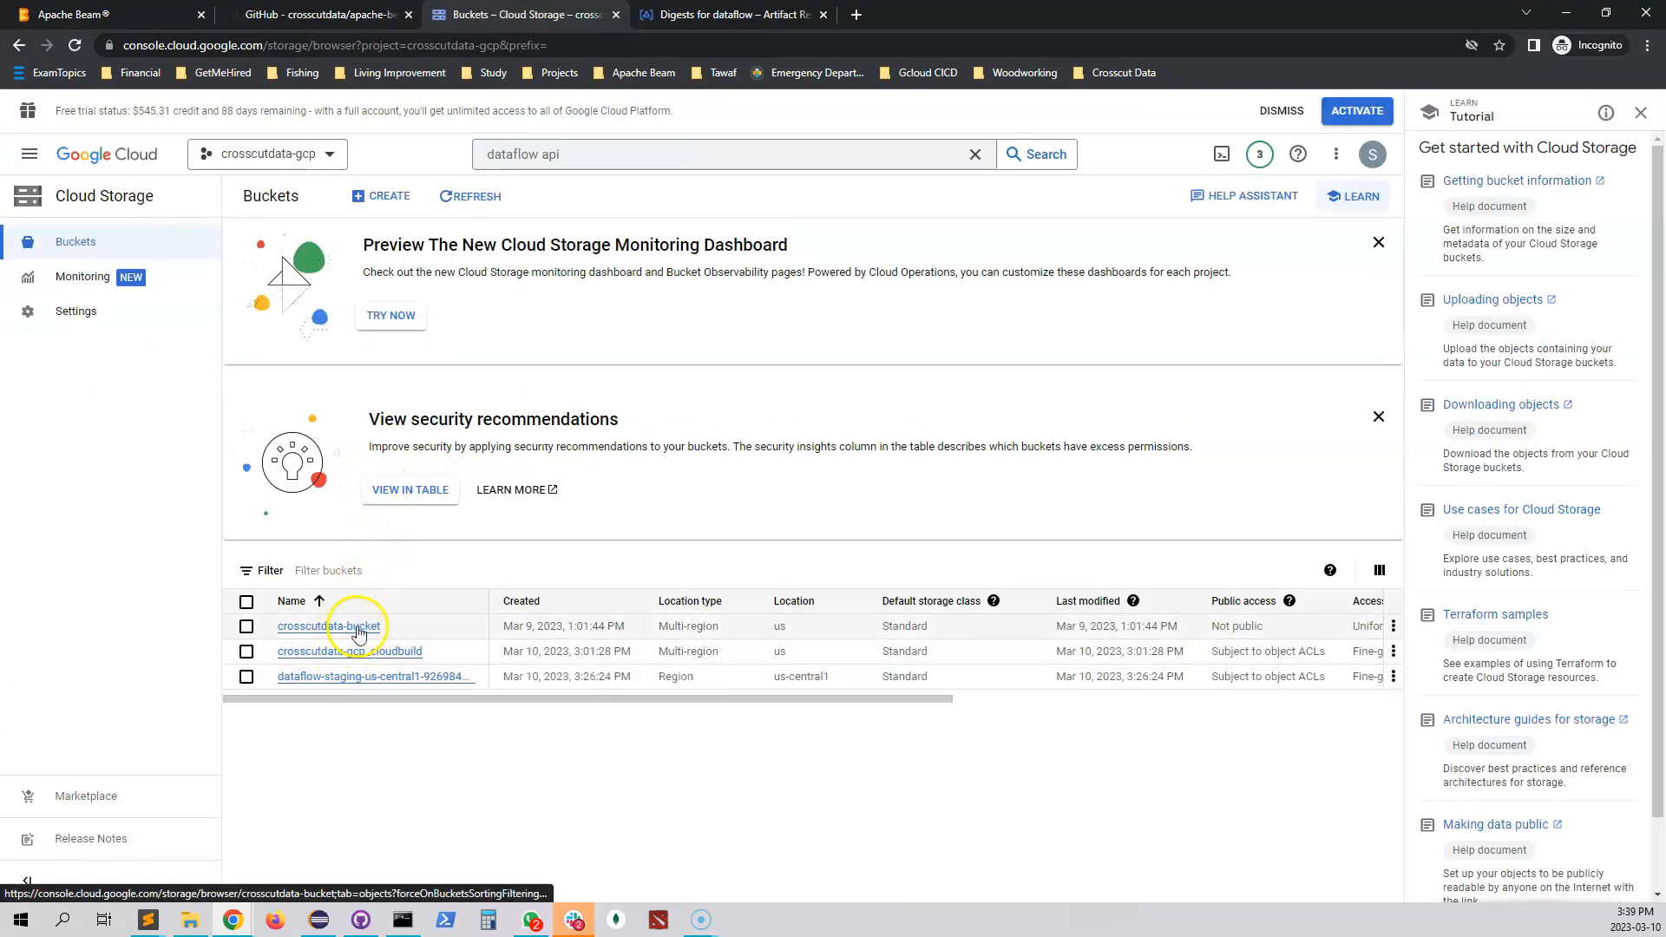
Step: View output.txt-00000-of-00001 in crosscutdata-bucket/dataflow via its Authenticated URL, showing King Lear text
left_click(329, 627)
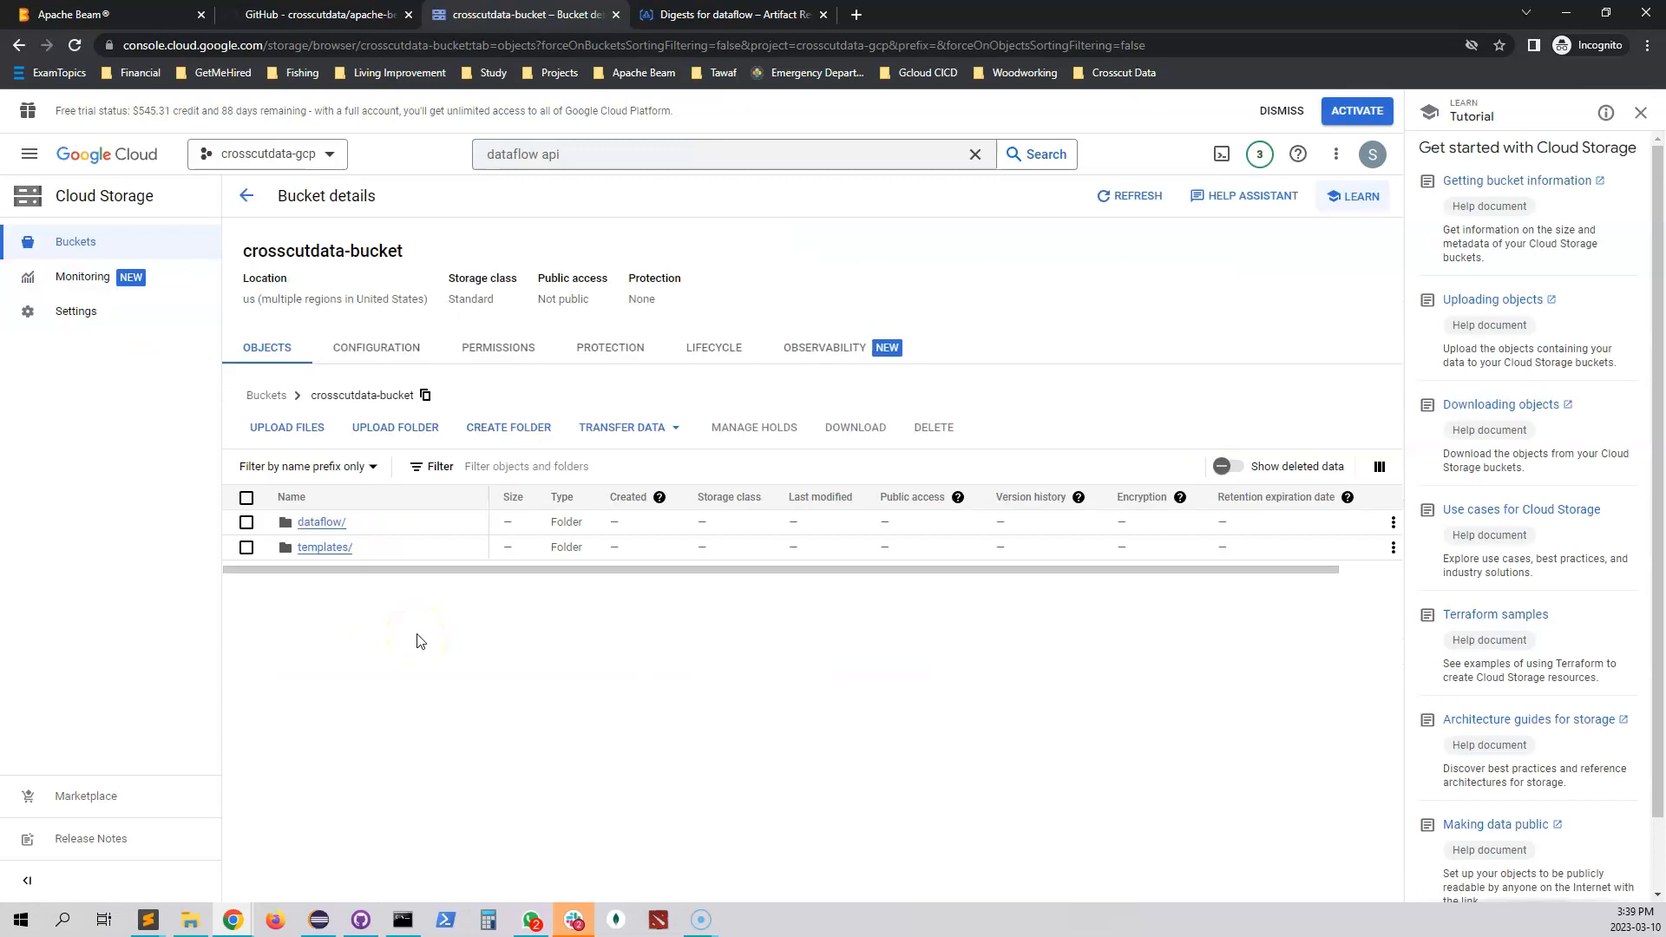
mouse_move(320, 522)
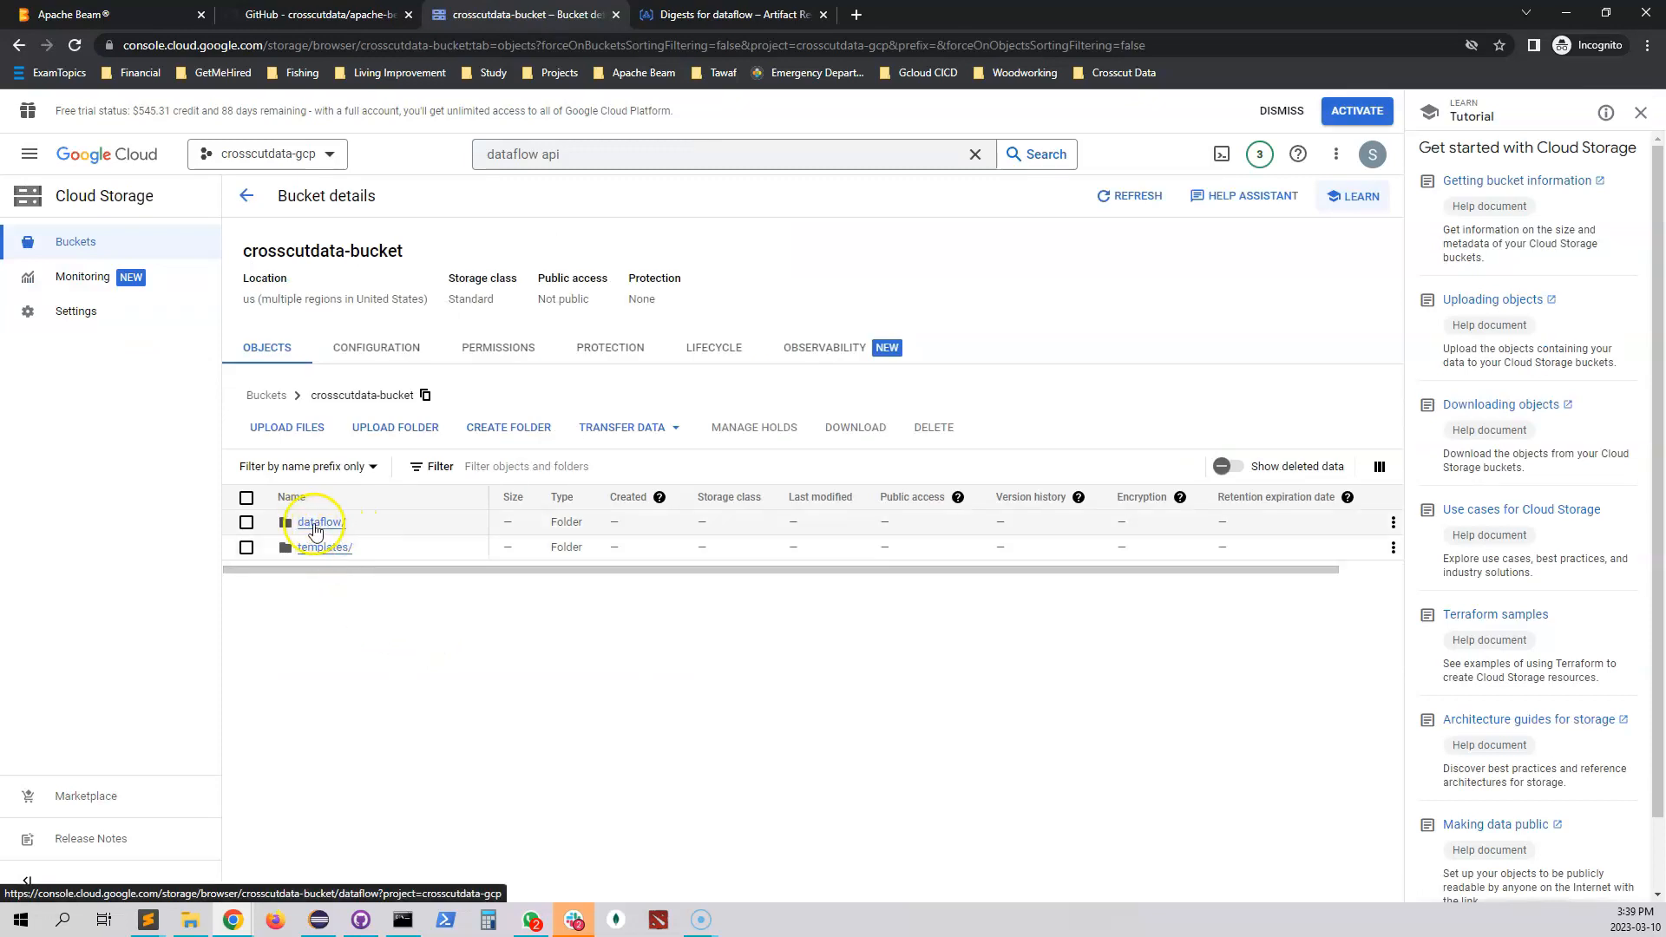
left_click(319, 522)
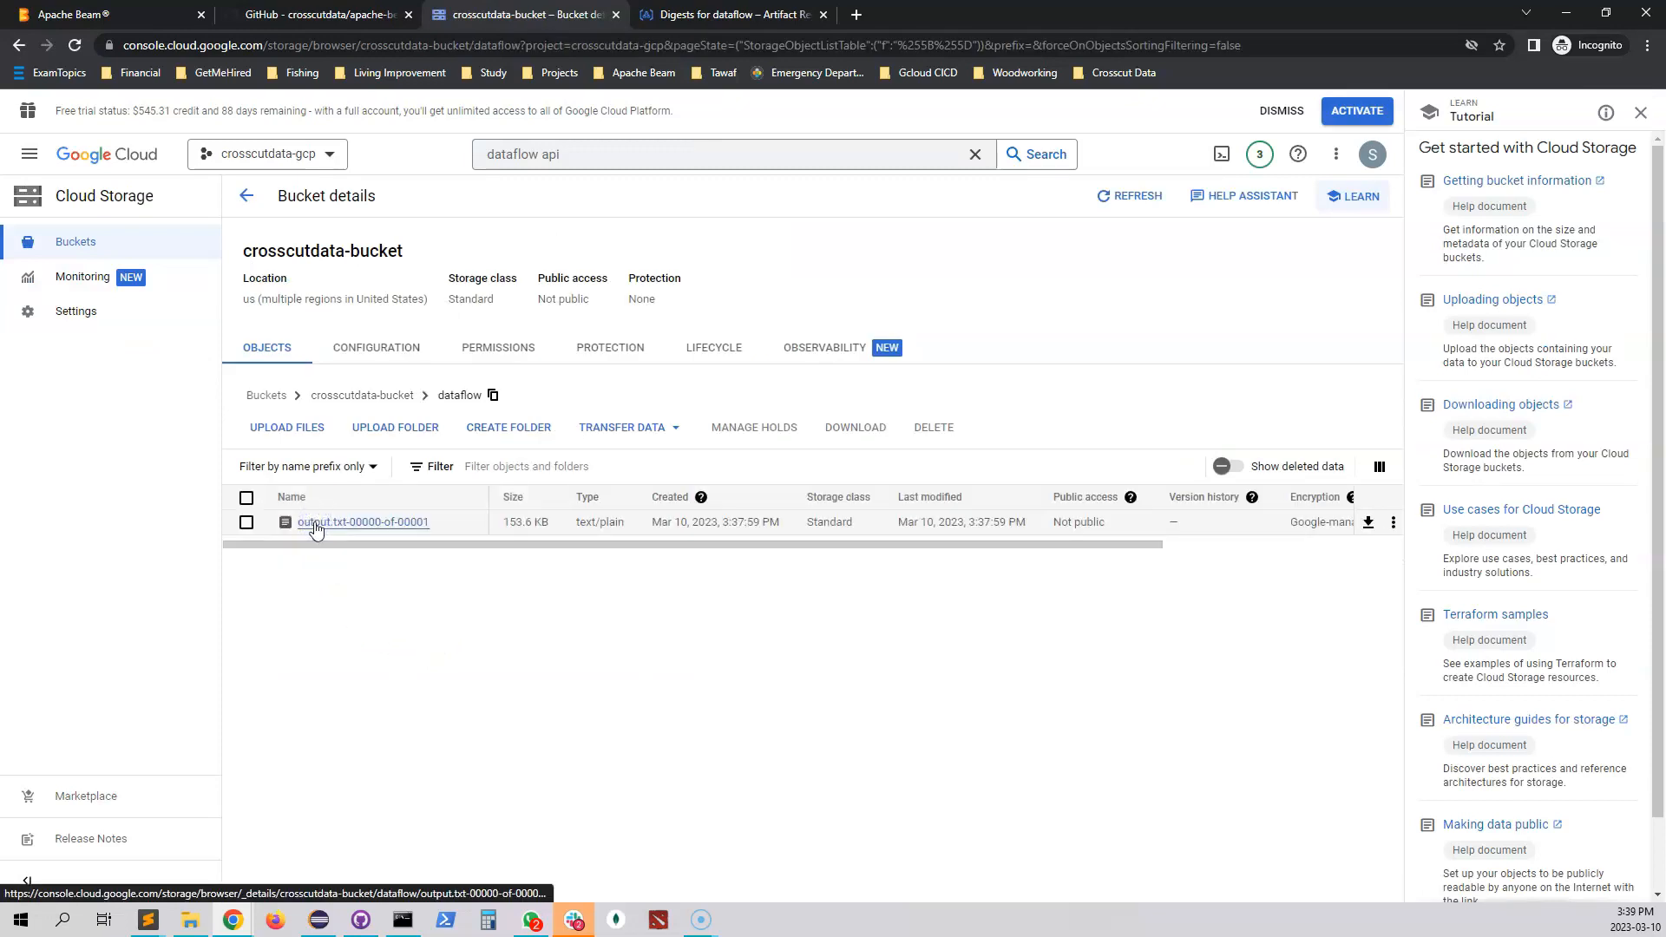
left_click(362, 523)
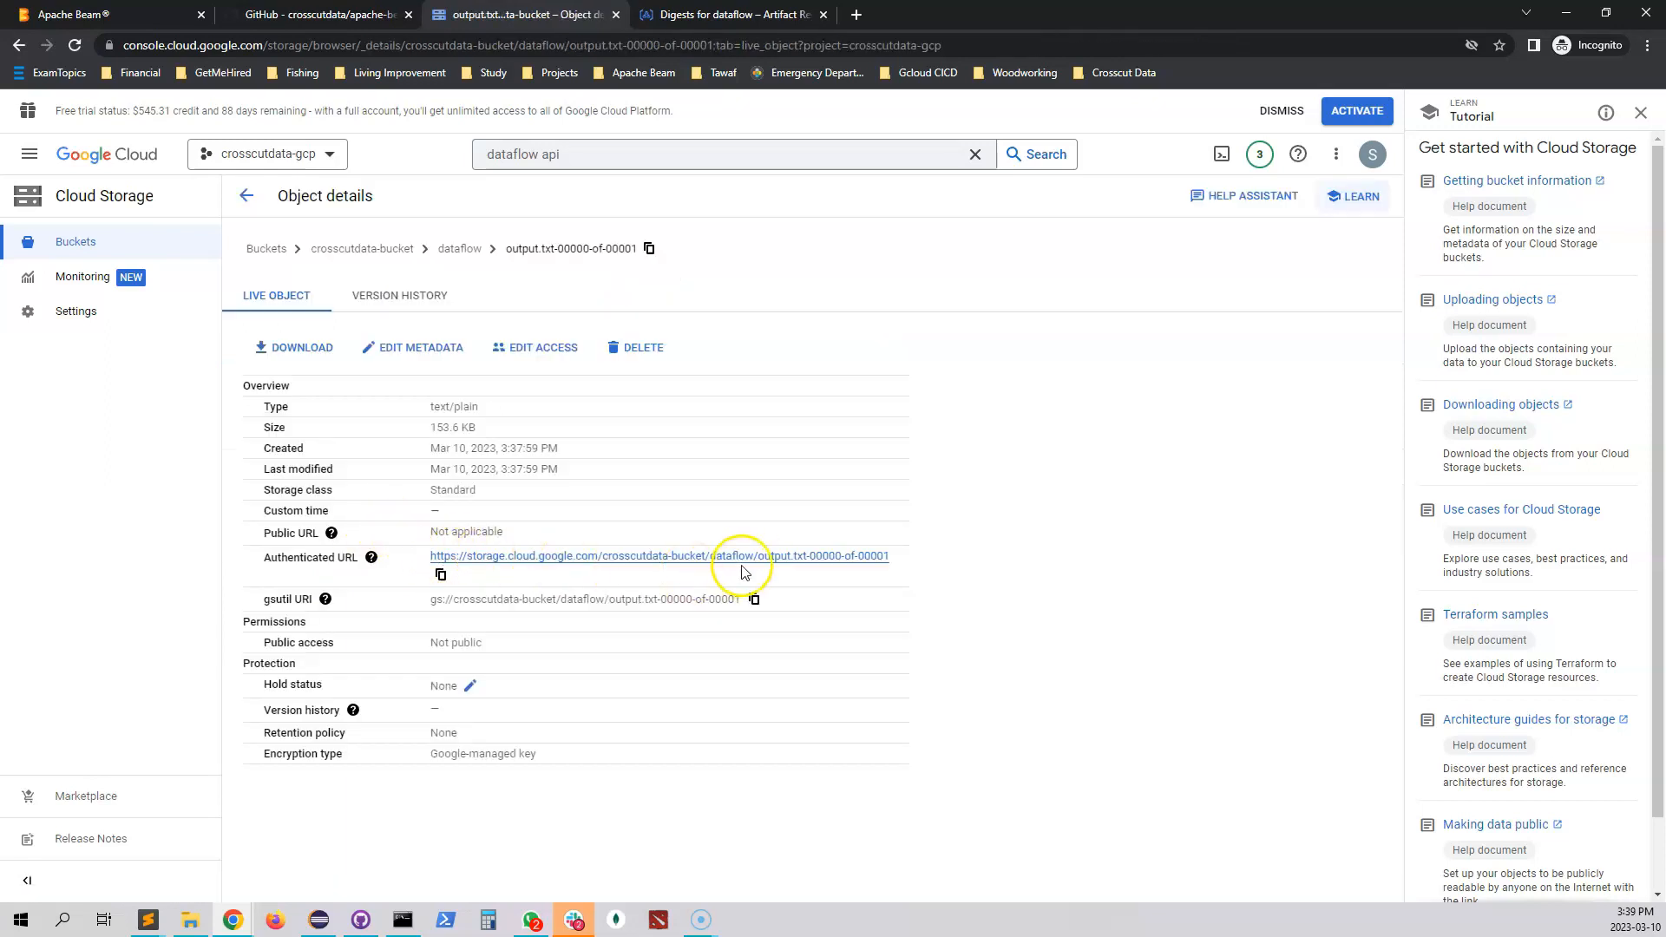
left_click(656, 556)
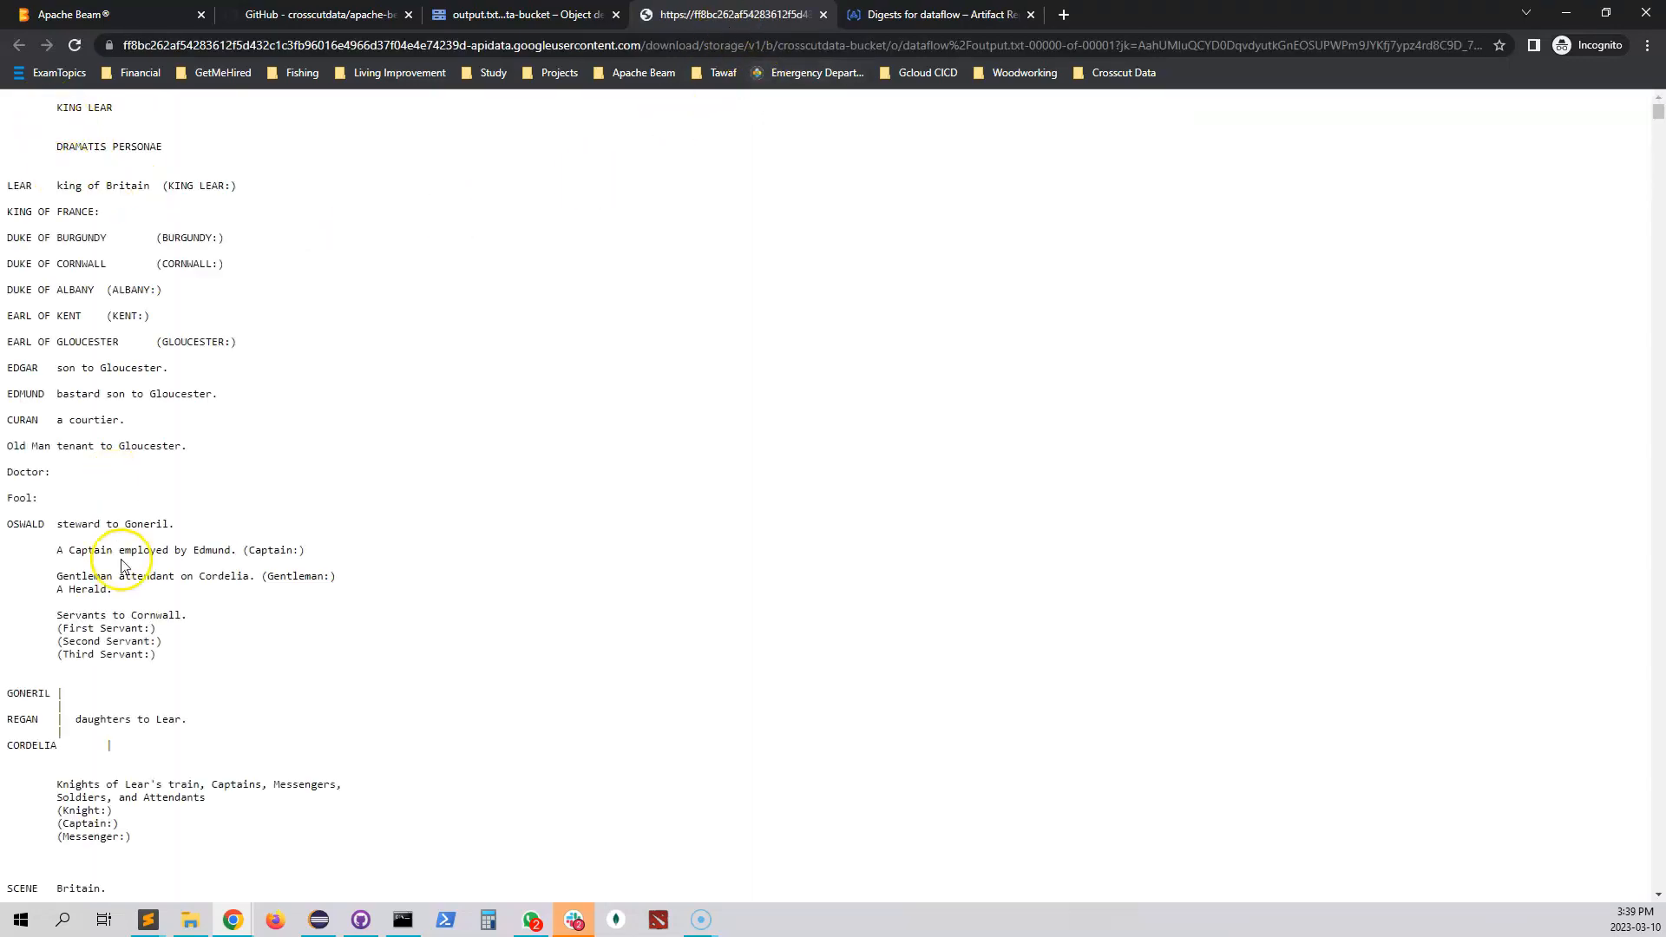
scroll("down", 3)
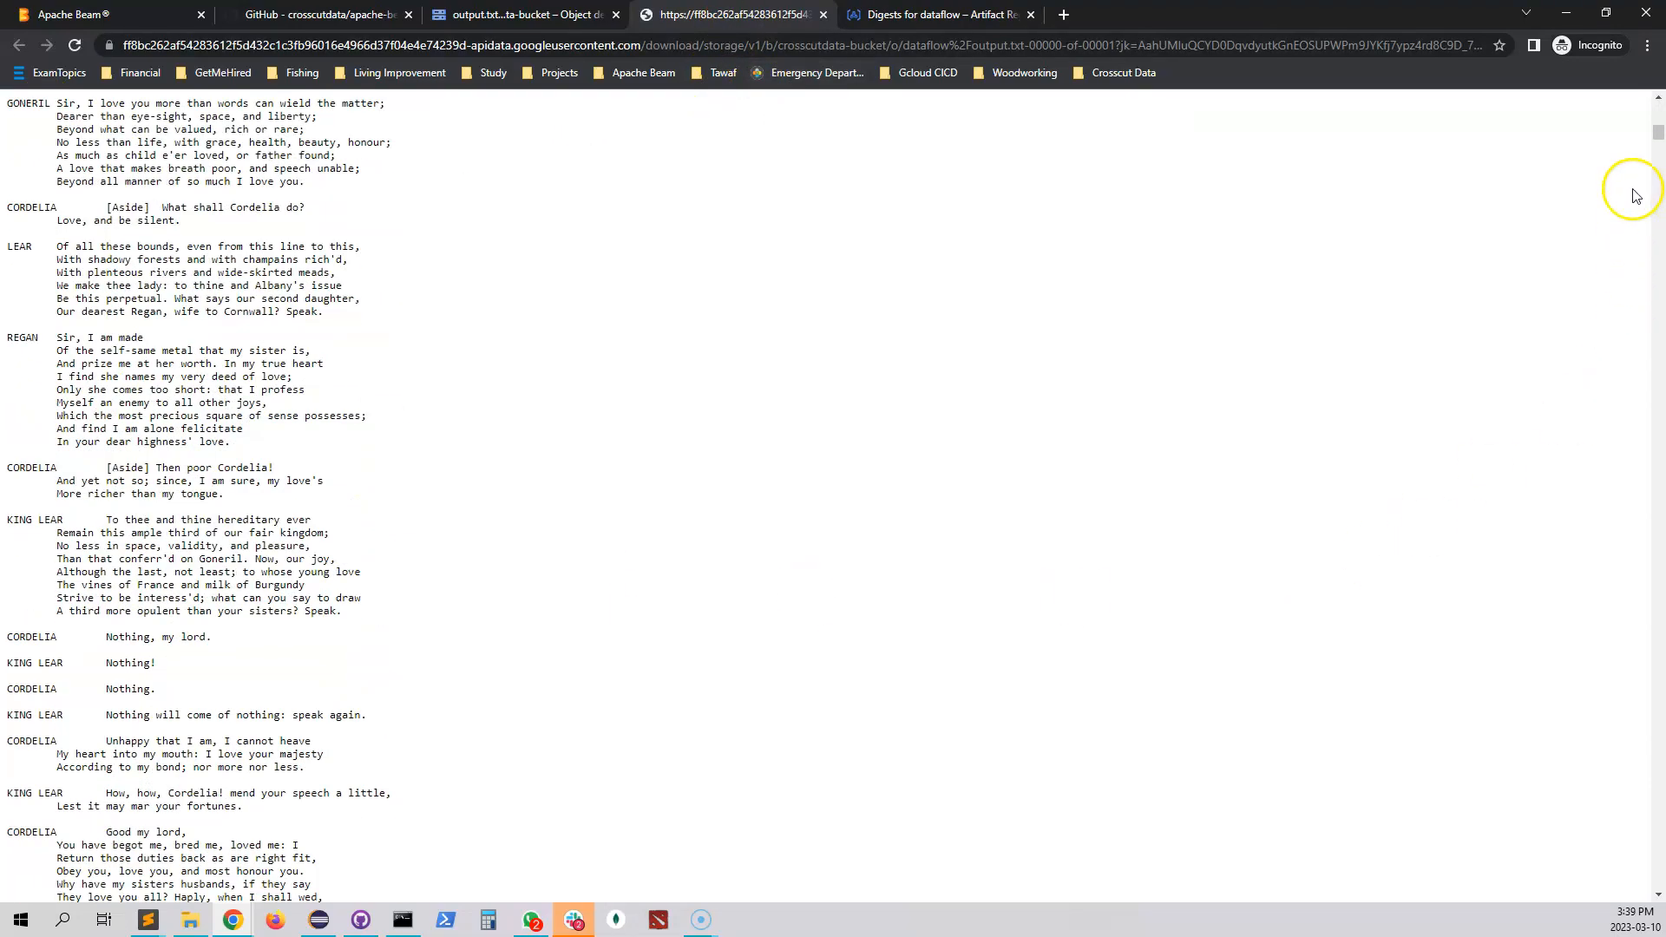
scroll("down", 3)
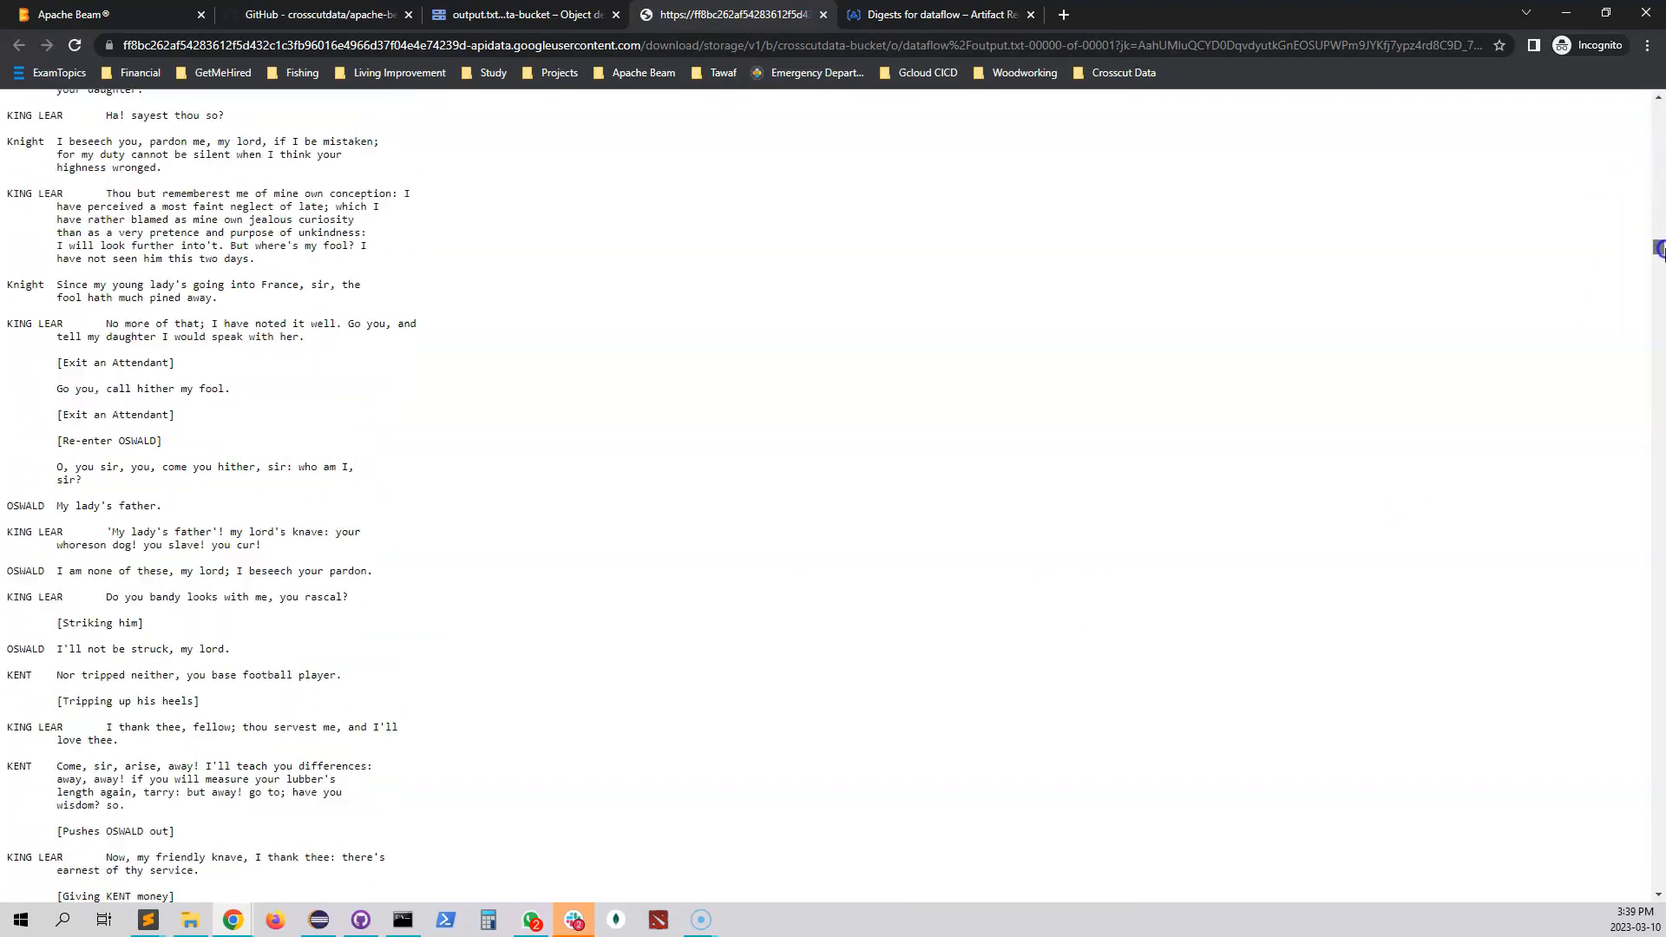
scroll("down", 3)
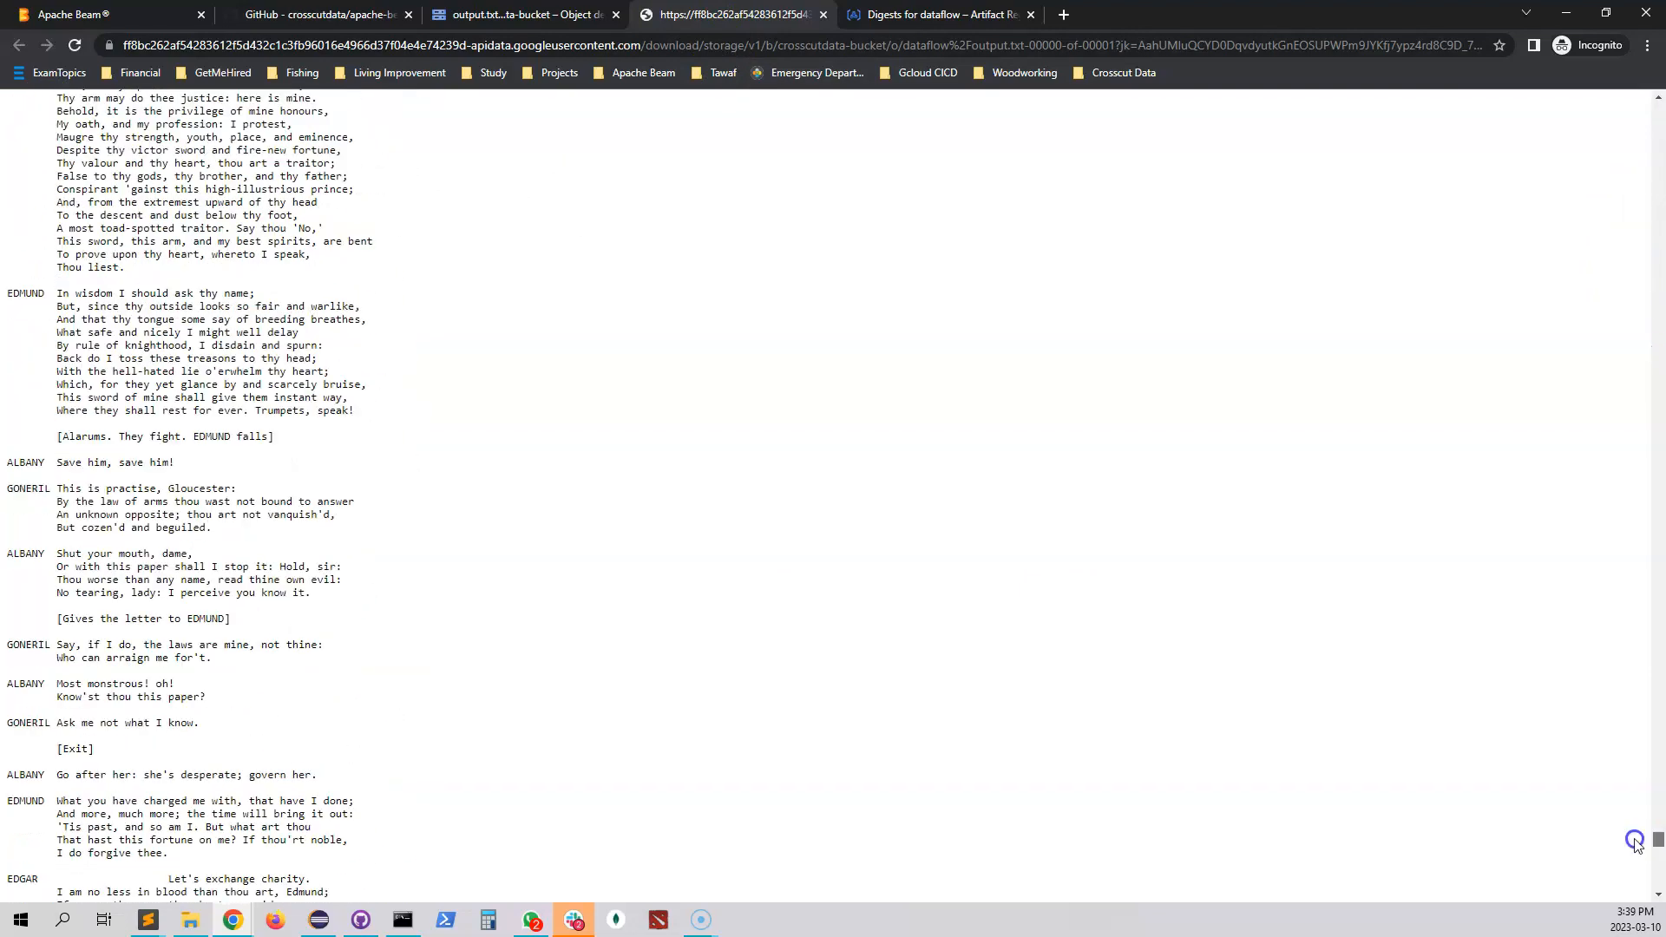
scroll("down", 3)
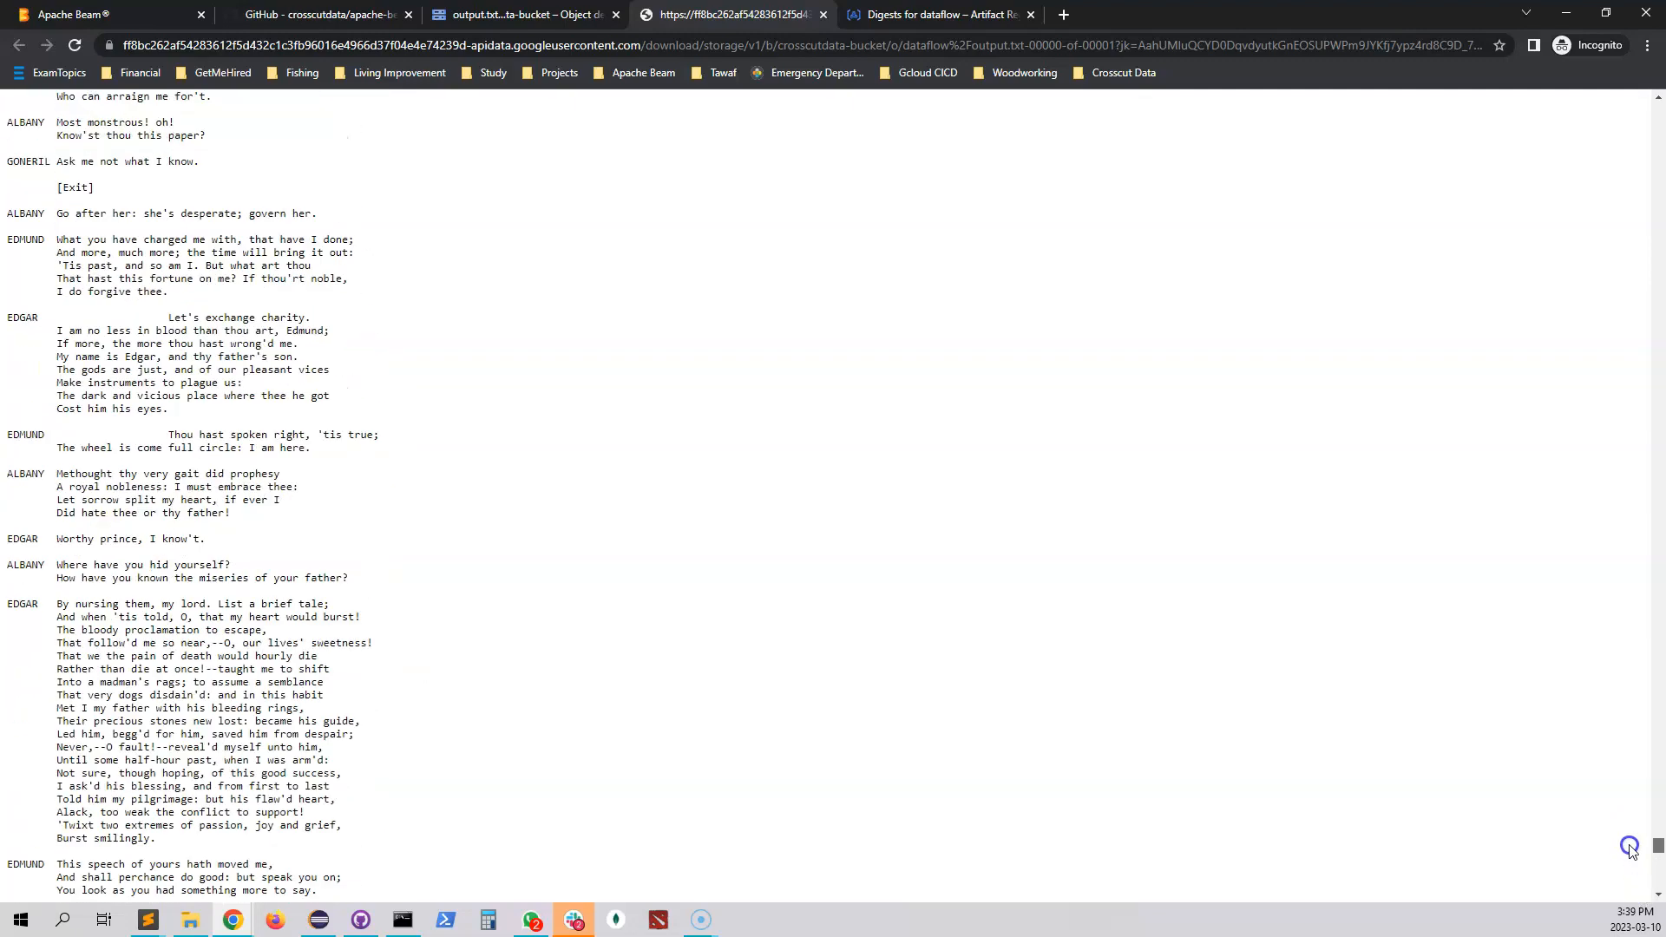
scroll("up", 3)
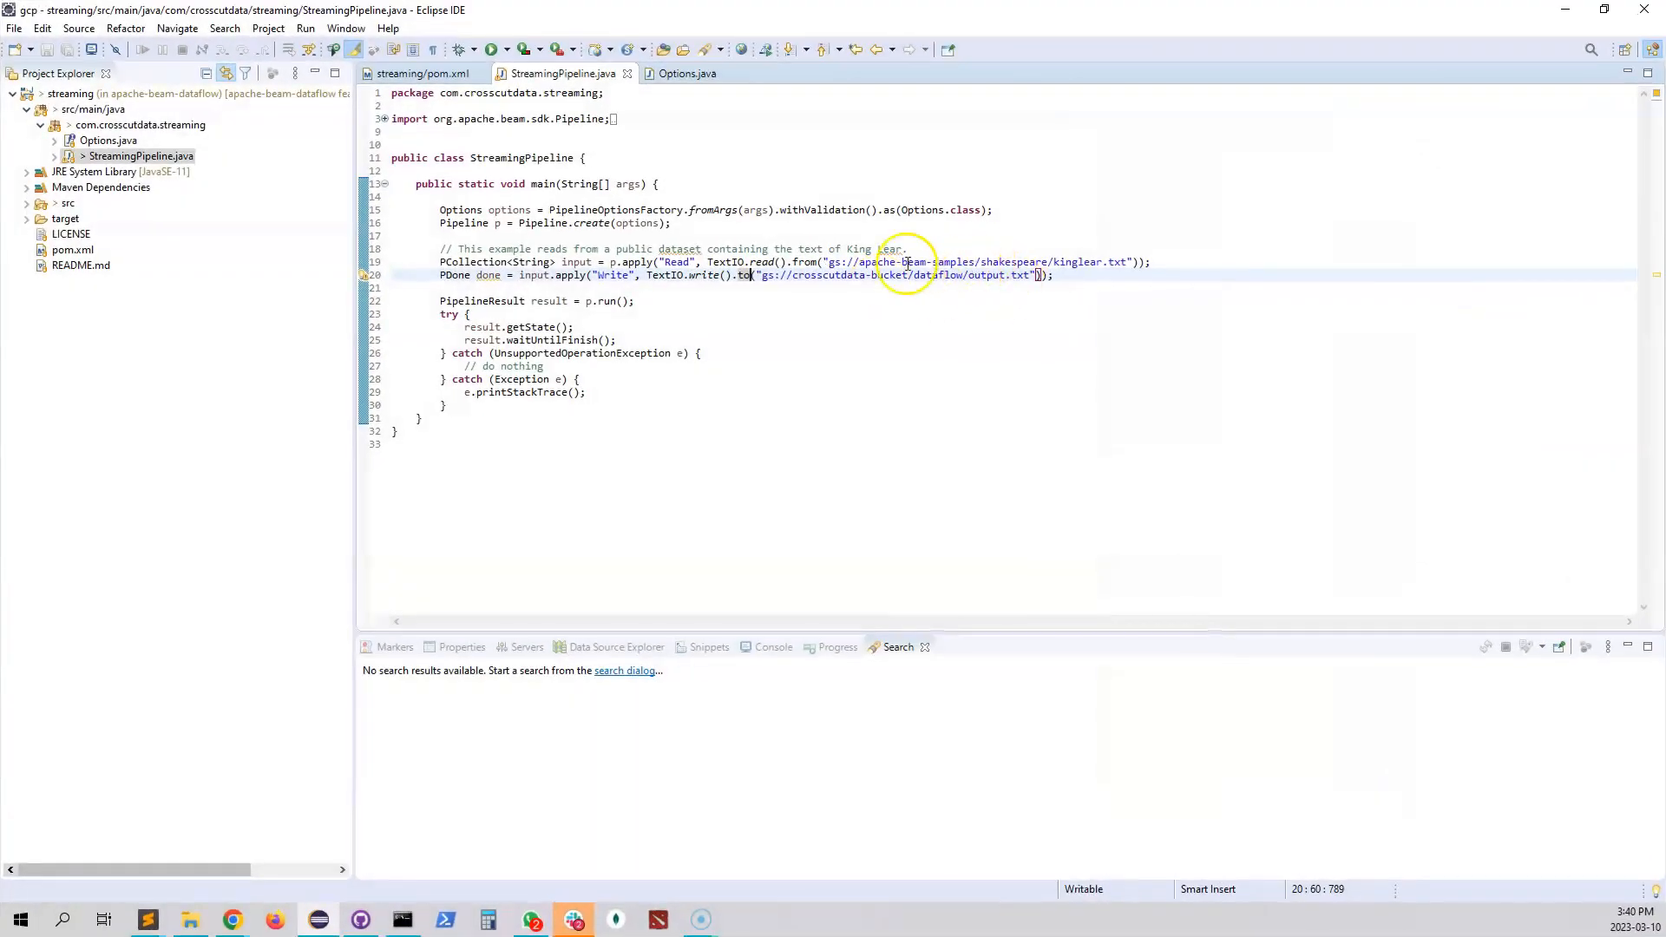
Step: Highlight the TextIO.write() line in StreamingPipeline.java that produces output.txt
left_click(693, 276)
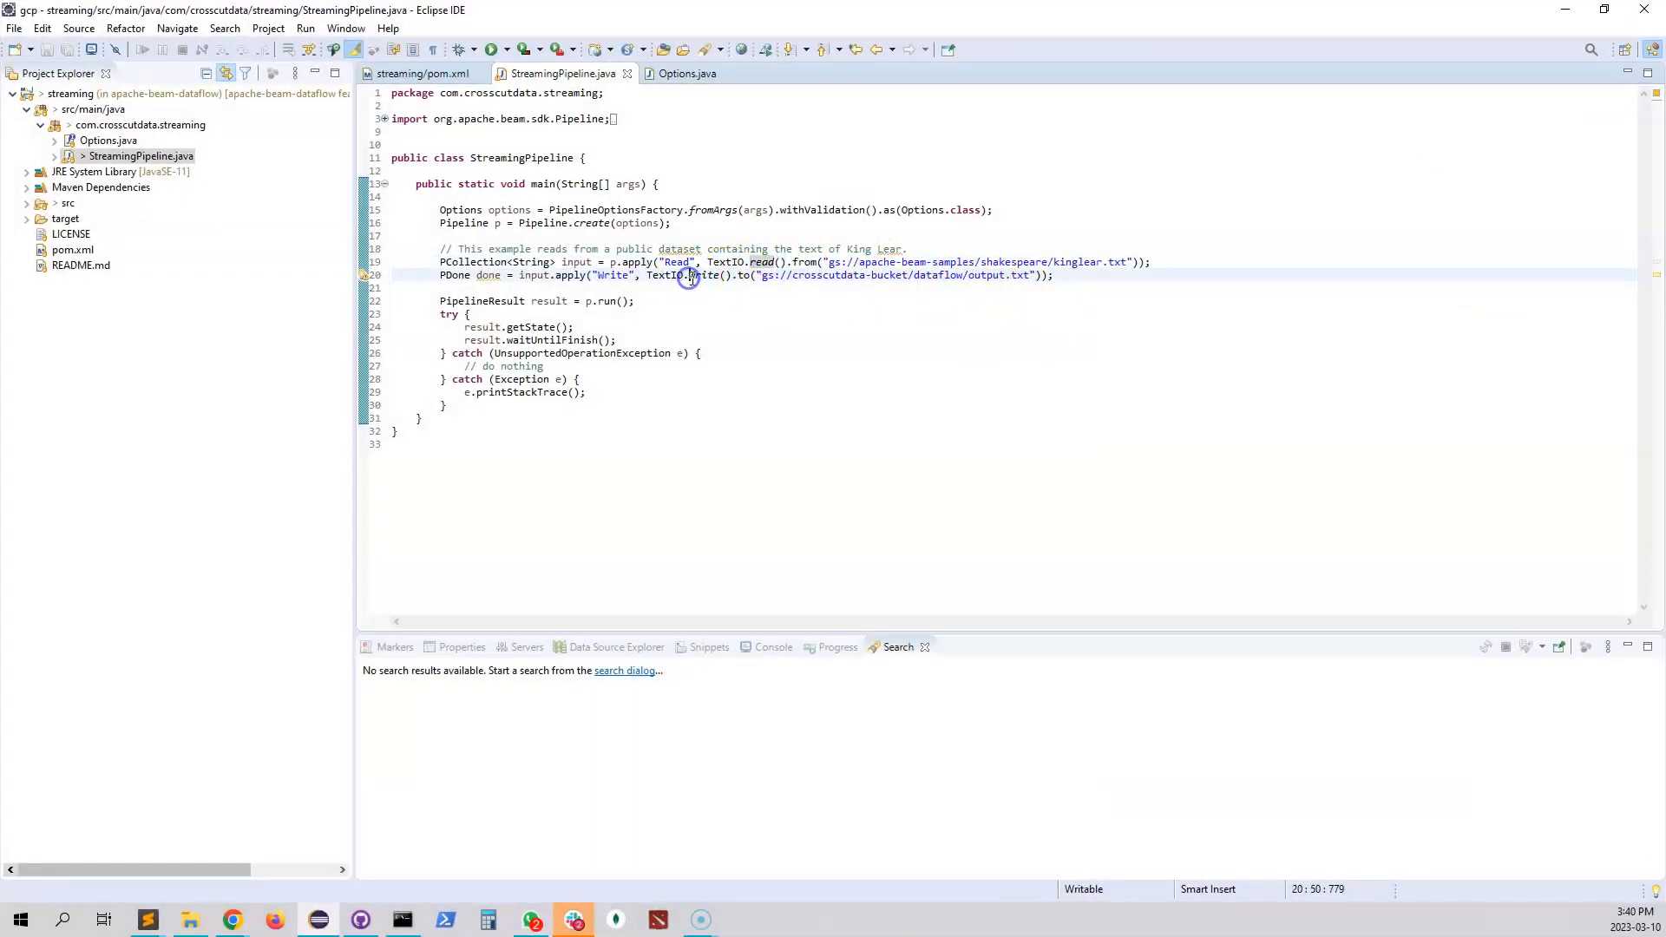
mouse_move(762, 262)
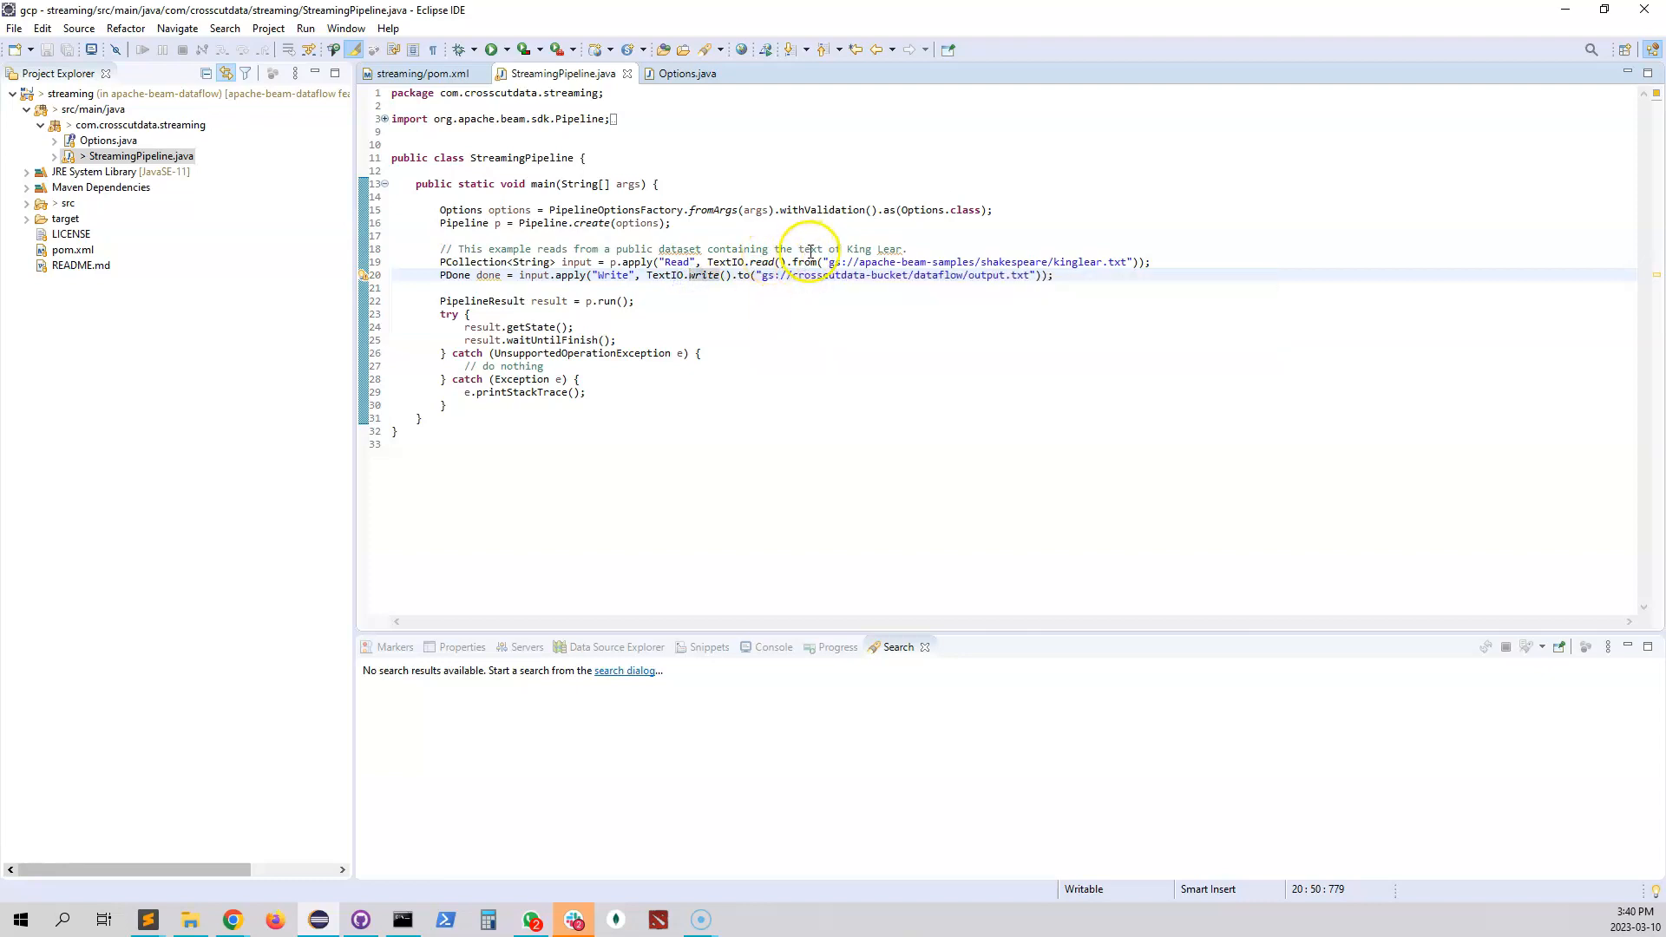
mouse_move(908, 261)
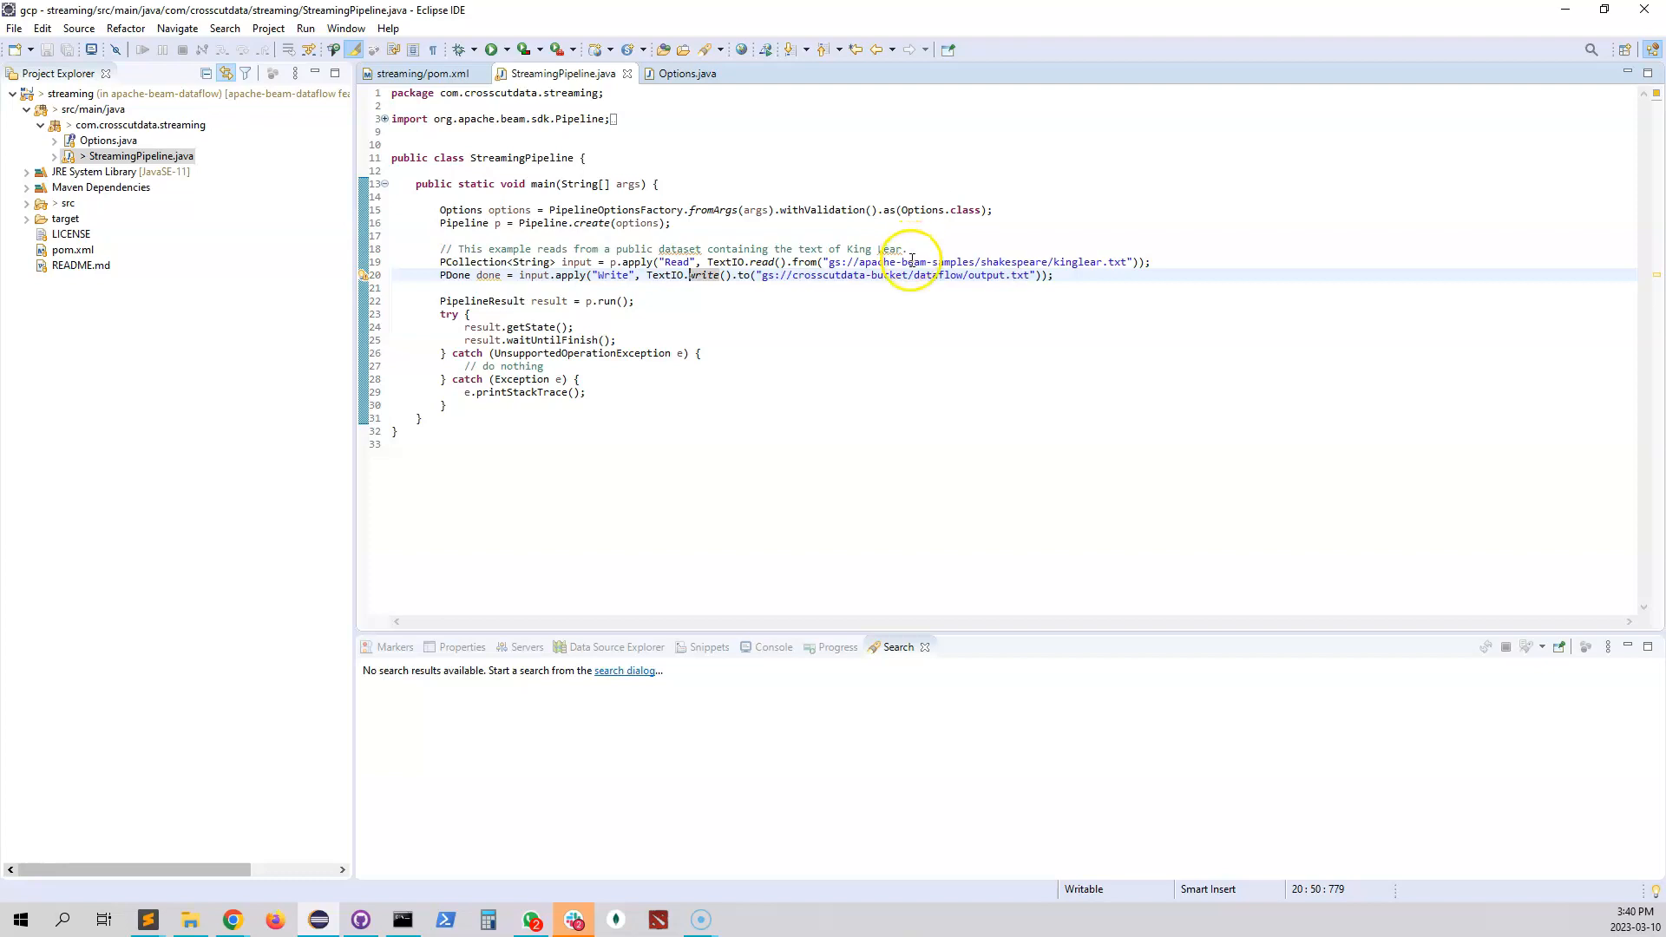
mouse_move(911, 274)
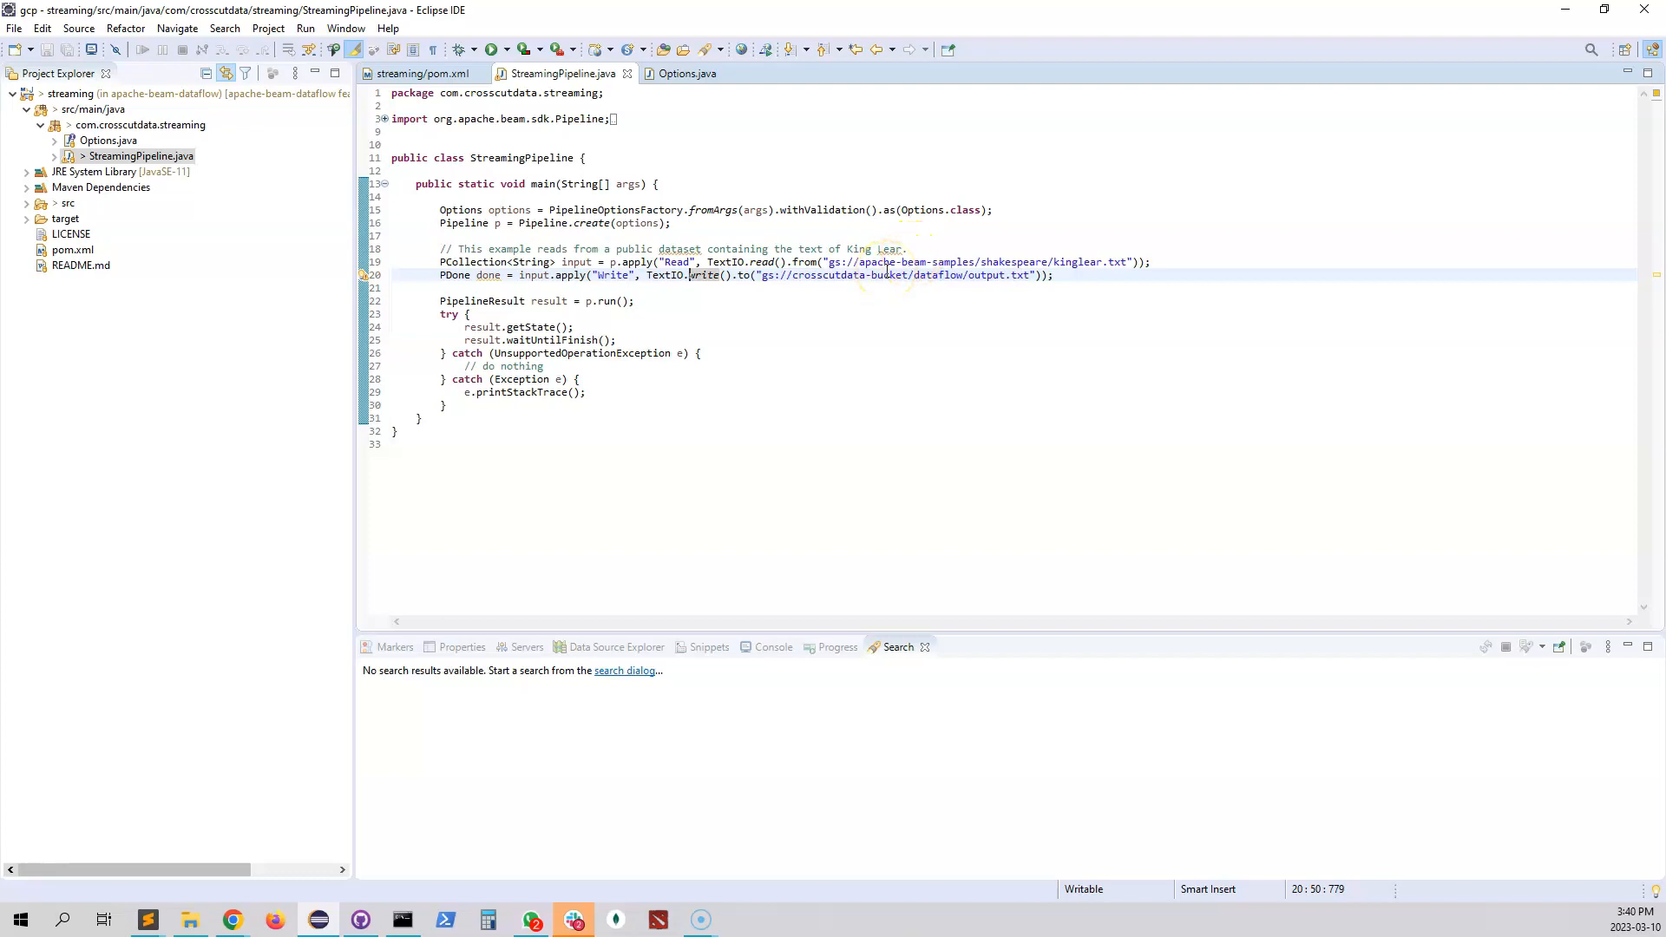